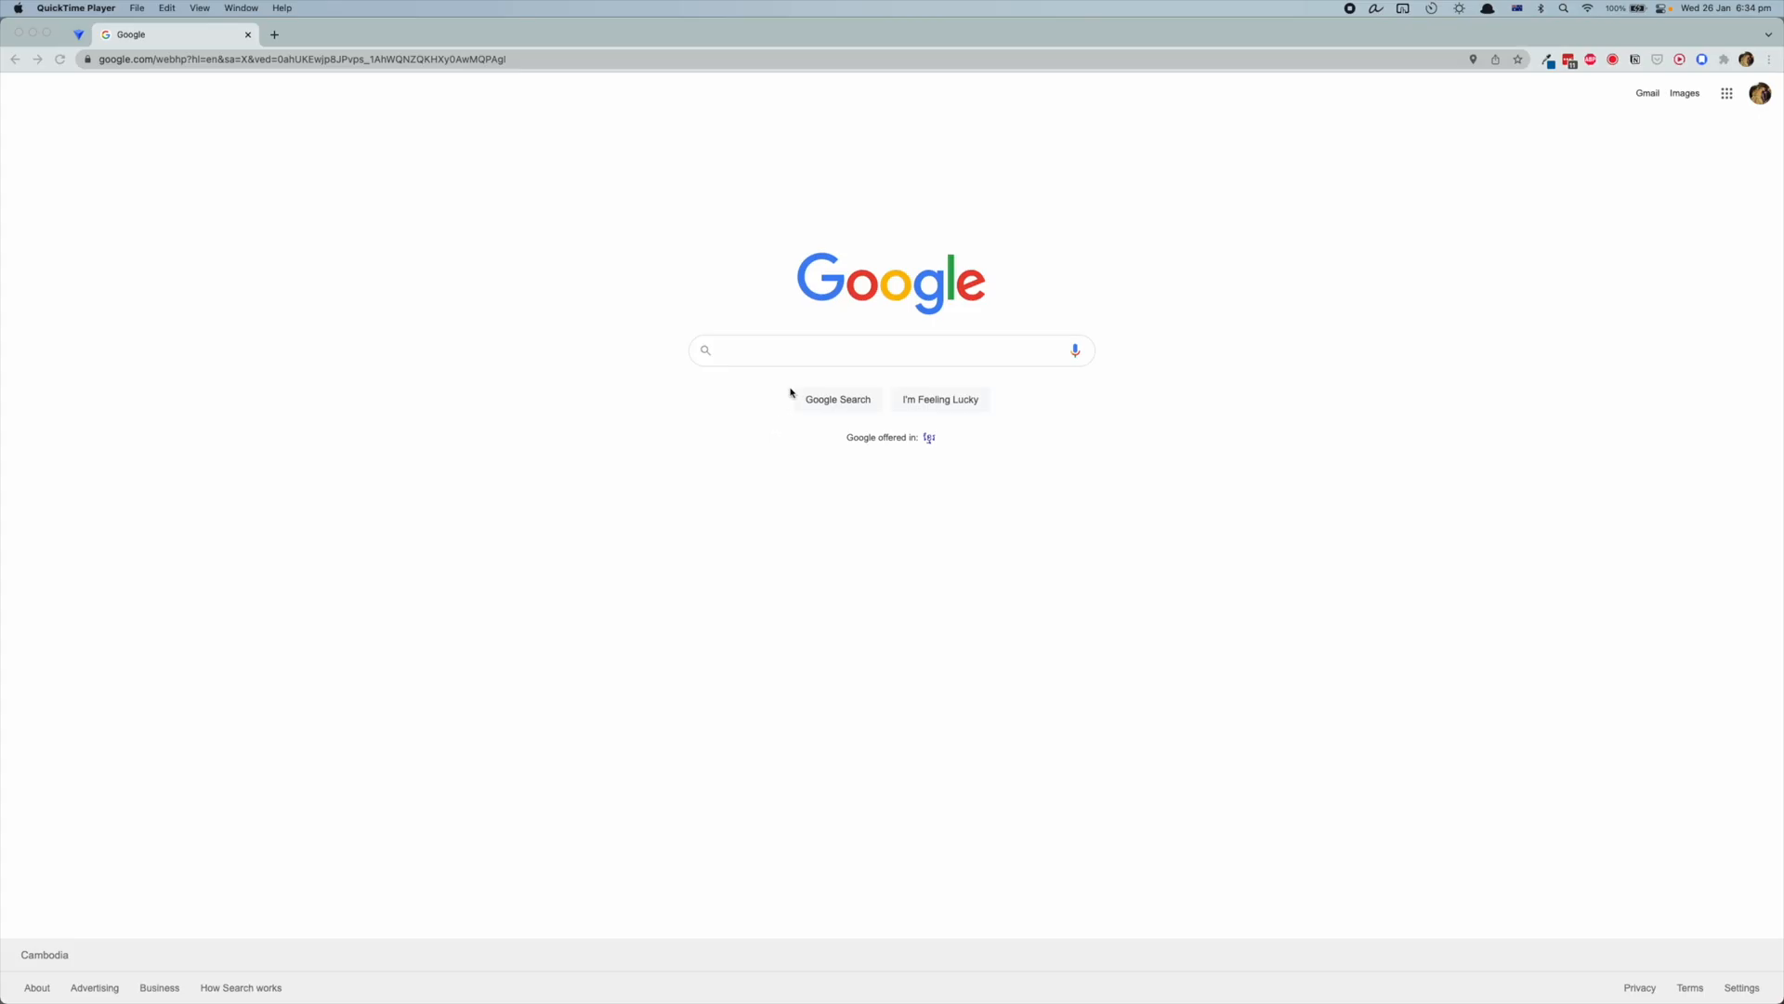
Step: Search Google for 'better touch tool', go to folivora.ai and start the trial download
text(better)
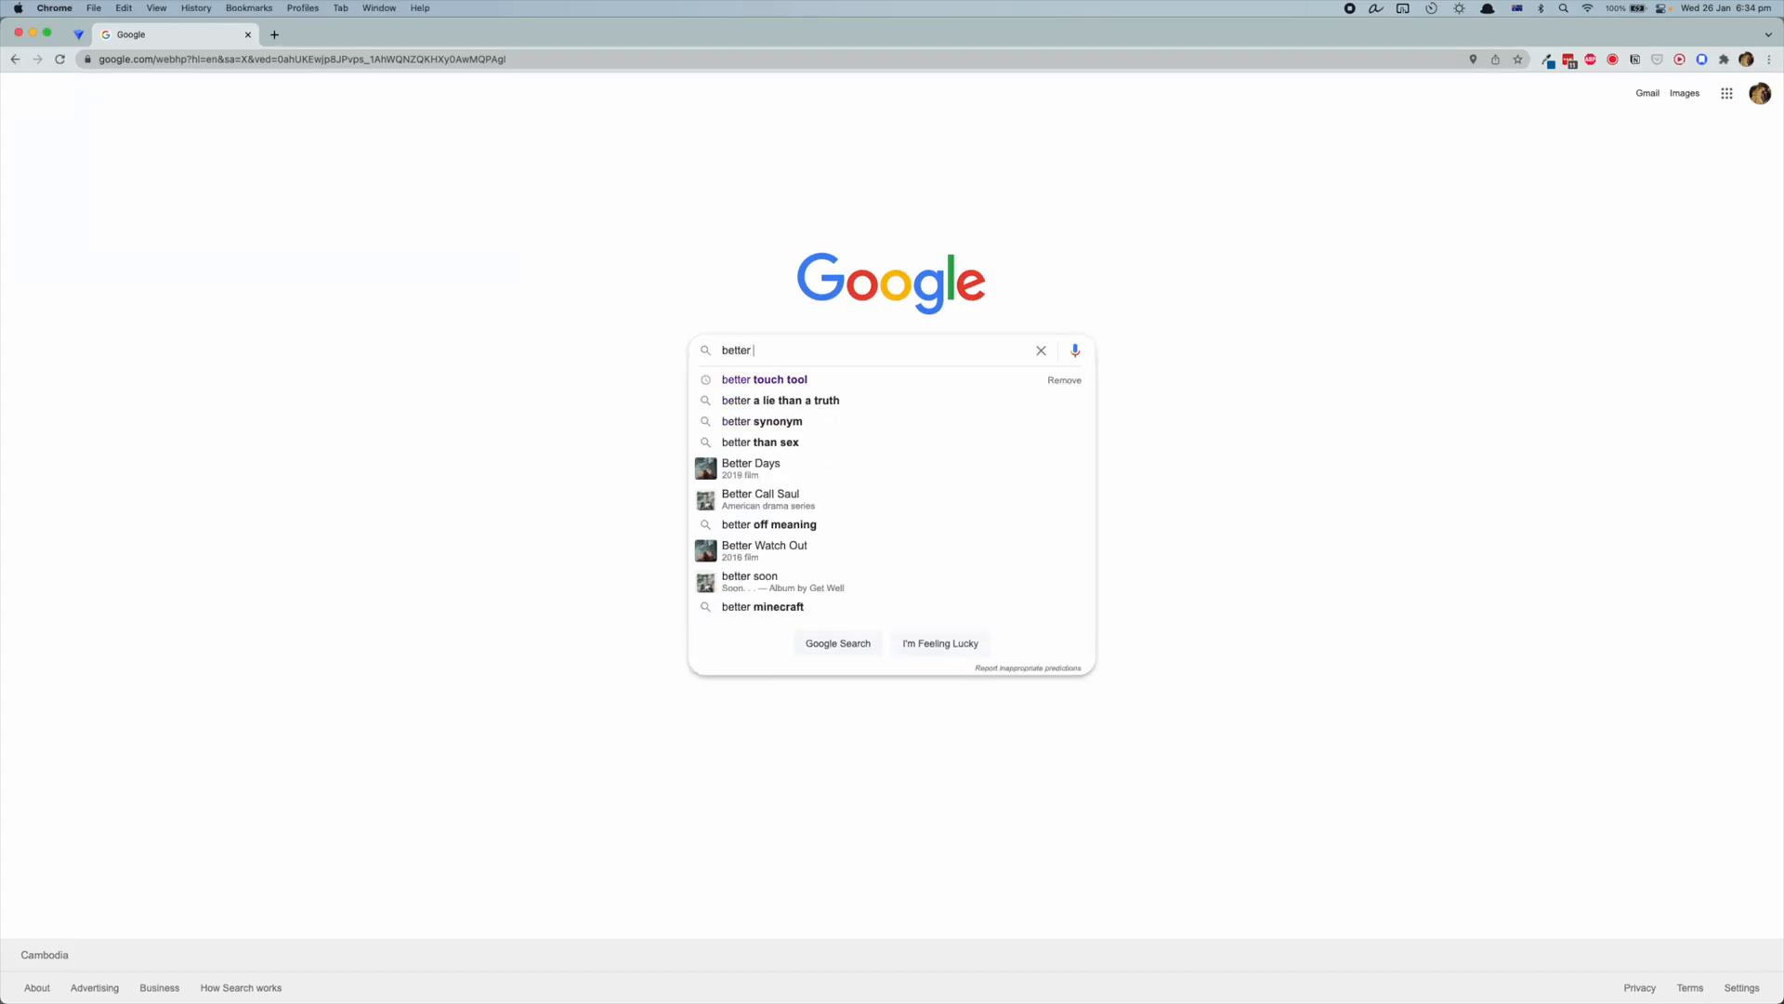
click(764, 379)
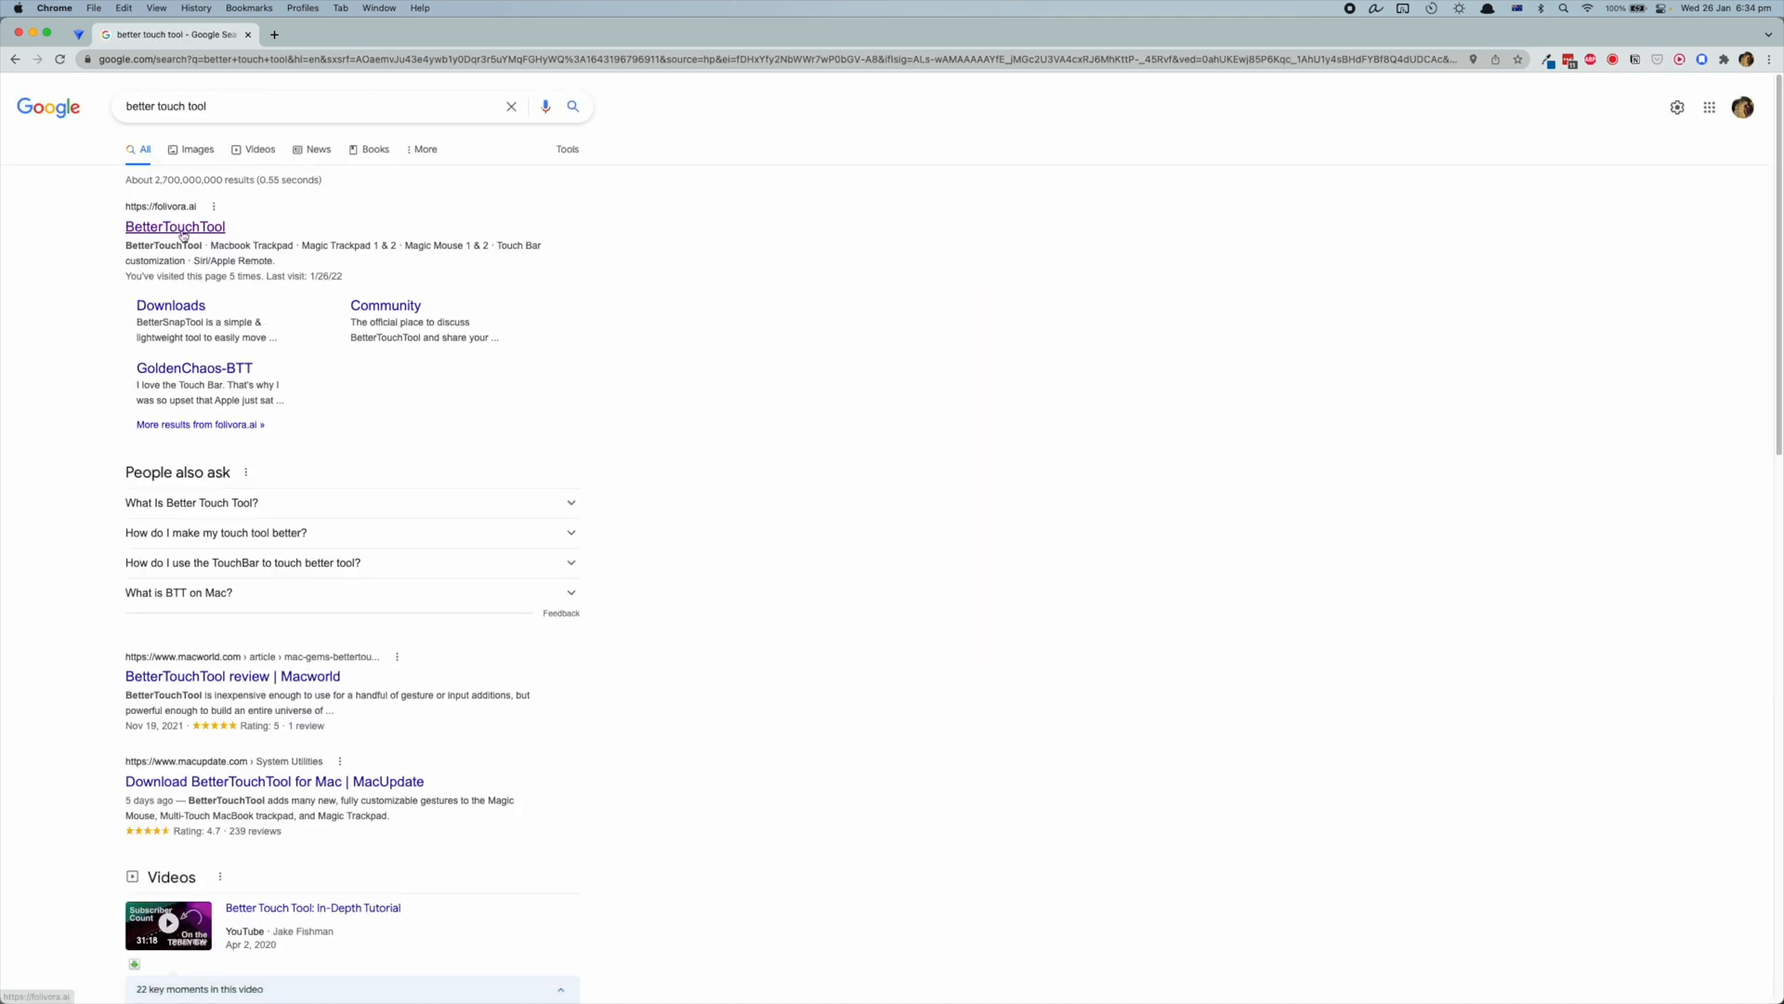
click(174, 227)
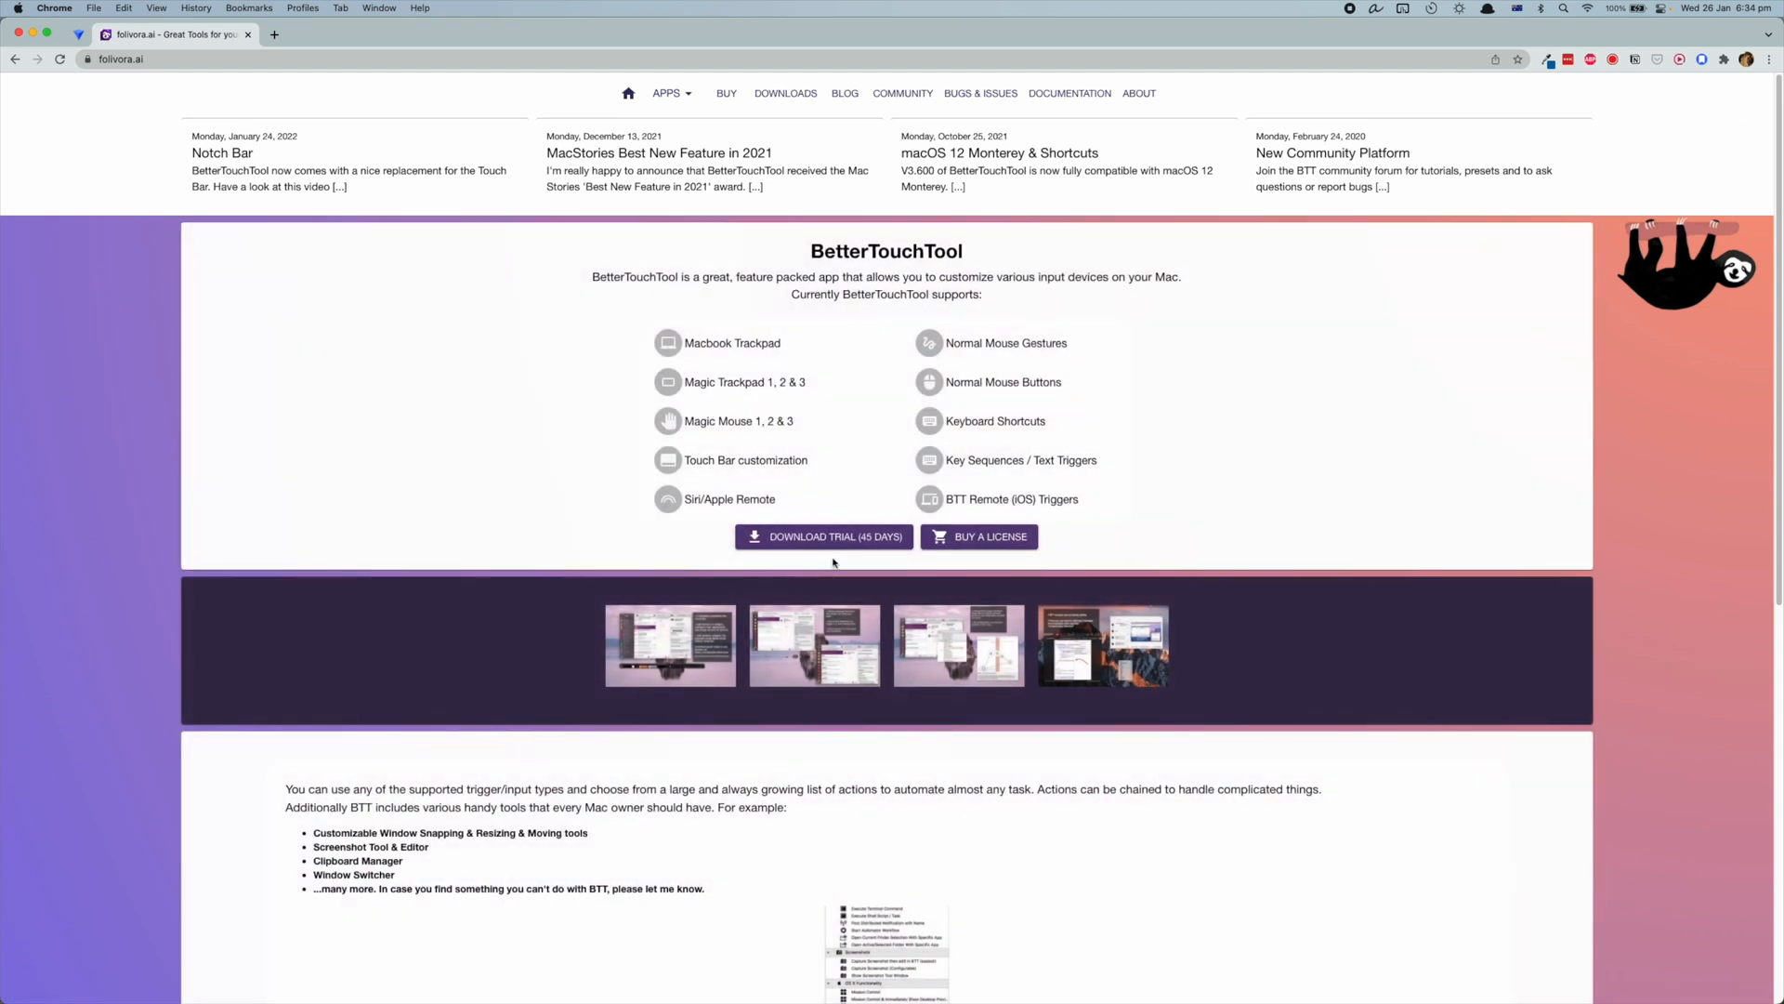
click(824, 536)
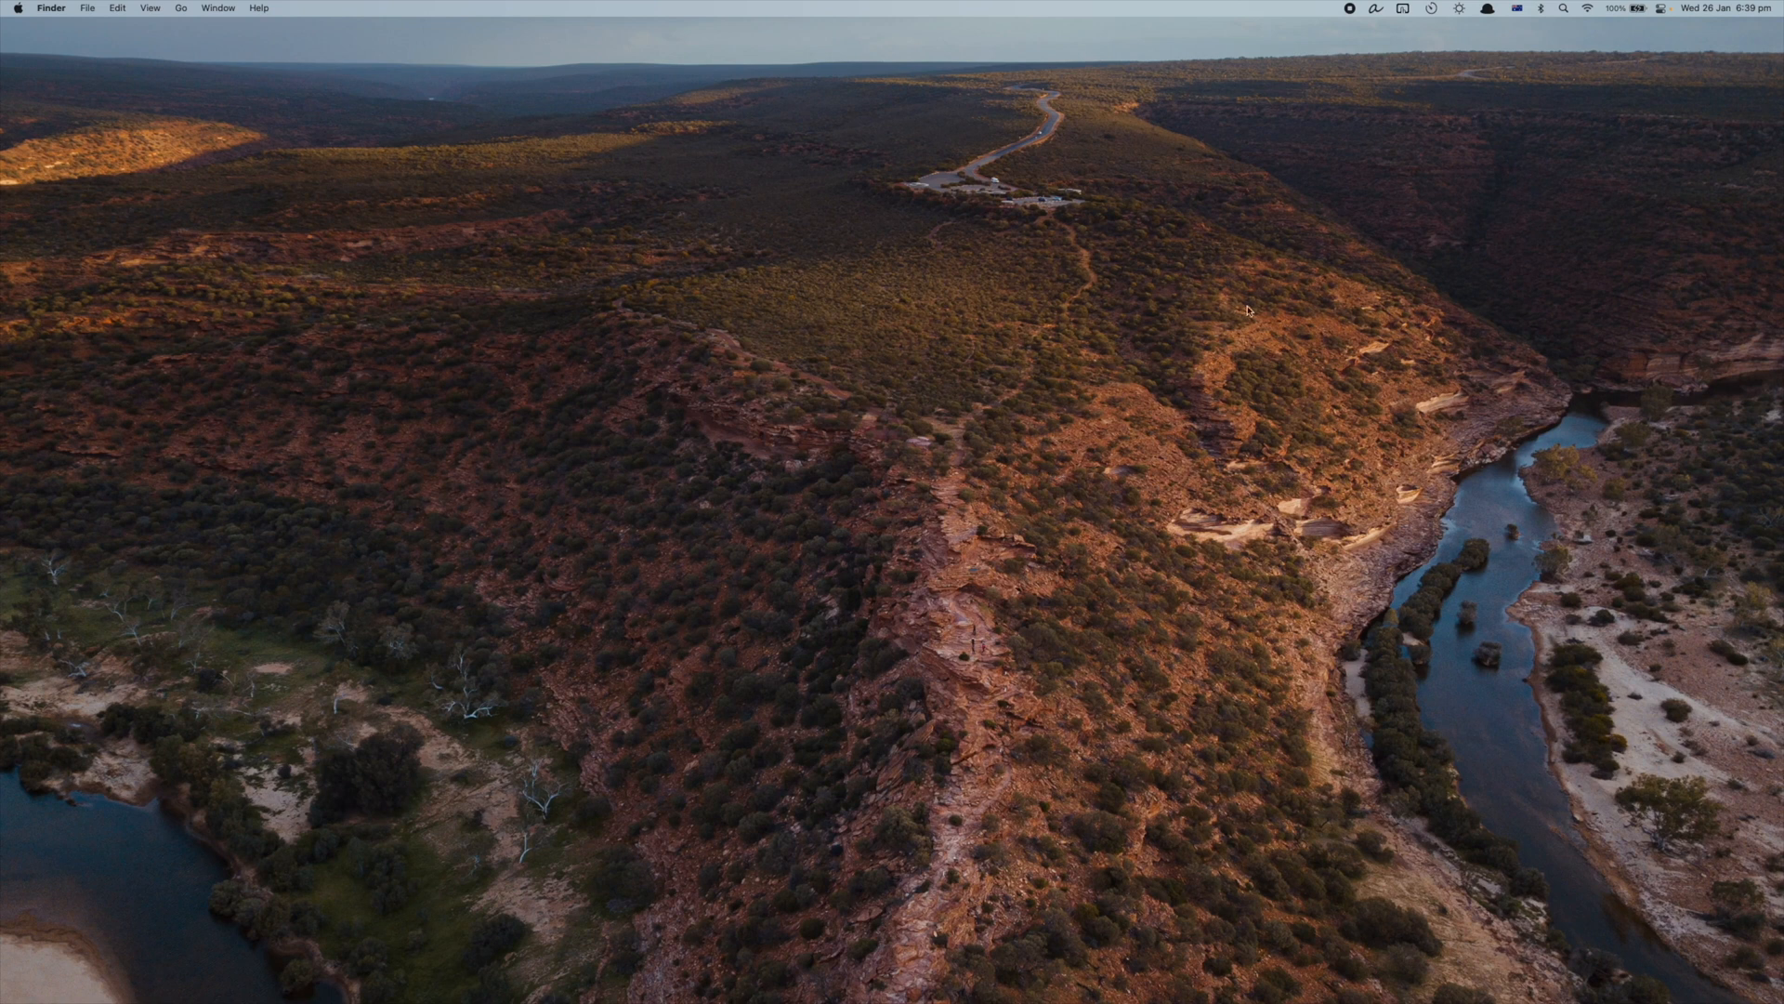
Step: From the BTT menu bar icon, show the configuration window on the Touch Bar trigger category
click(1401, 8)
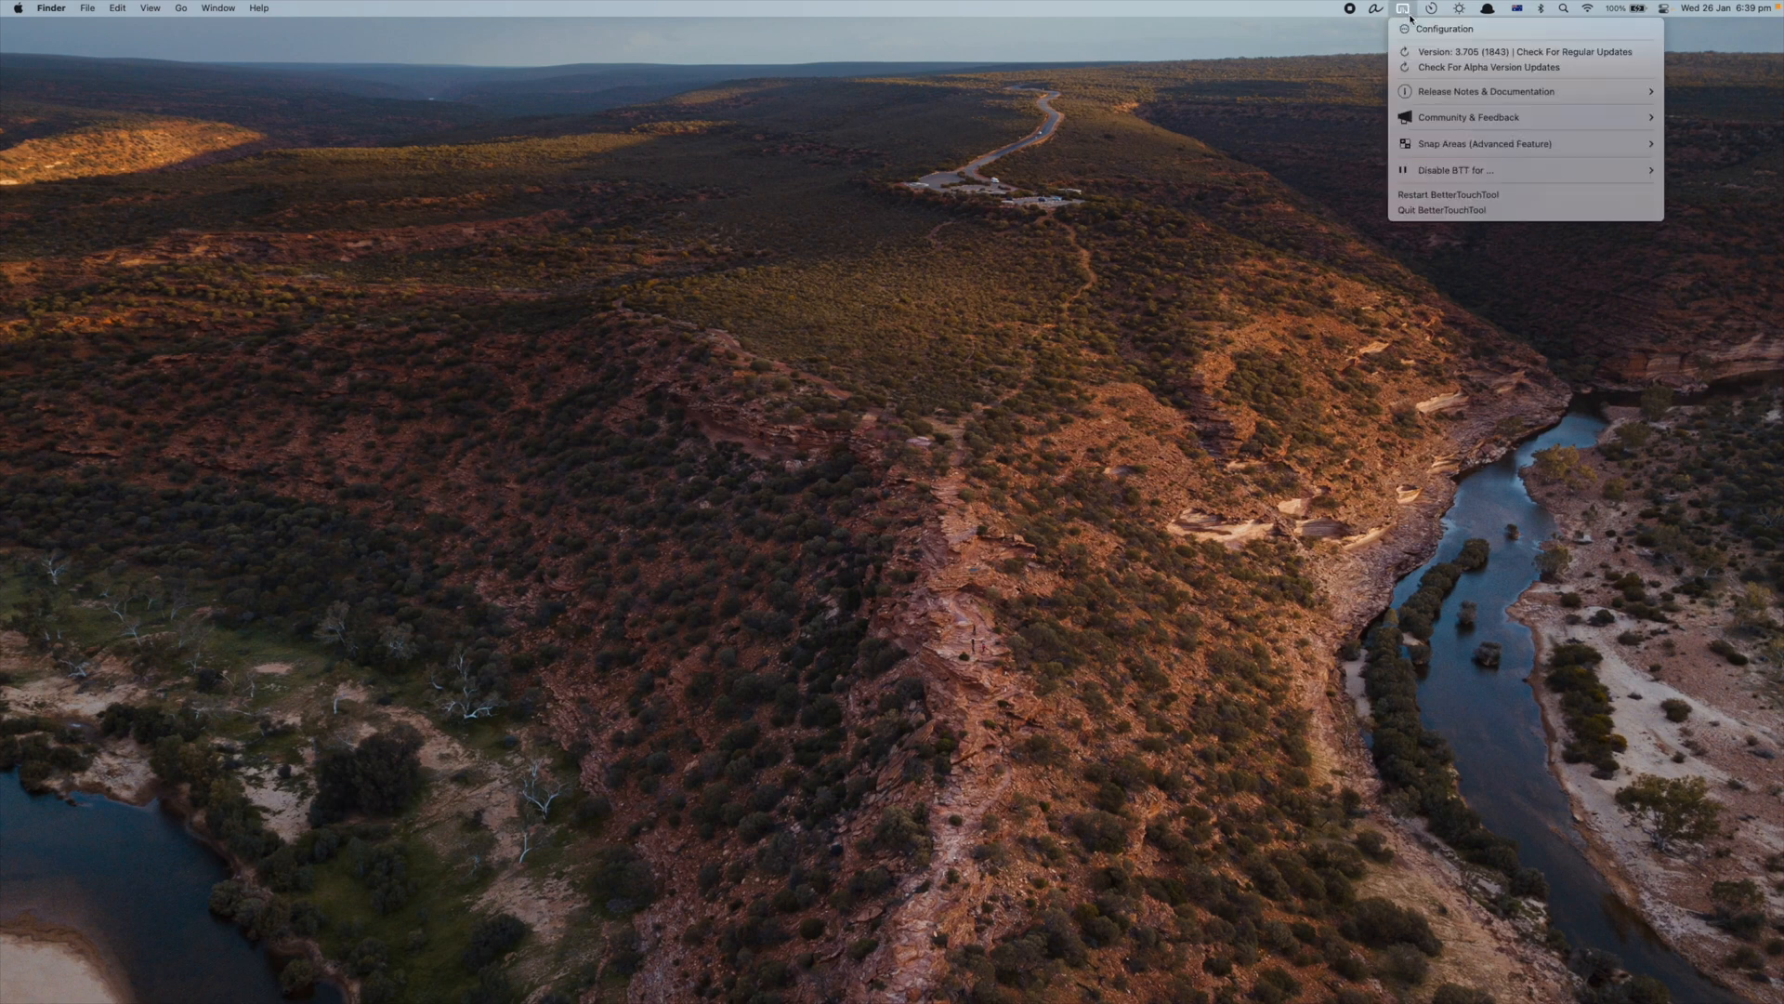
click(1405, 8)
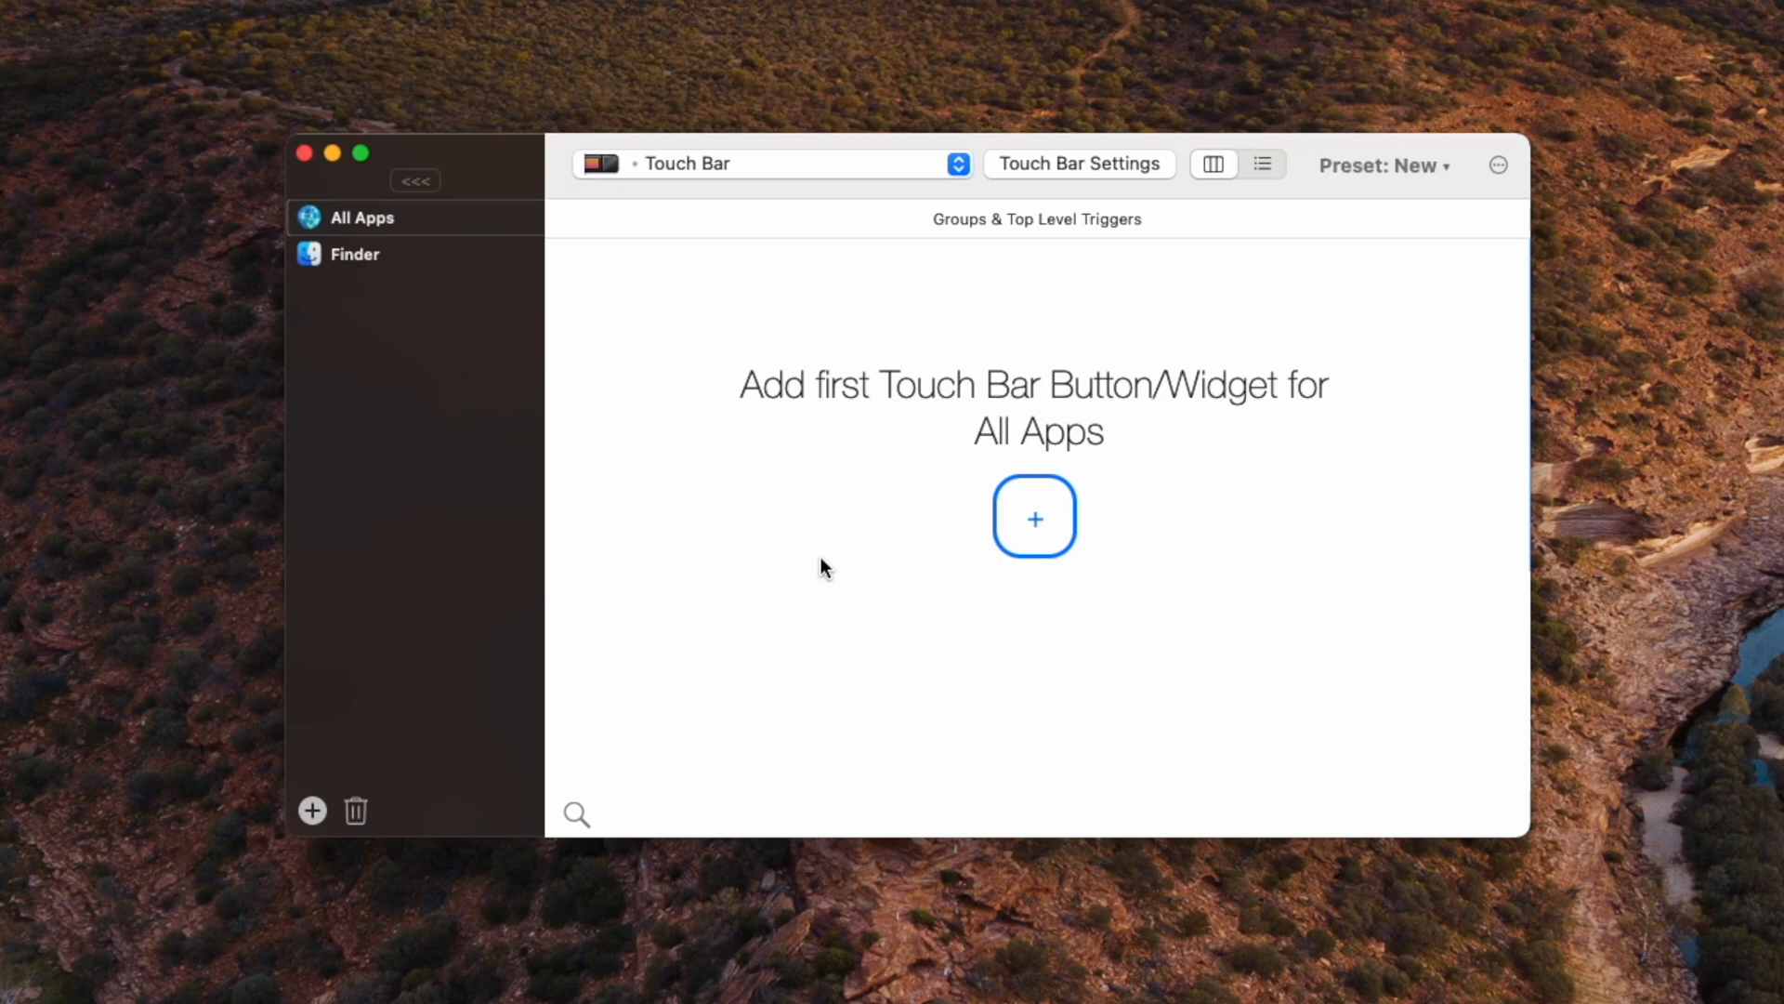
click(773, 163)
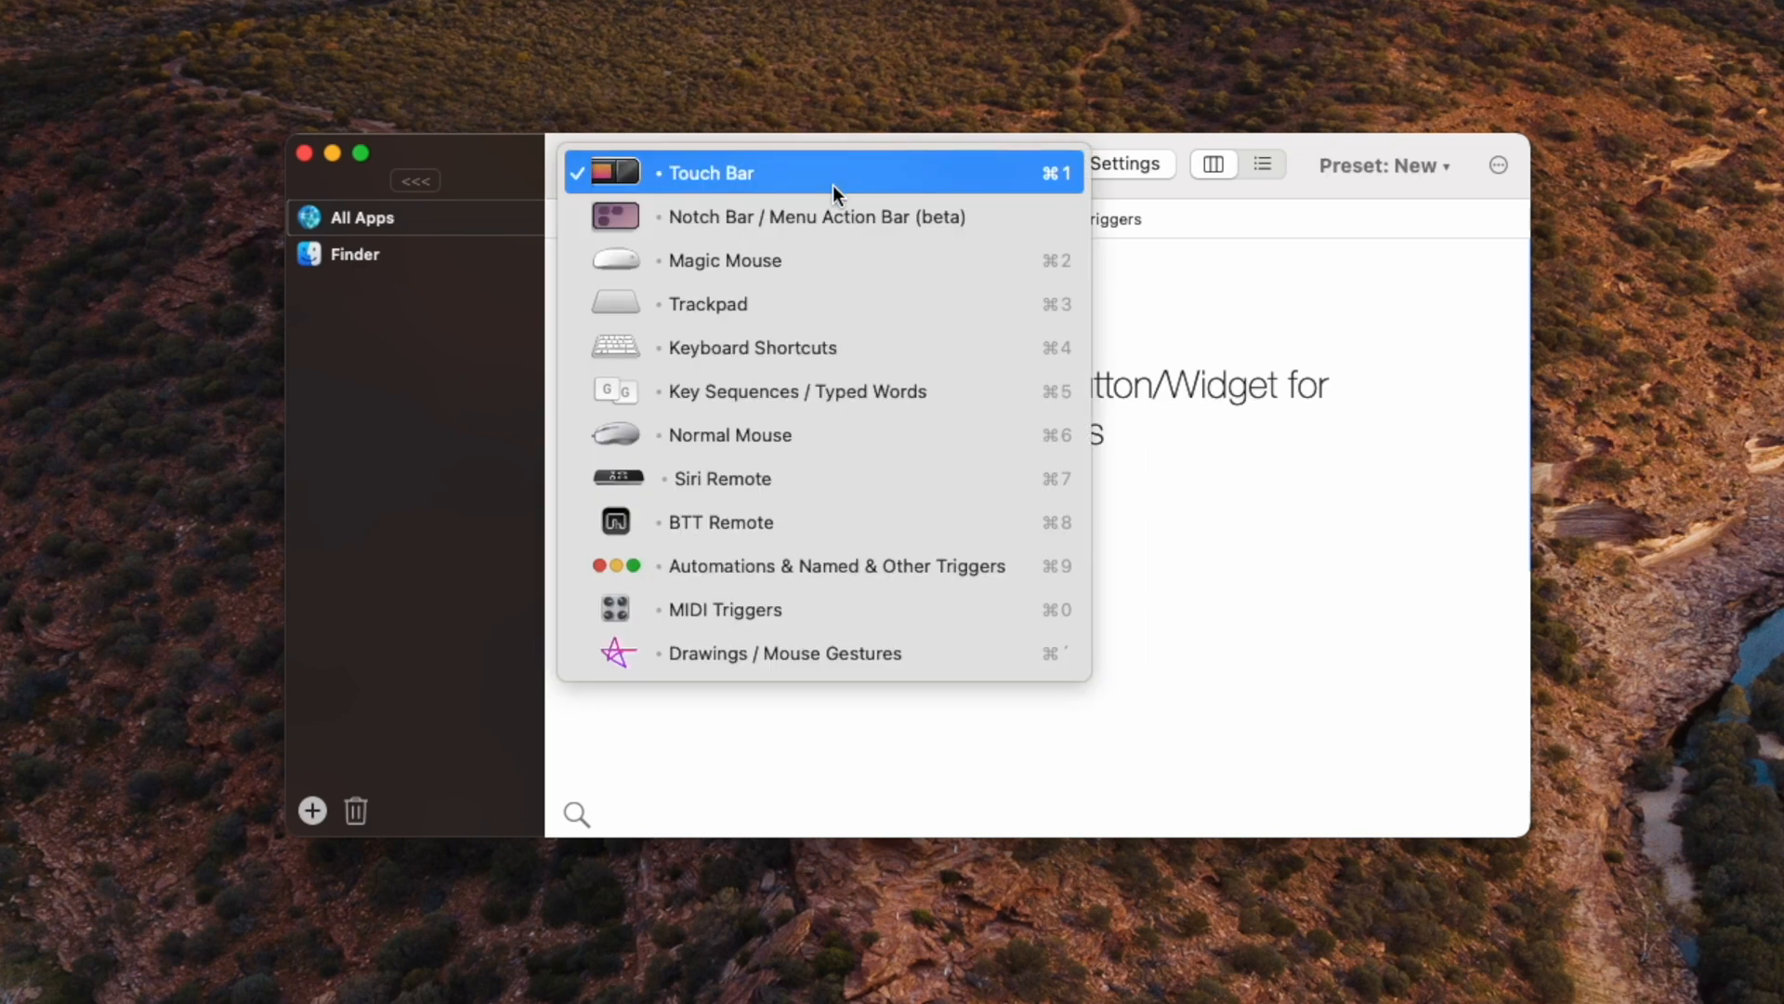
mouse_move(804, 177)
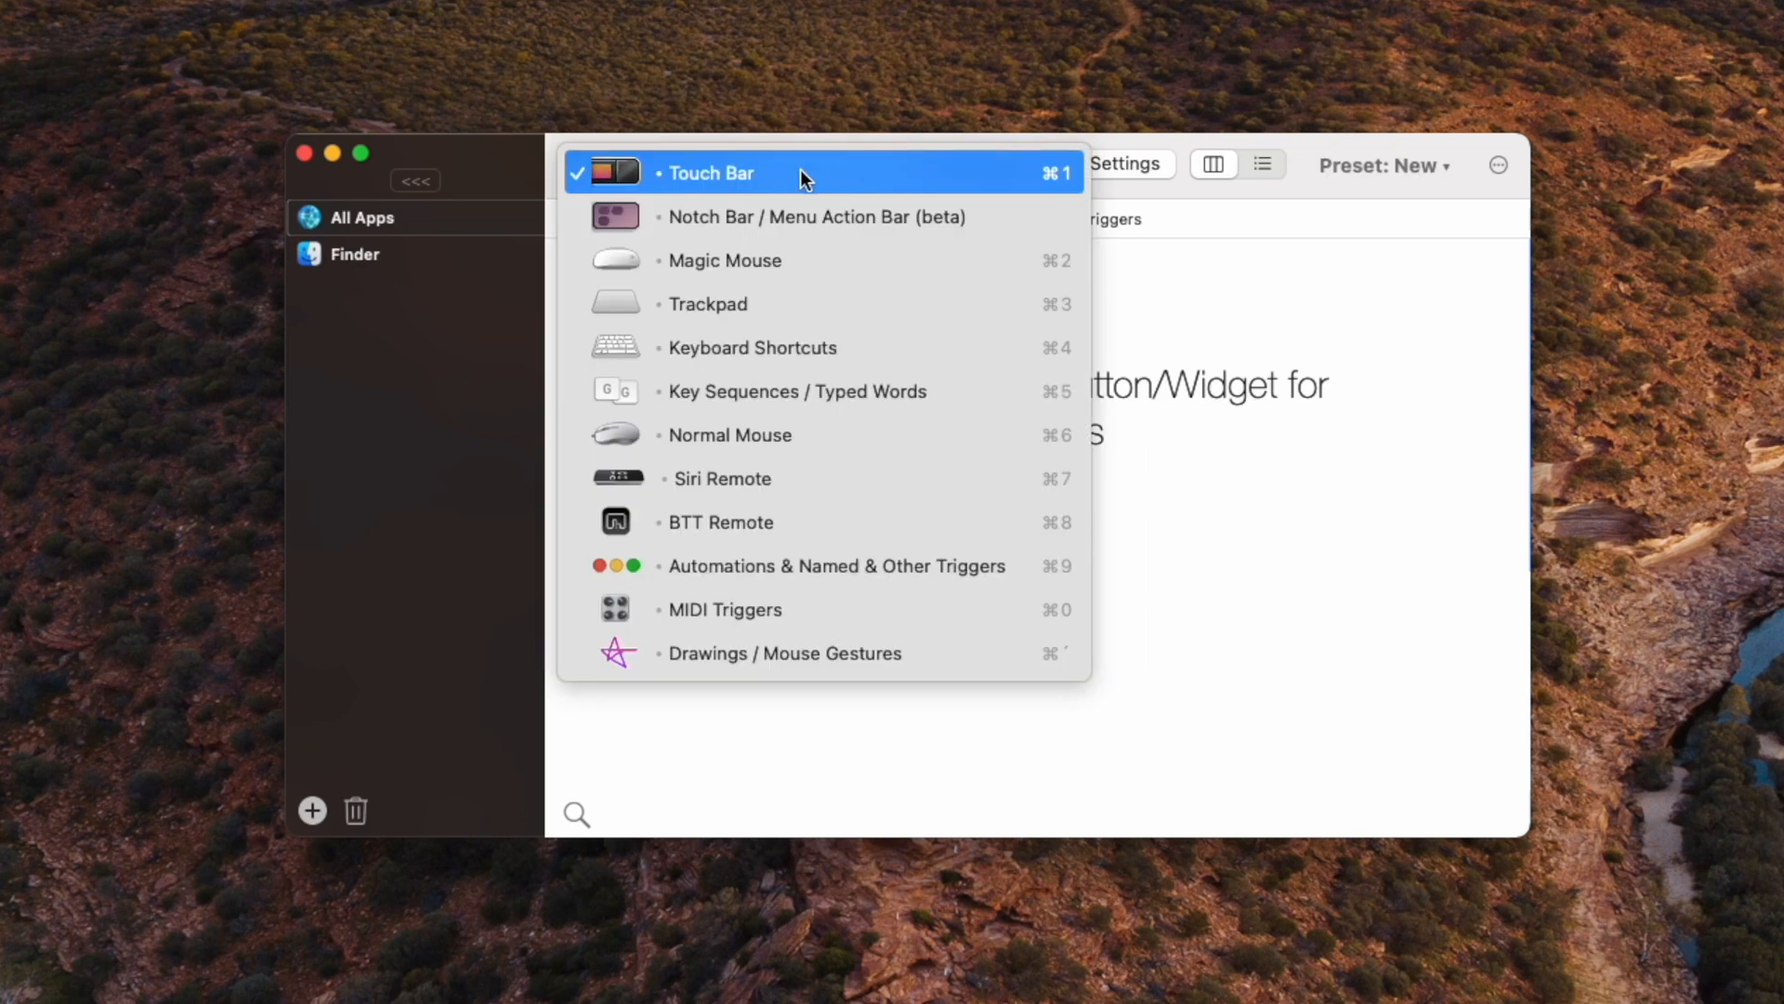
mouse_move(818, 188)
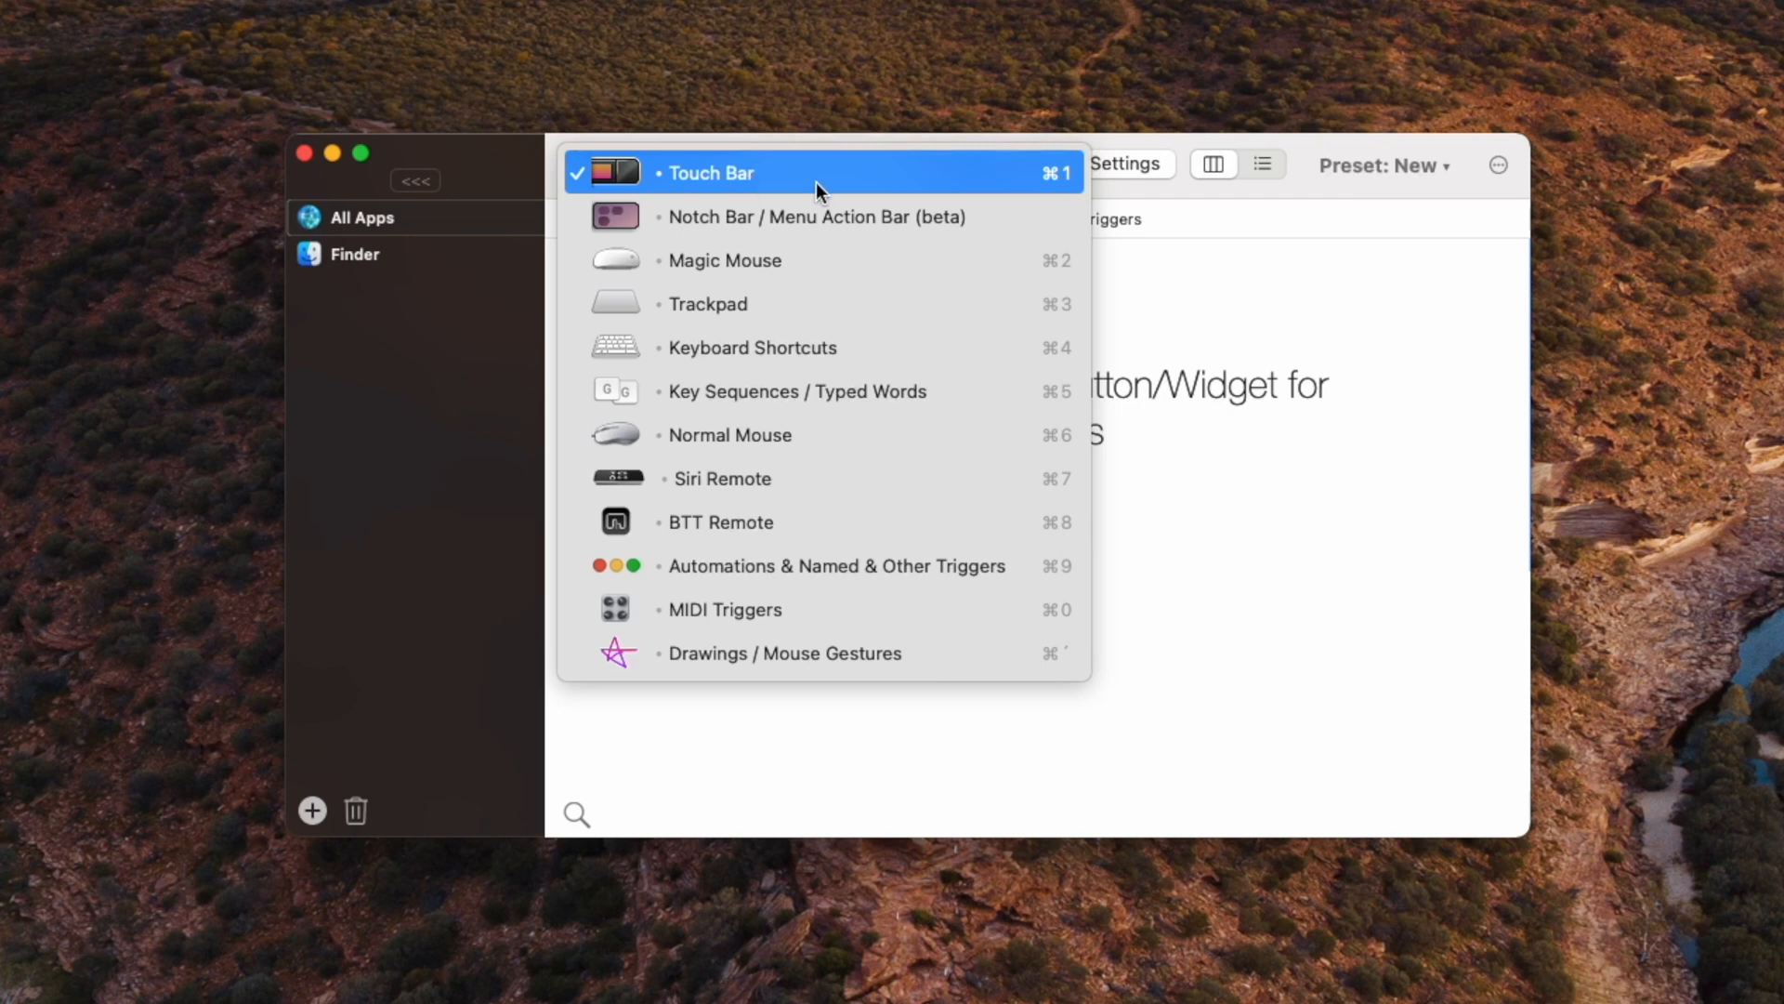
mouse_move(802, 303)
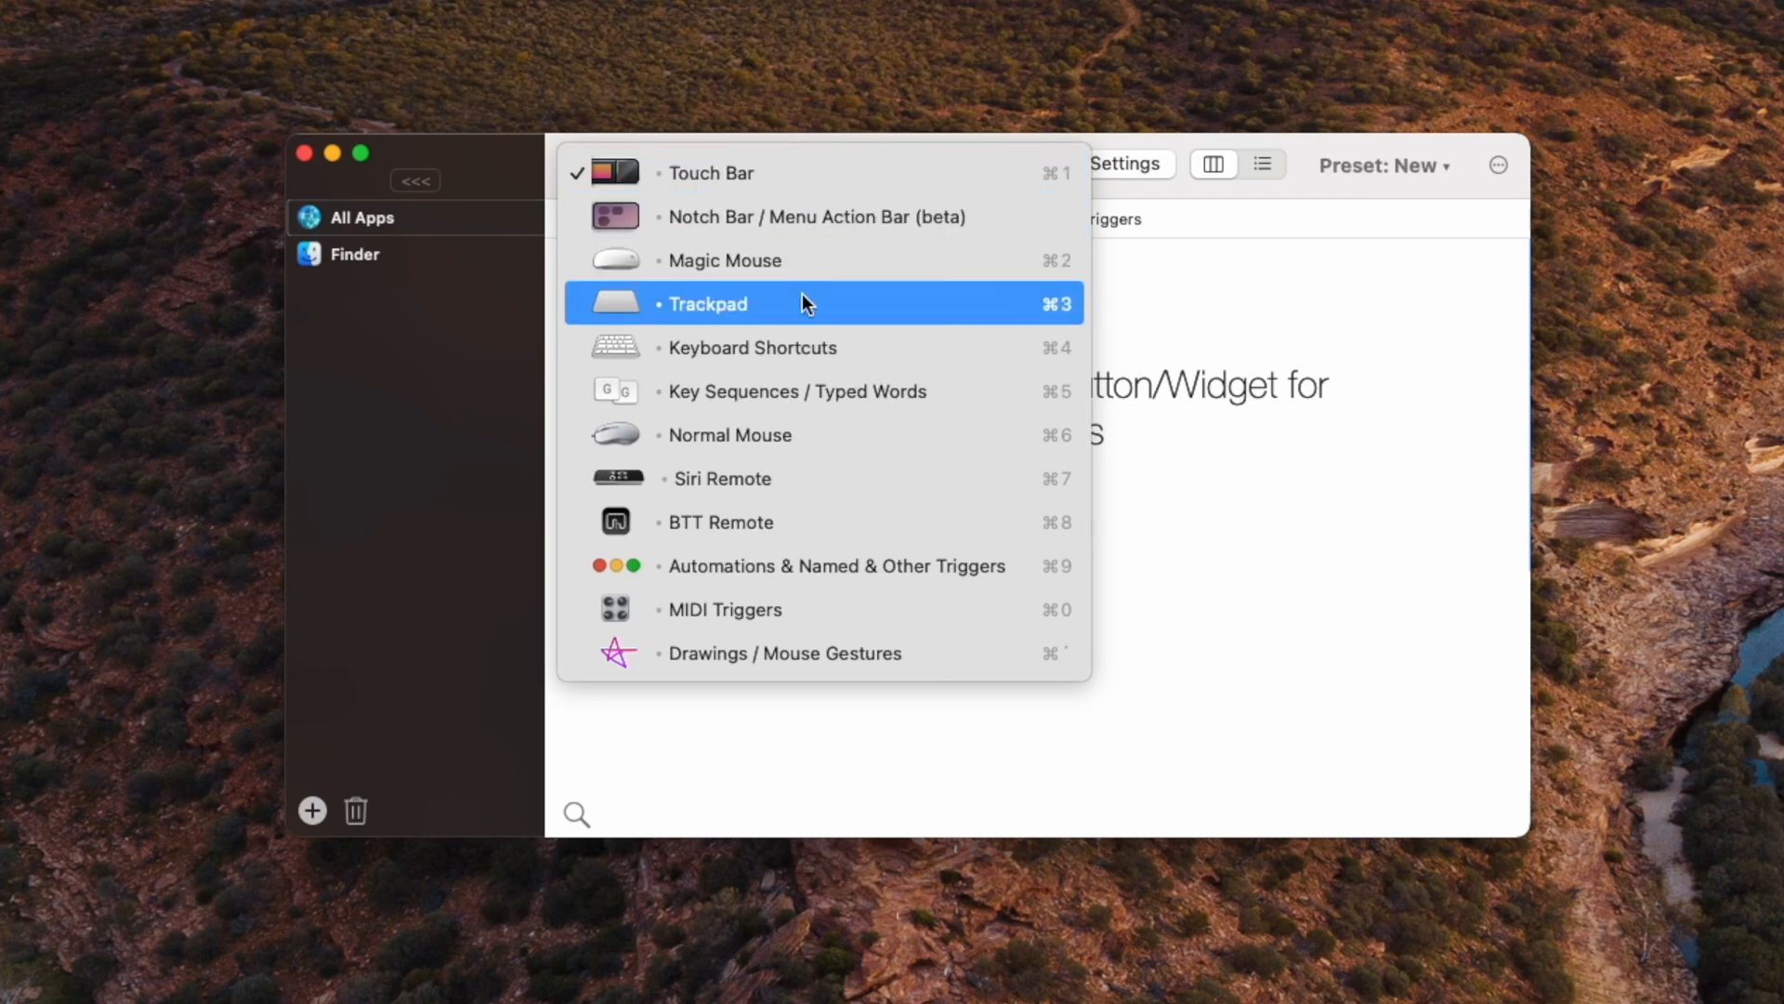
mouse_move(812, 353)
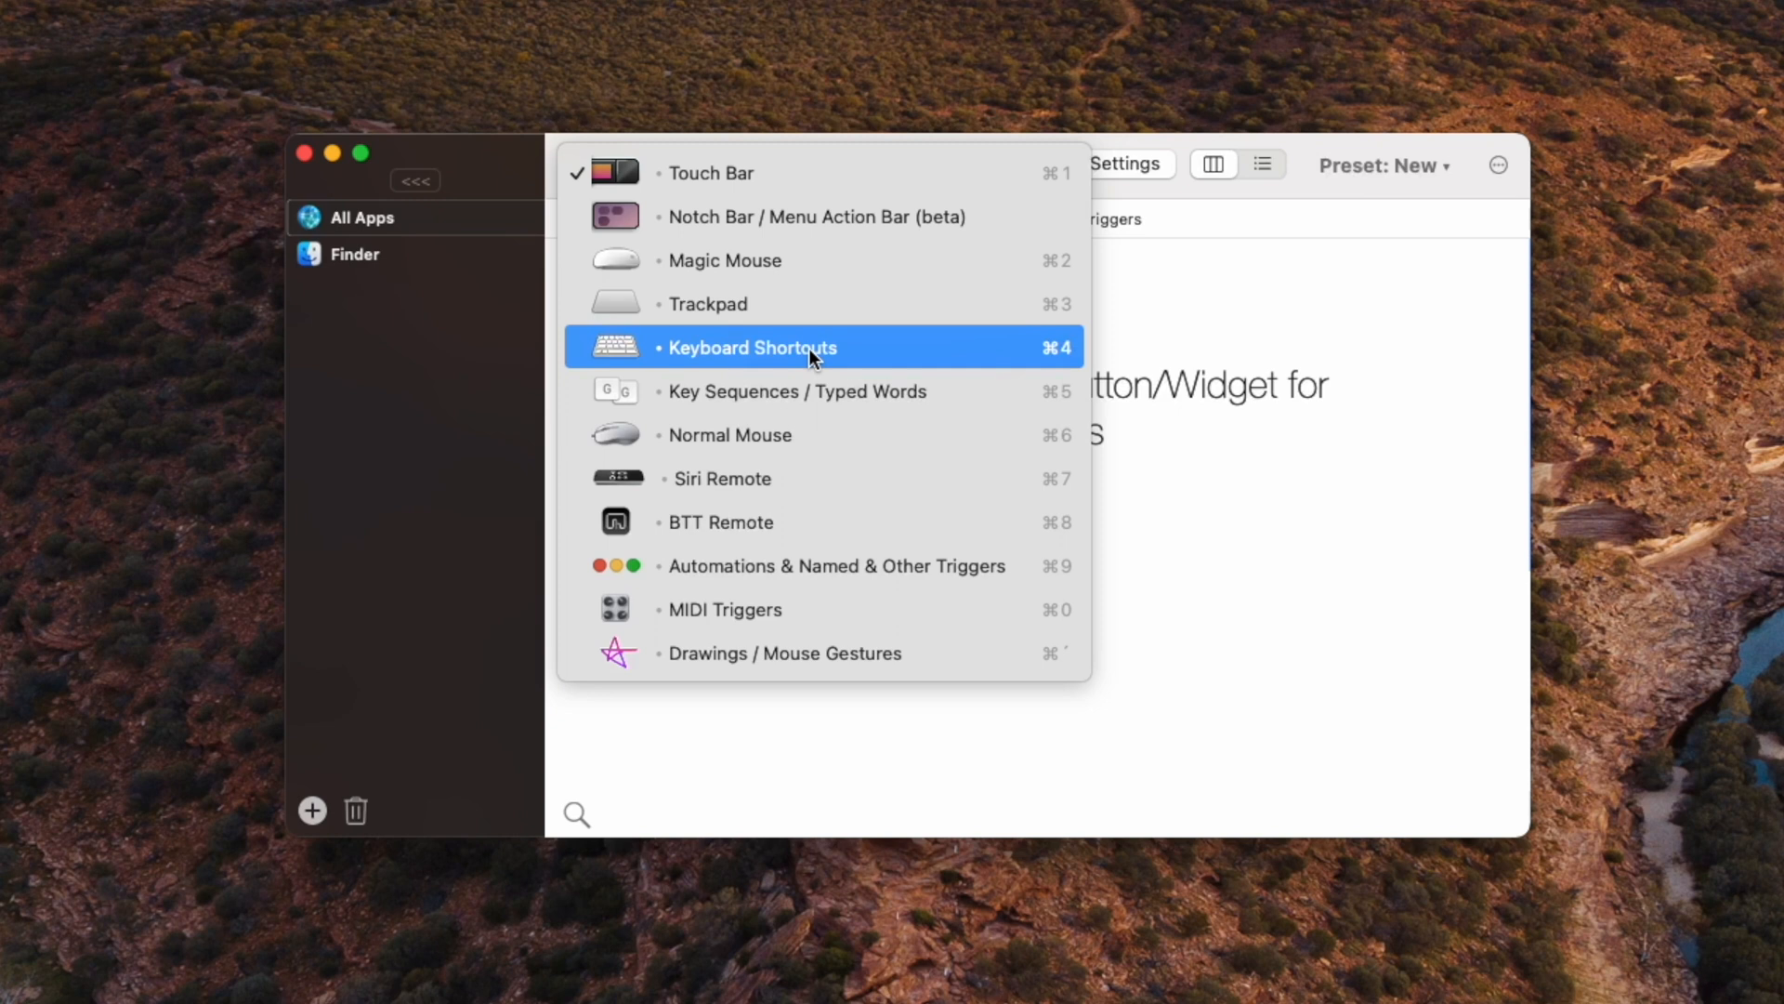
mouse_move(723, 260)
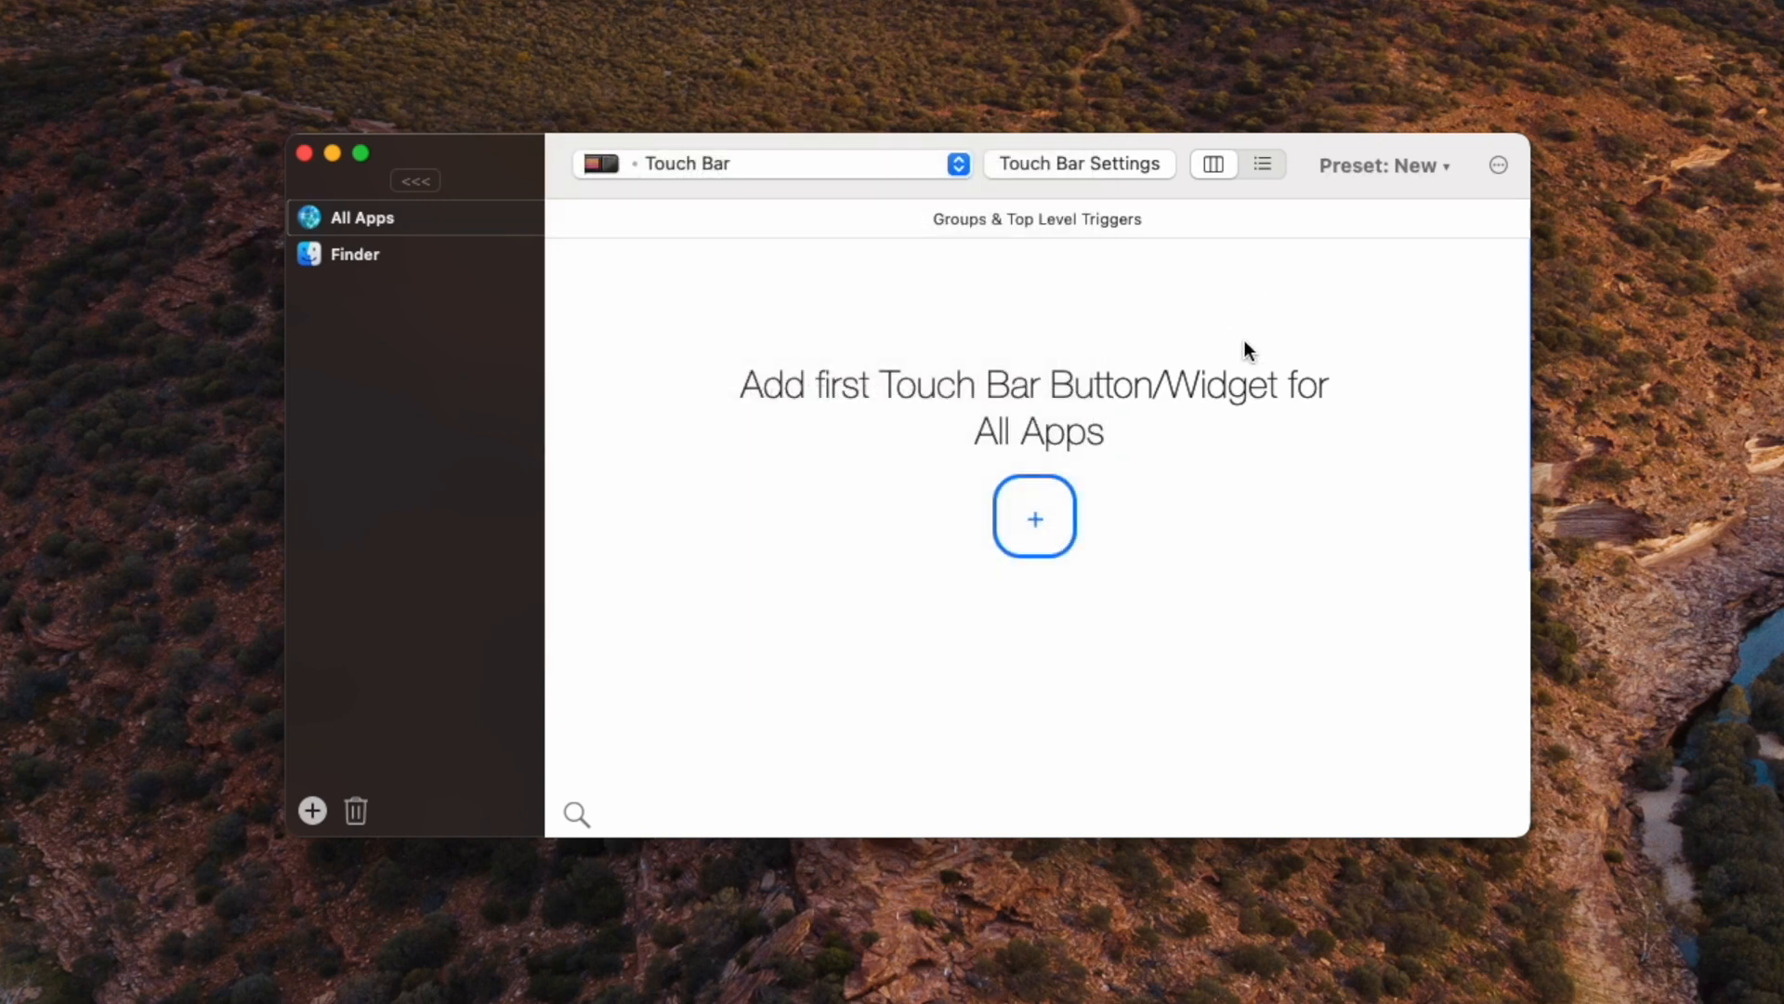
mouse_move(736, 438)
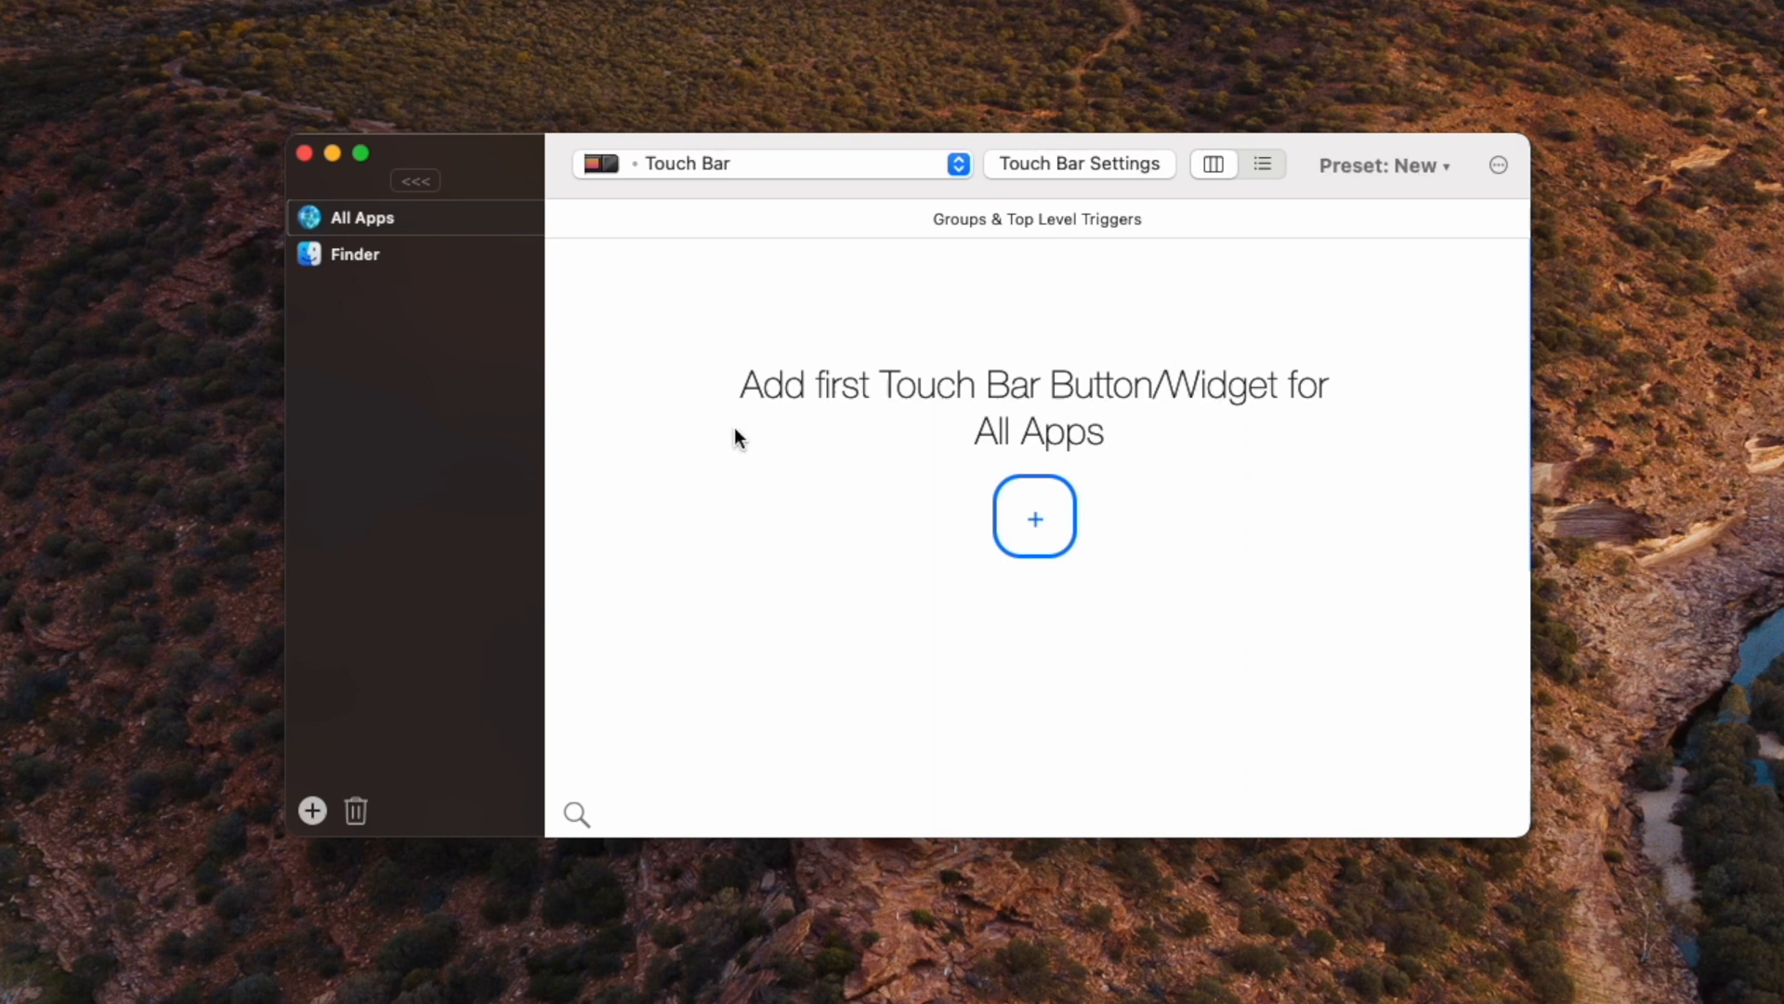
mouse_move(1114, 606)
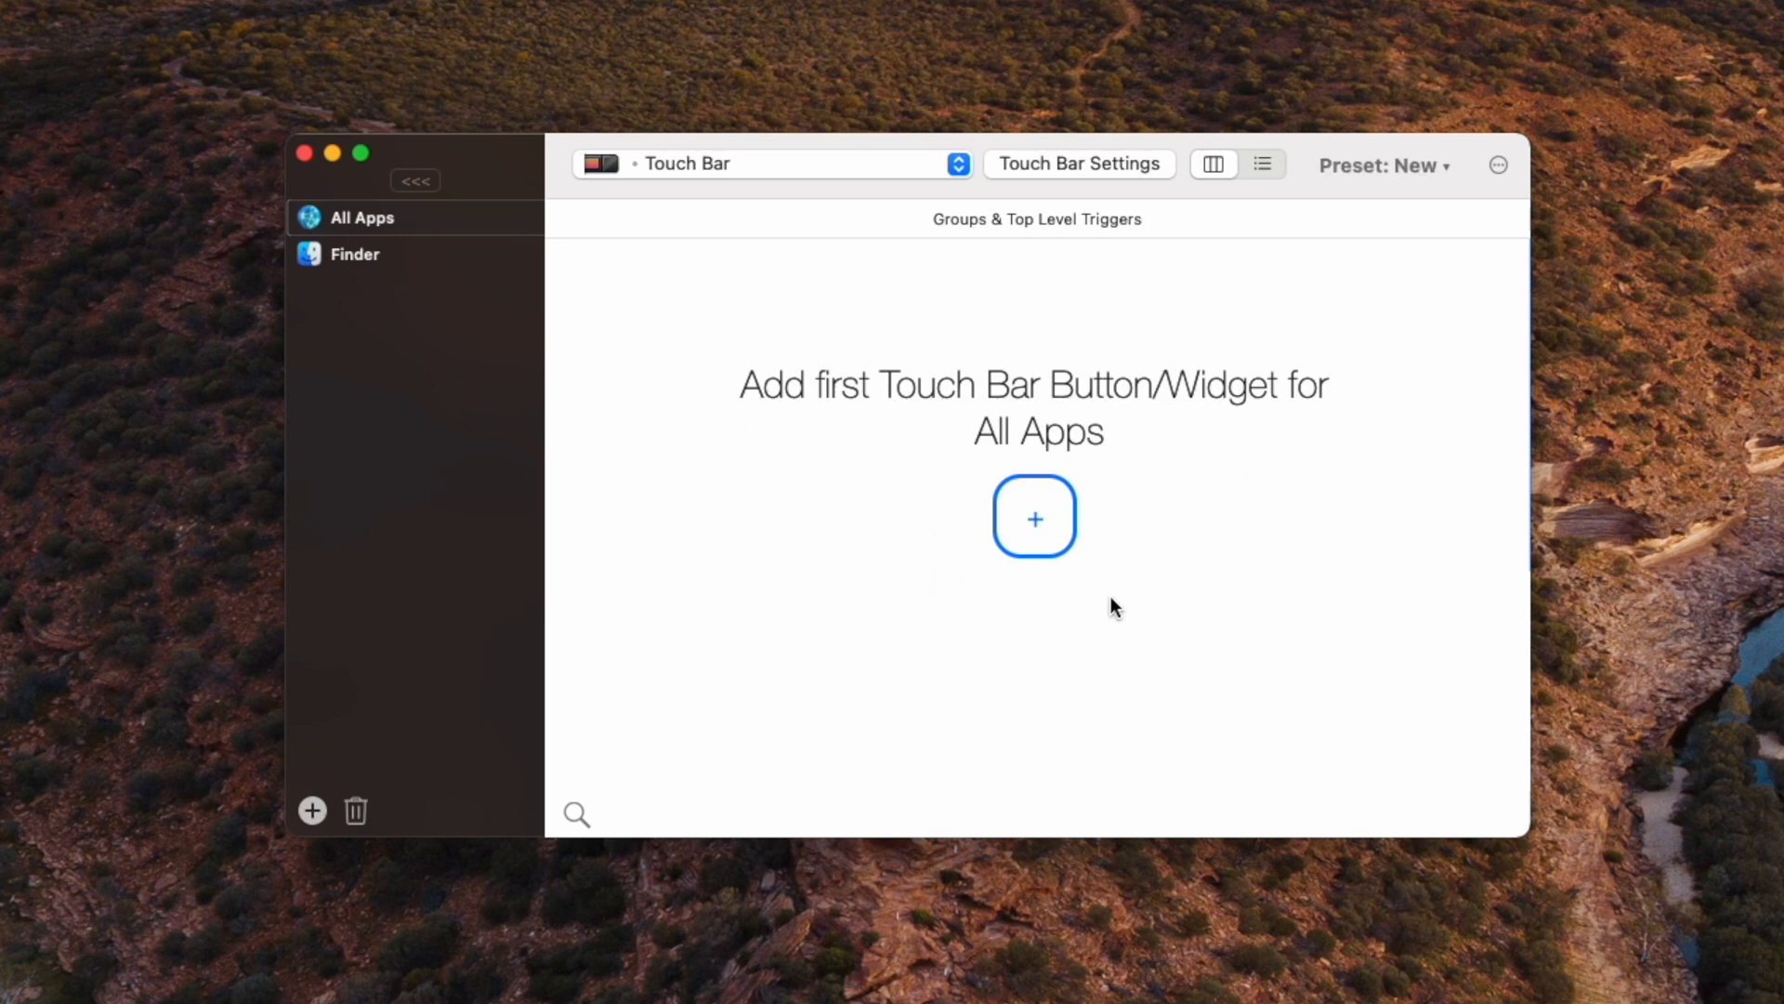
mouse_move(975, 576)
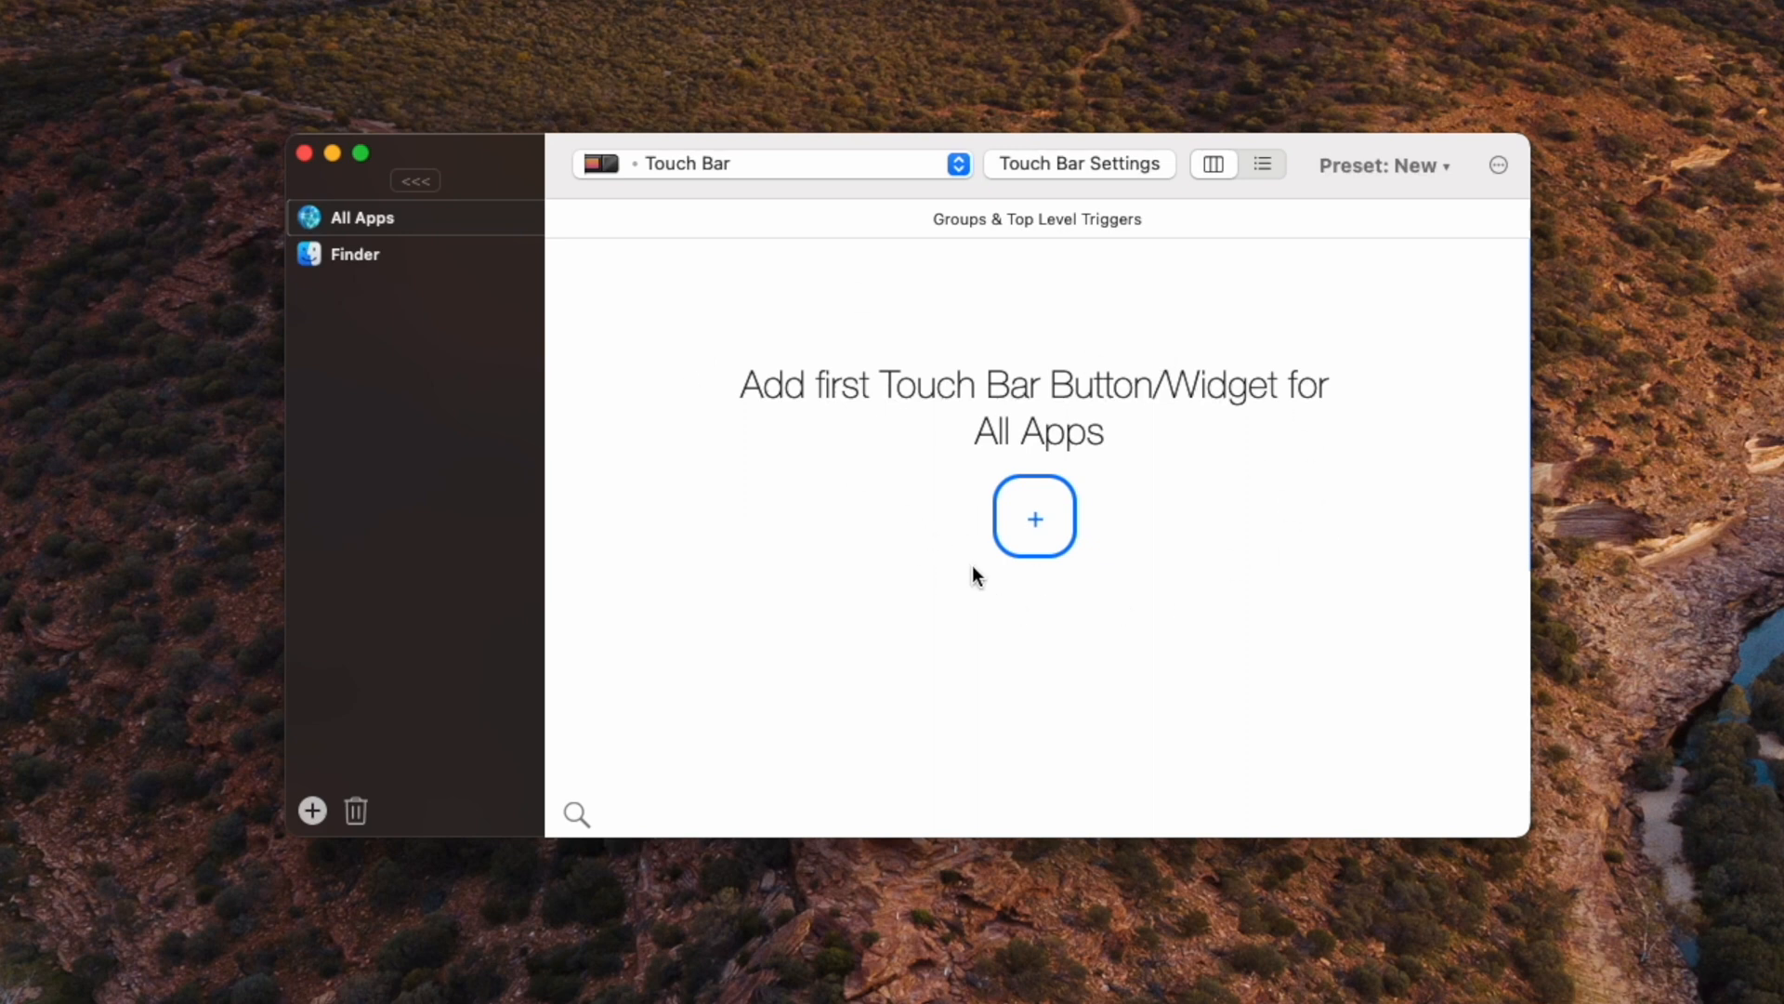
mouse_move(1014, 607)
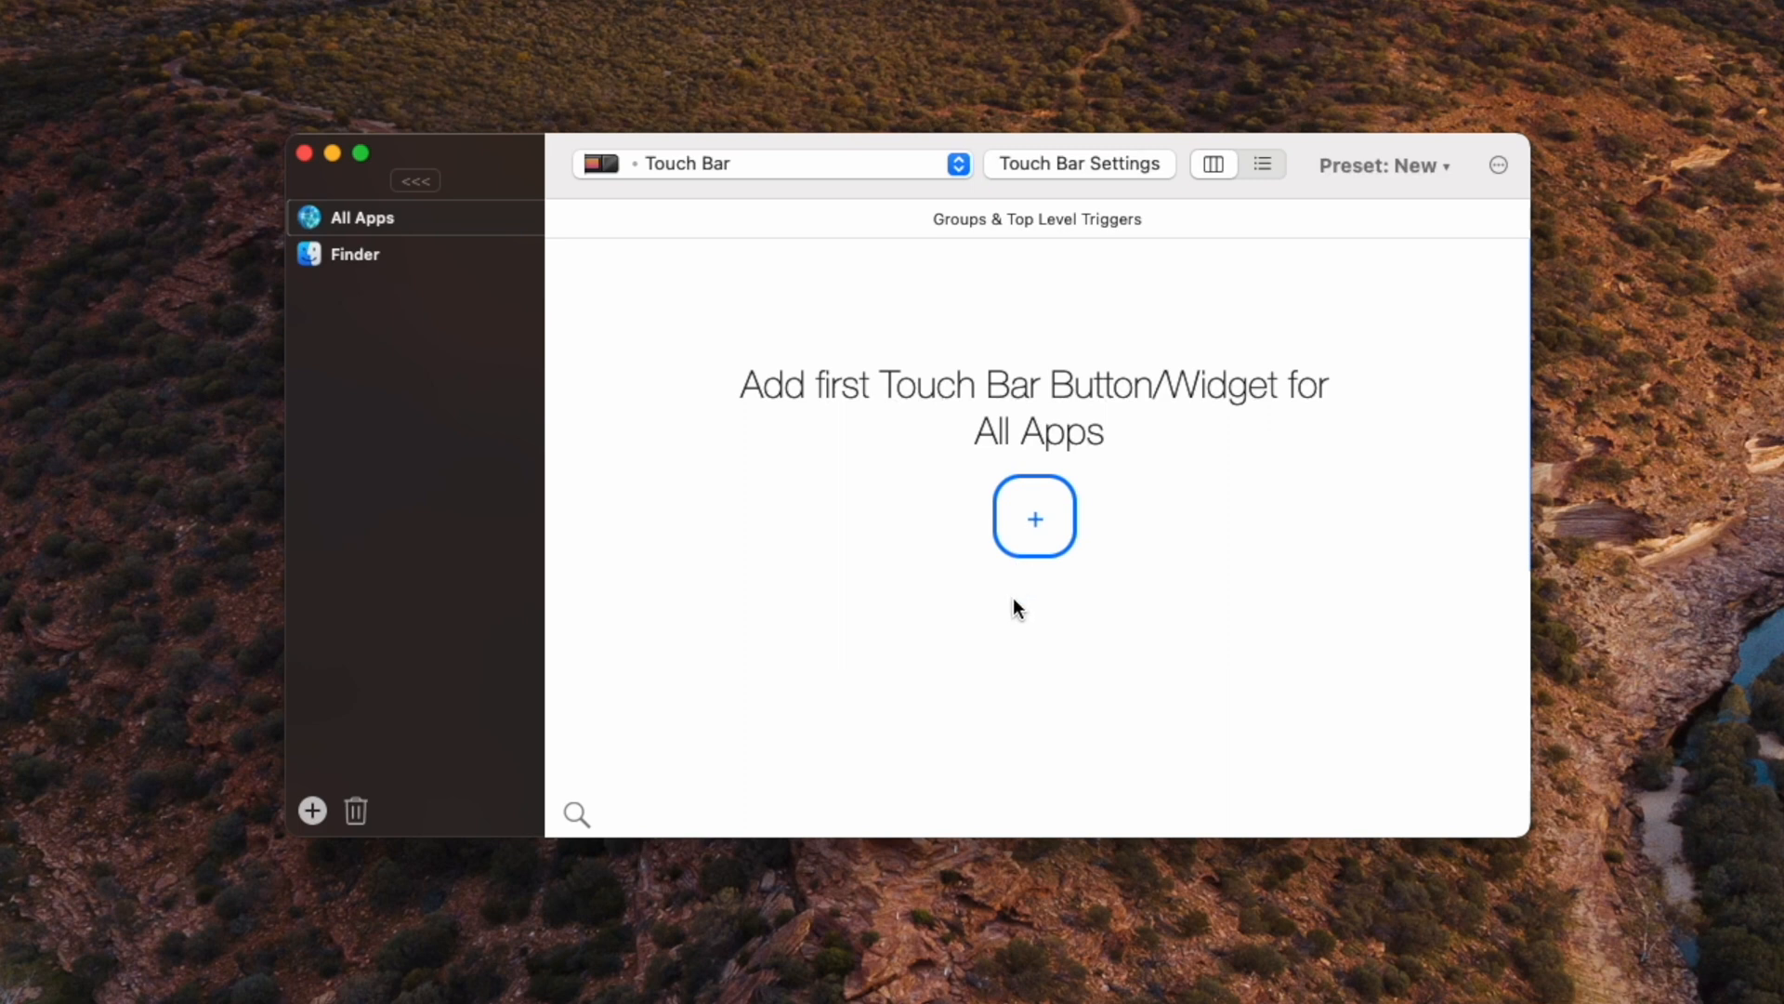
Step: Add a Remaining Battery Time Widget from the Touch Bar Widgets category as the first trigger
click(1035, 518)
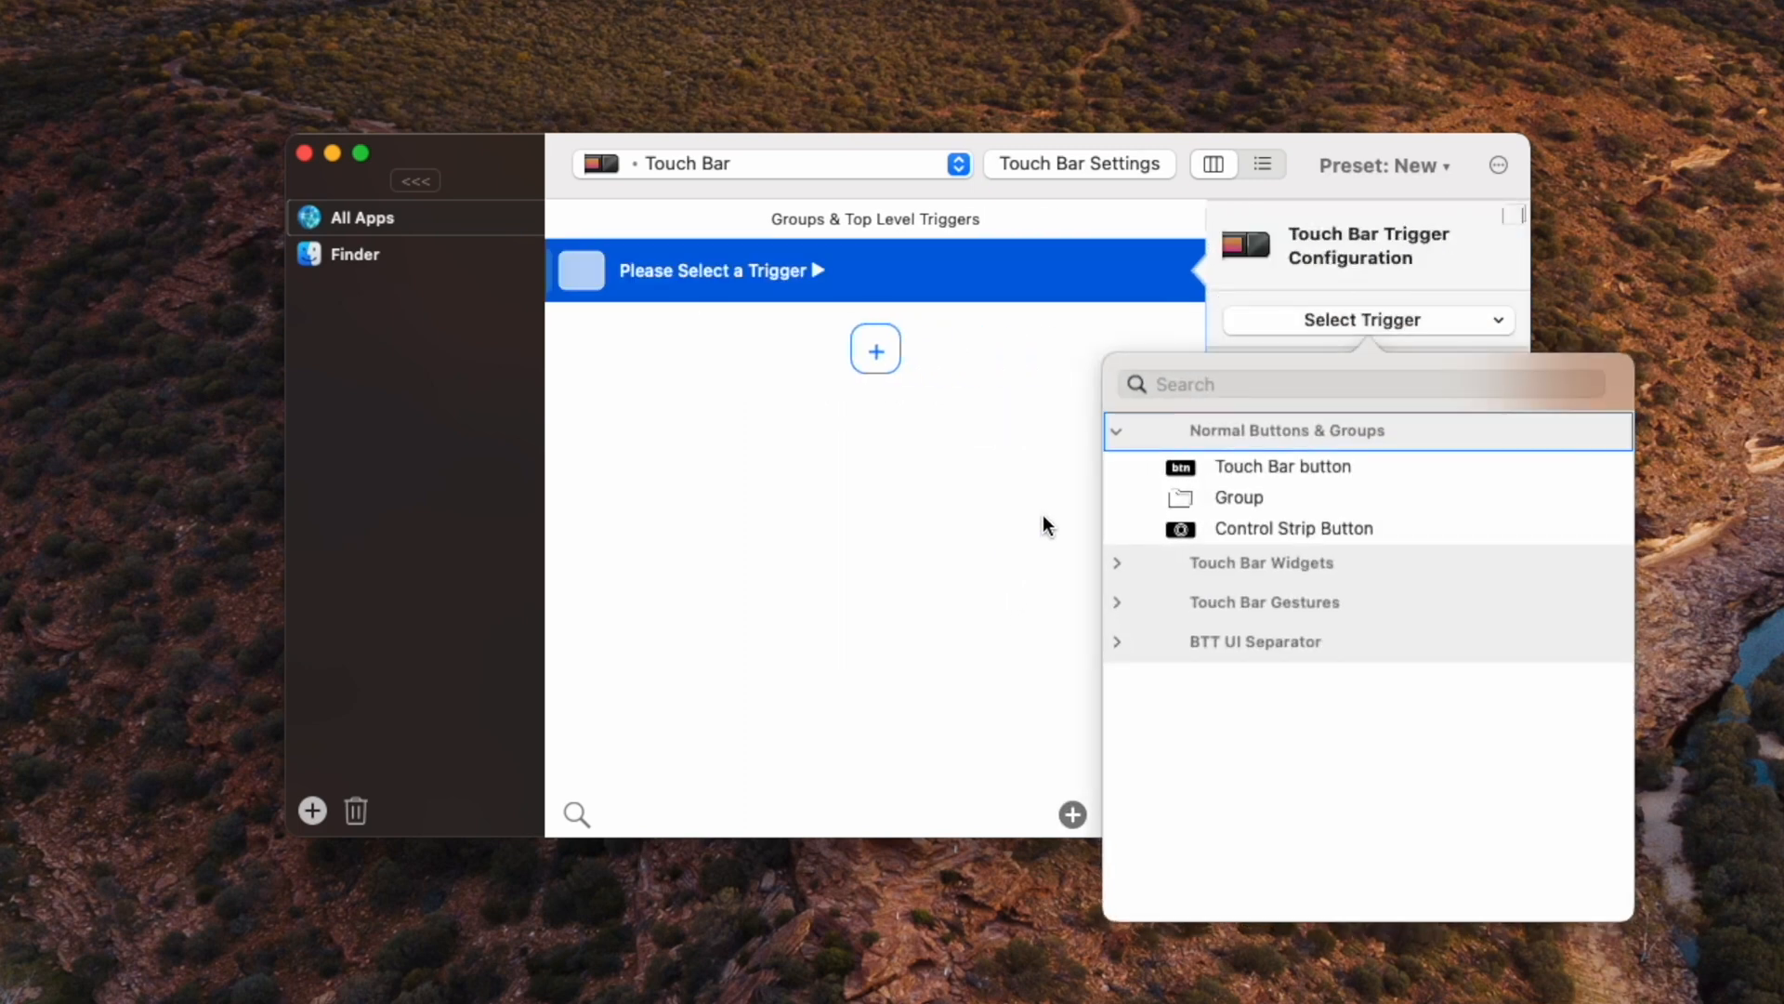
mouse_move(1349, 489)
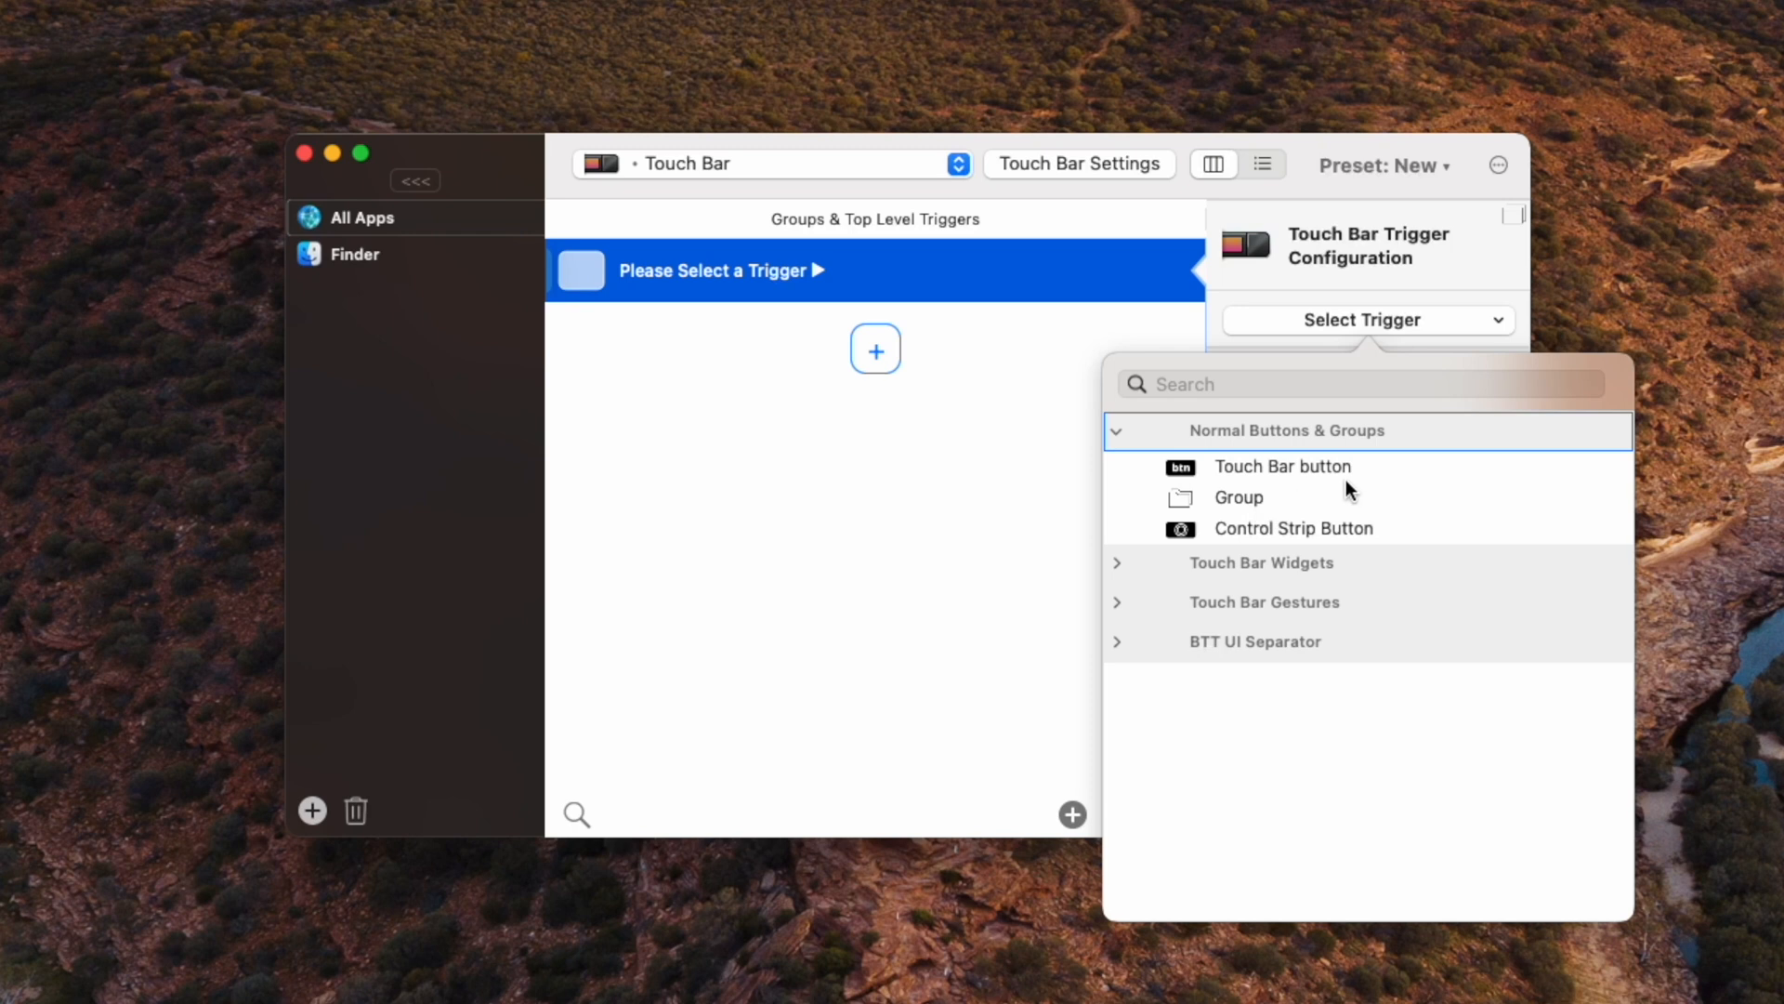
mouse_move(1253, 554)
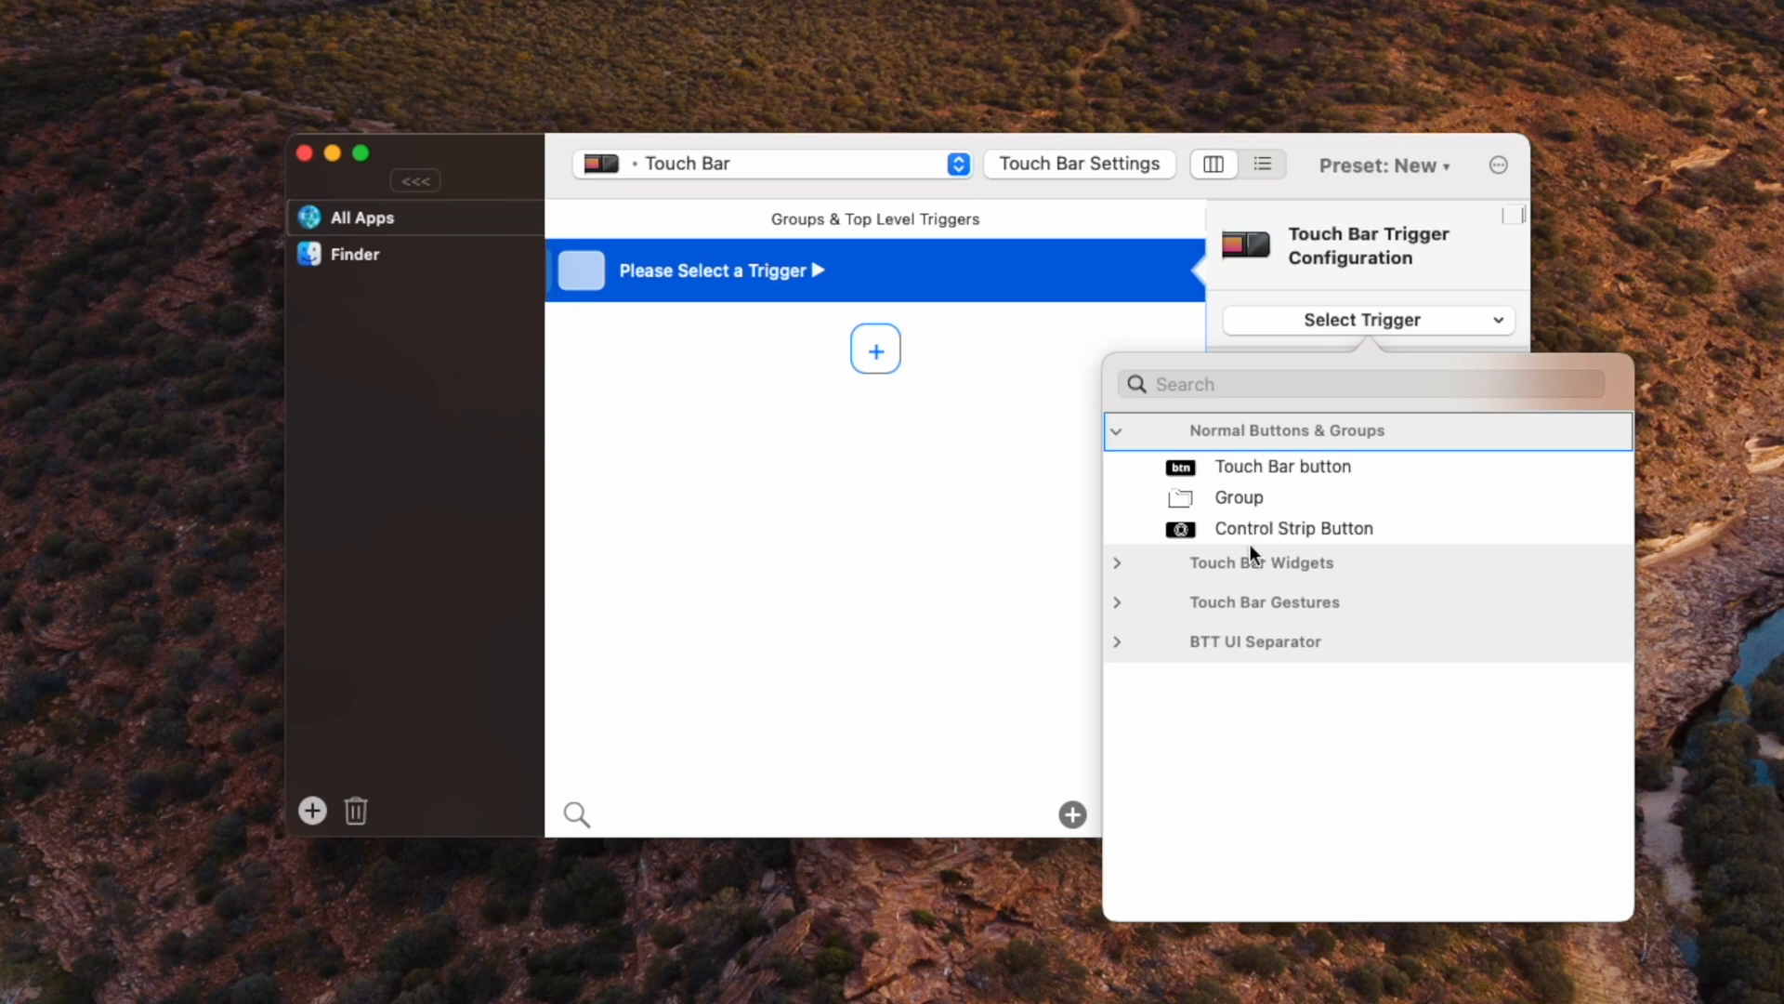
mouse_move(1134, 578)
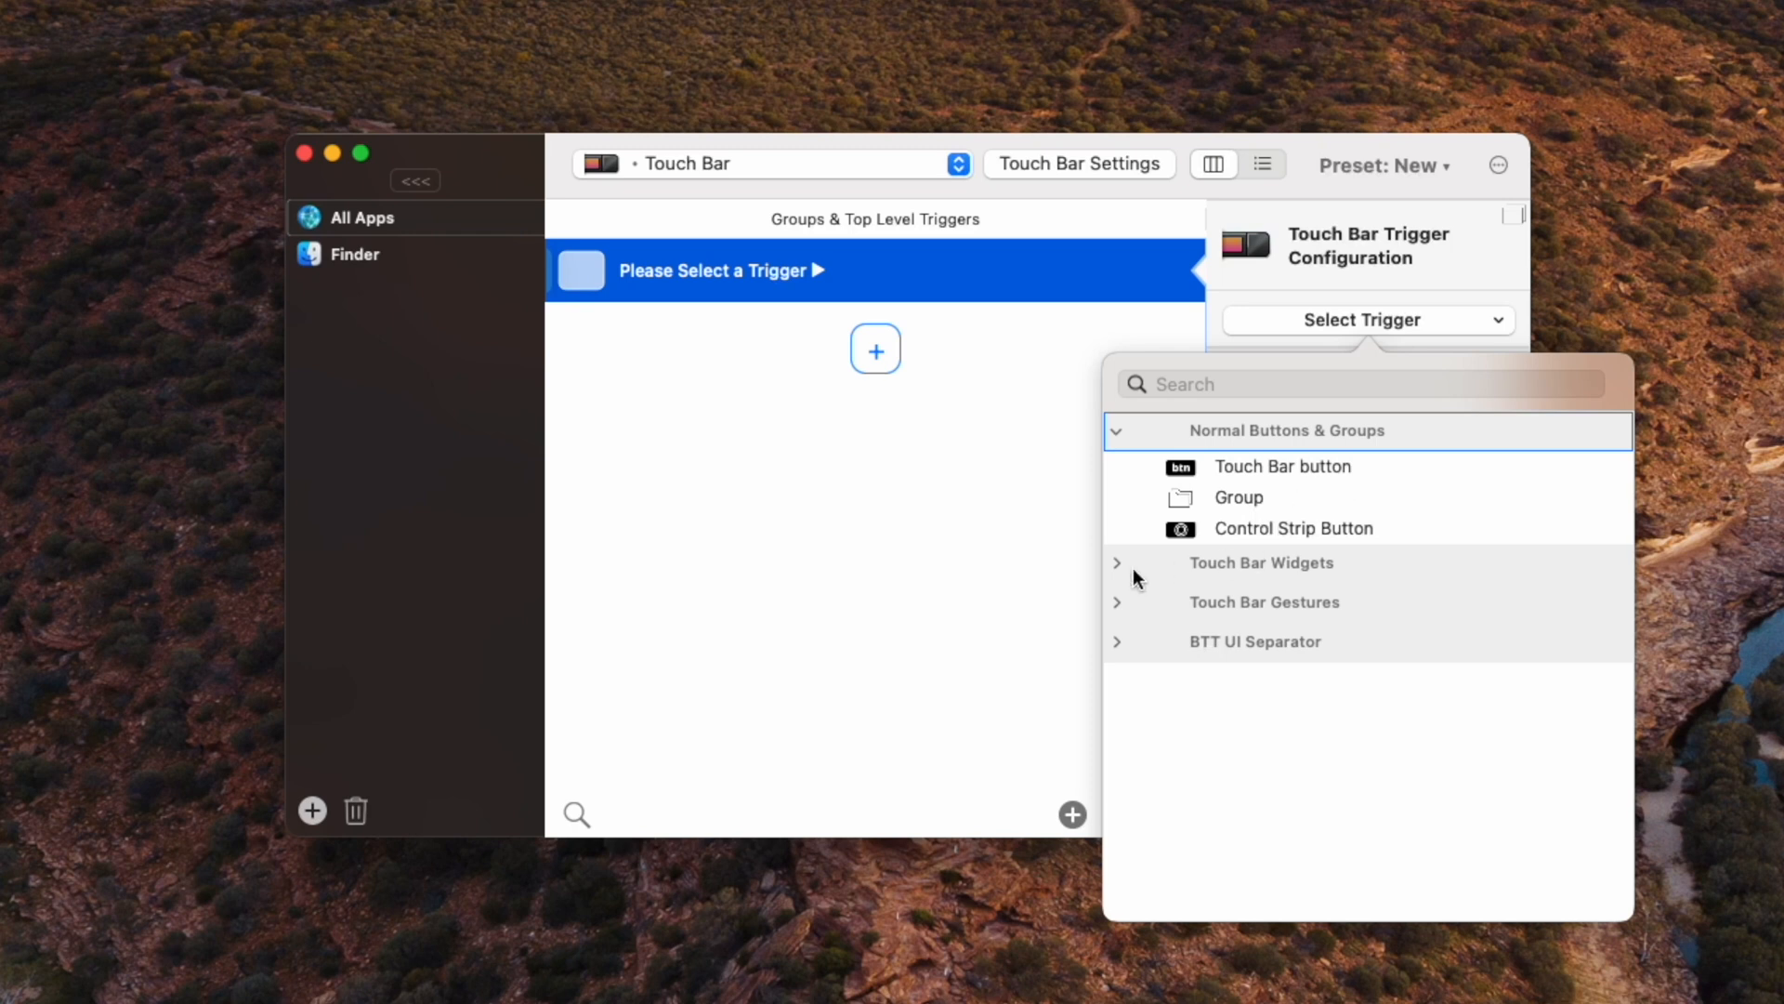
mouse_move(1120, 573)
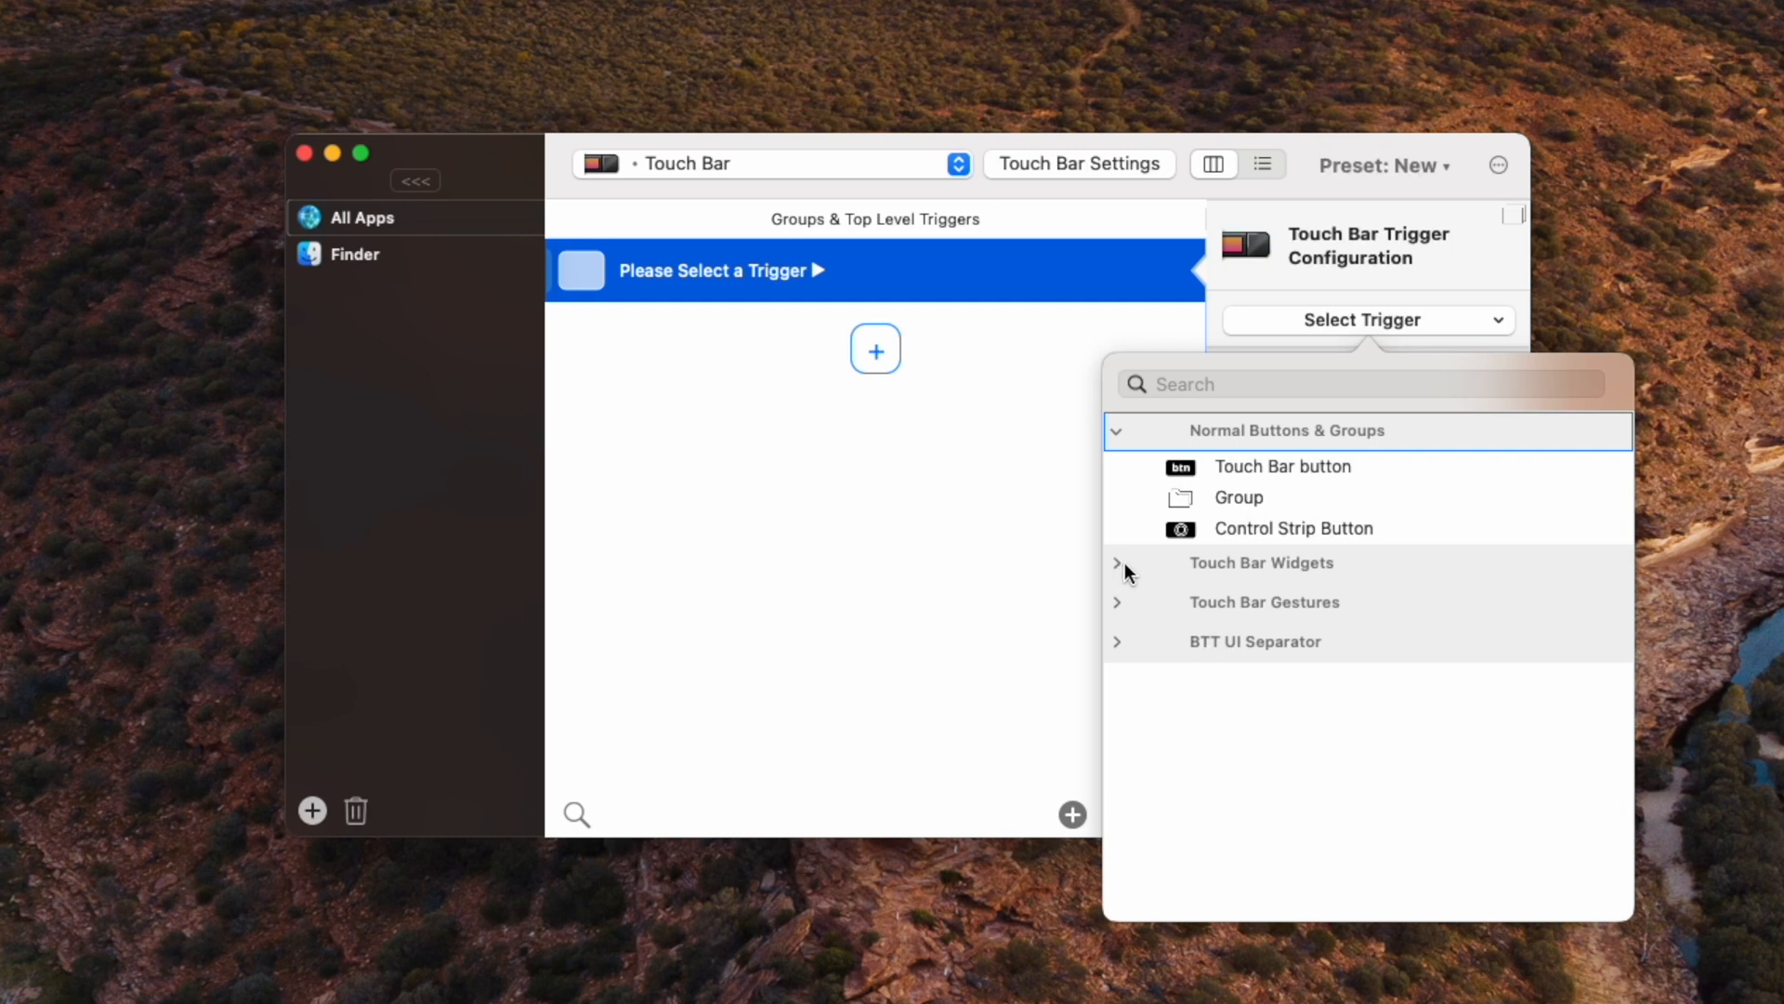
mouse_move(1134, 580)
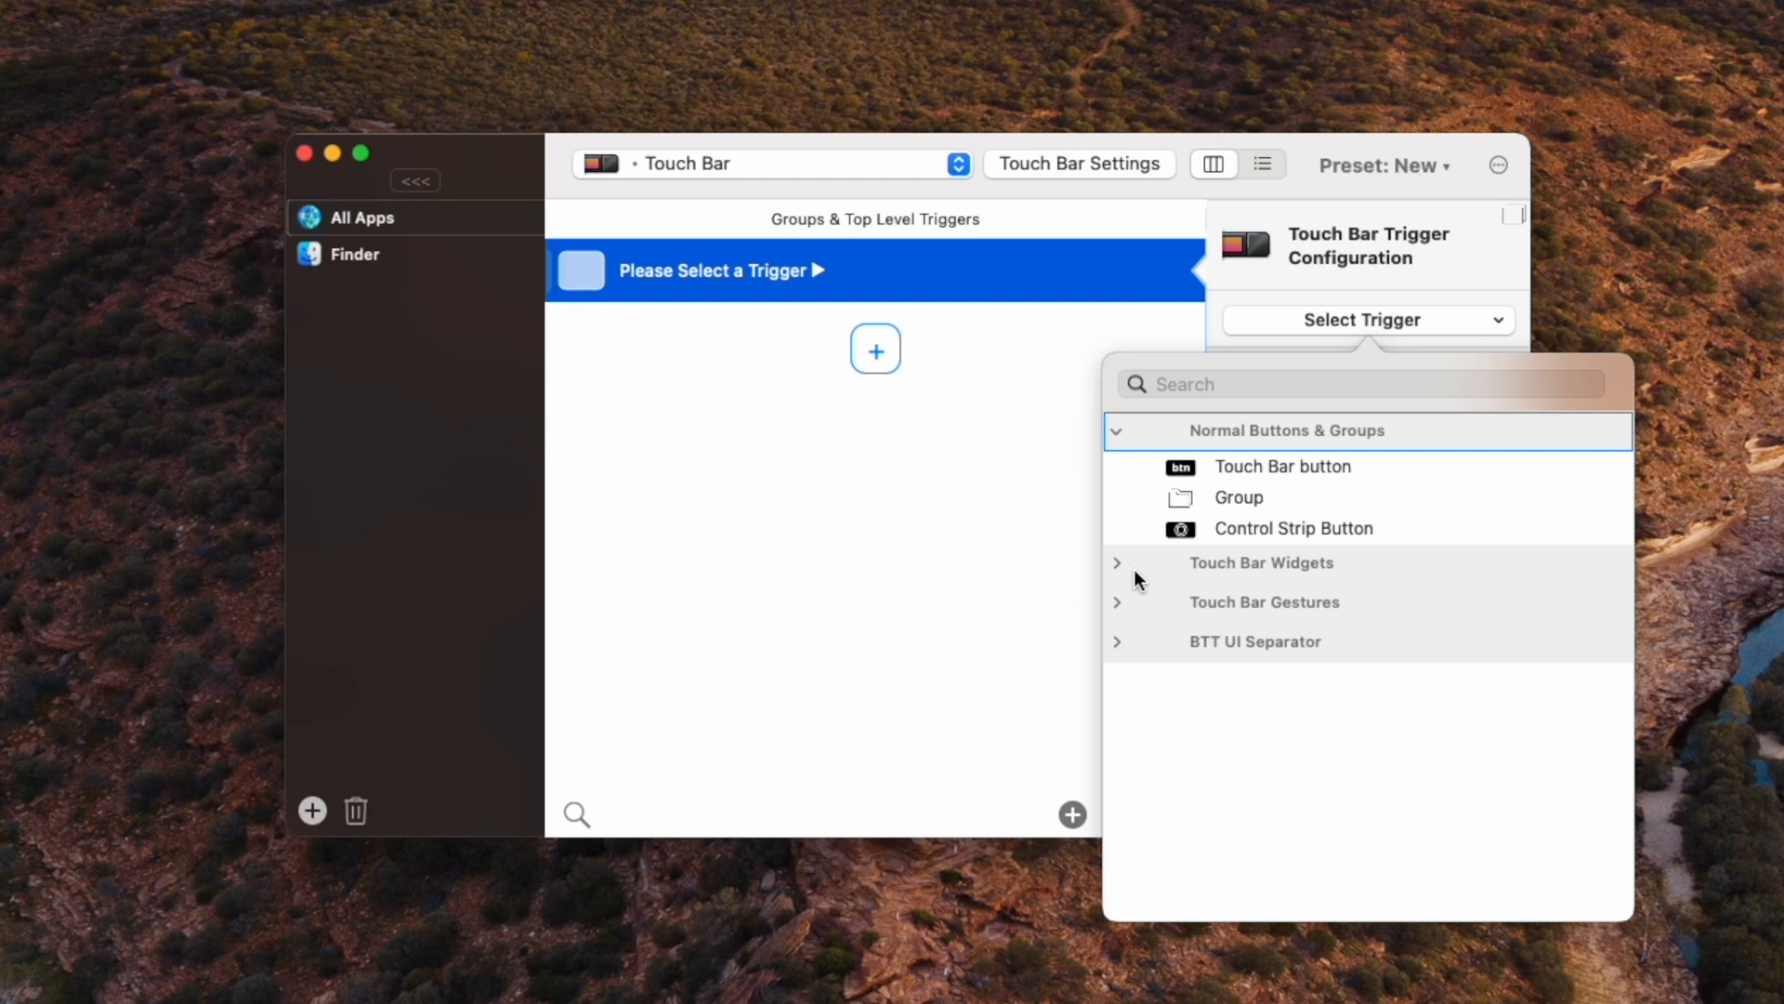
mouse_move(1143, 590)
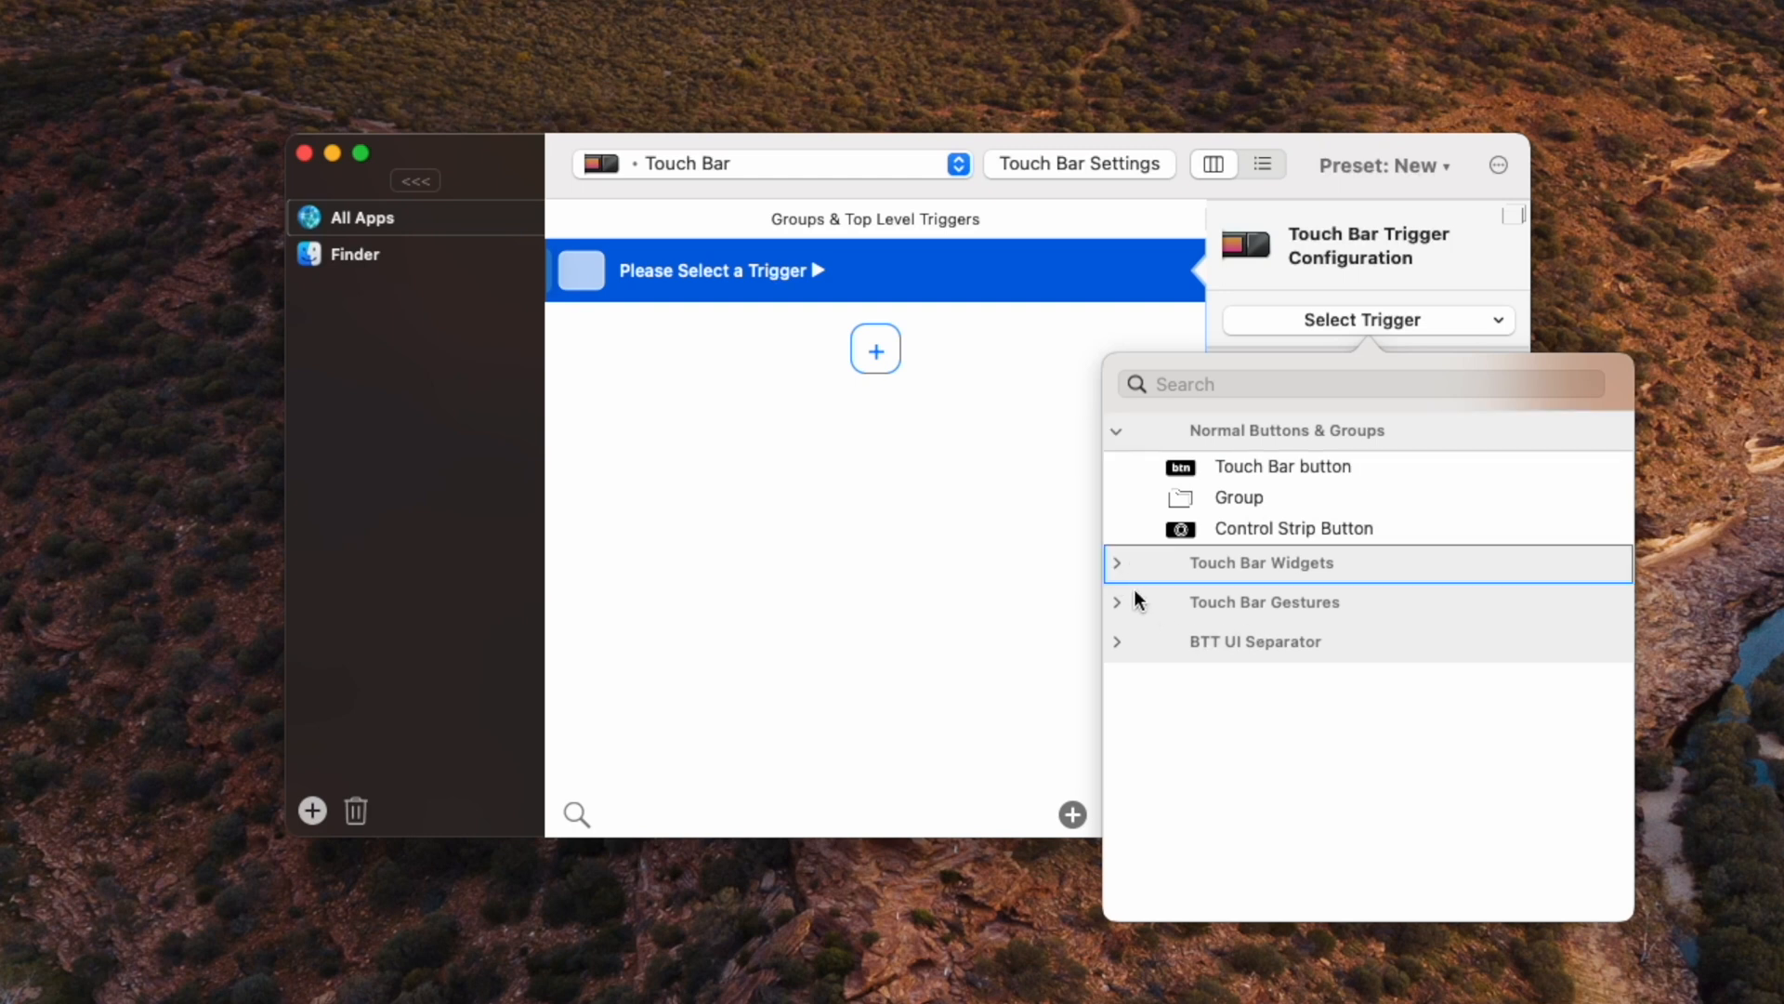
click(1260, 561)
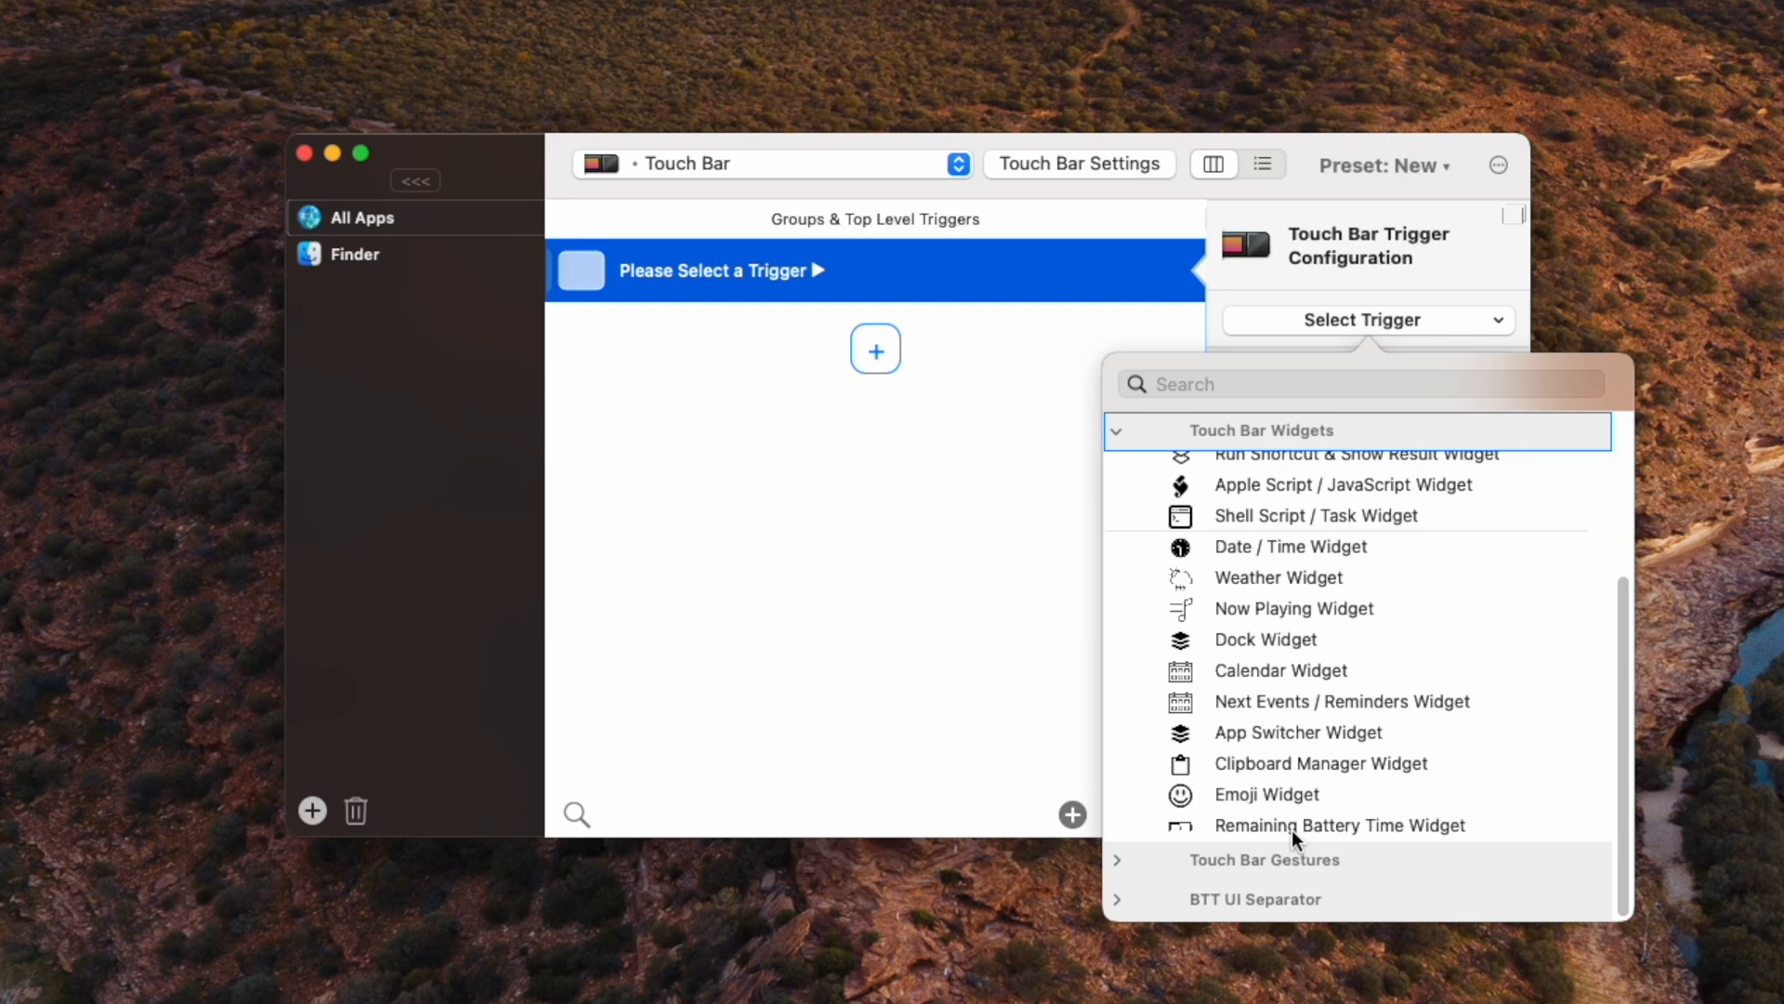
mouse_move(1334, 678)
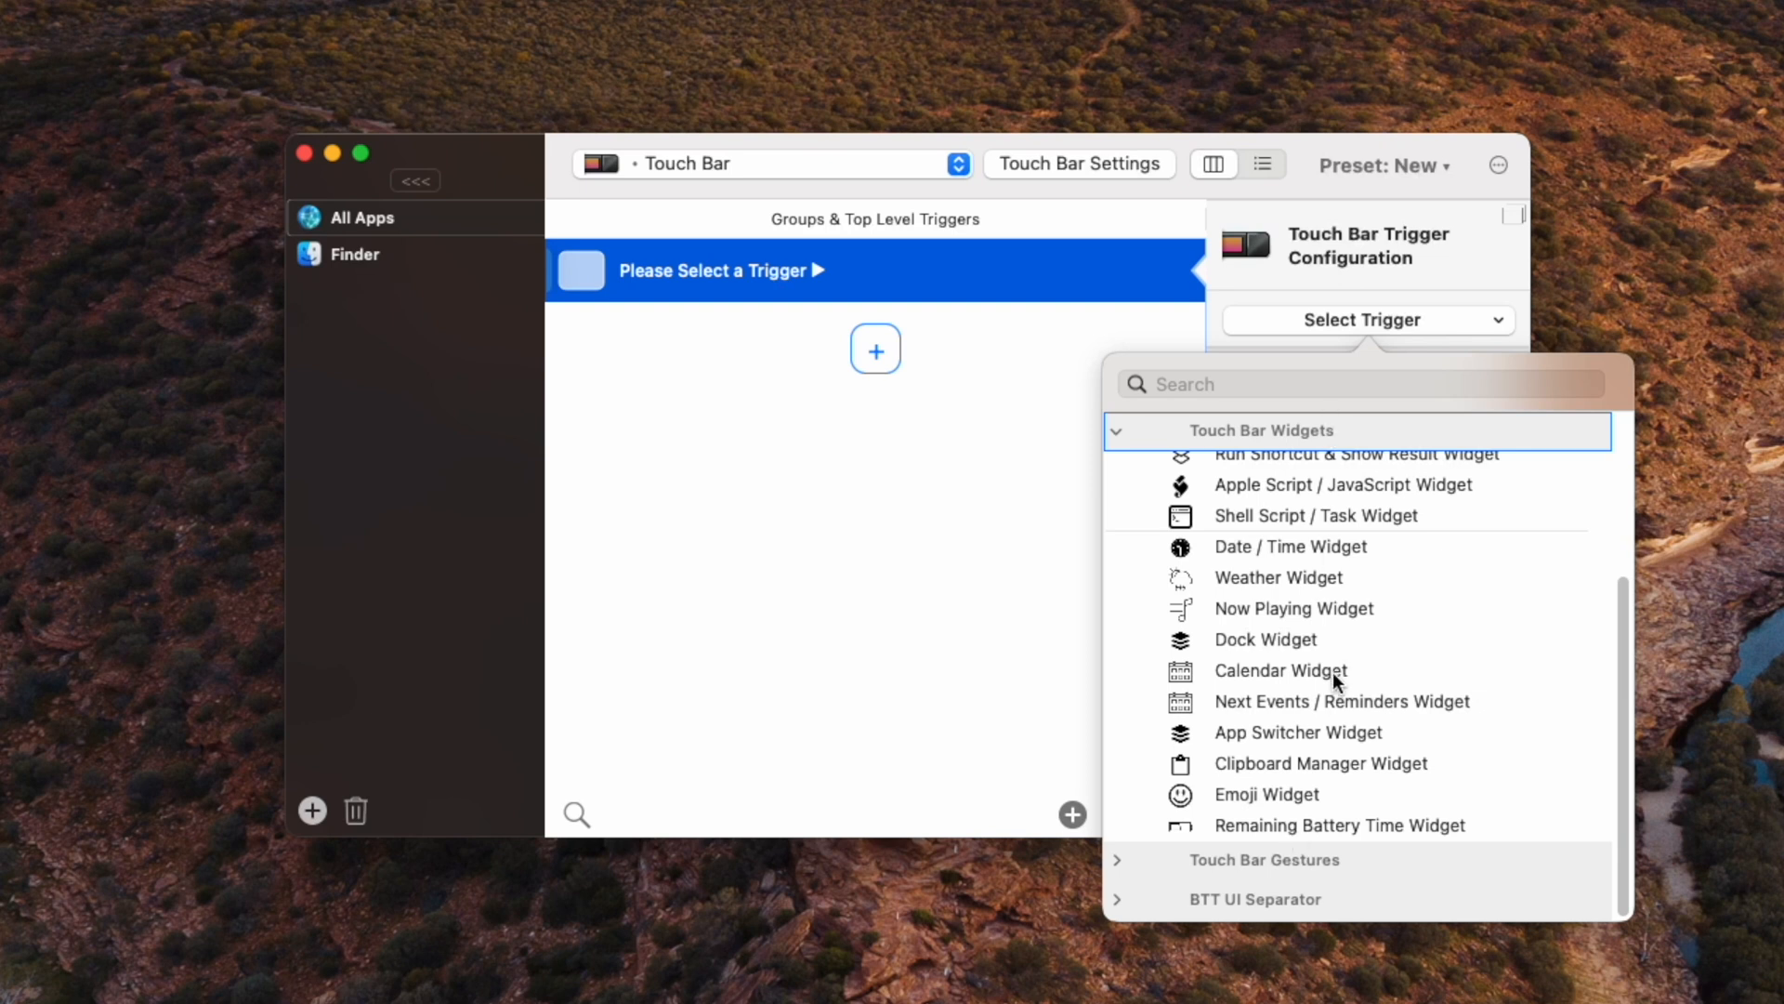
mouse_move(1341, 632)
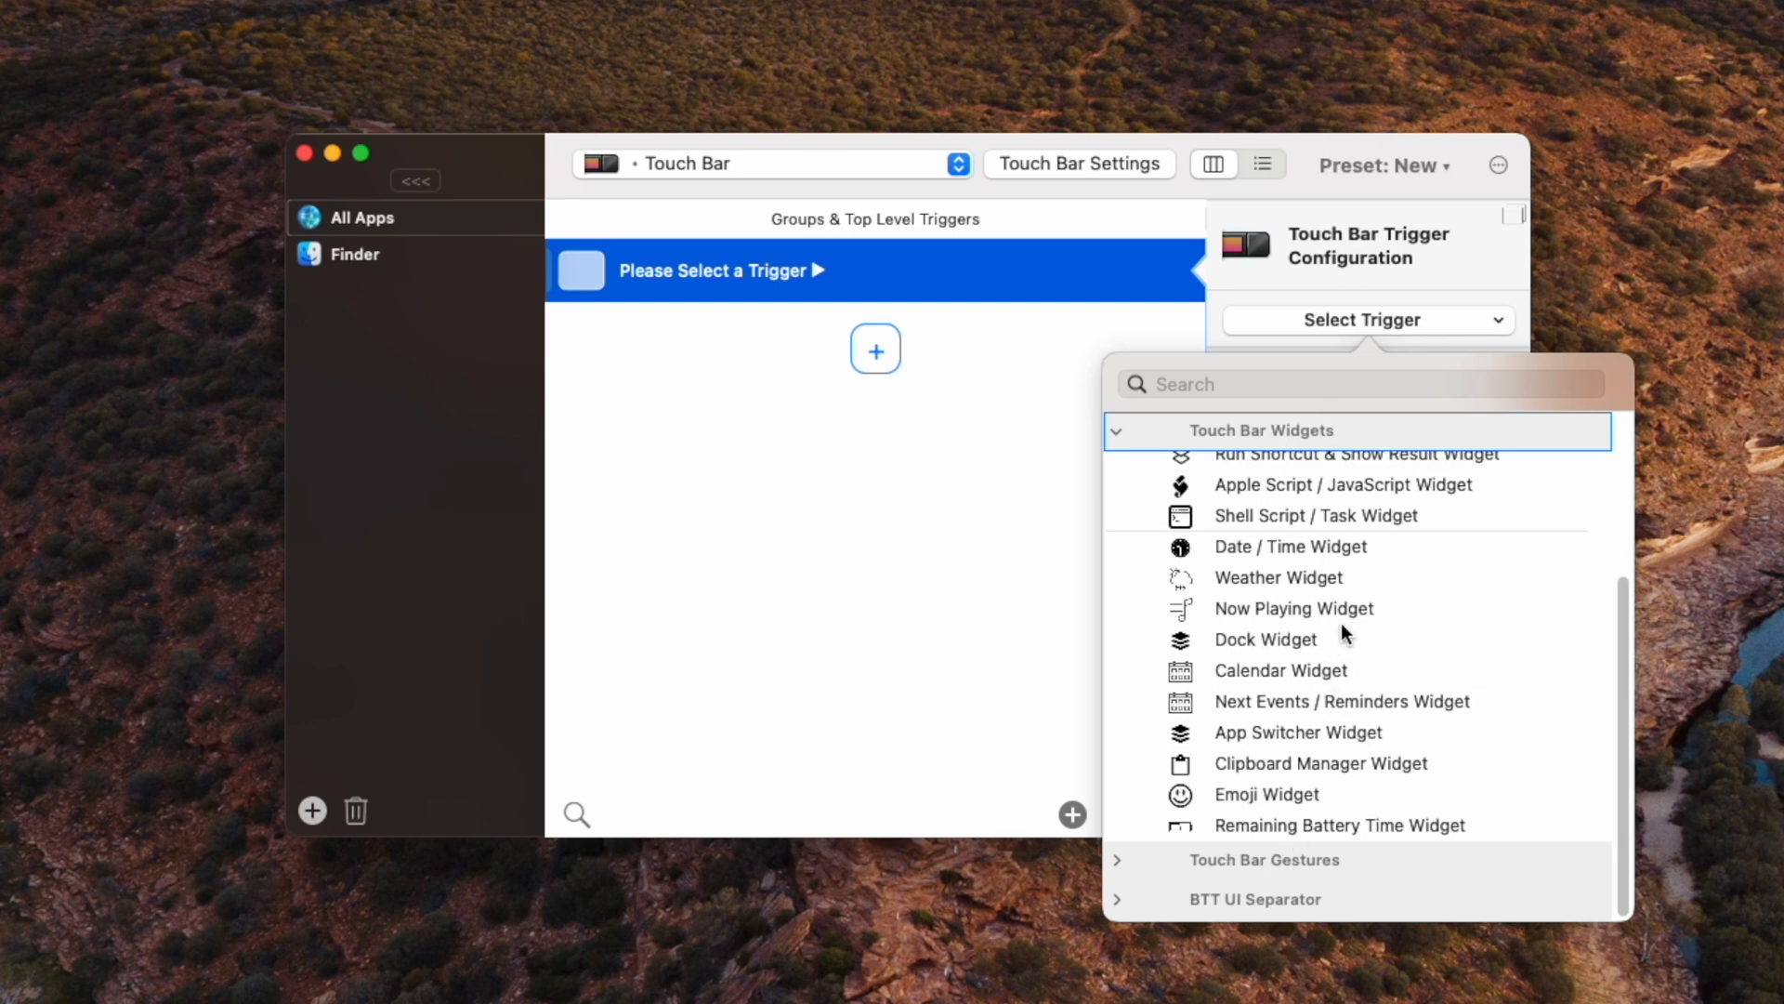
click(1339, 825)
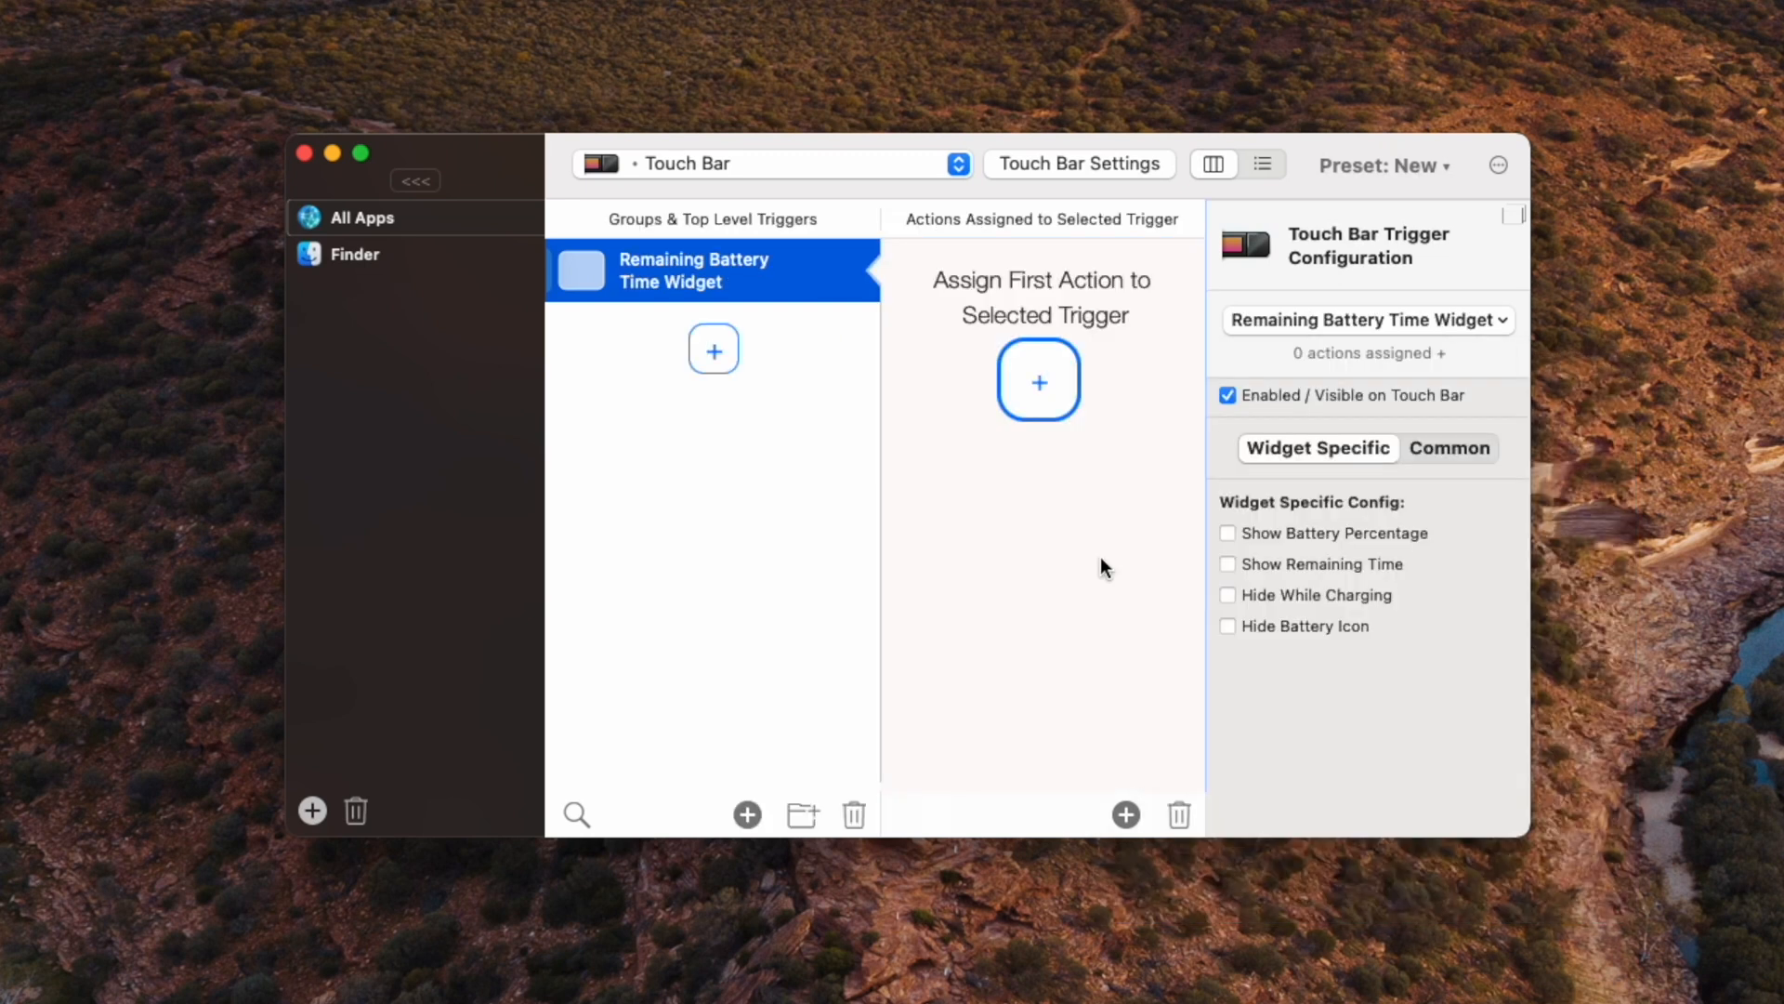
mouse_move(1232, 489)
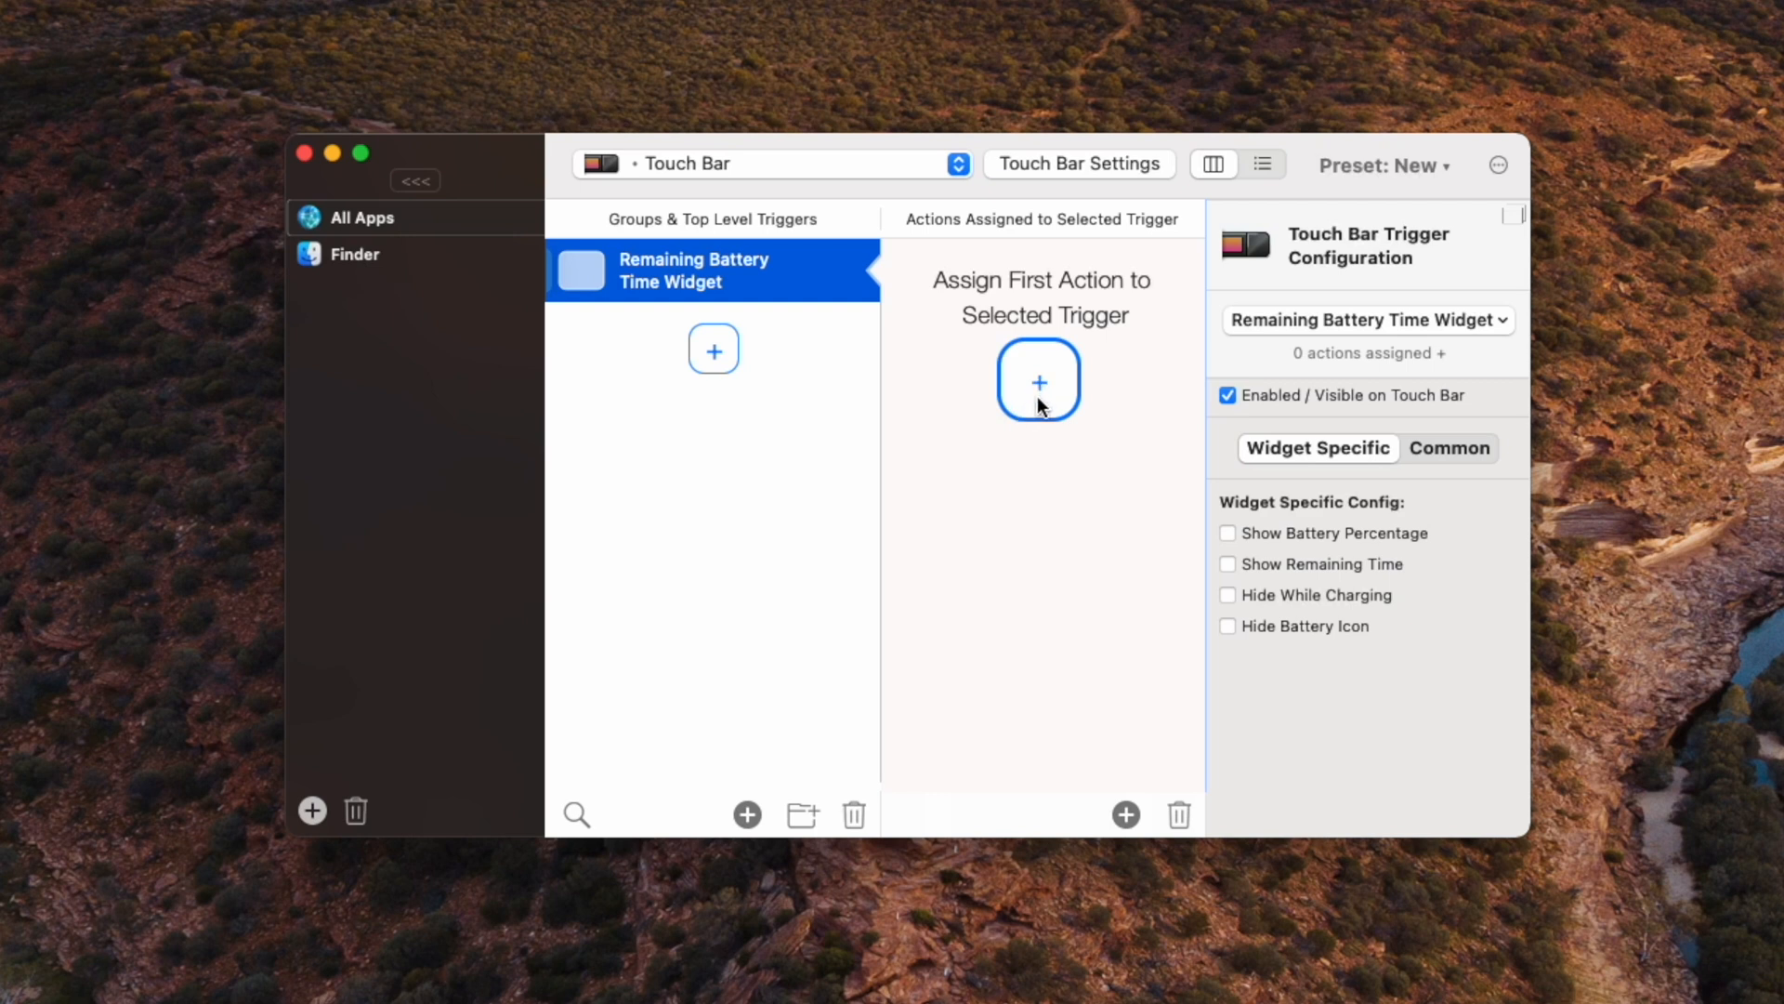
mouse_move(1041, 387)
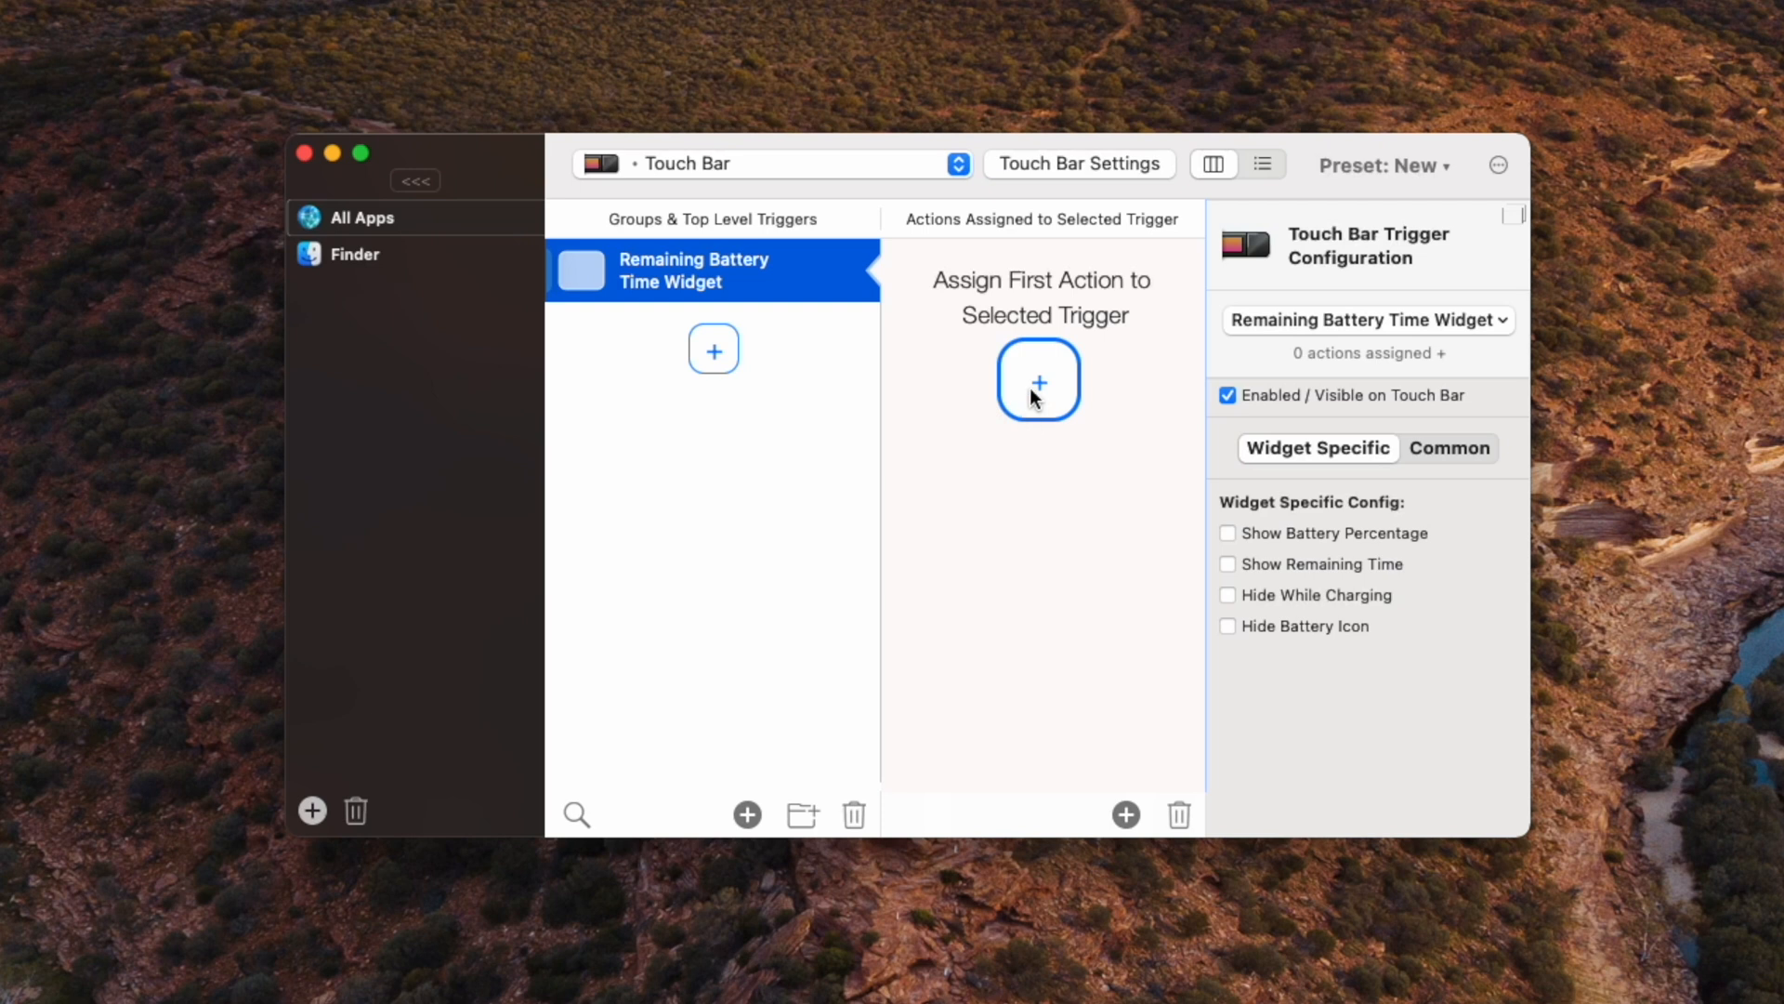
Step: Assign a Launch Application / Open File action to the battery widget via an 'app' search
click(1037, 379)
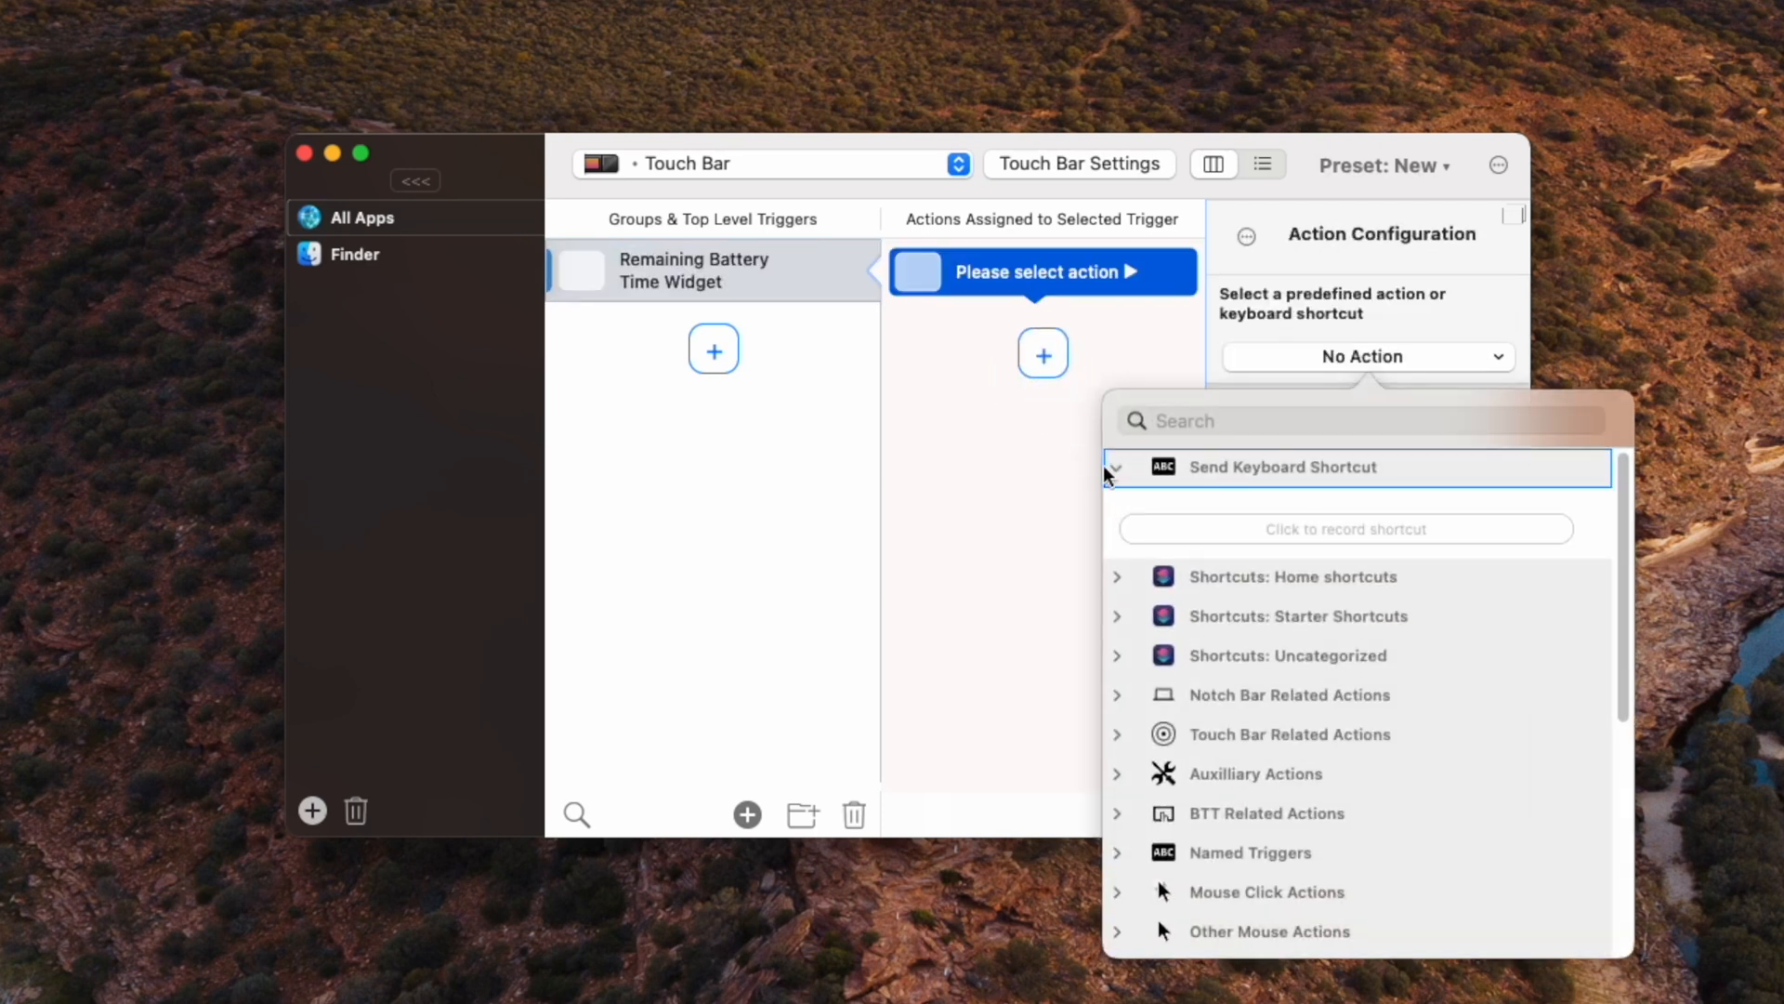
click(1360, 420)
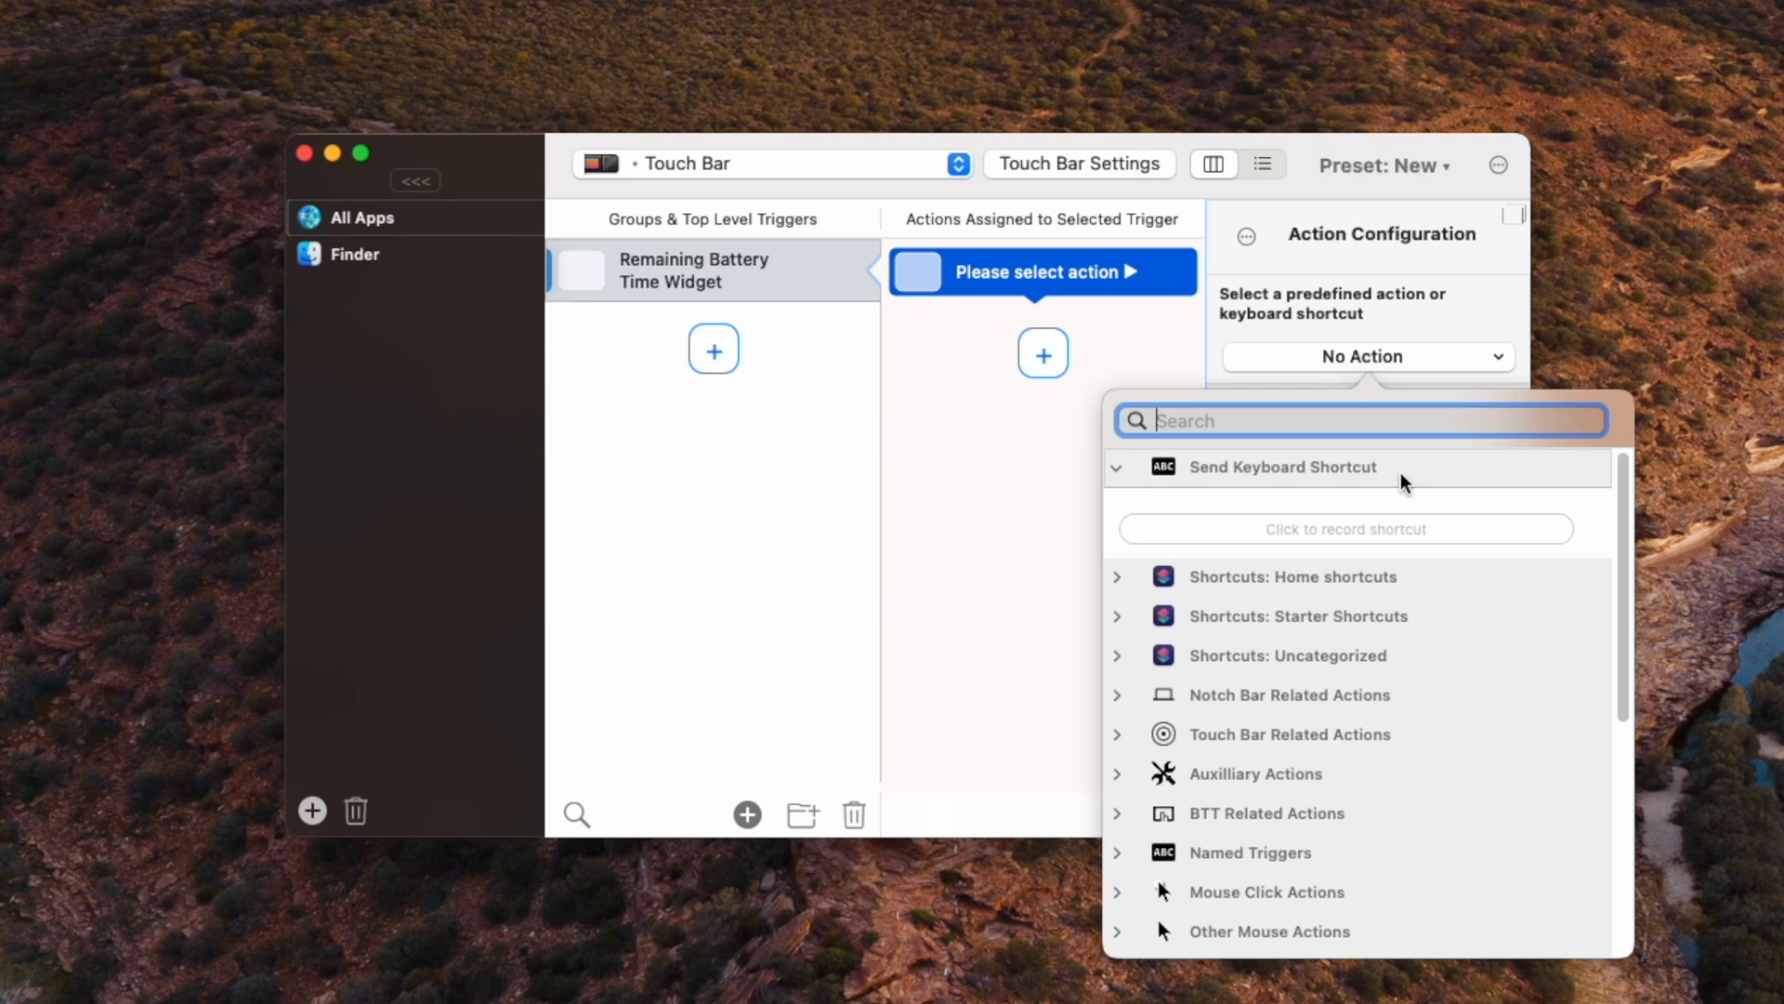
text(act)
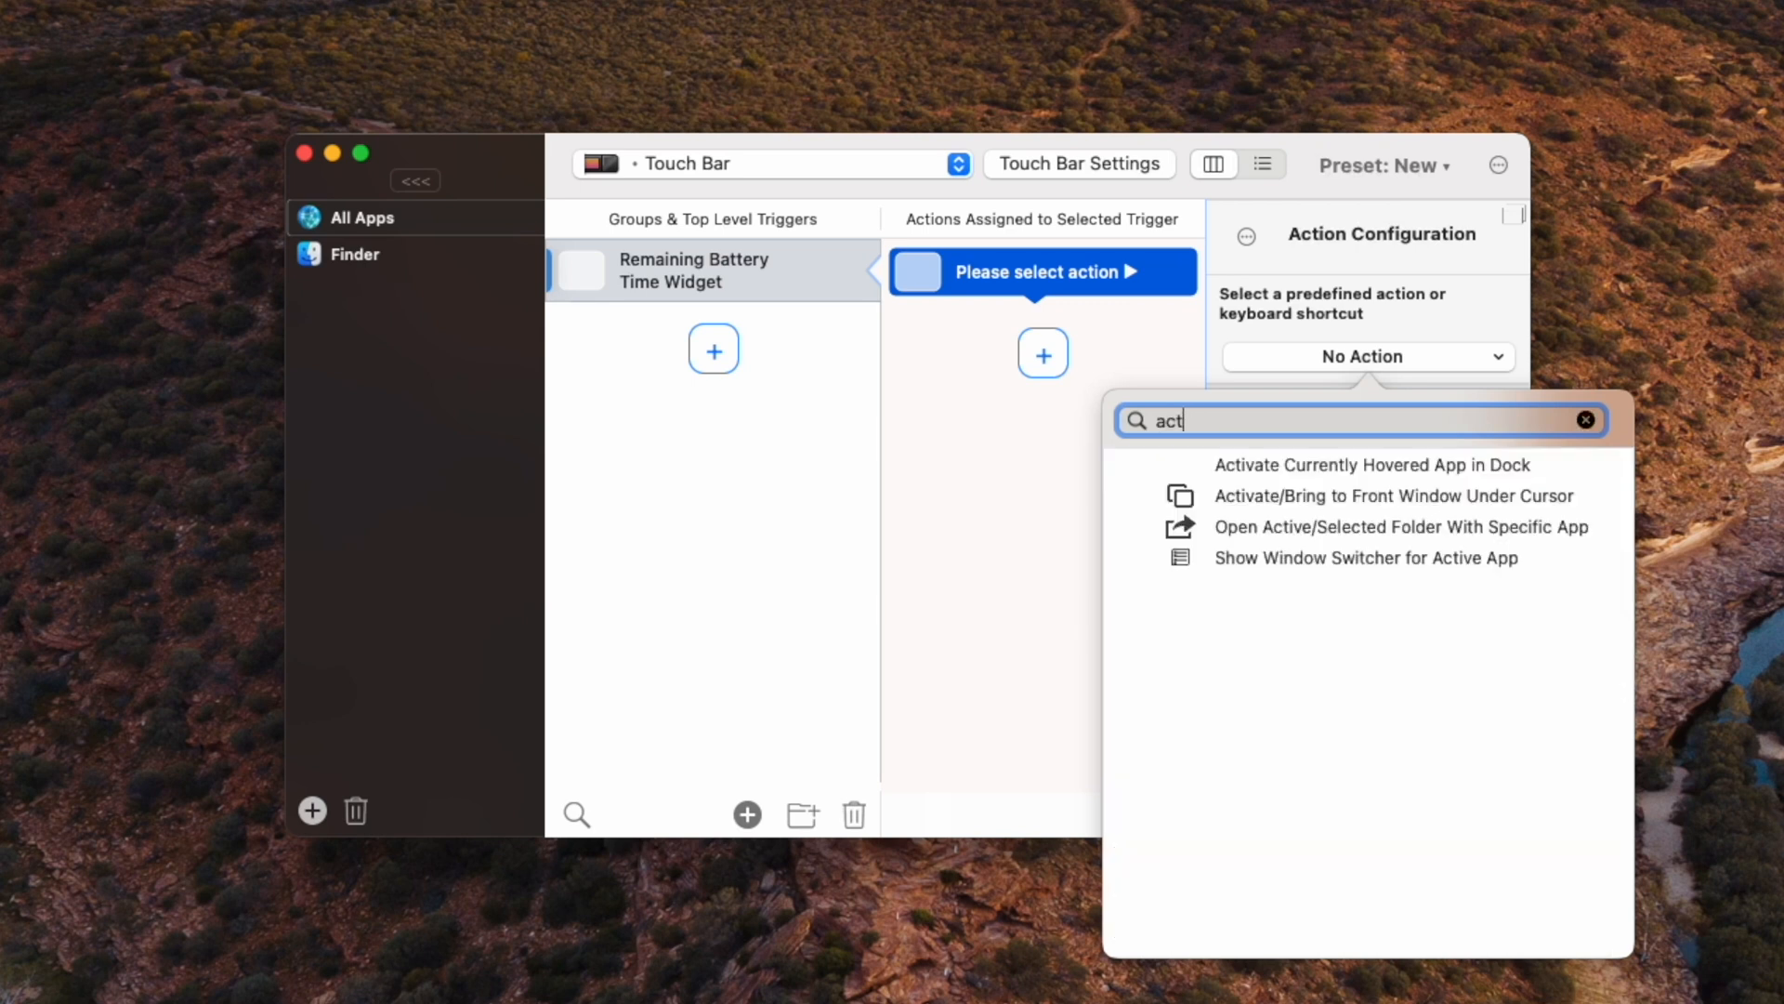
click(1583, 420)
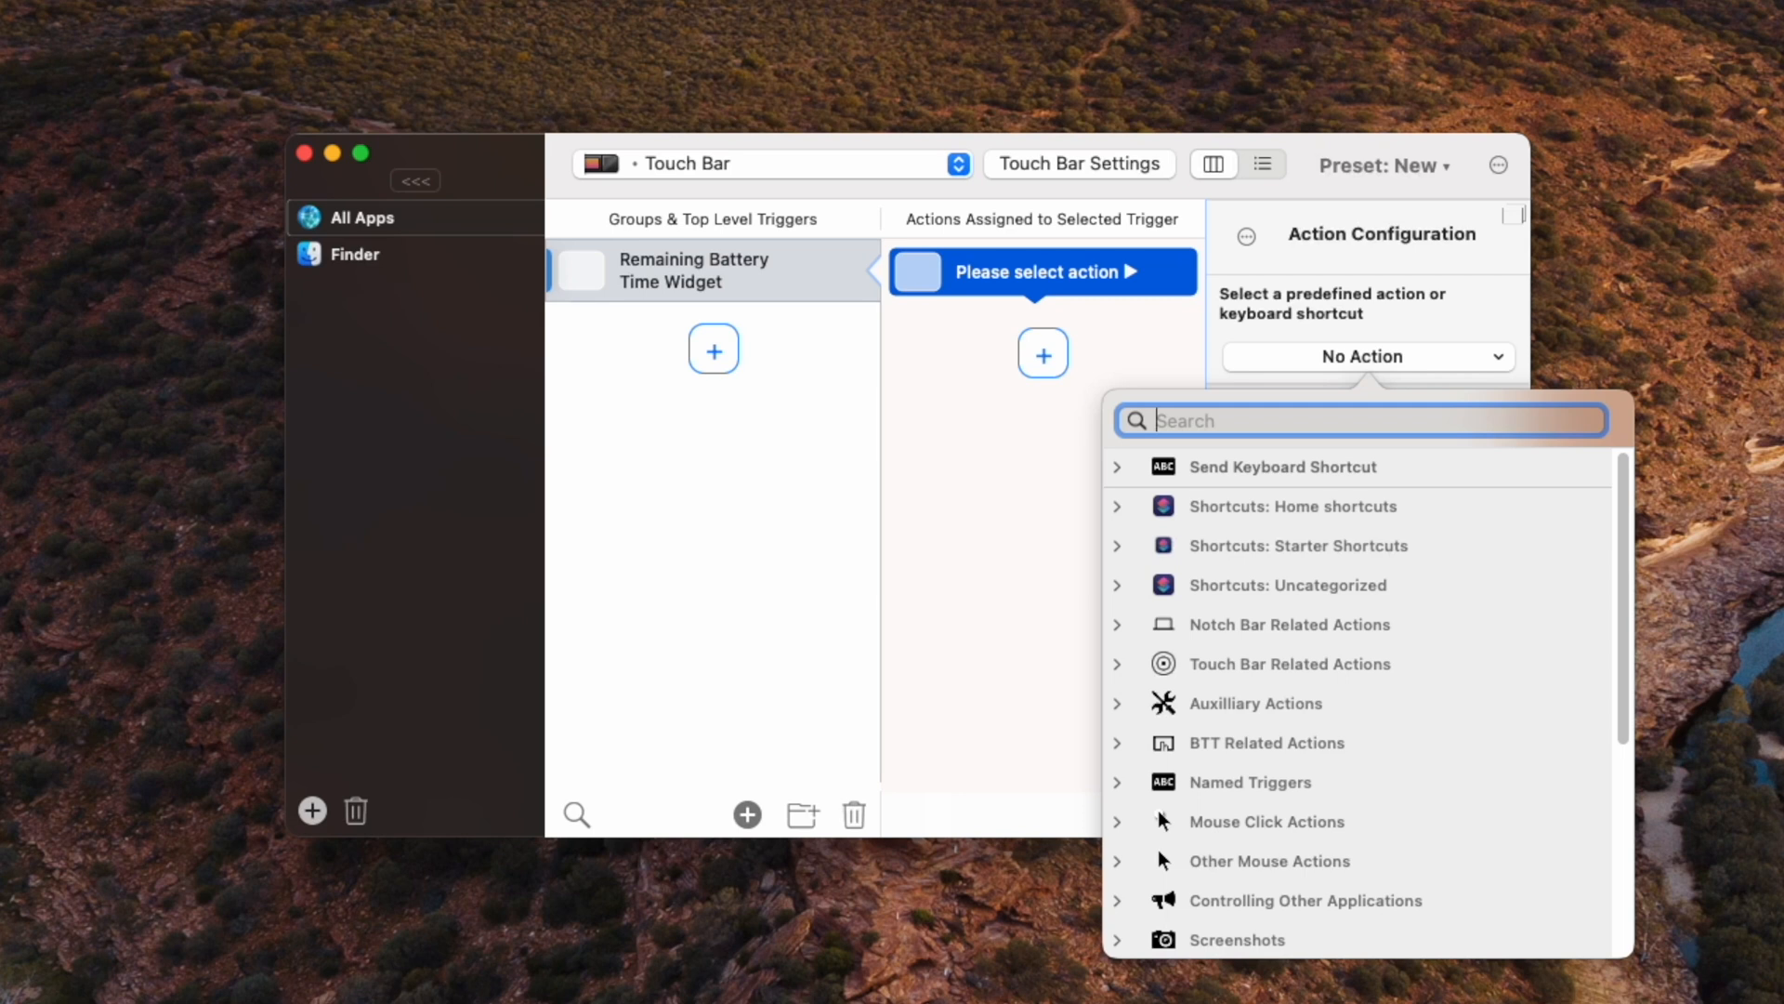
text(app)
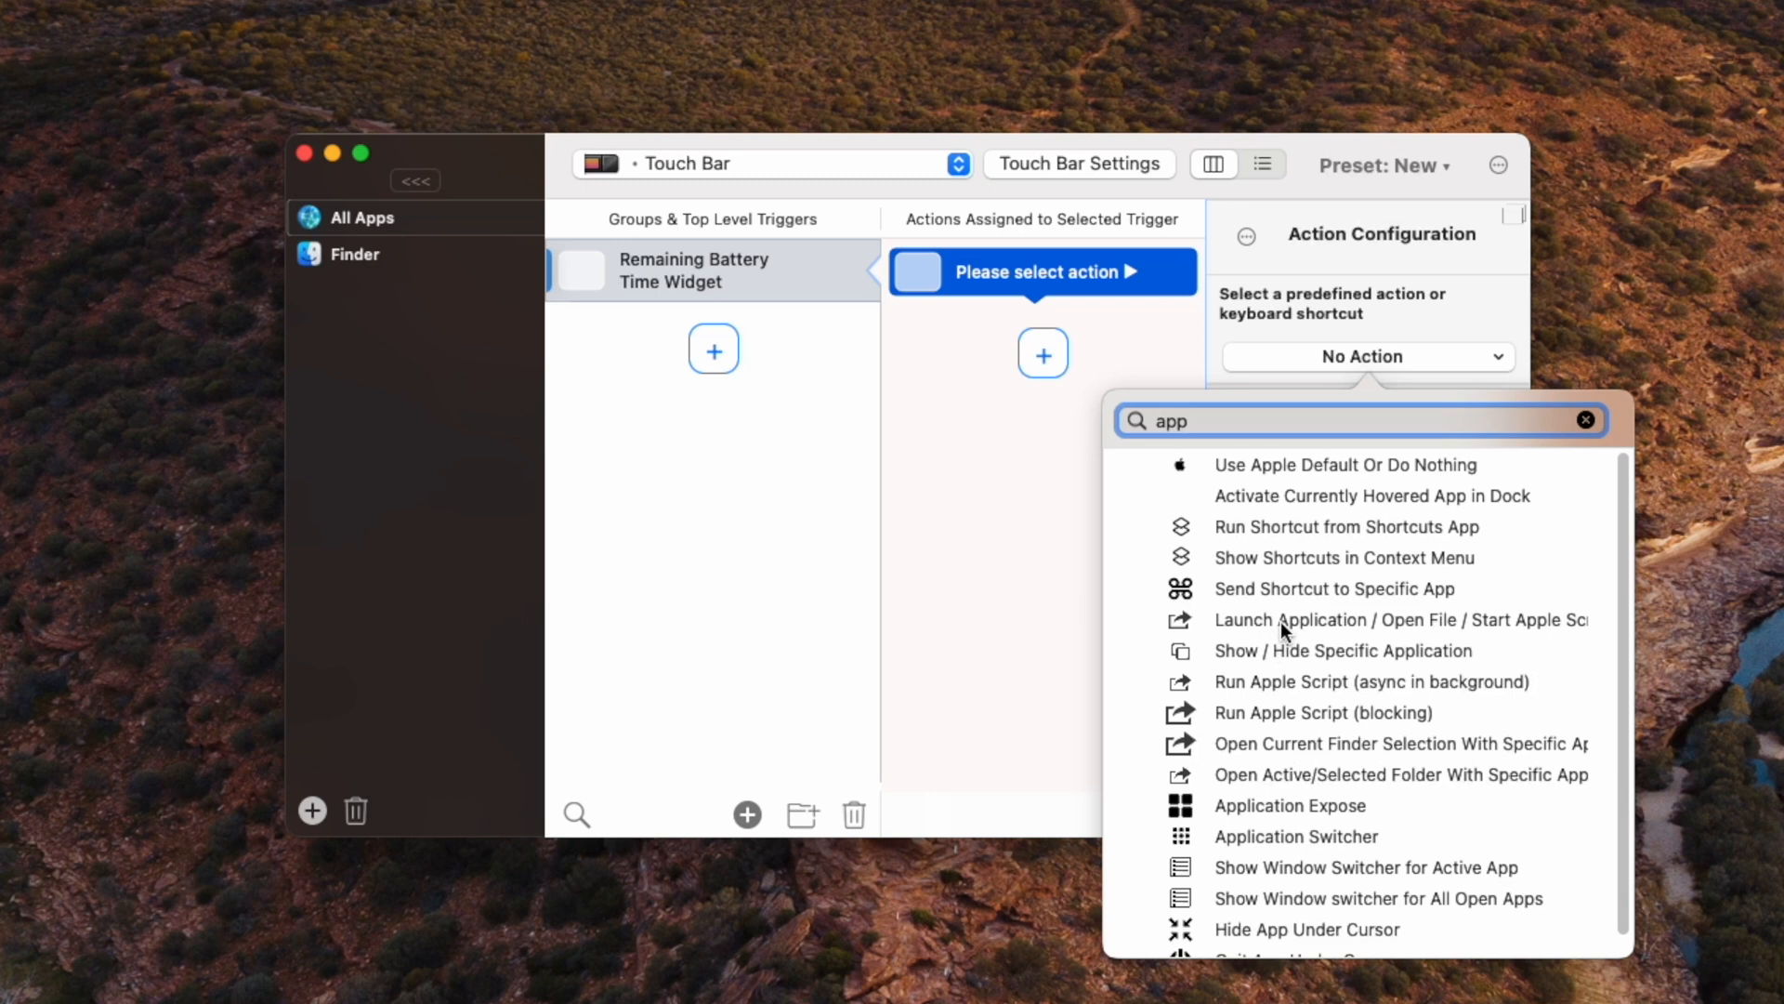
click(1399, 619)
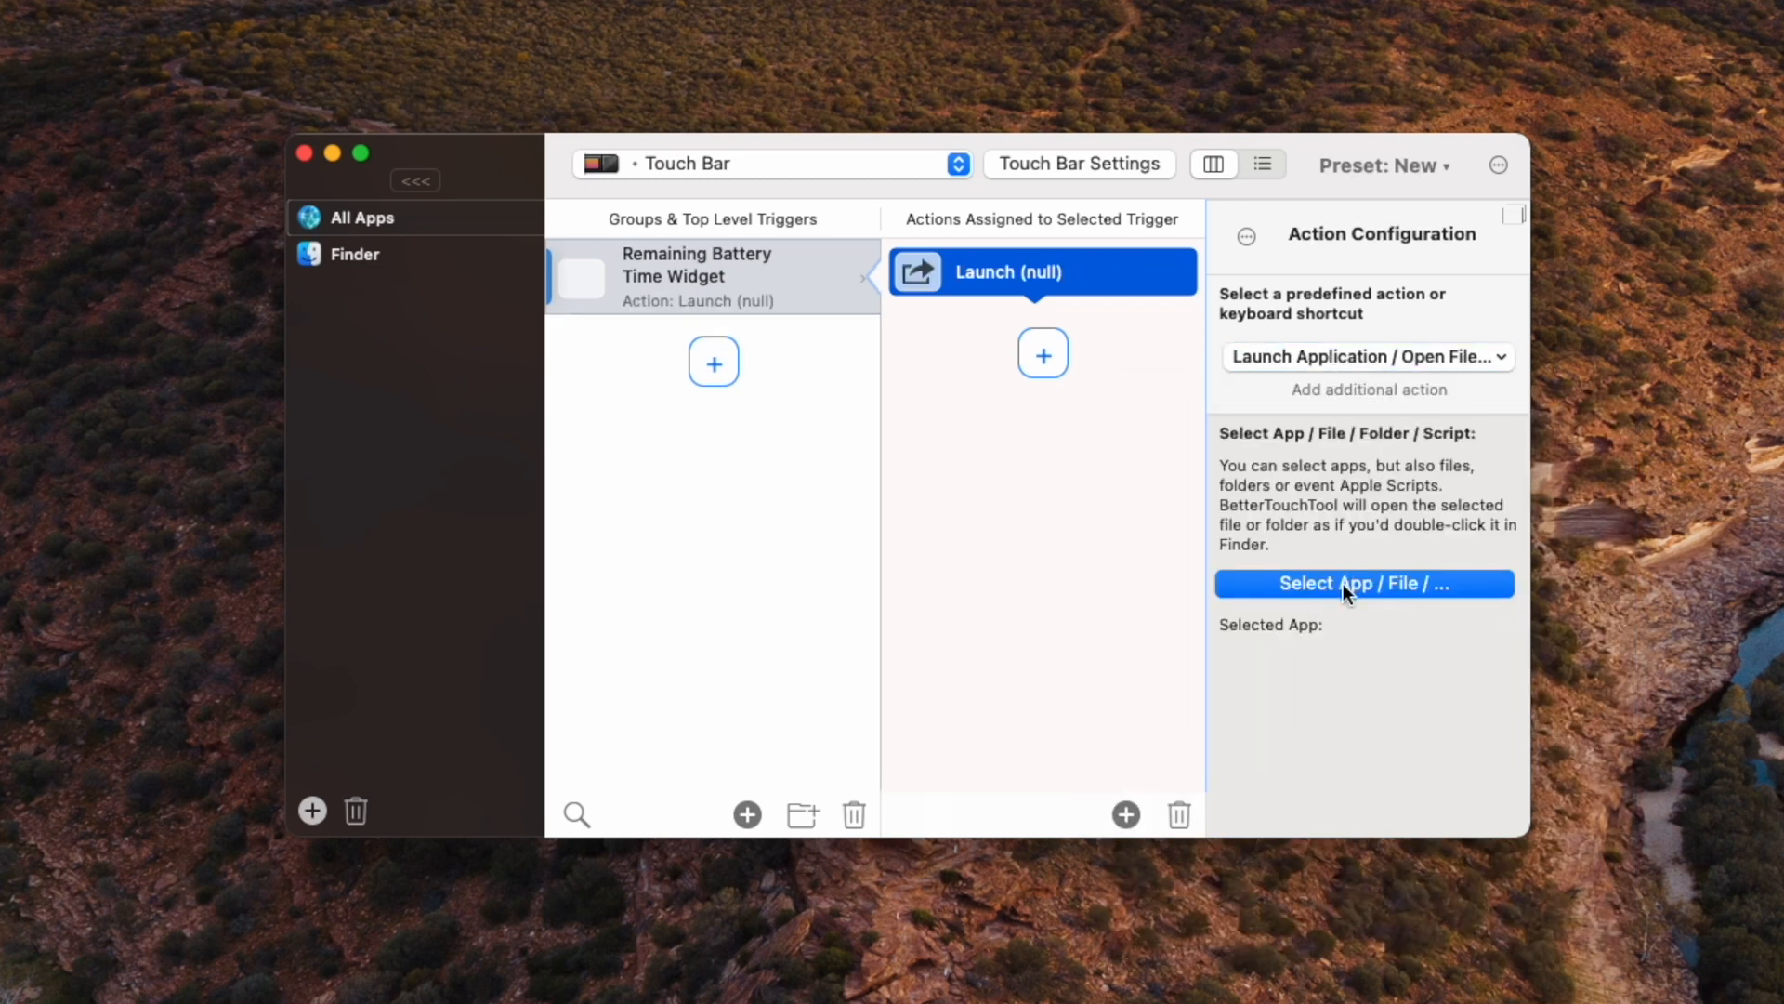
Step: Choose Activity Monitor.app as the application the battery widget launches
click(1365, 581)
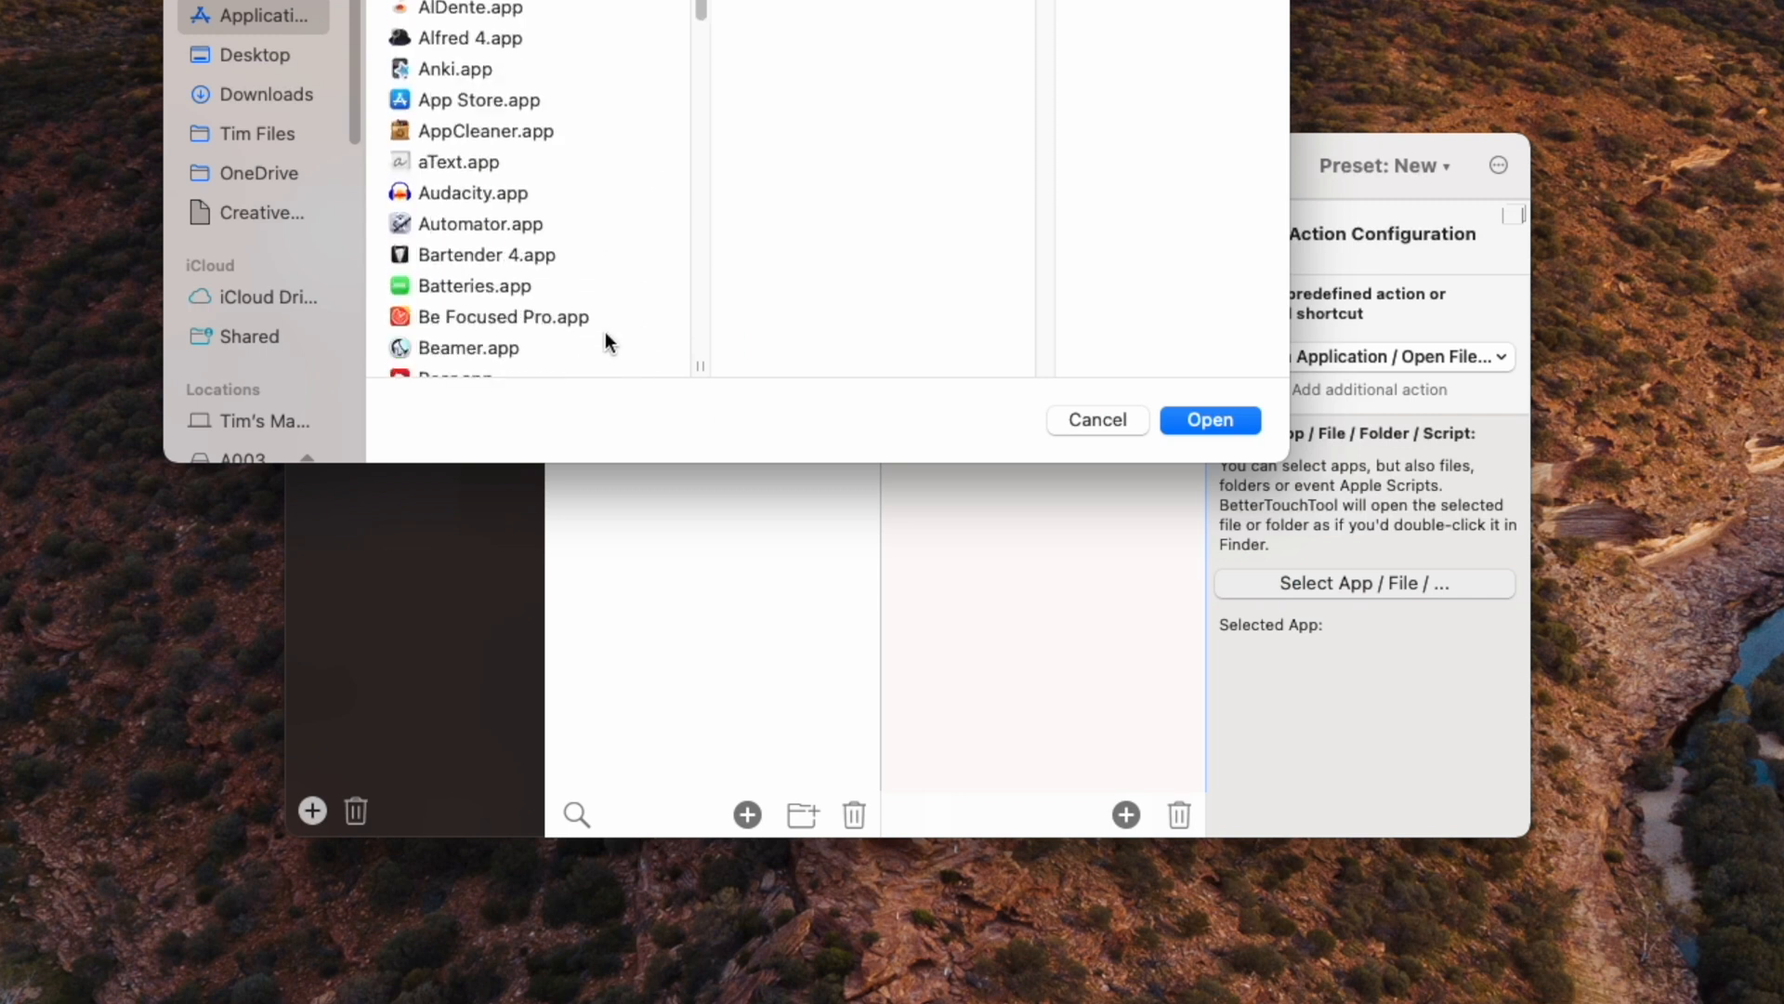
scroll(down, 3)
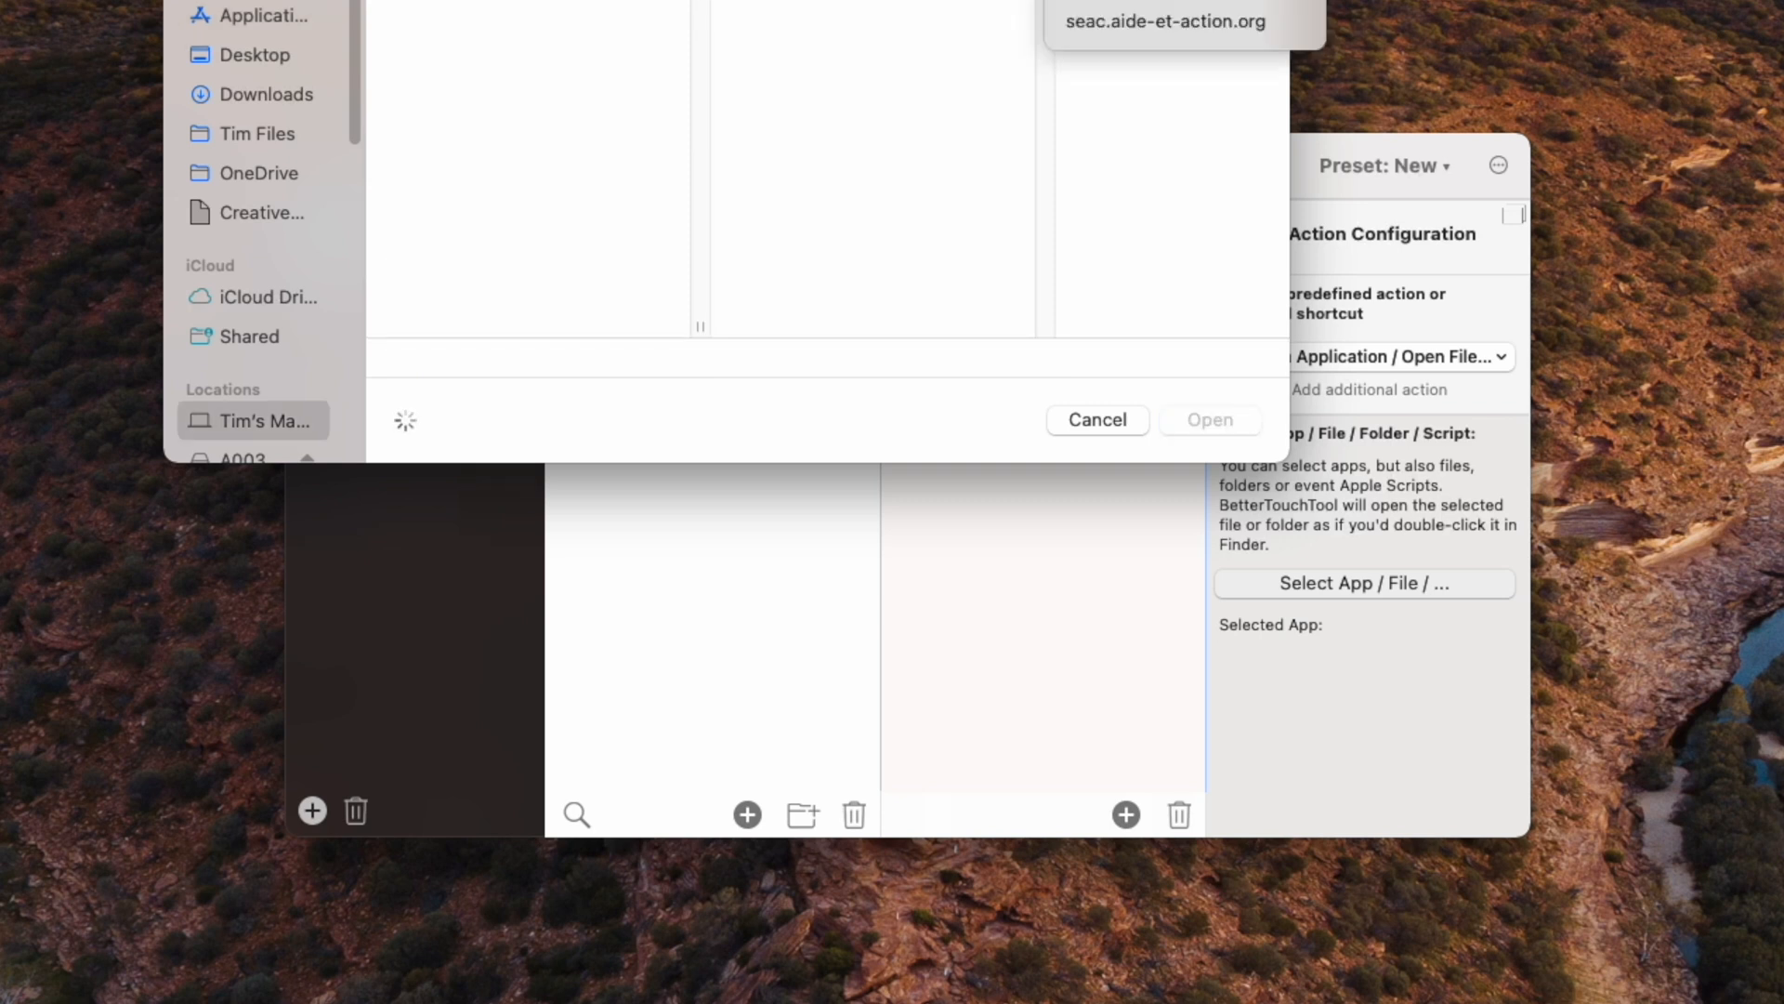
click(513, 28)
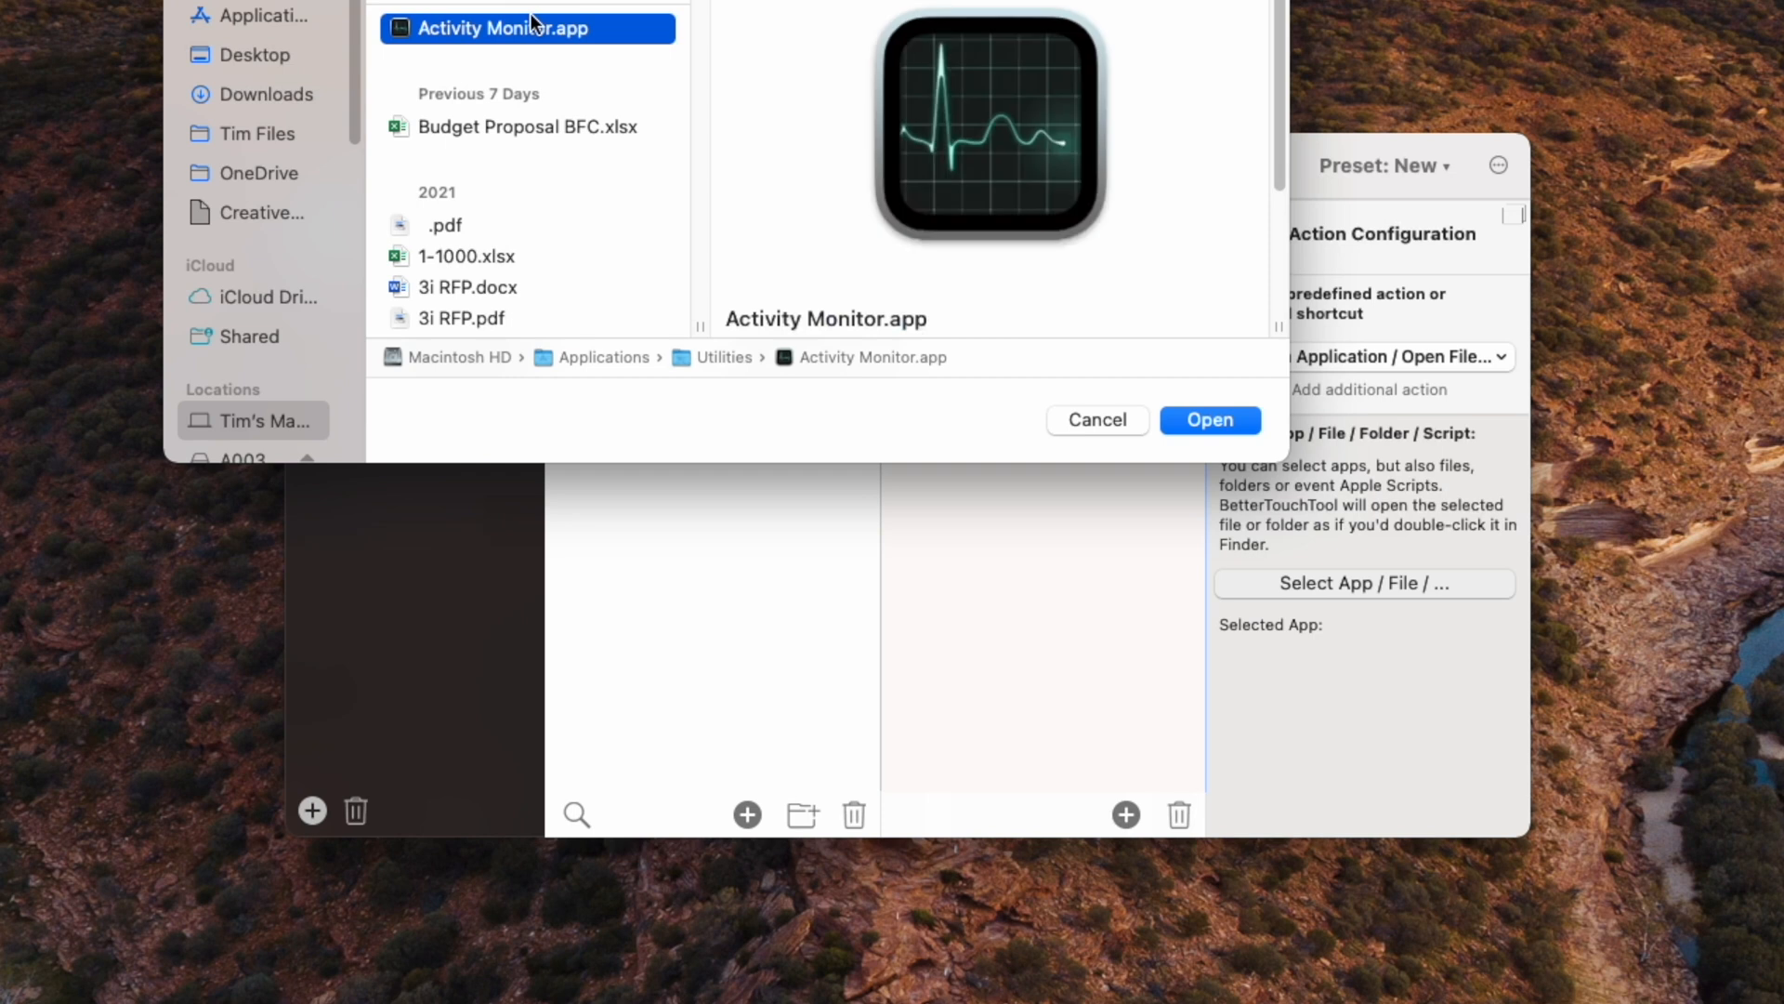
click(1210, 420)
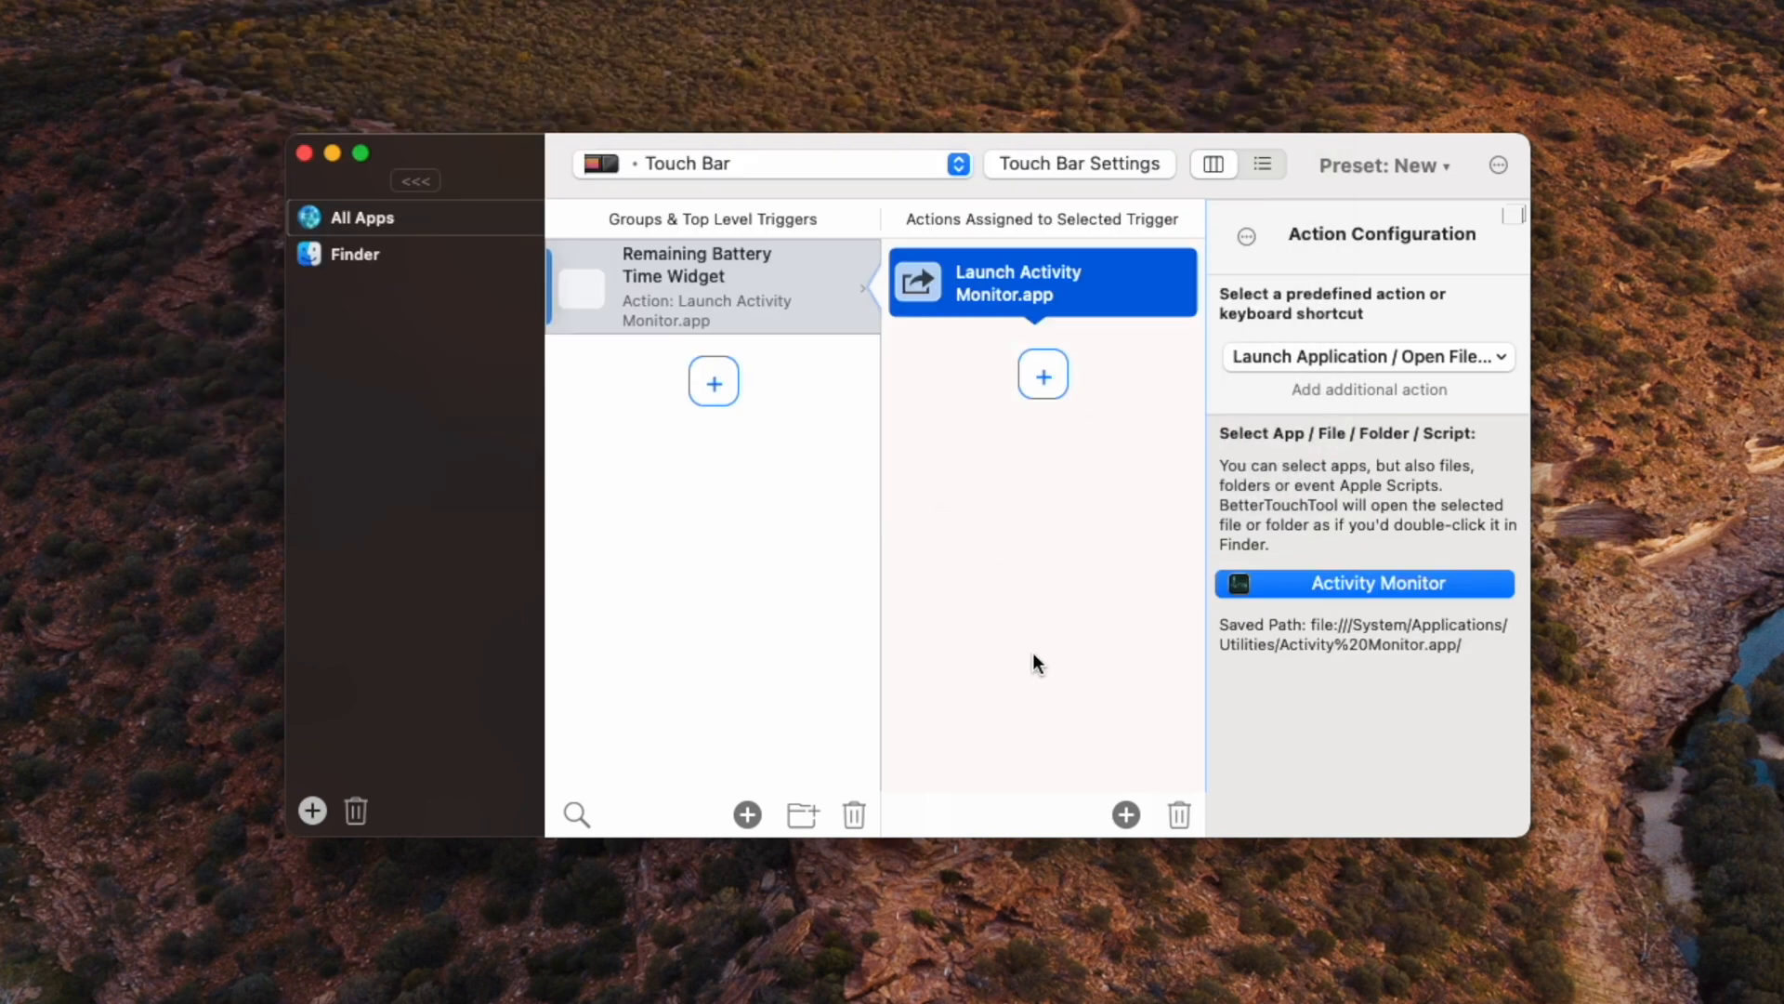
click(712, 286)
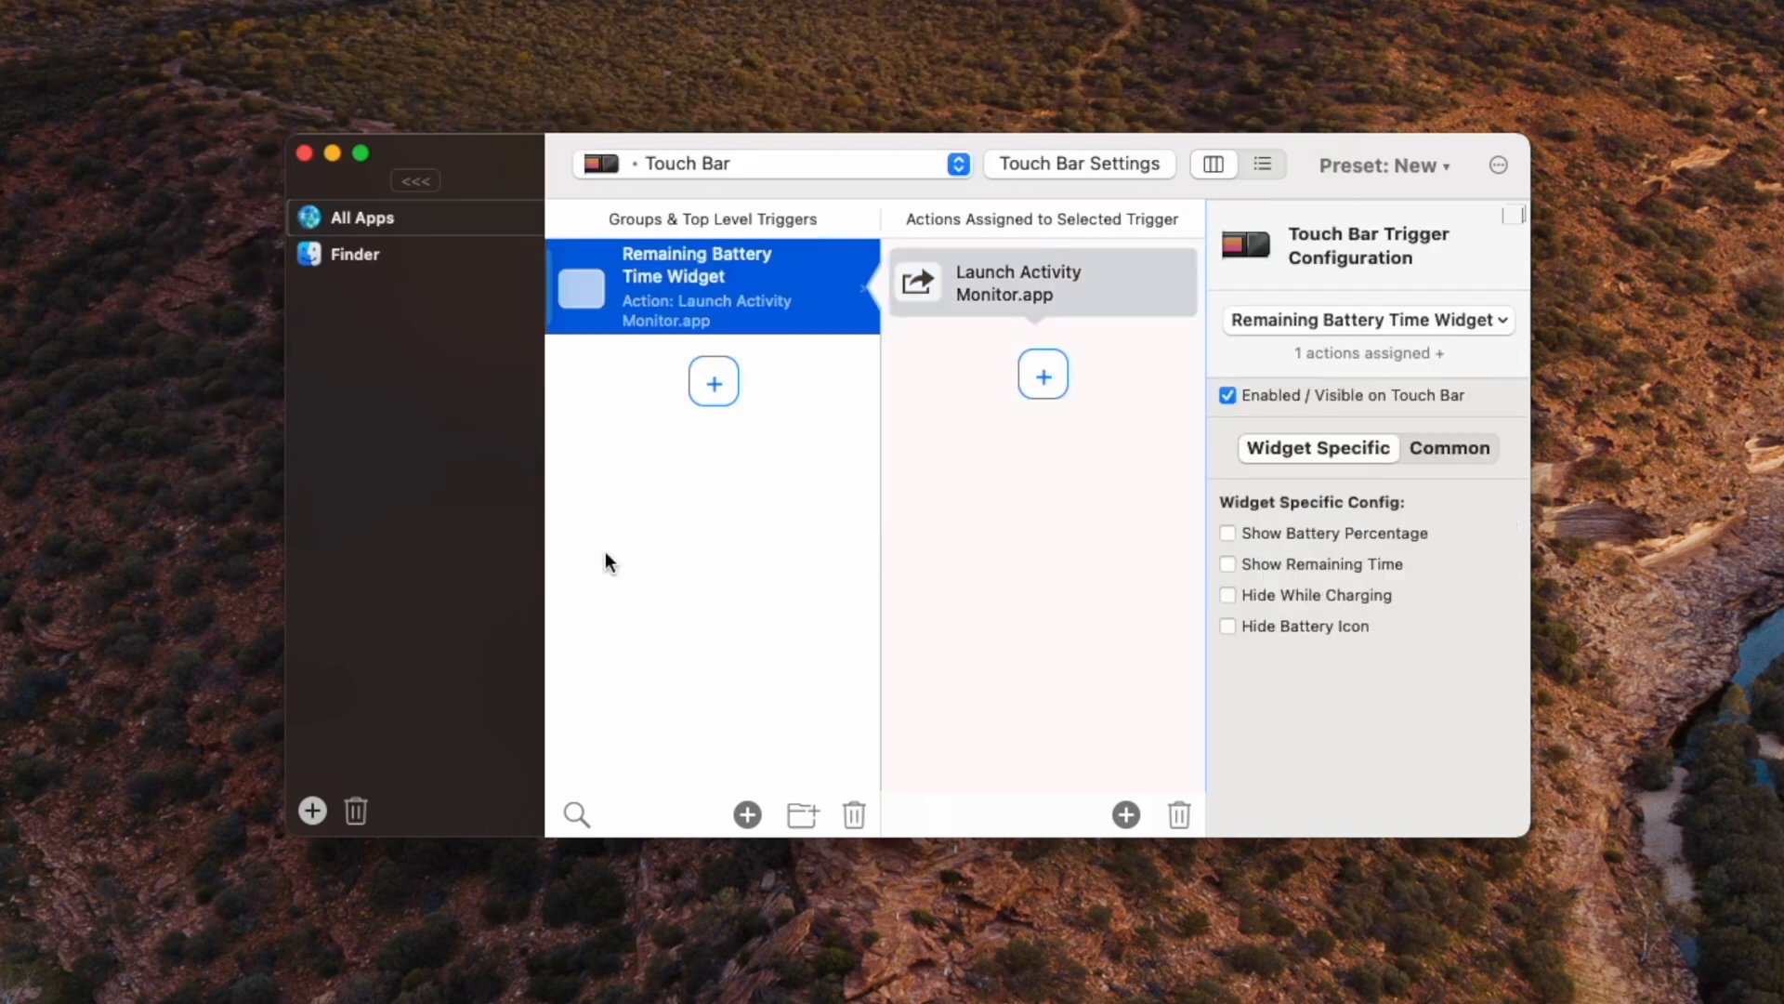
mouse_move(695, 589)
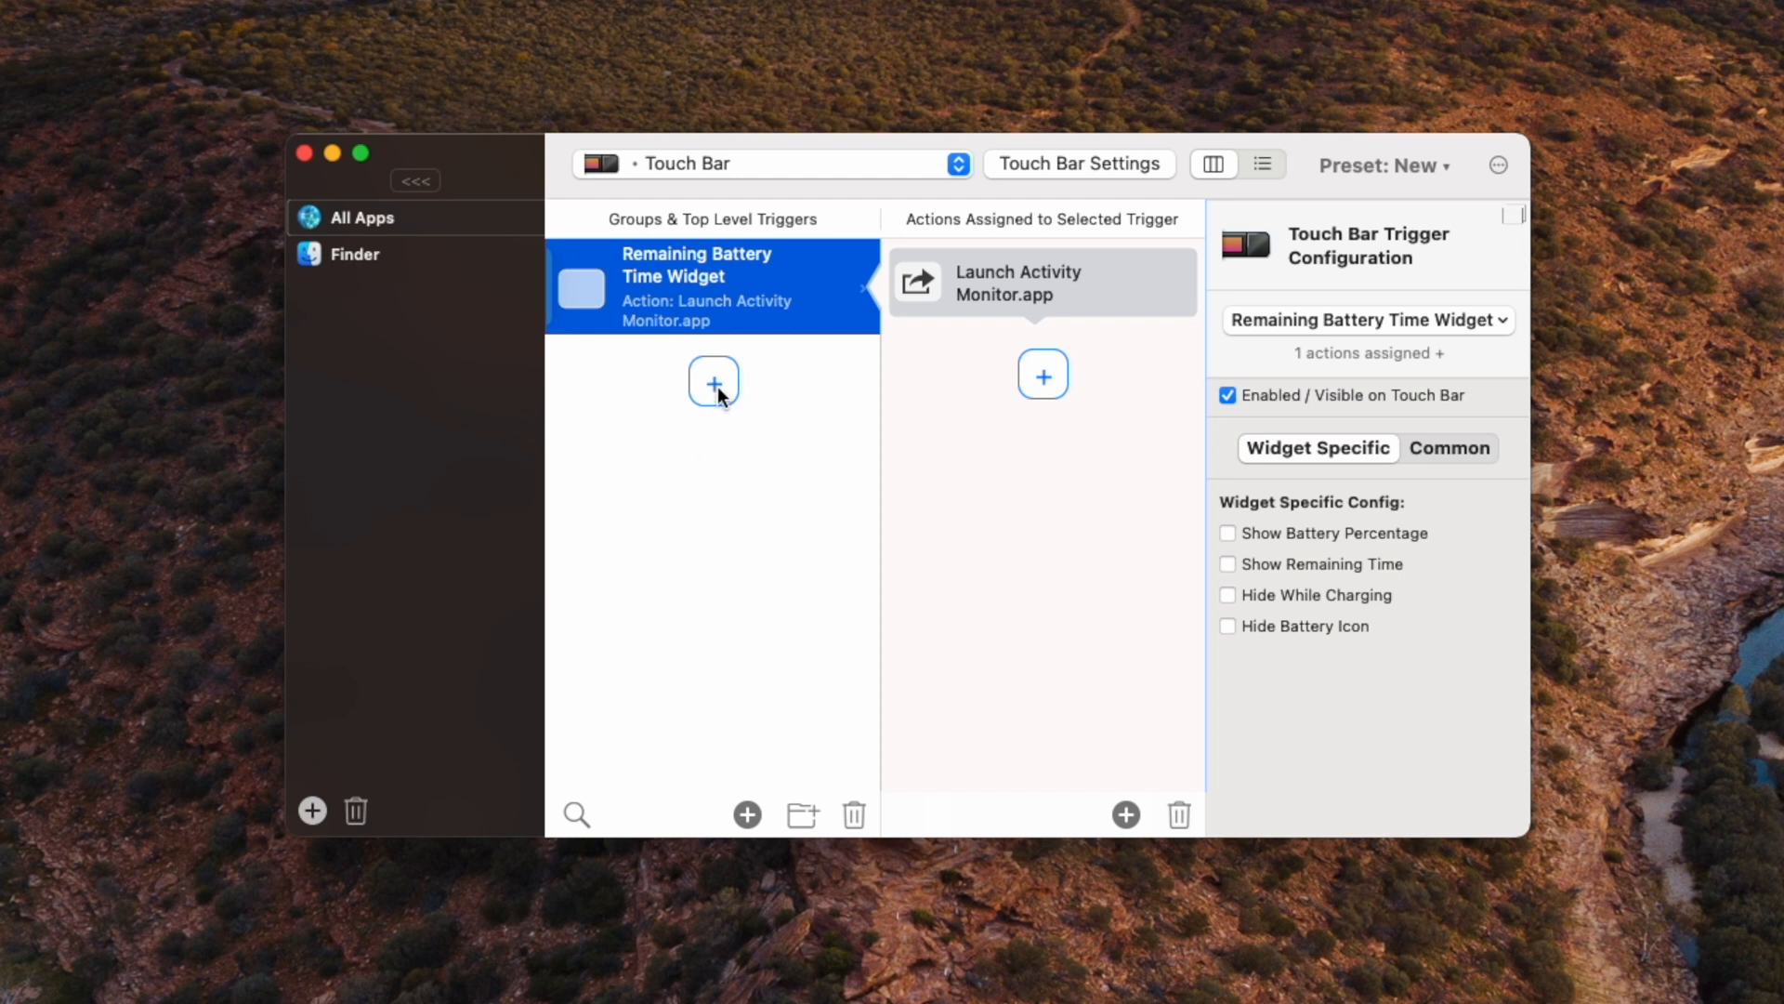
Step: Add a plain Touch Bar button titled 'Screenshot'
click(714, 375)
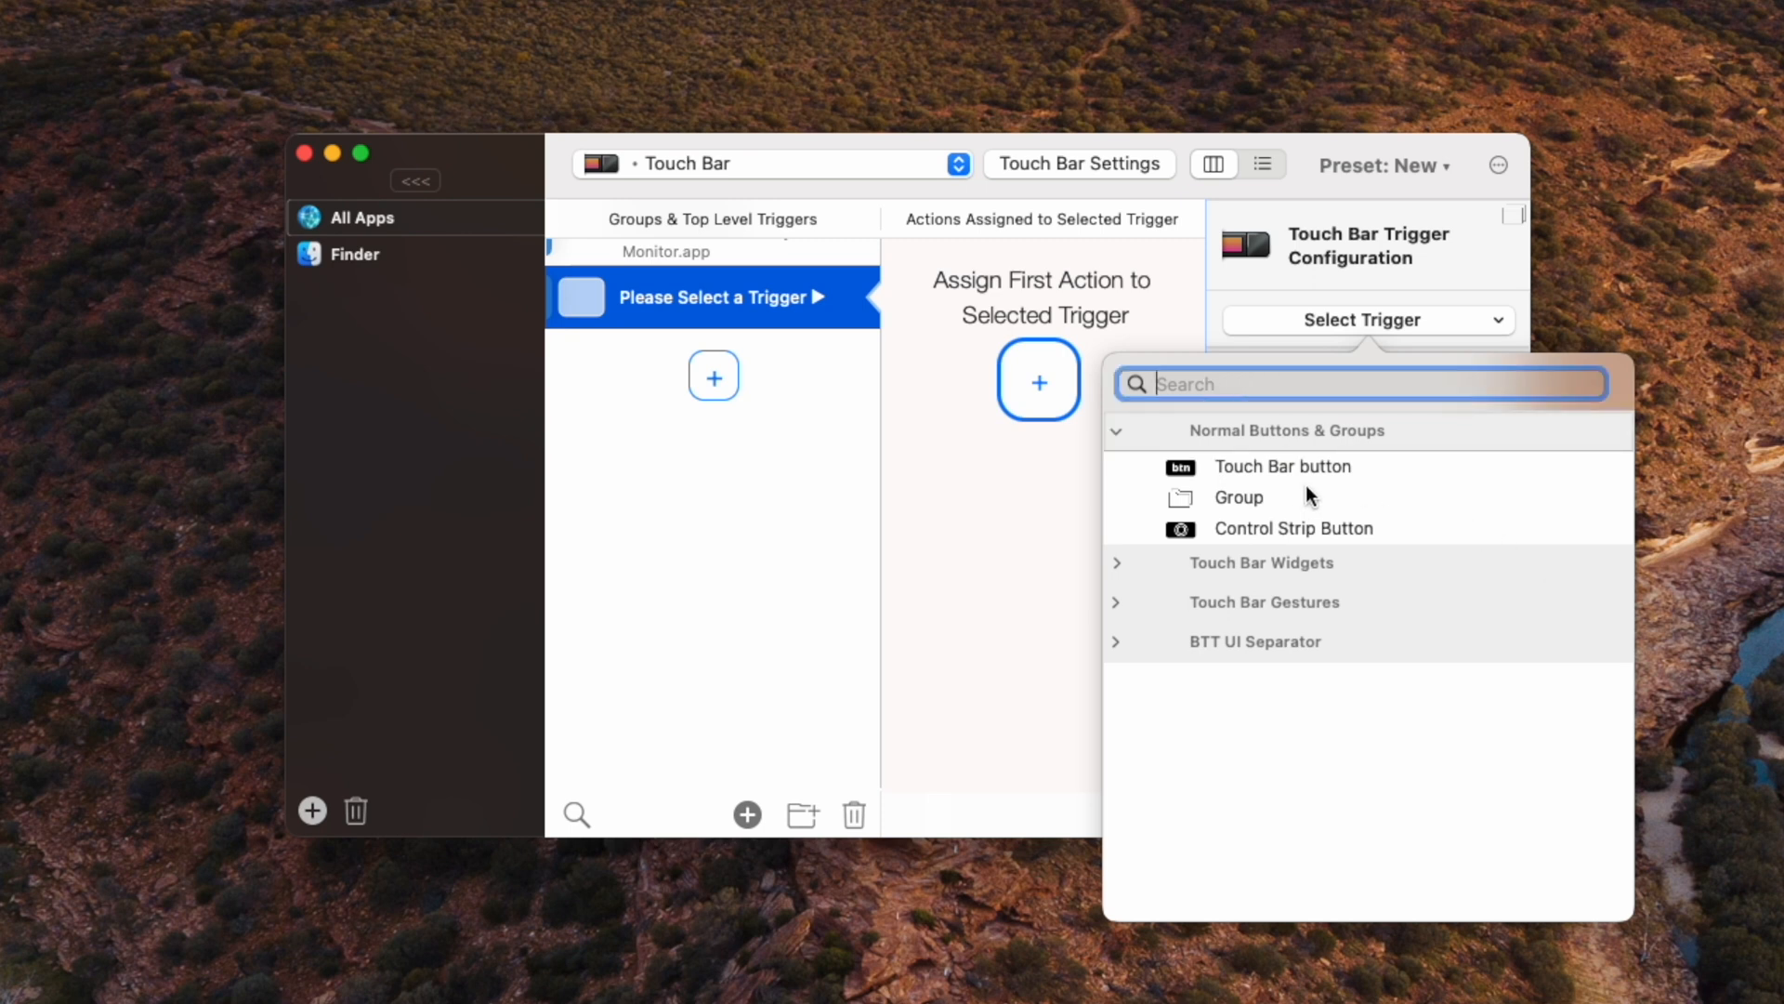
mouse_move(1342, 476)
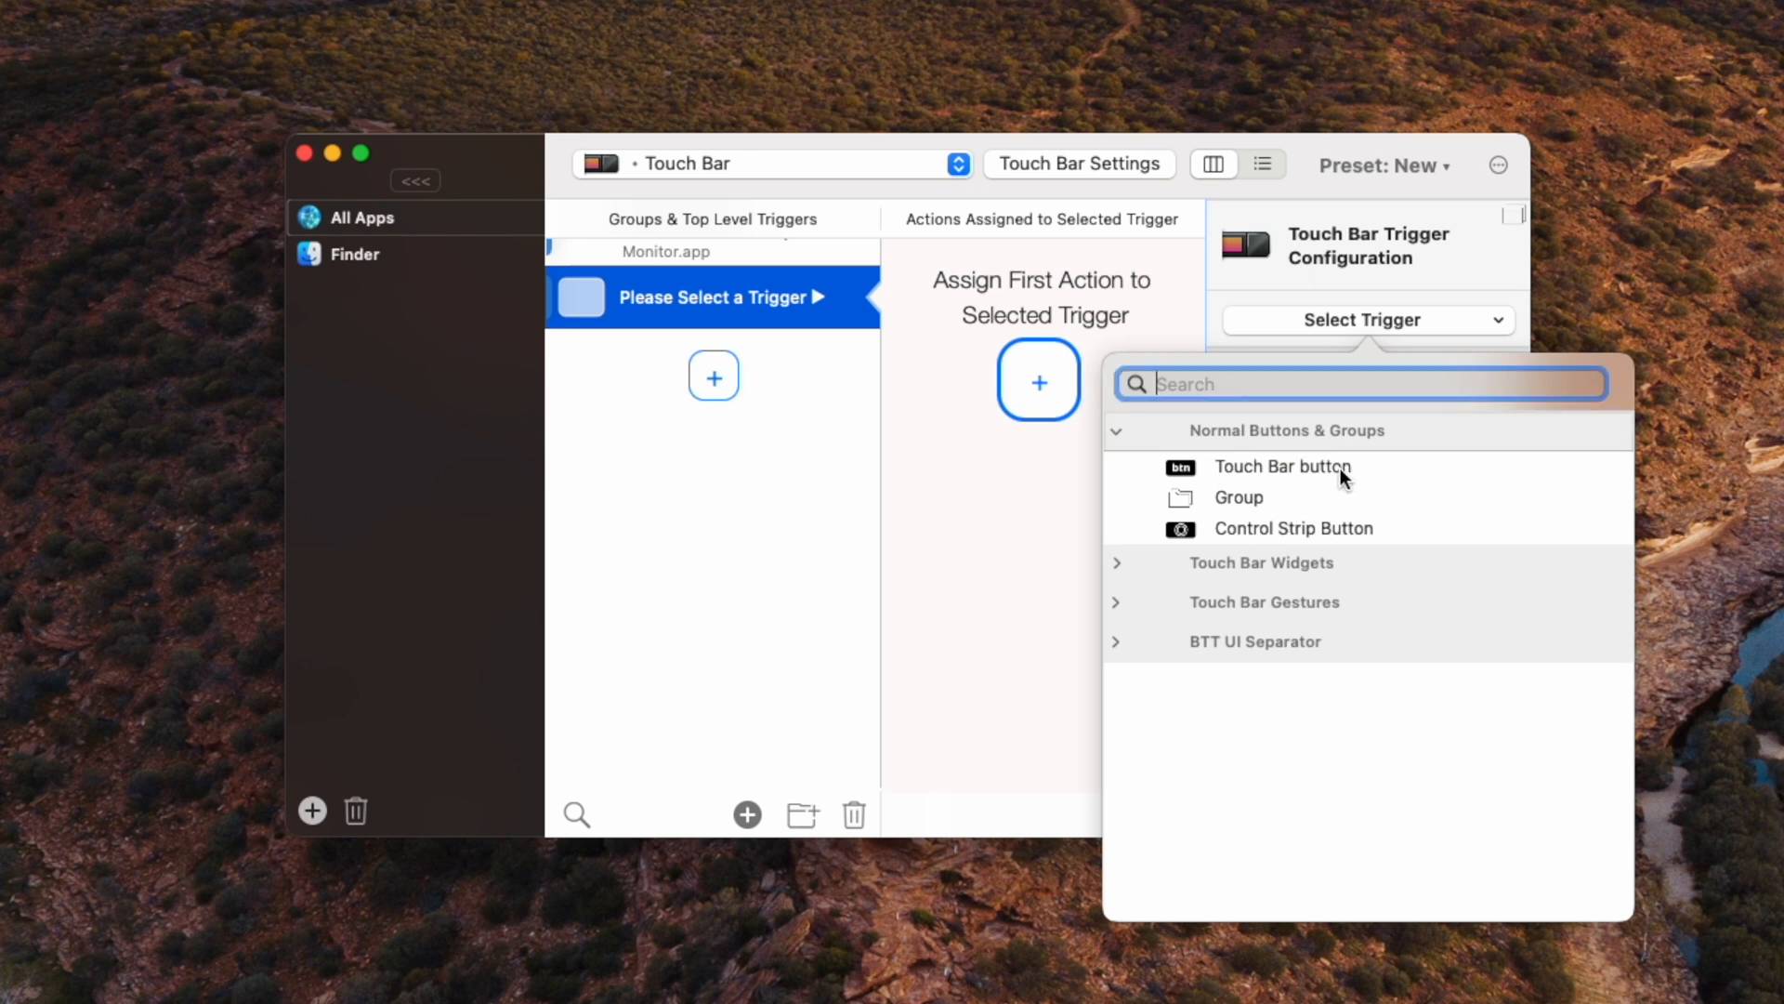
mouse_move(1316, 476)
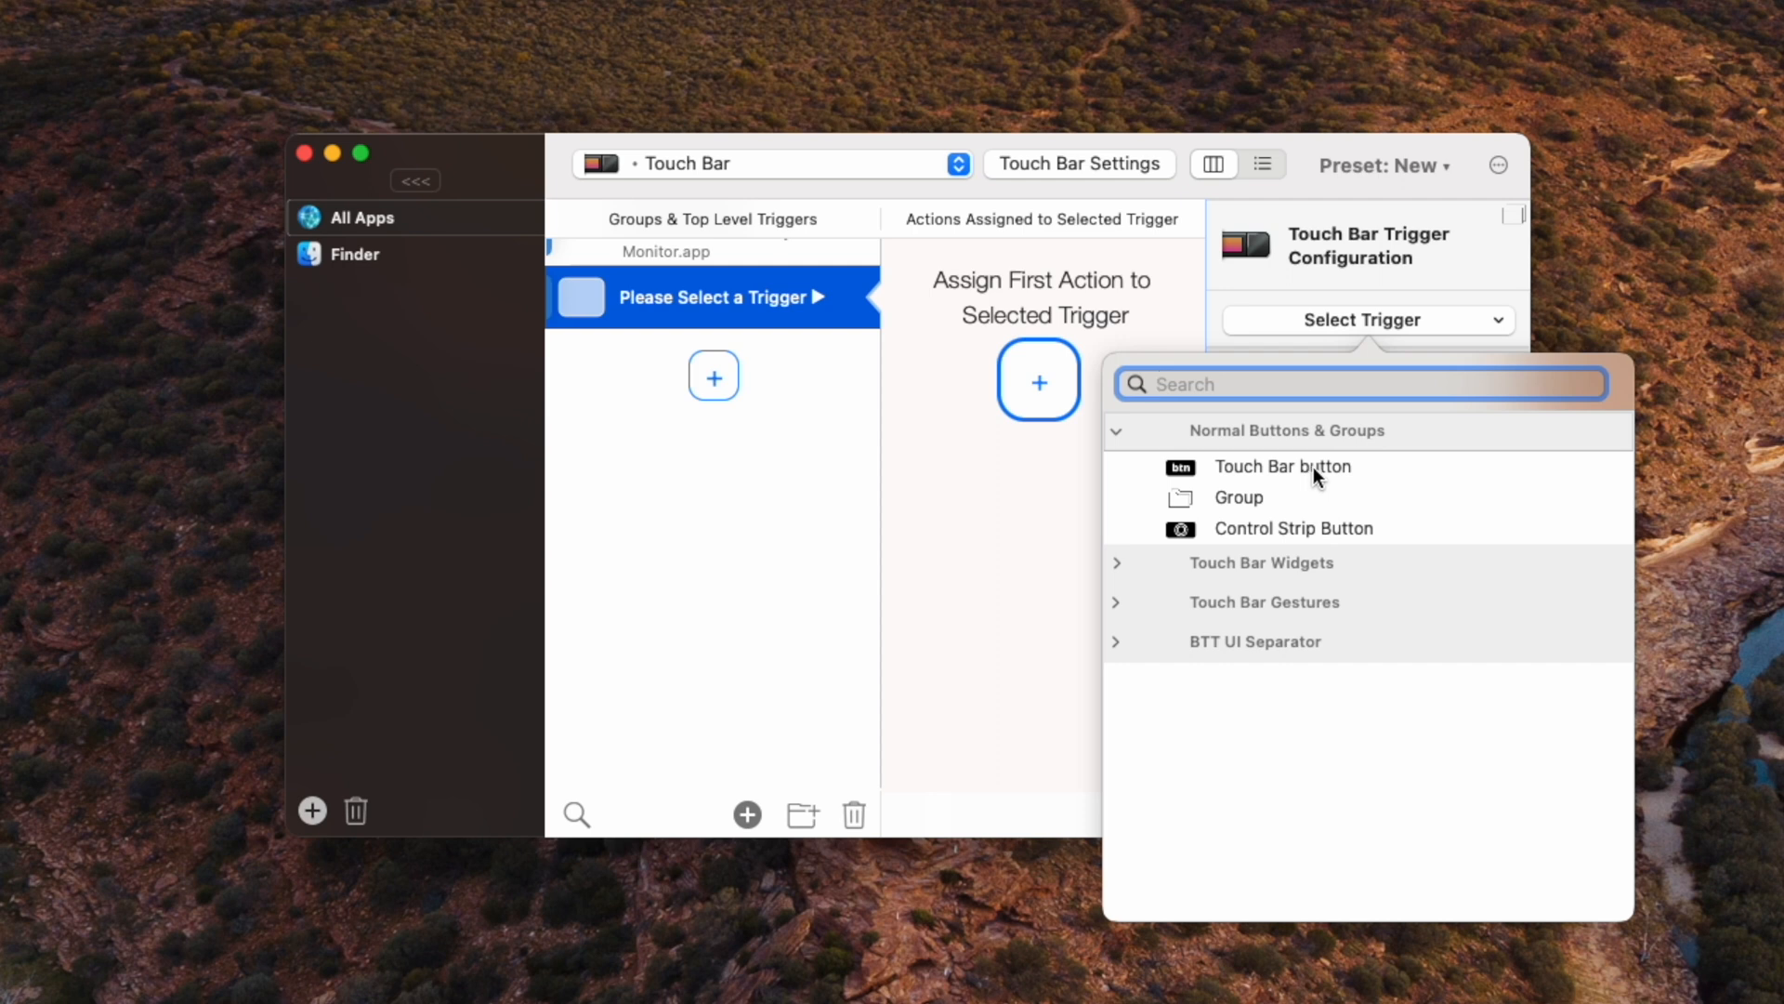
click(1283, 466)
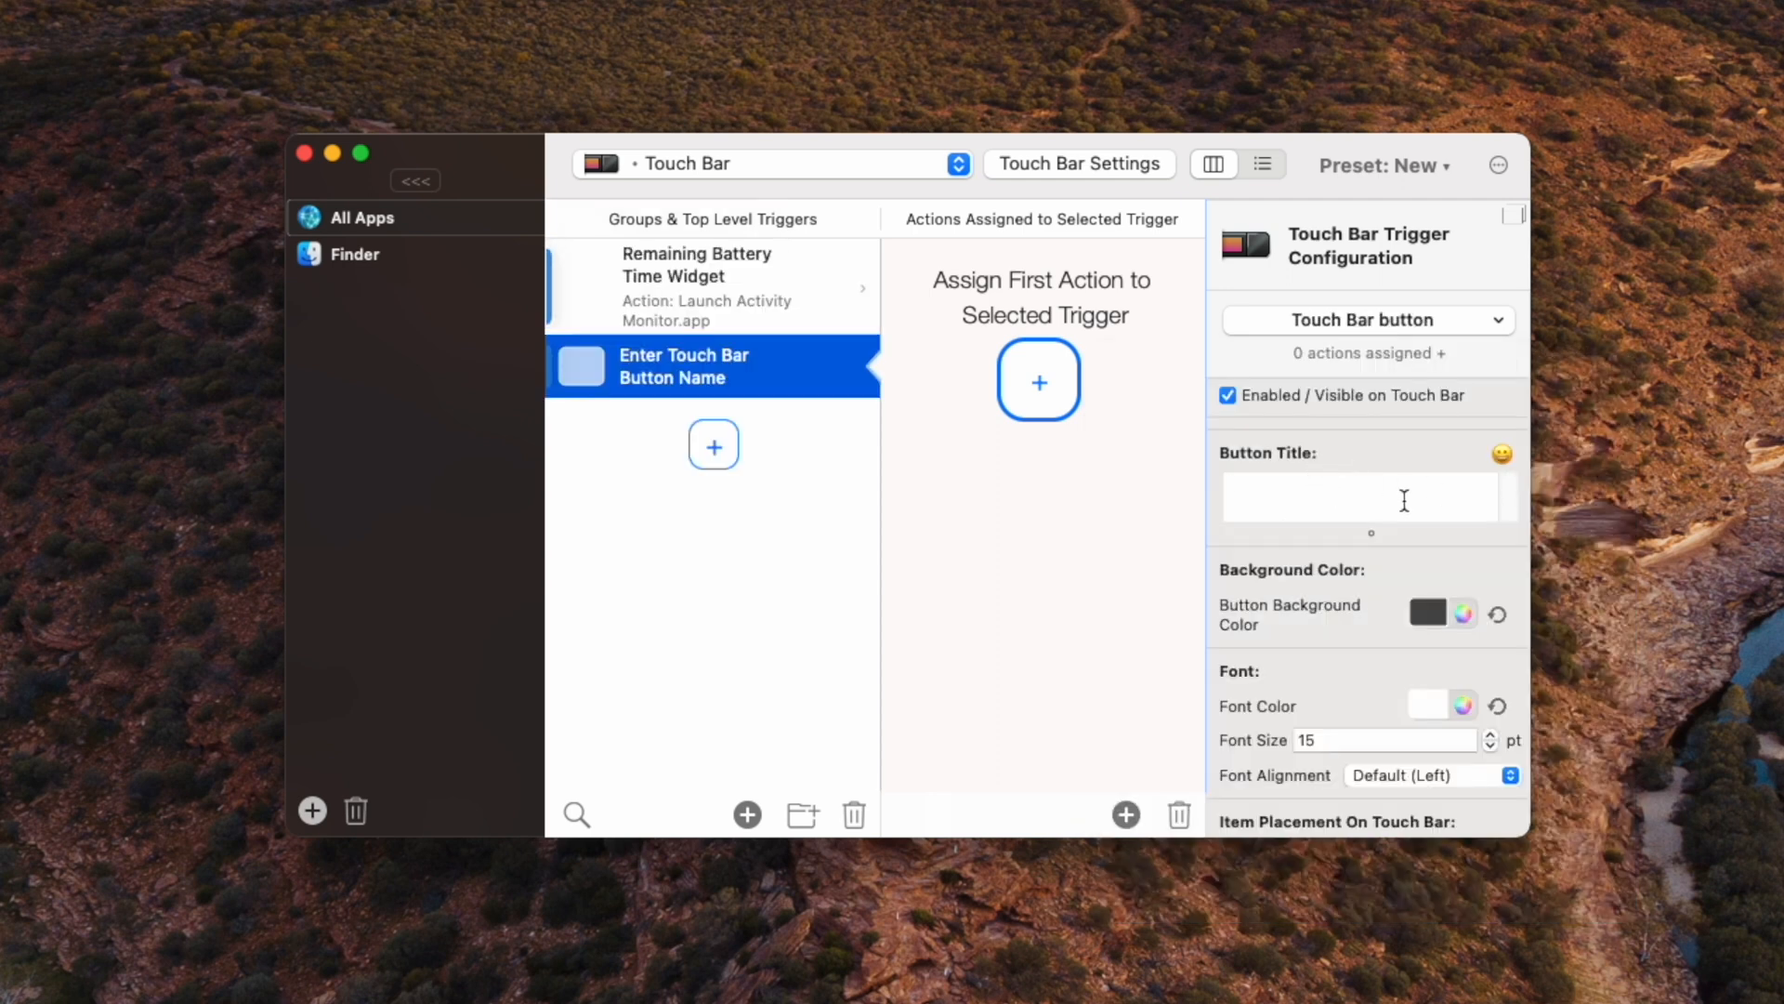
text(S)
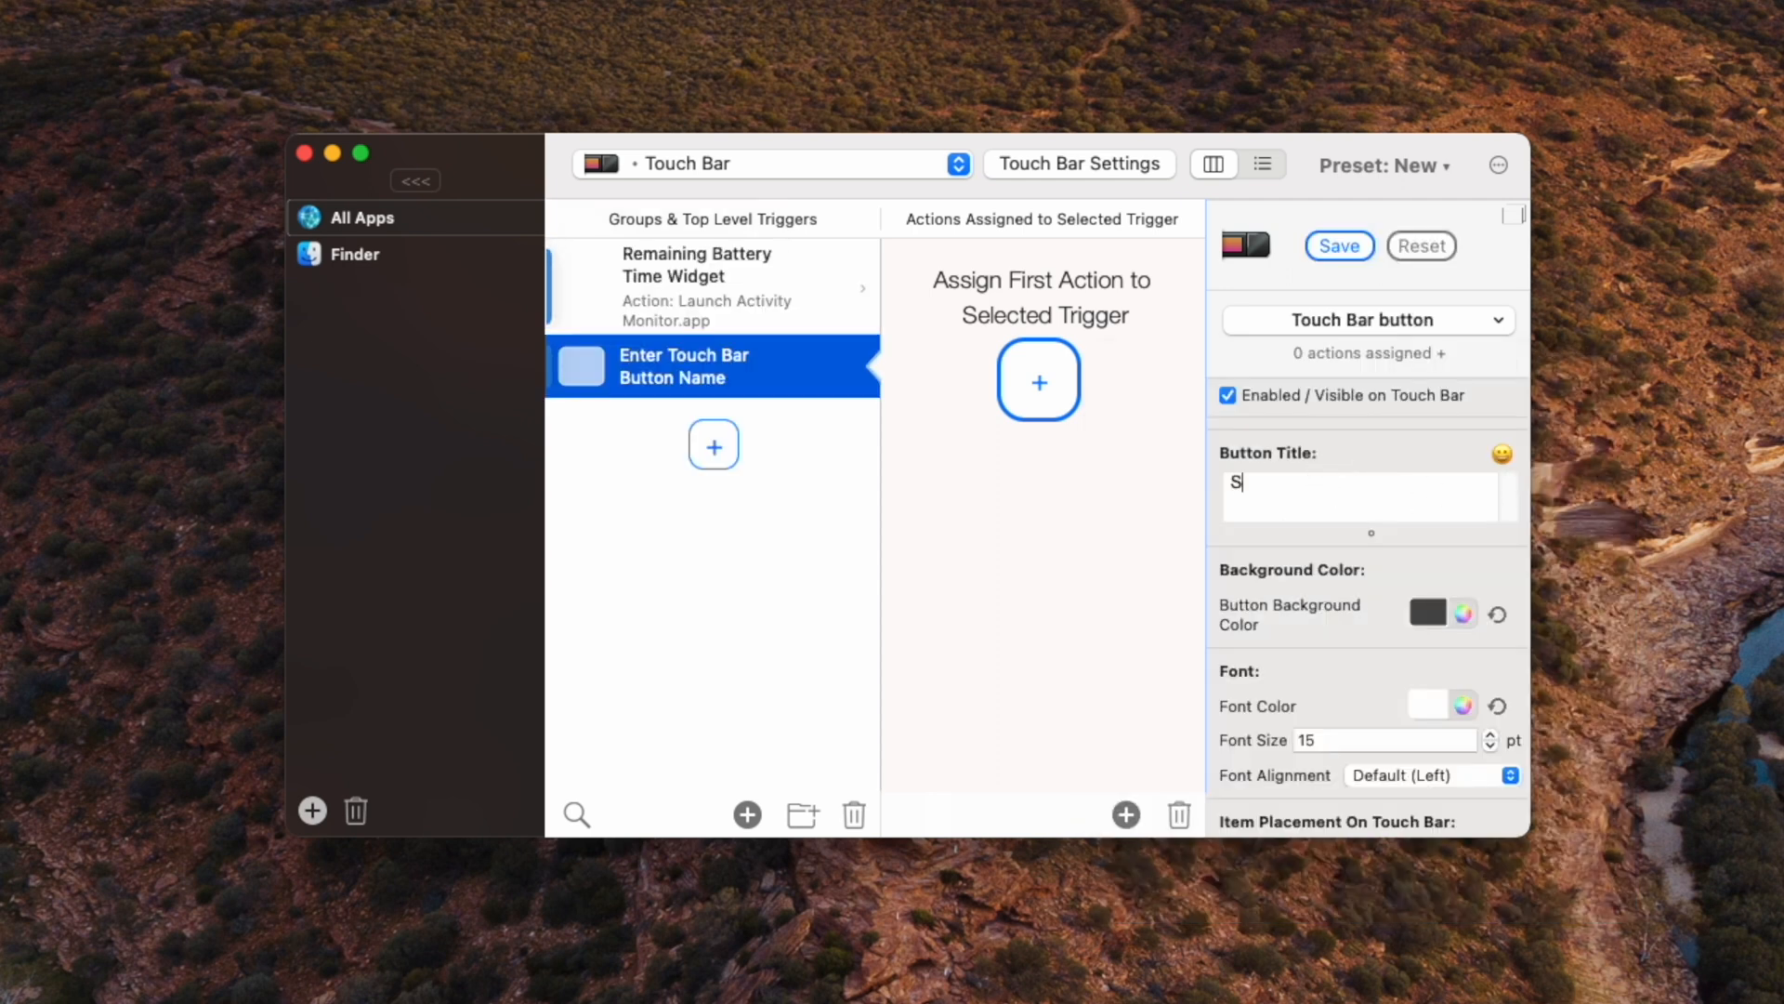
text(creenshot)
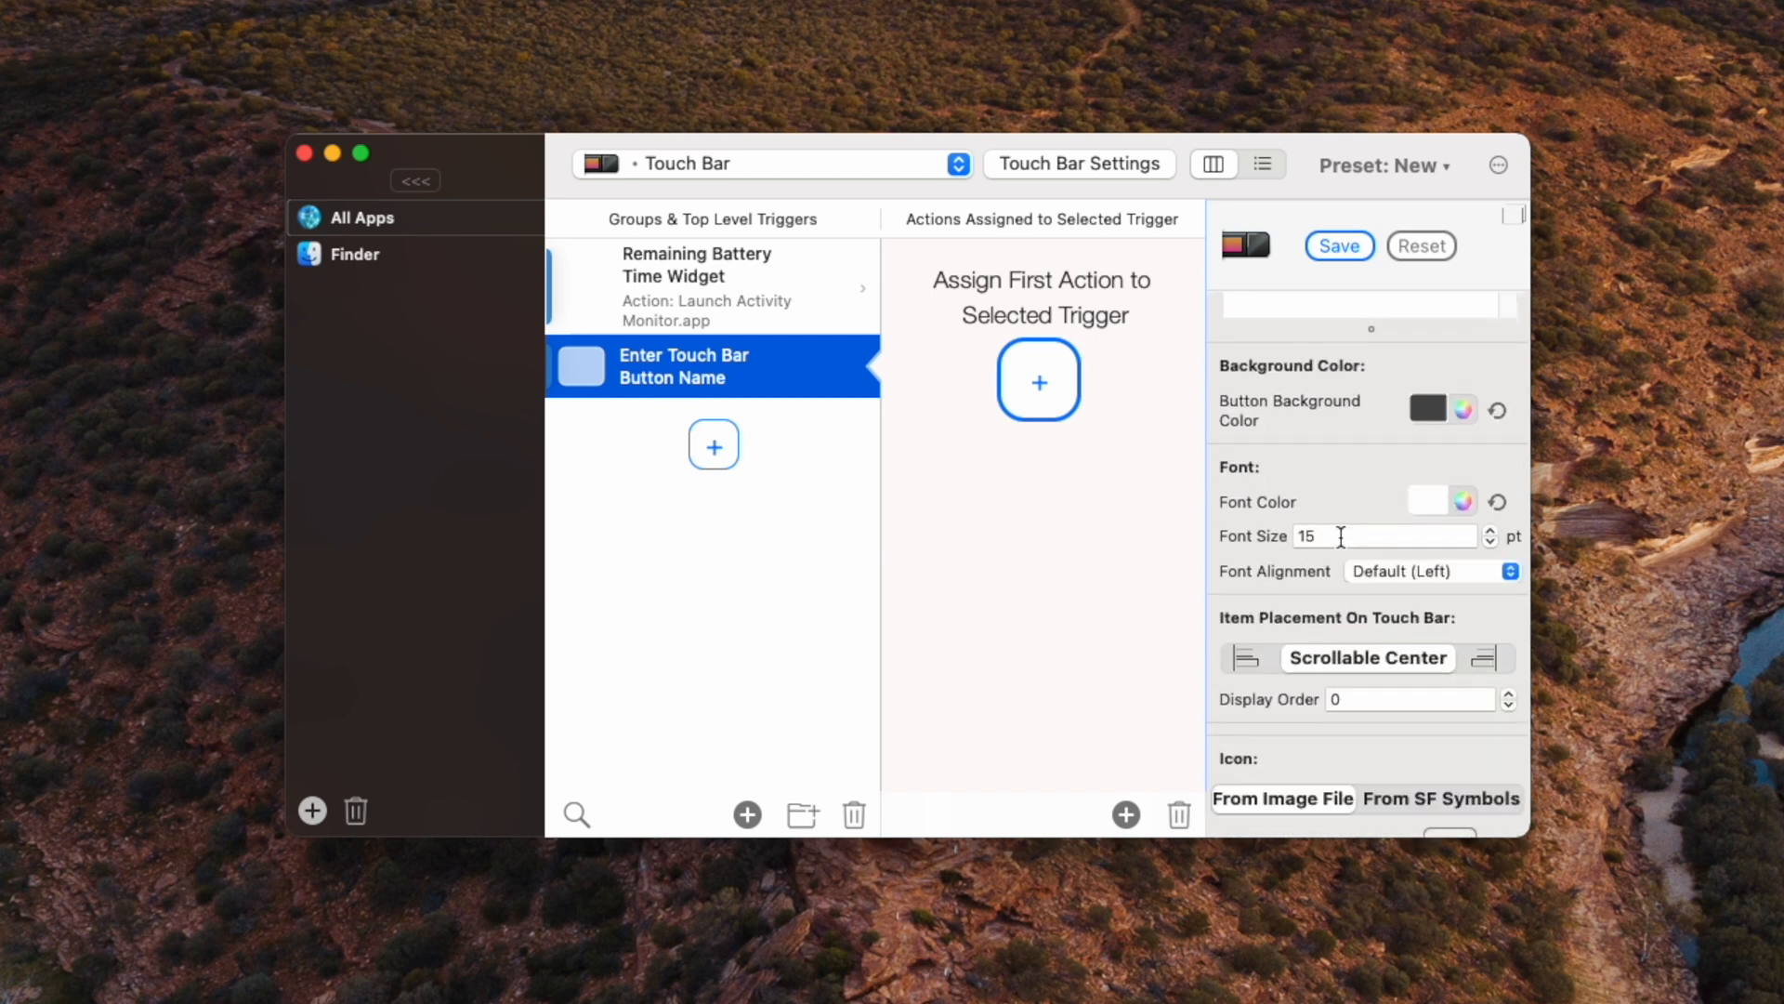
scroll(down, 3)
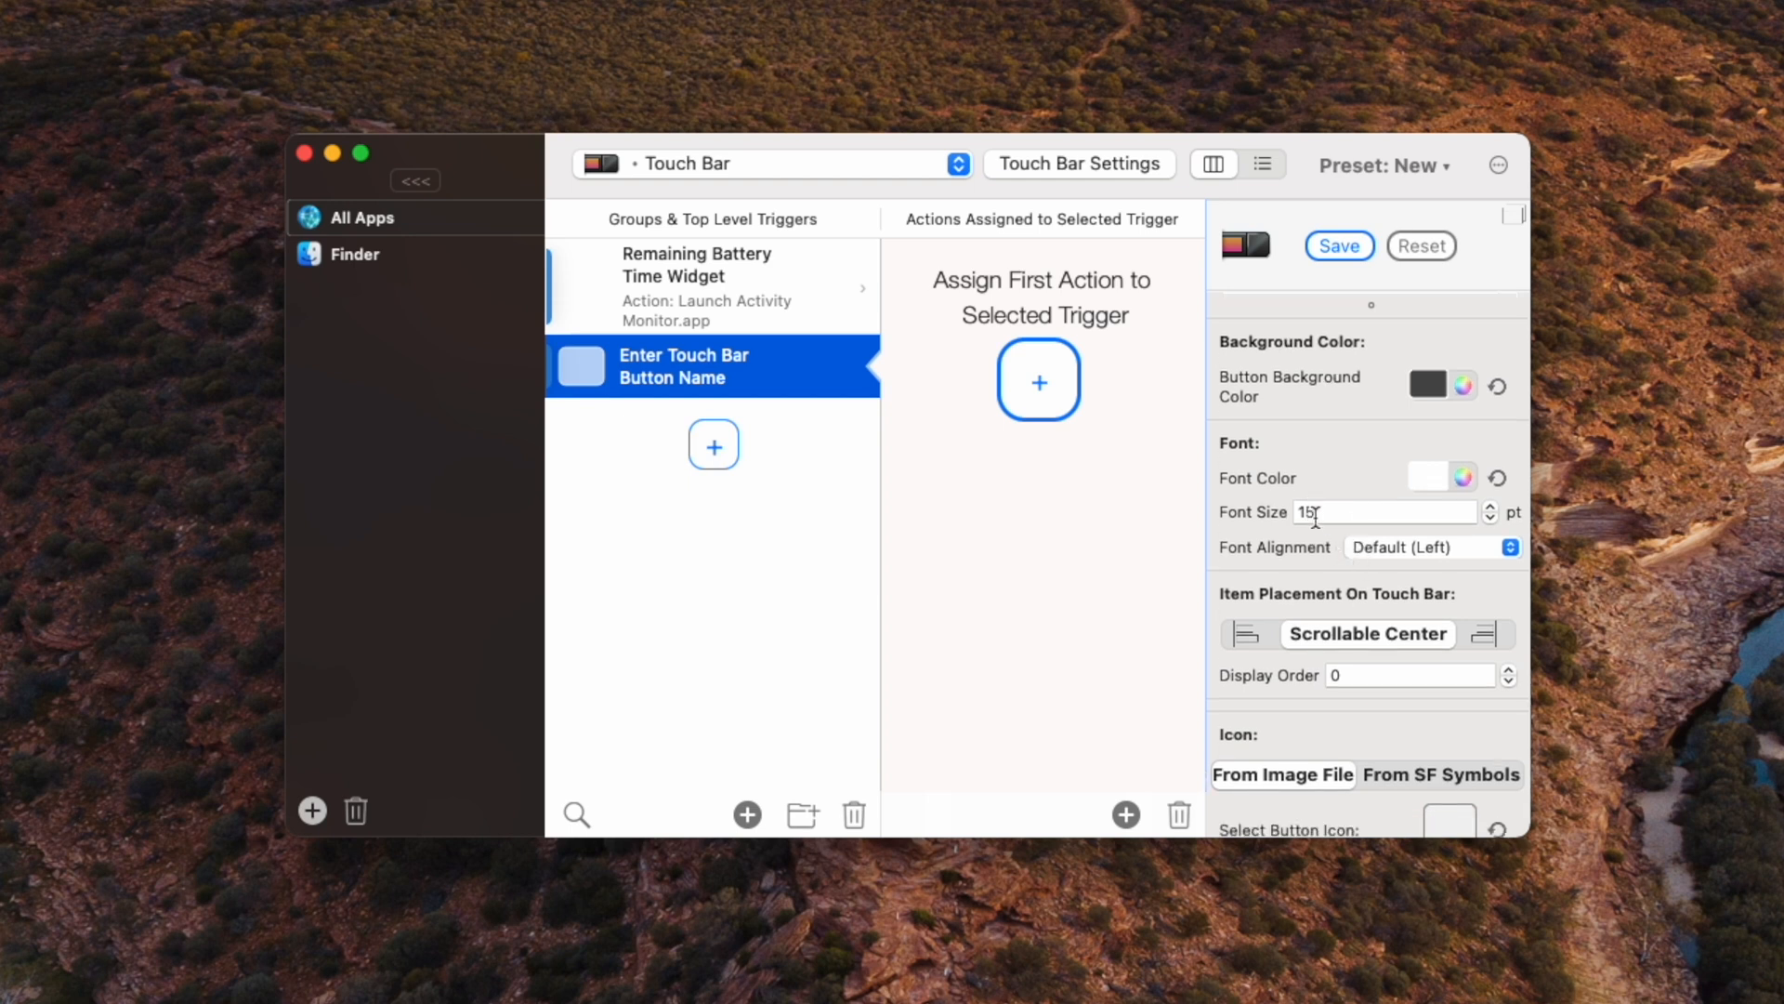
scroll(down, 3)
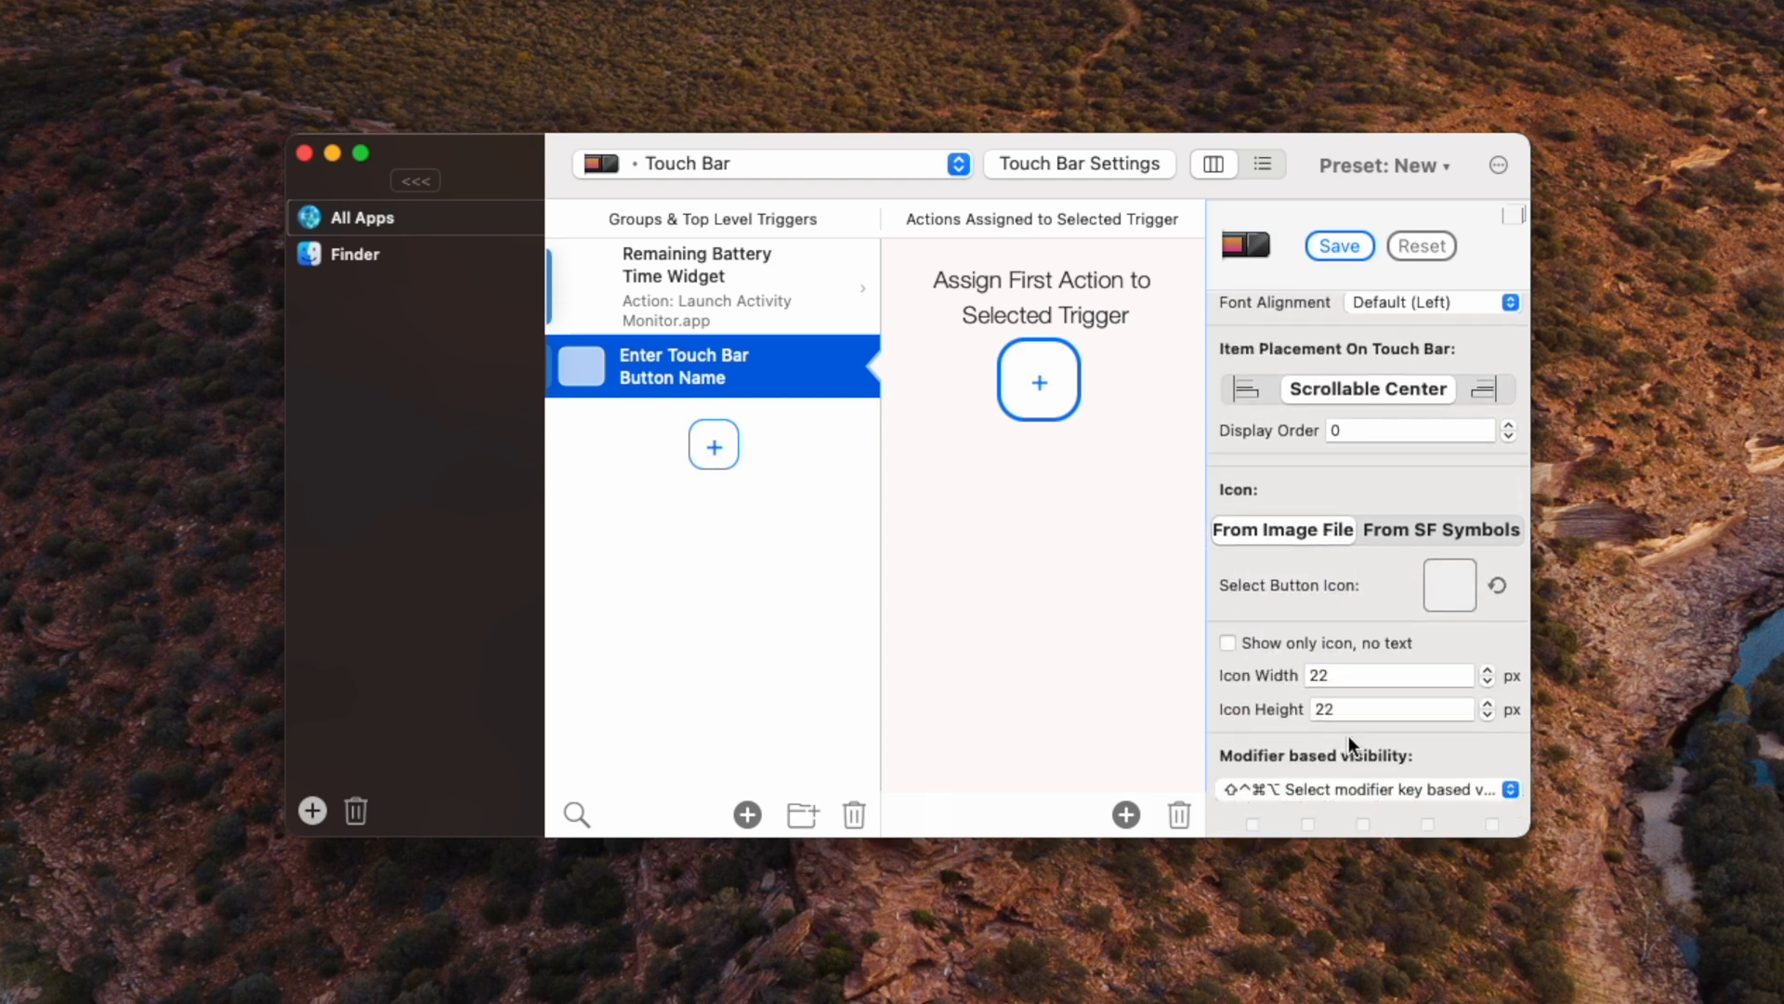
mouse_move(1340, 635)
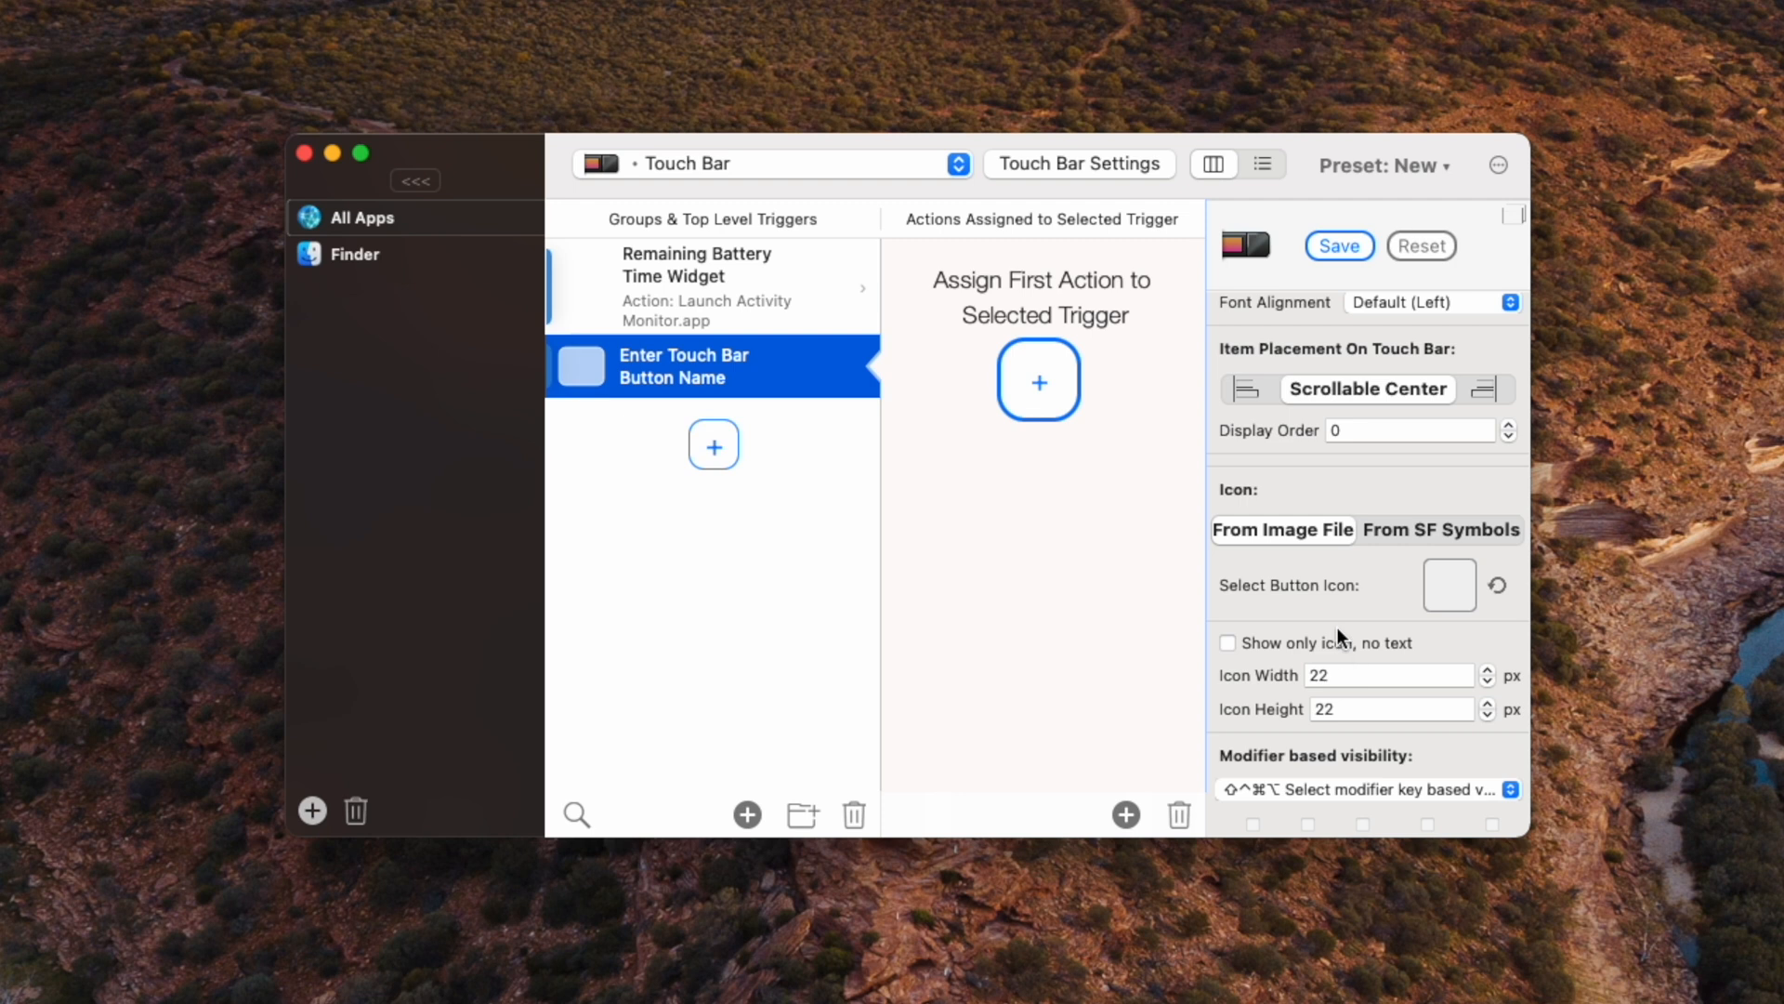
mouse_move(1299, 602)
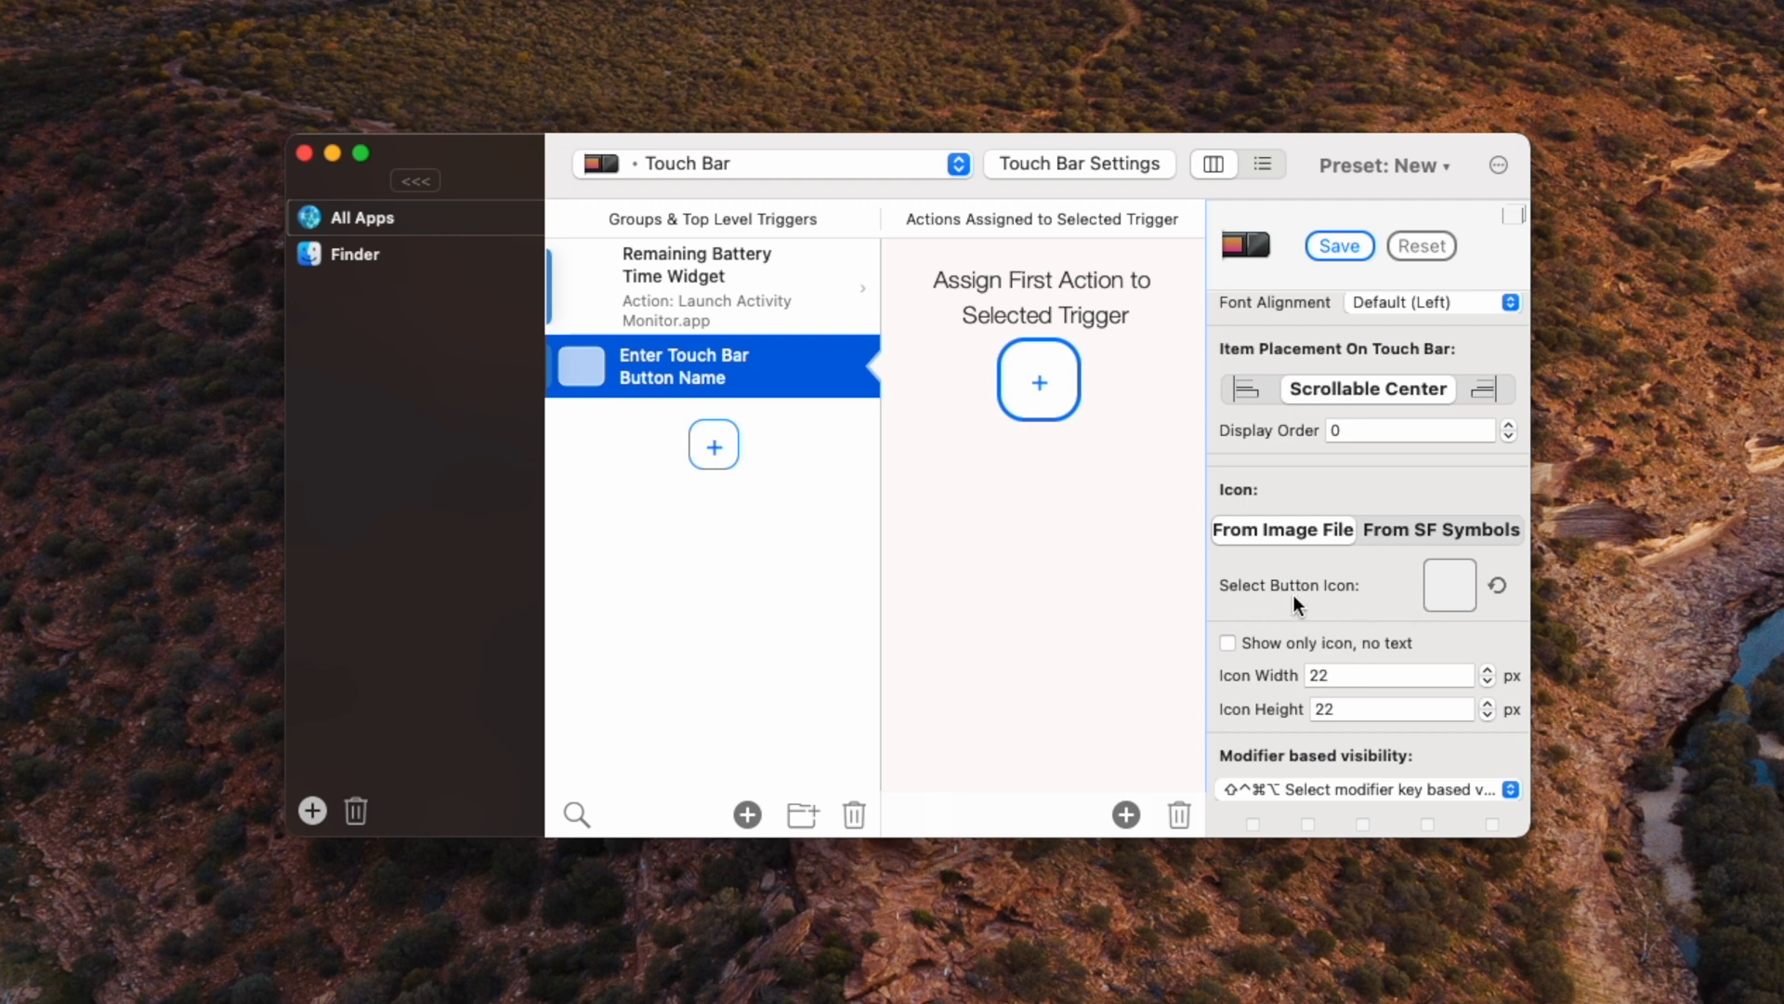
Step: Give the Screenshot button a camera icon and show only the icon, no text
click(1450, 585)
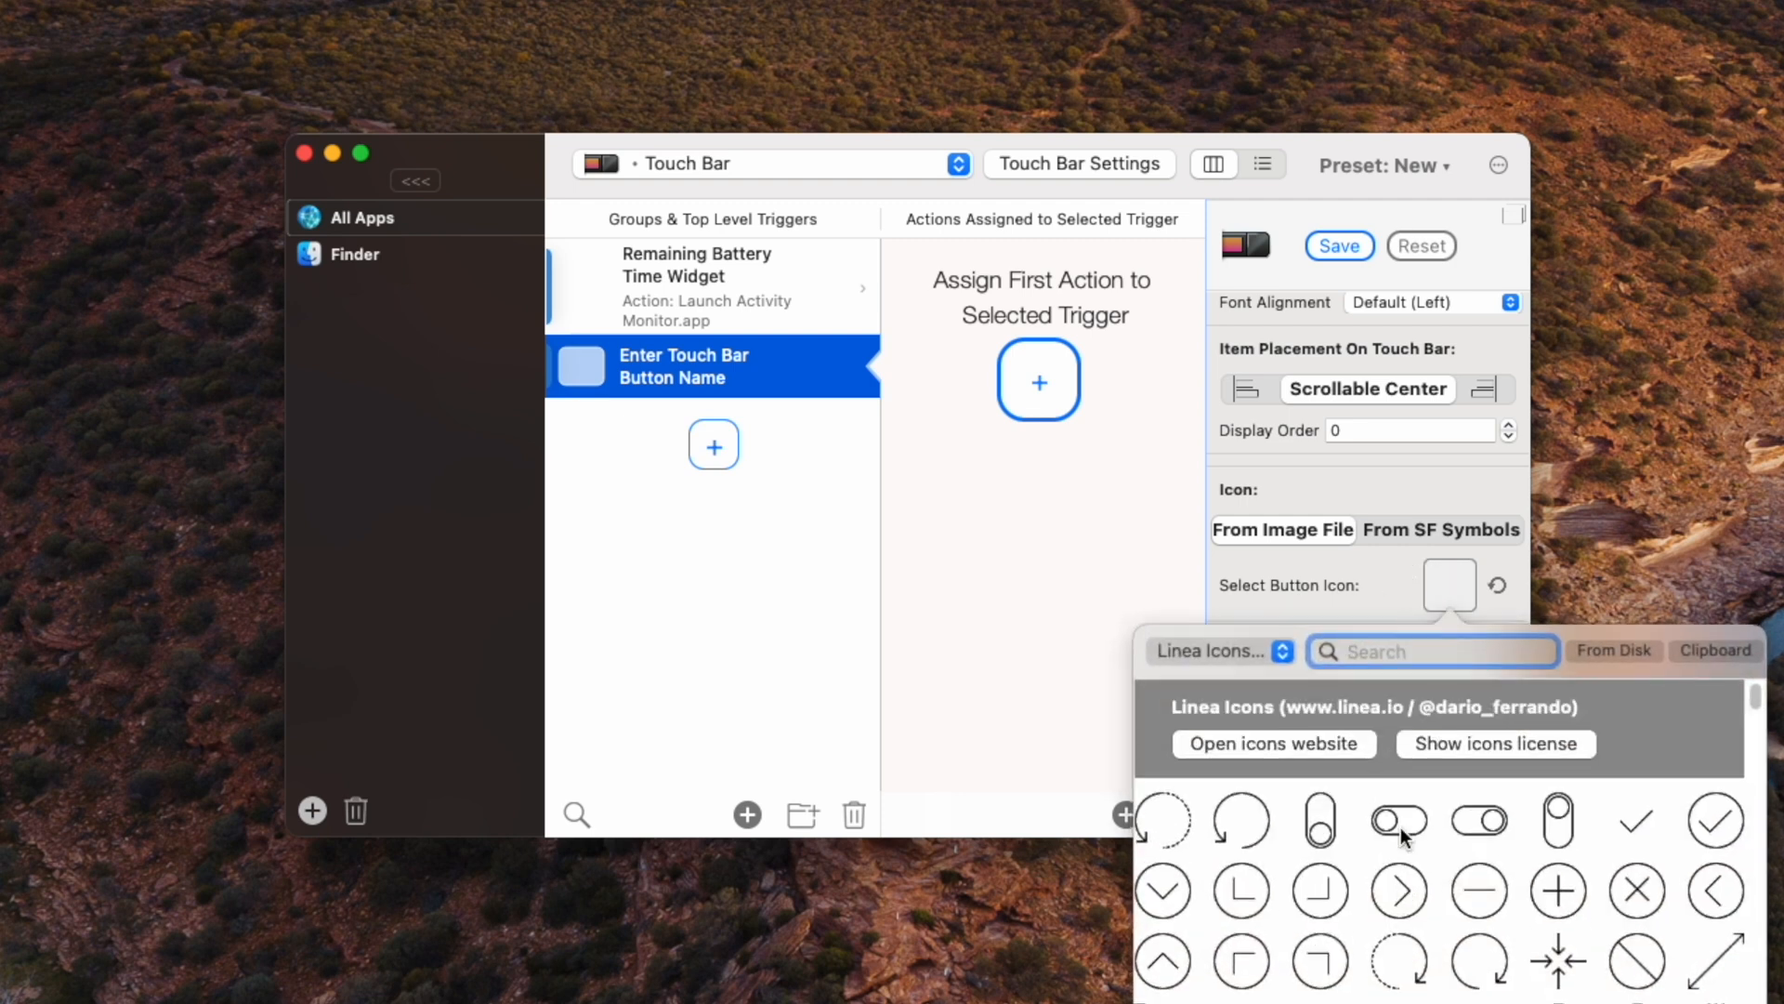
scroll(down, 3)
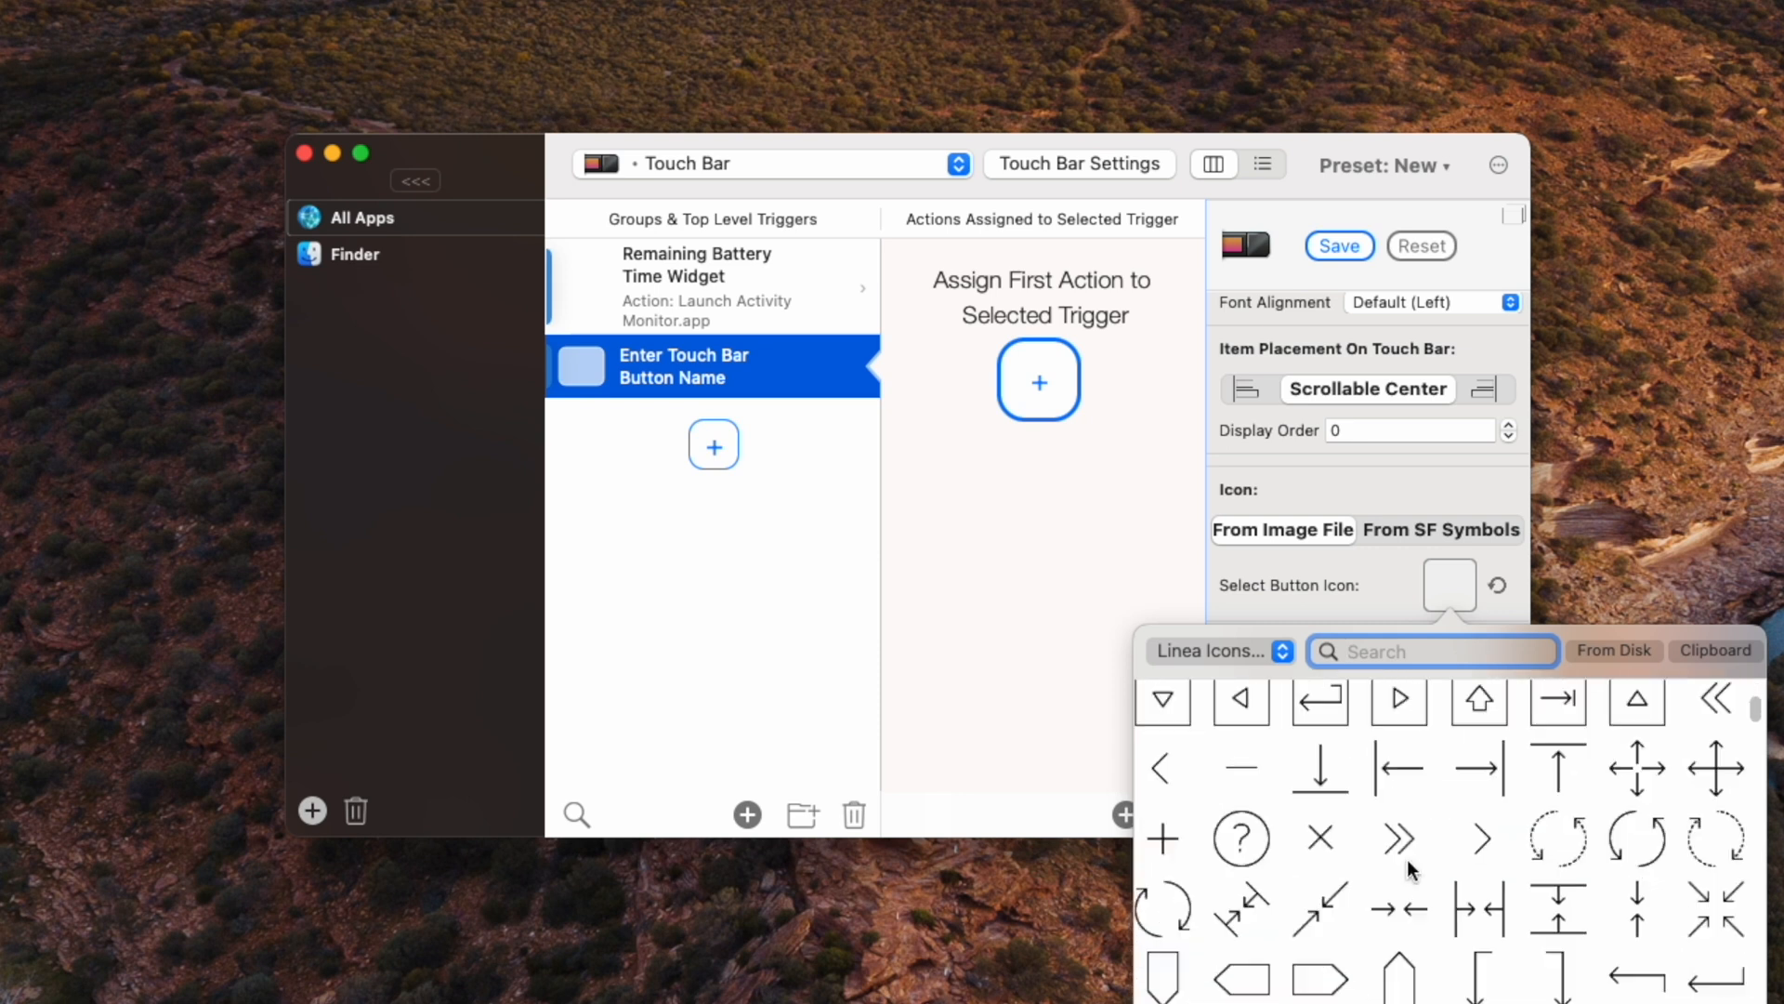
text(c)
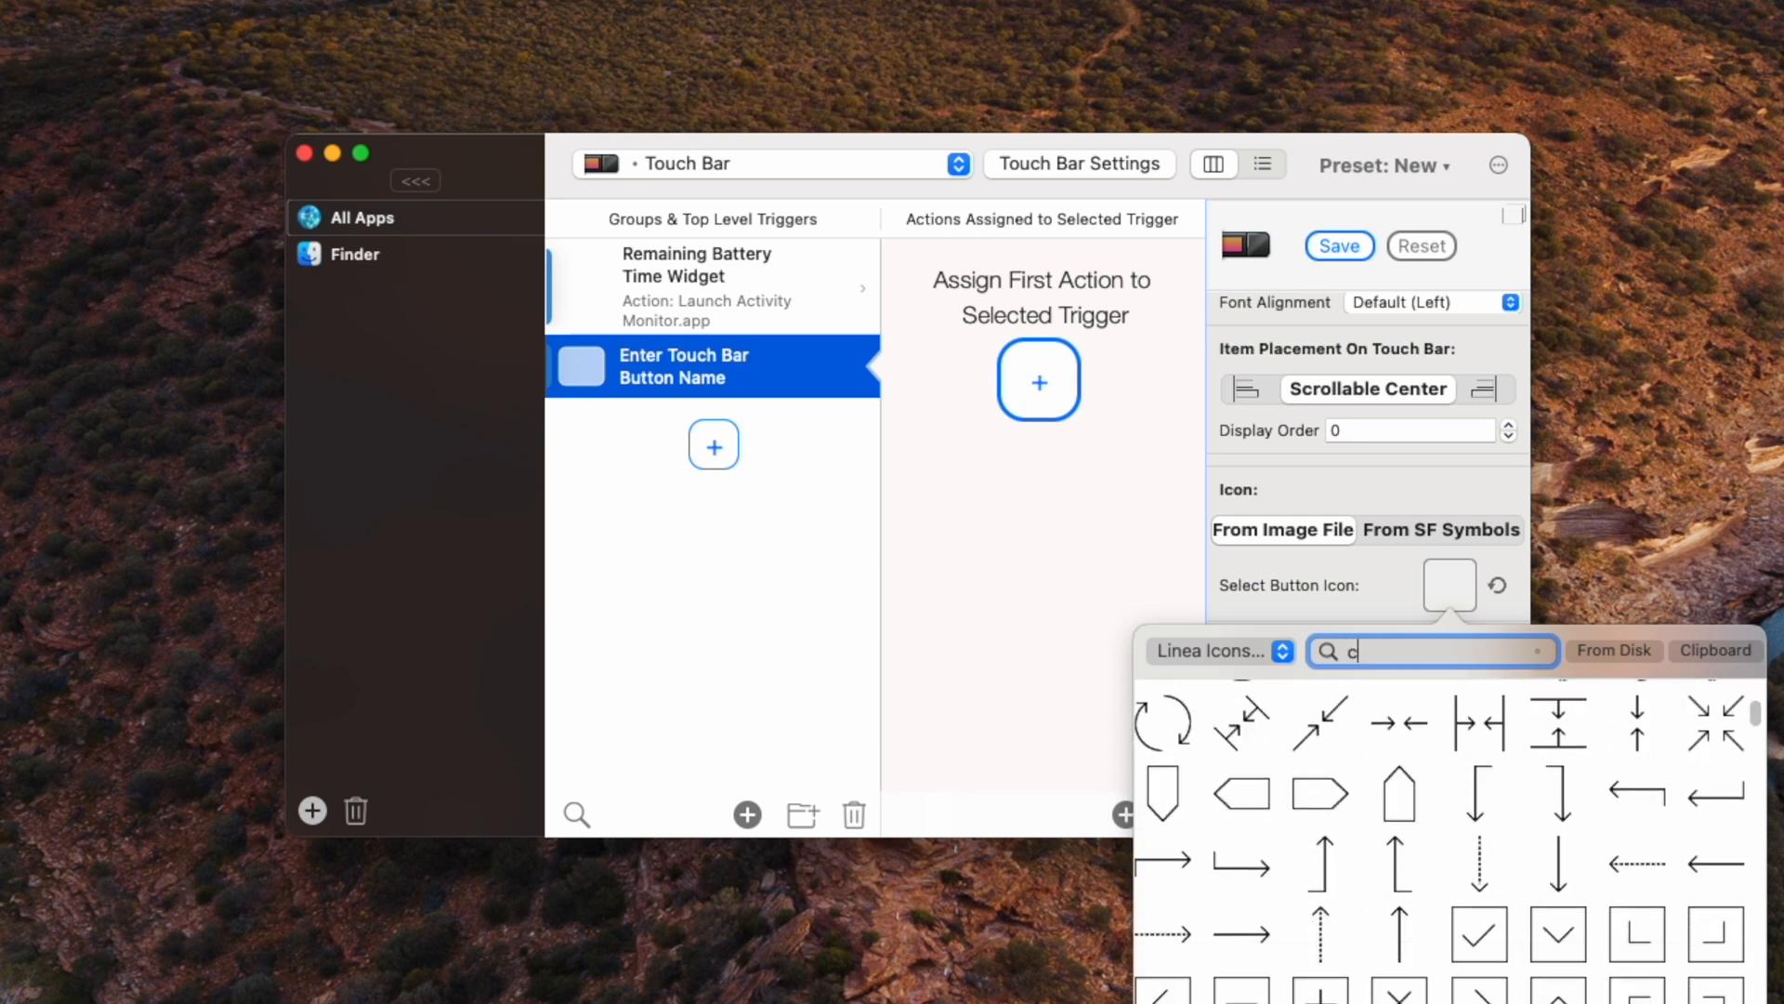
text(amera)
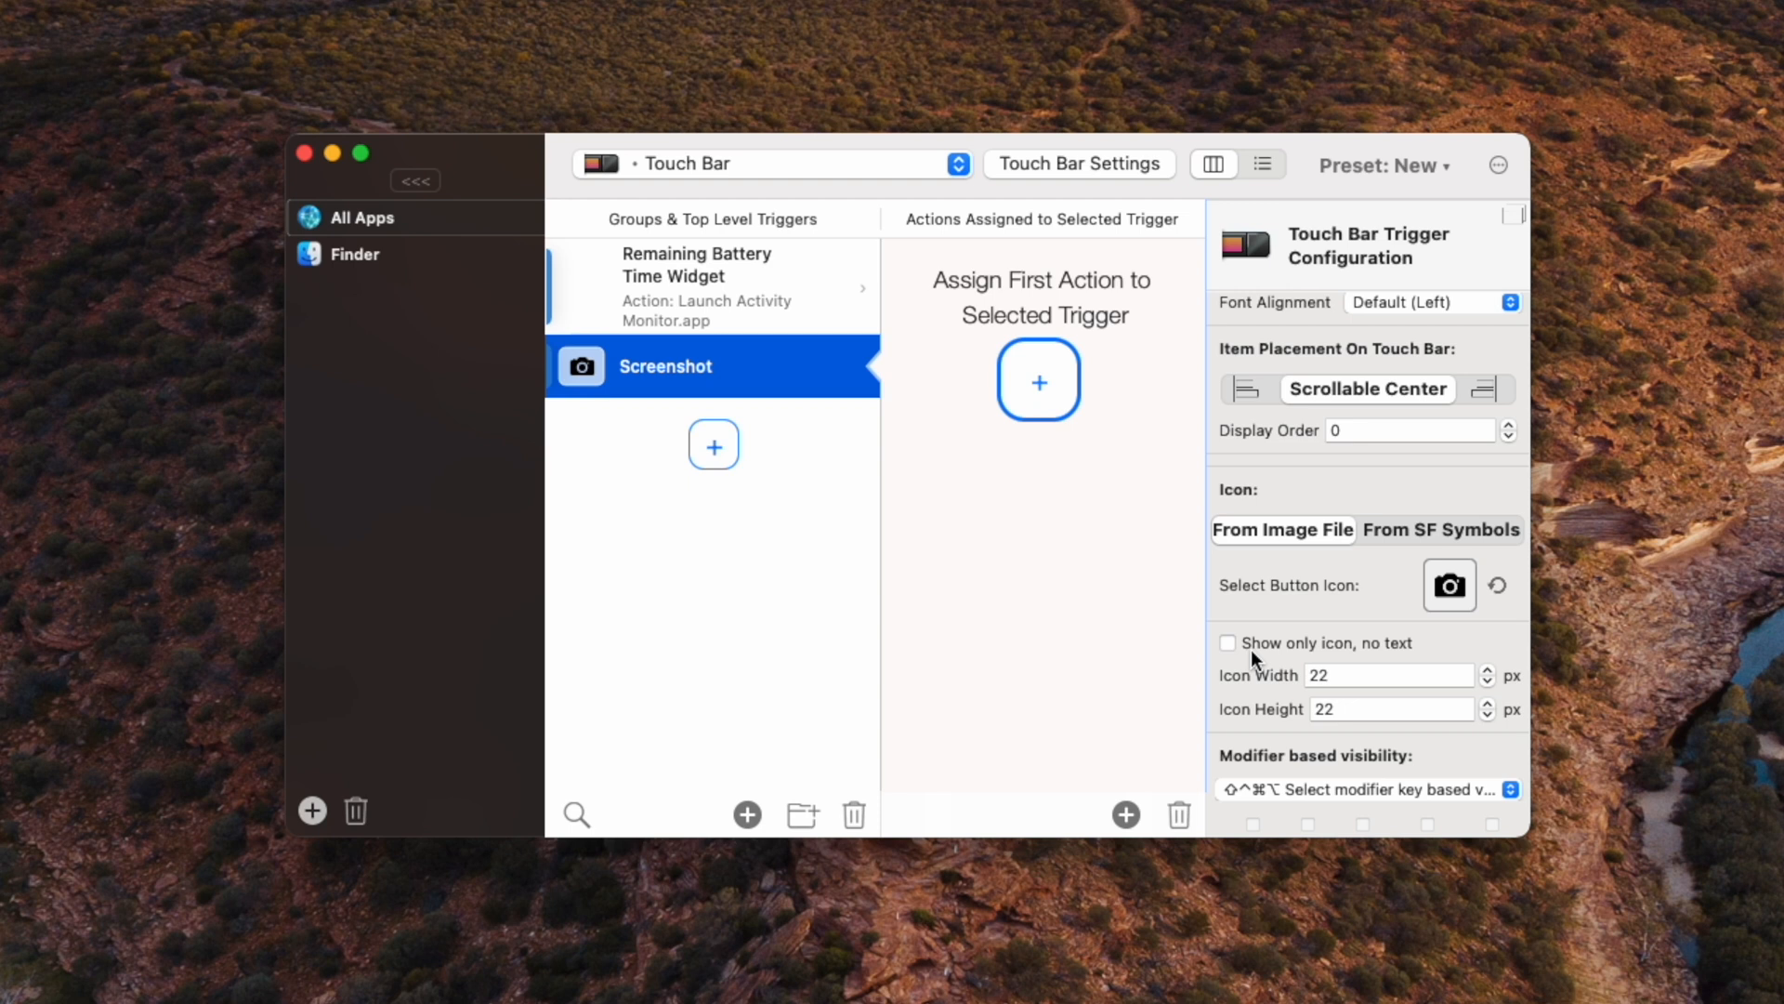
mouse_move(1250, 660)
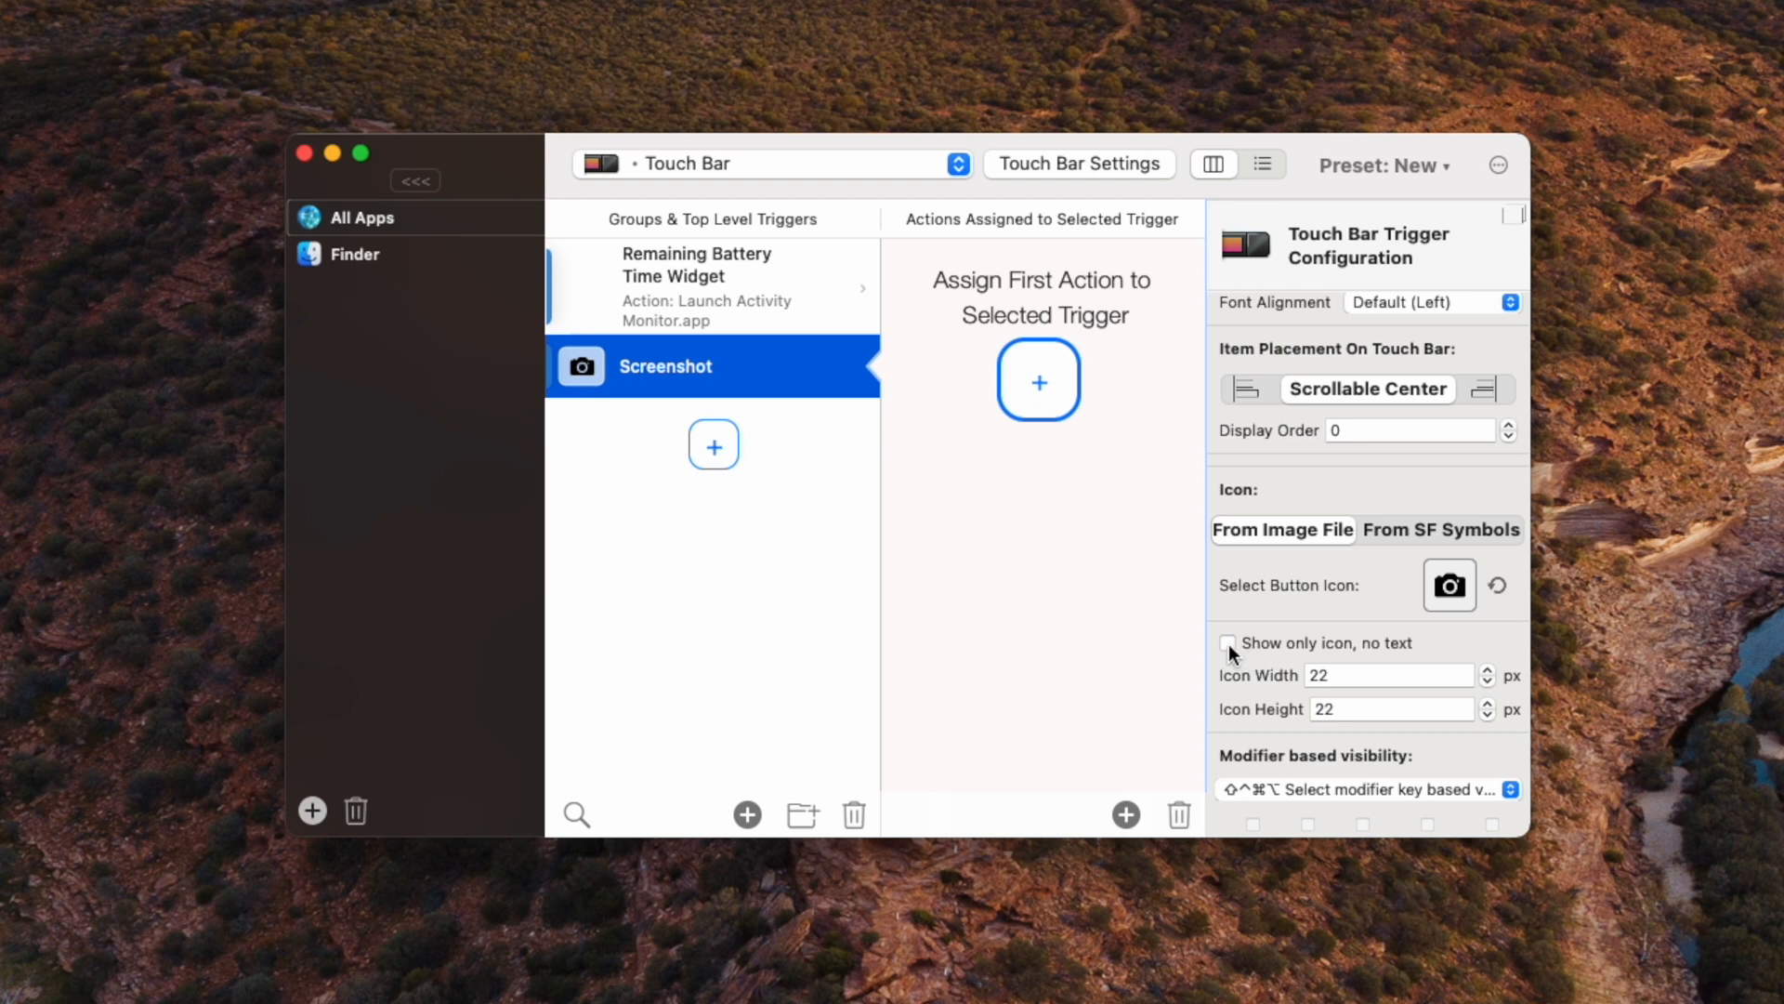
click(1228, 643)
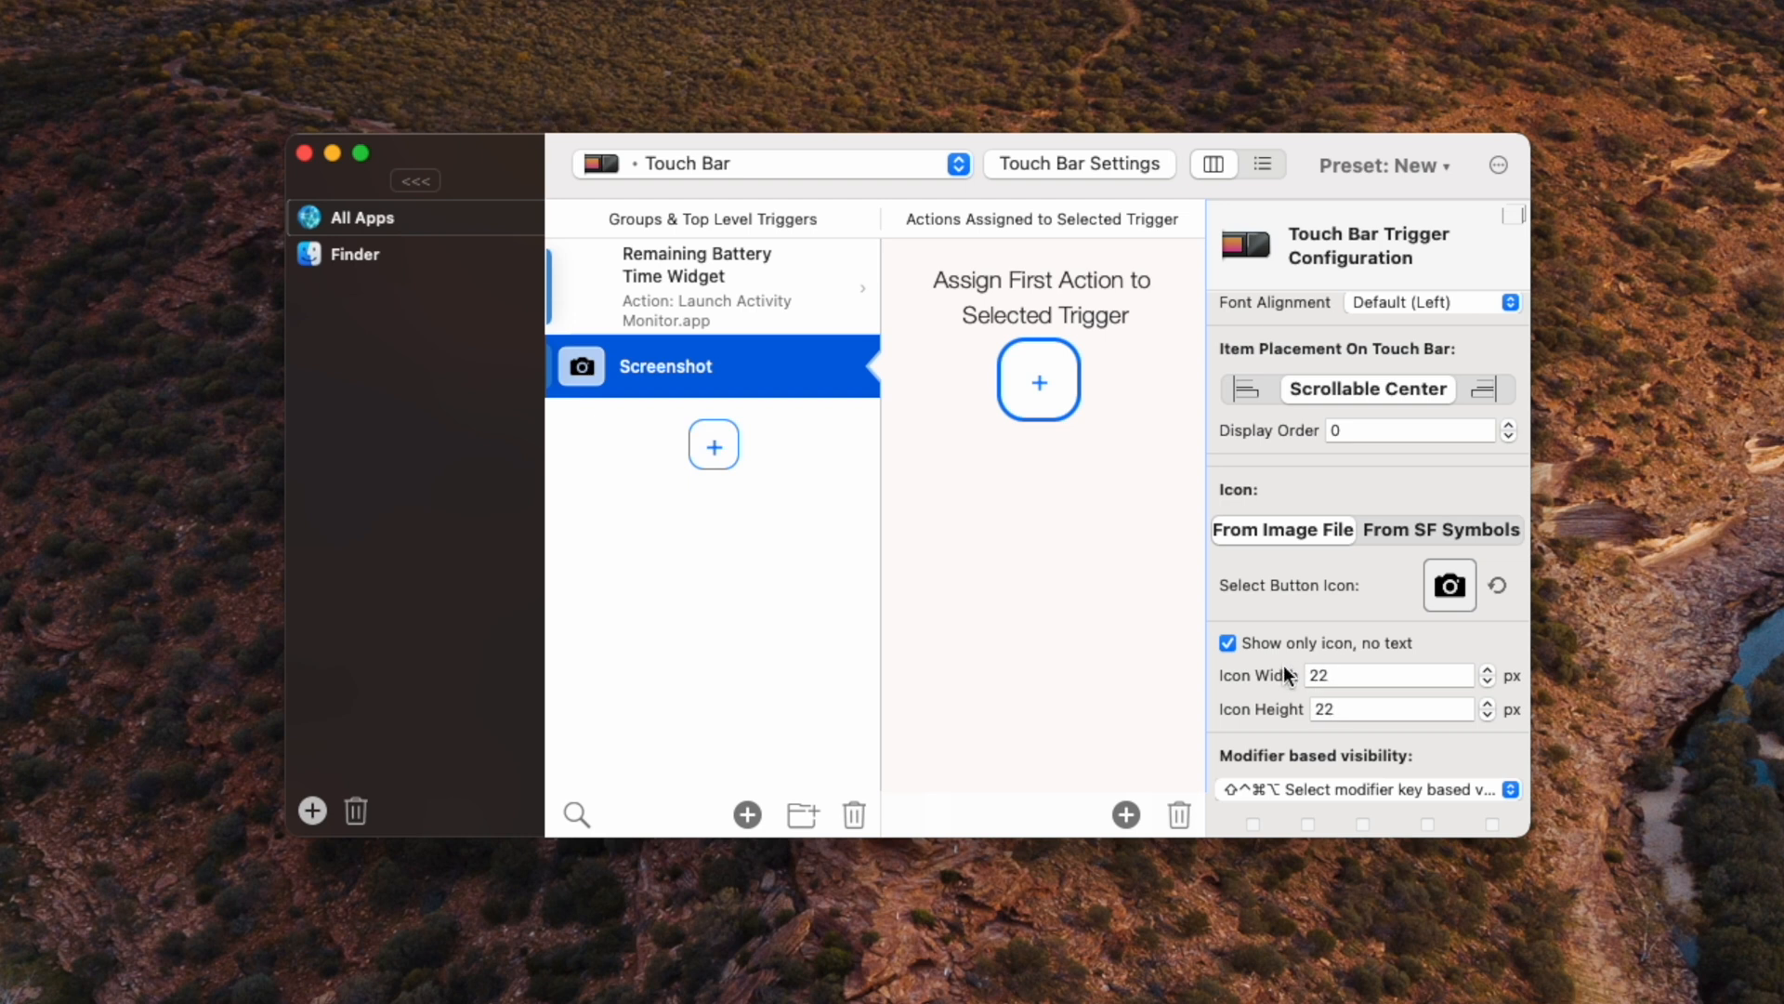
mouse_move(1296, 697)
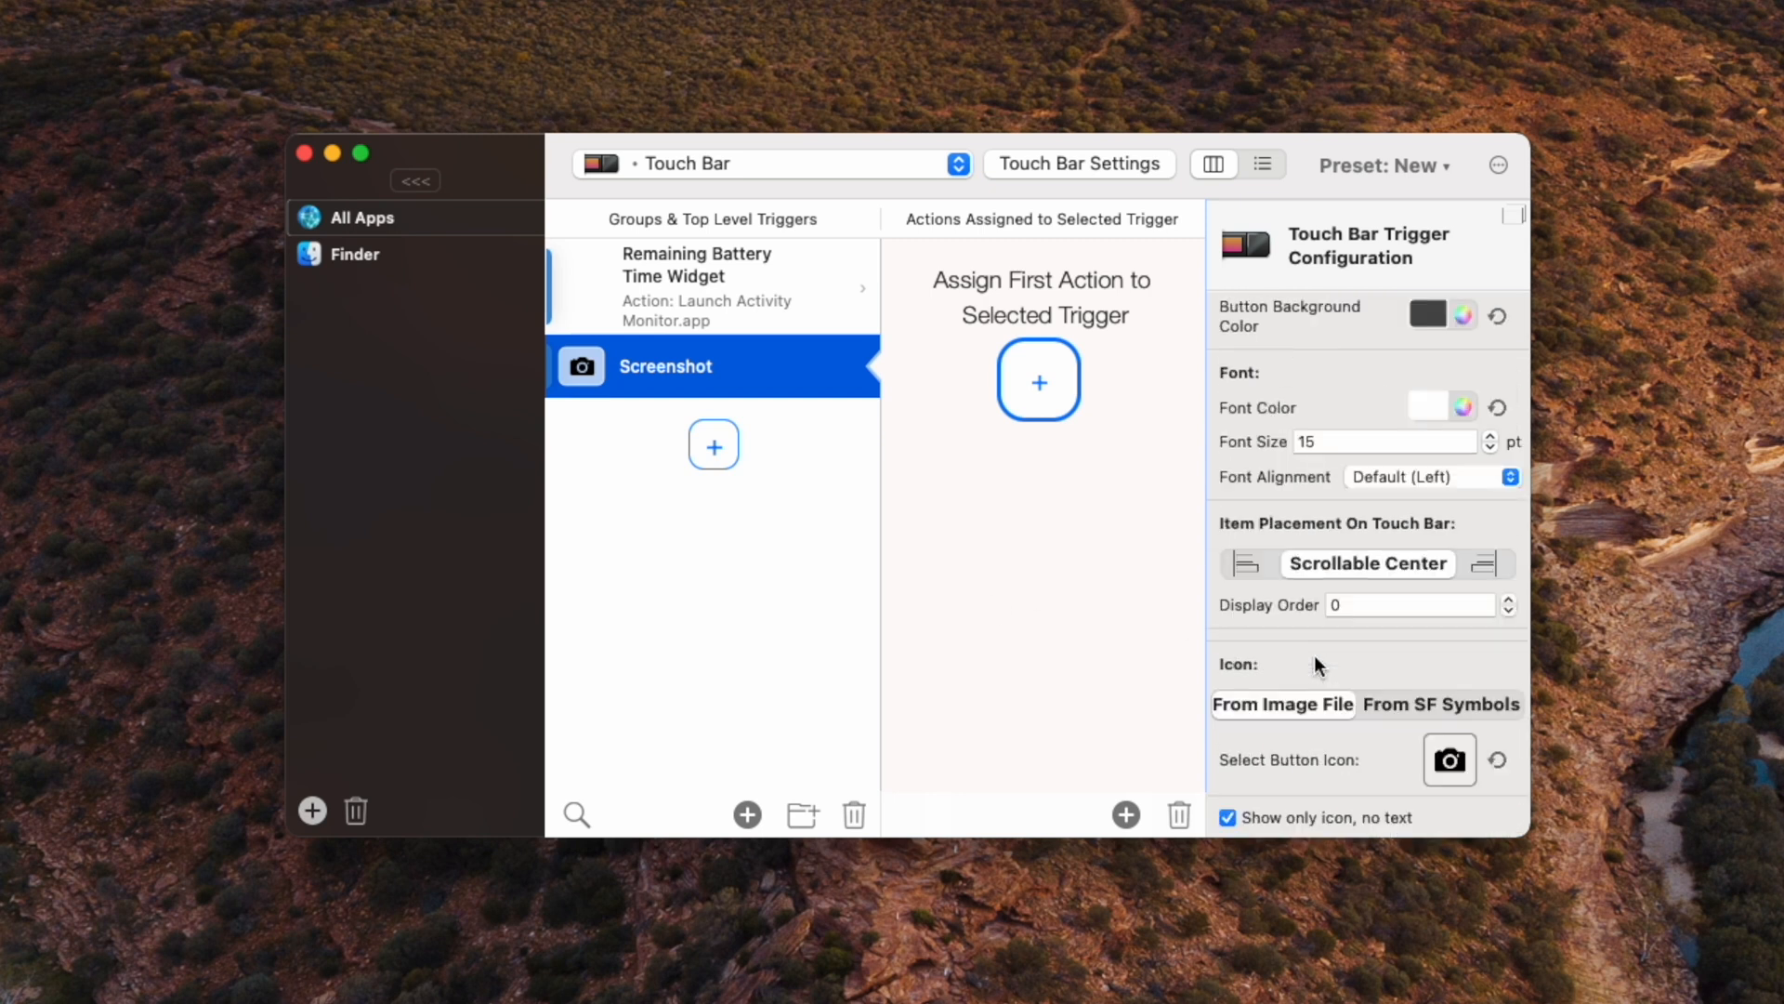
Step: Assign Capture & Edit Screenshot or Video (Mojave tools) to the Screenshot button
click(1036, 381)
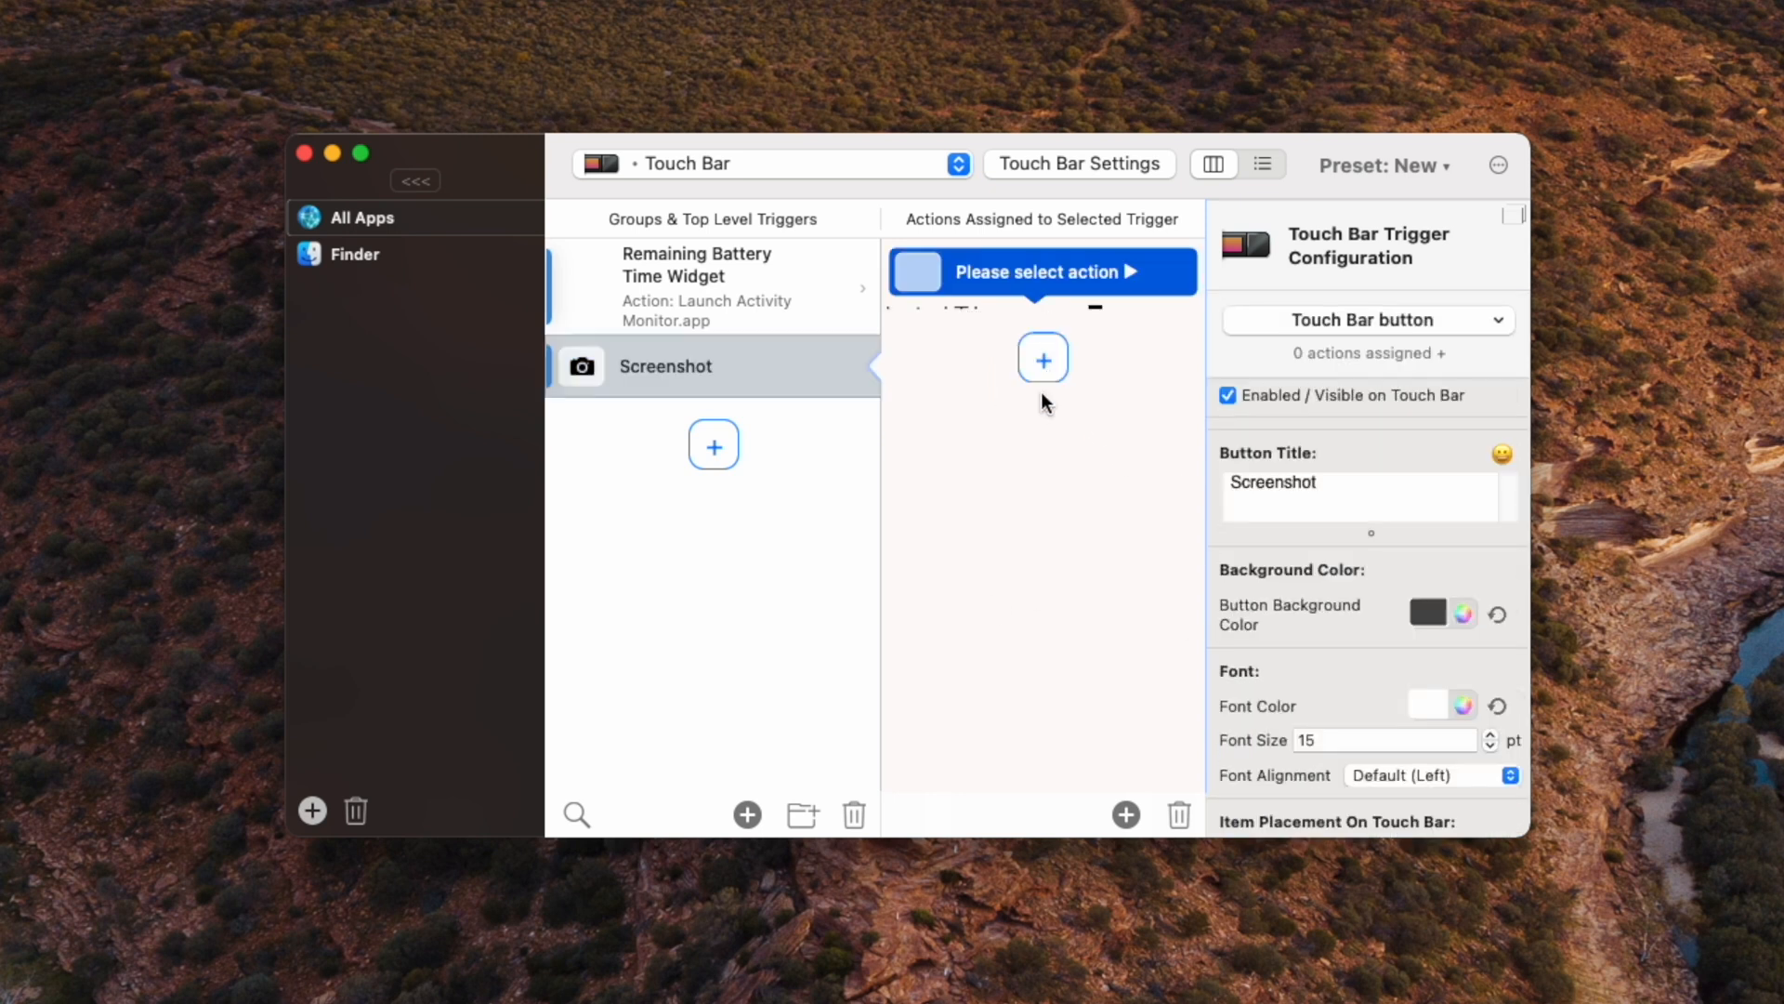
click(1366, 357)
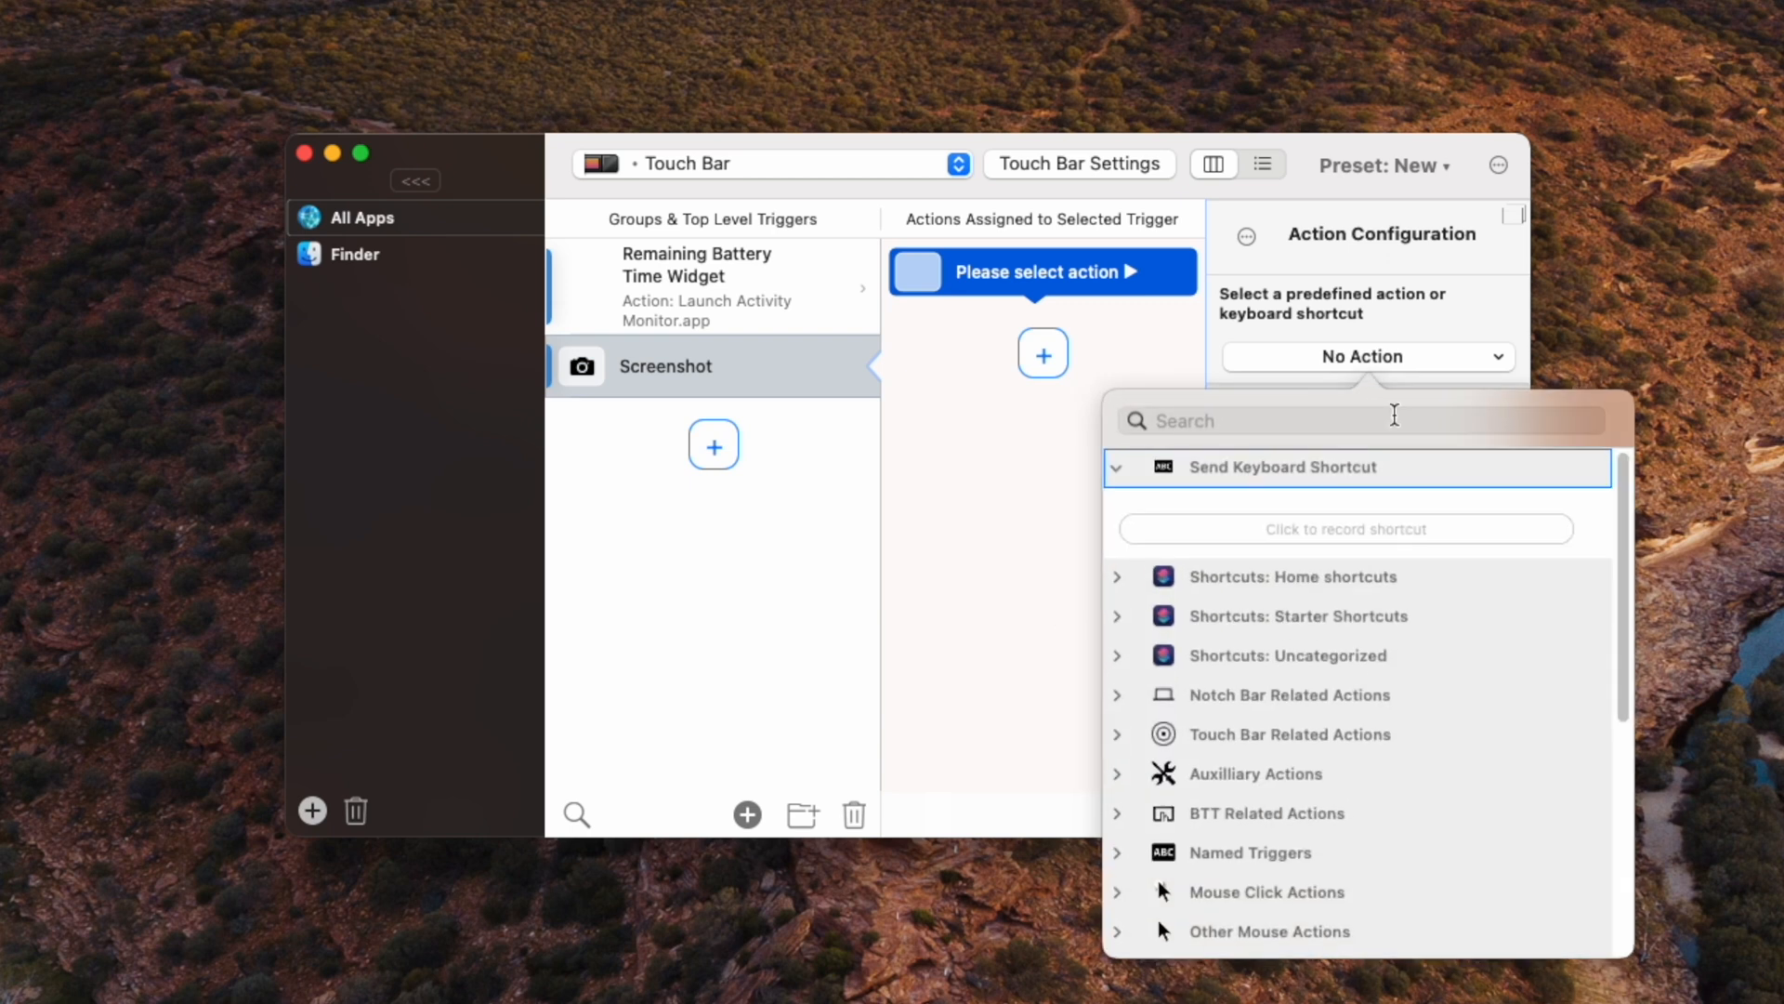
text(so)
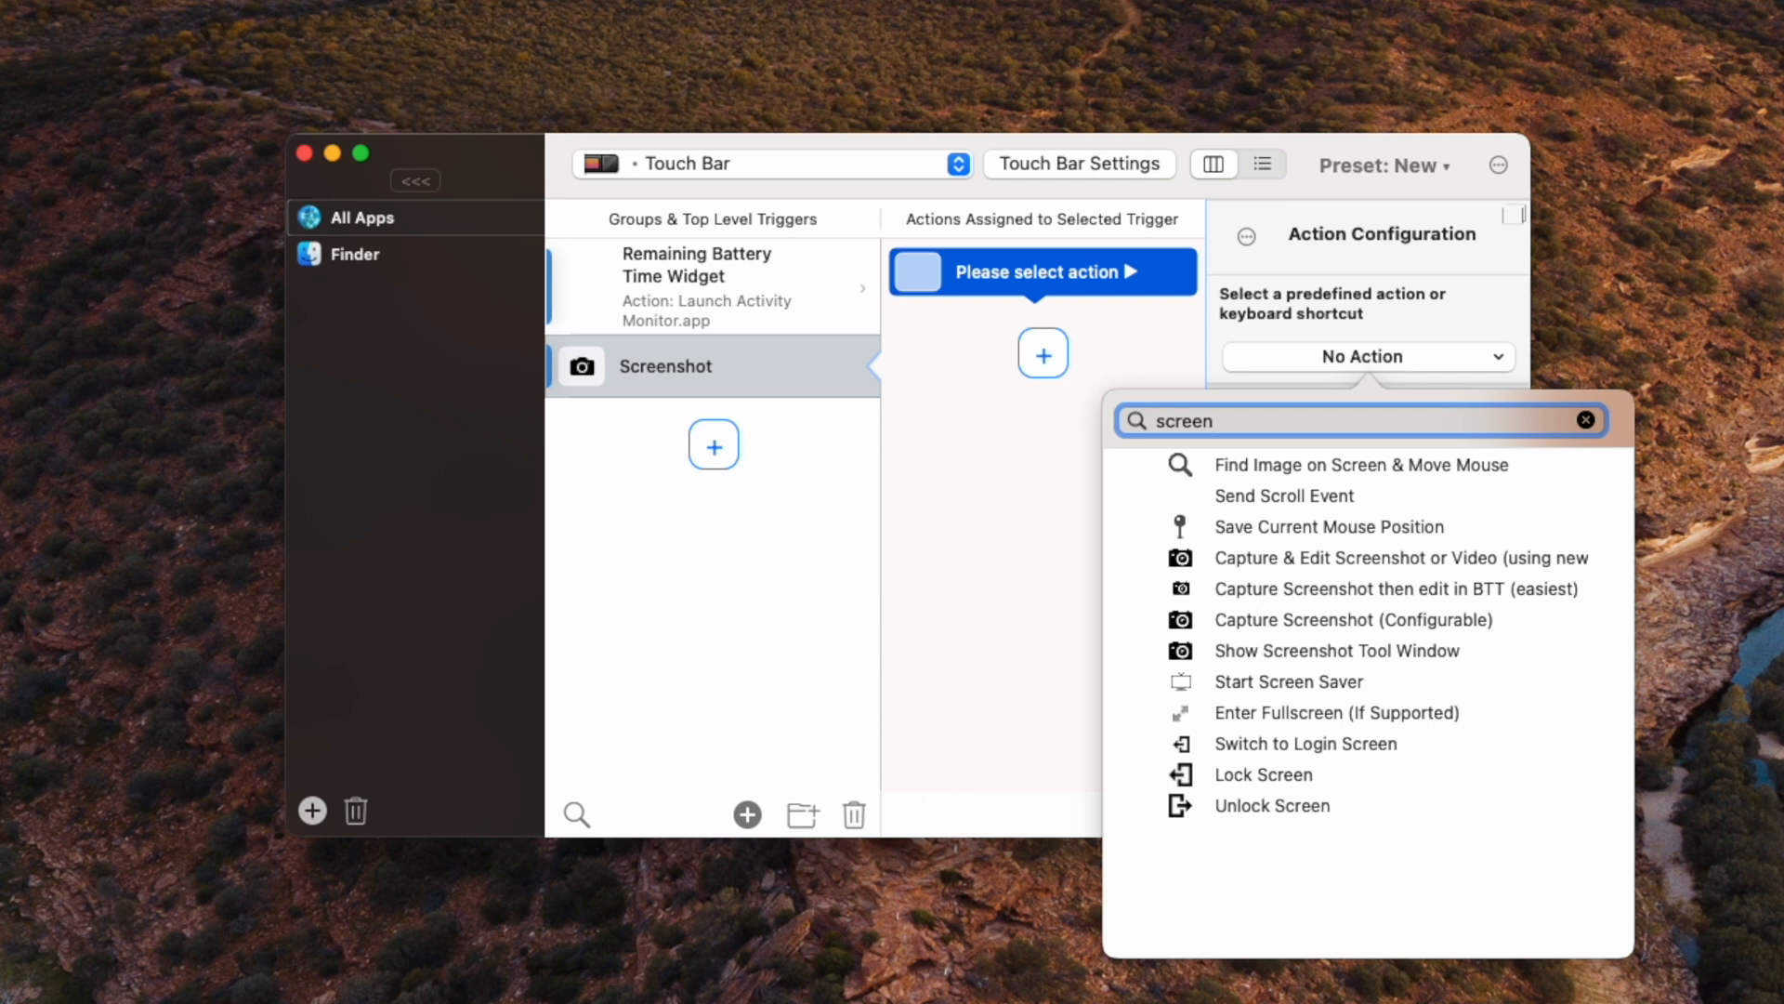
mouse_move(1396, 491)
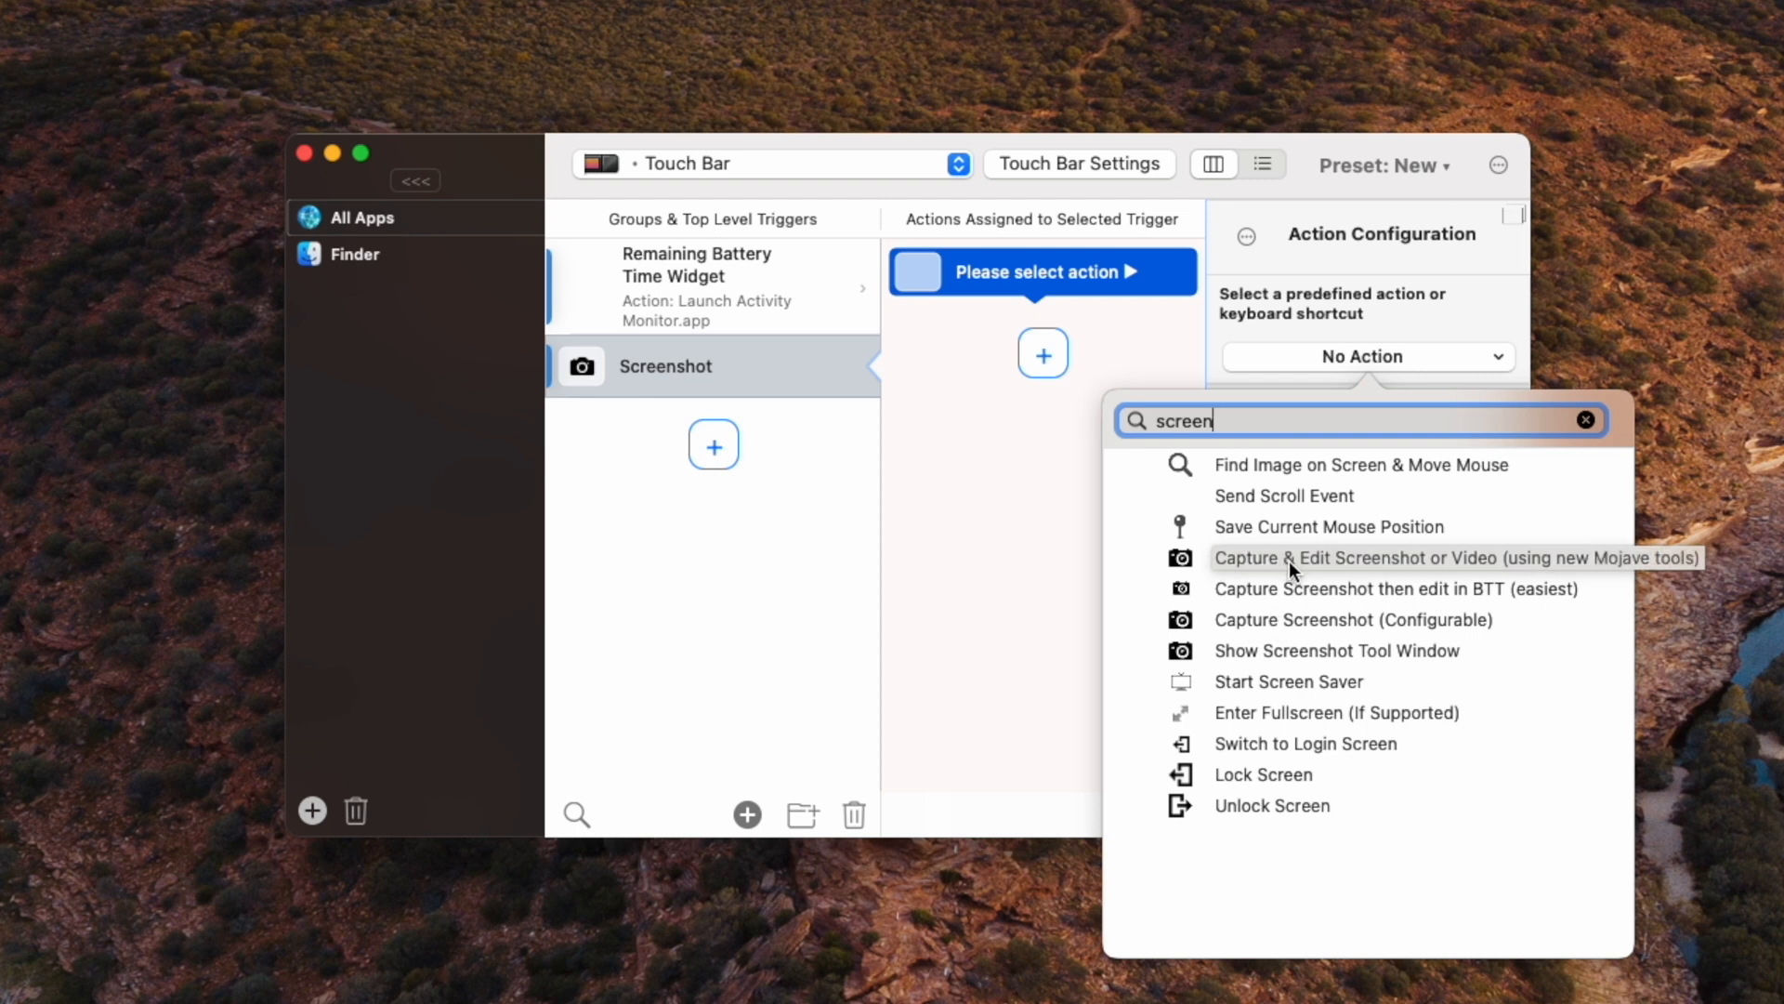
click(1454, 558)
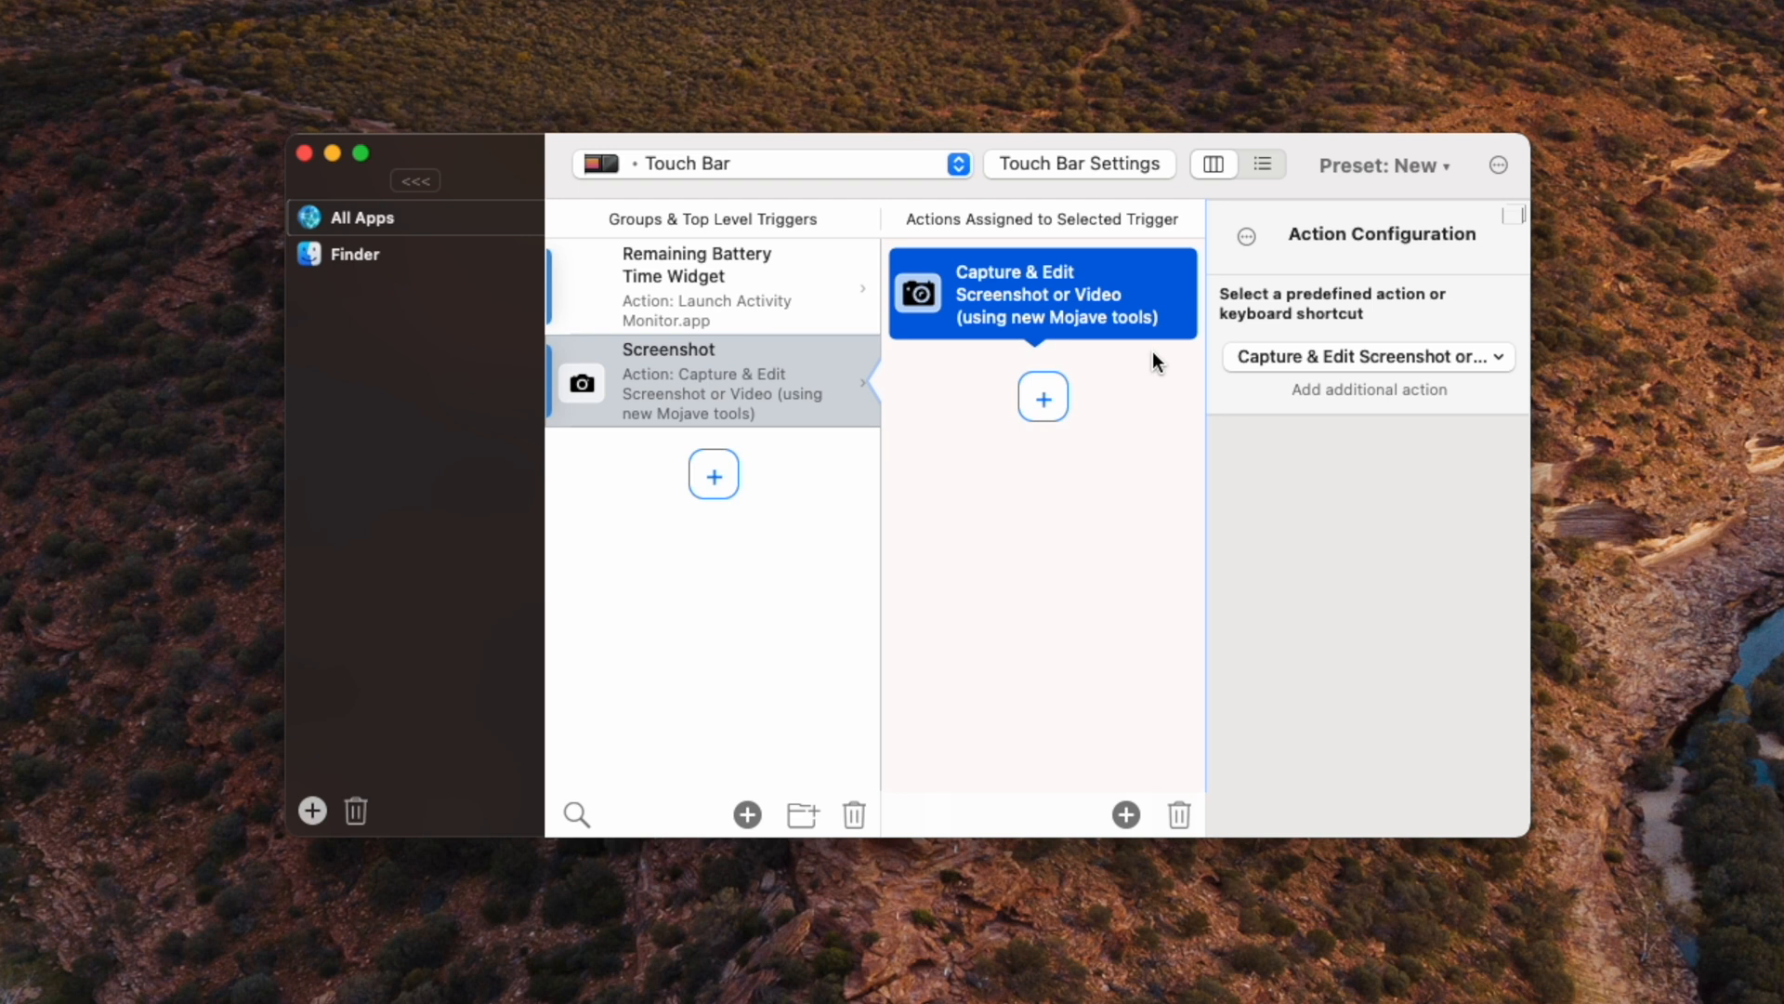
click(712, 381)
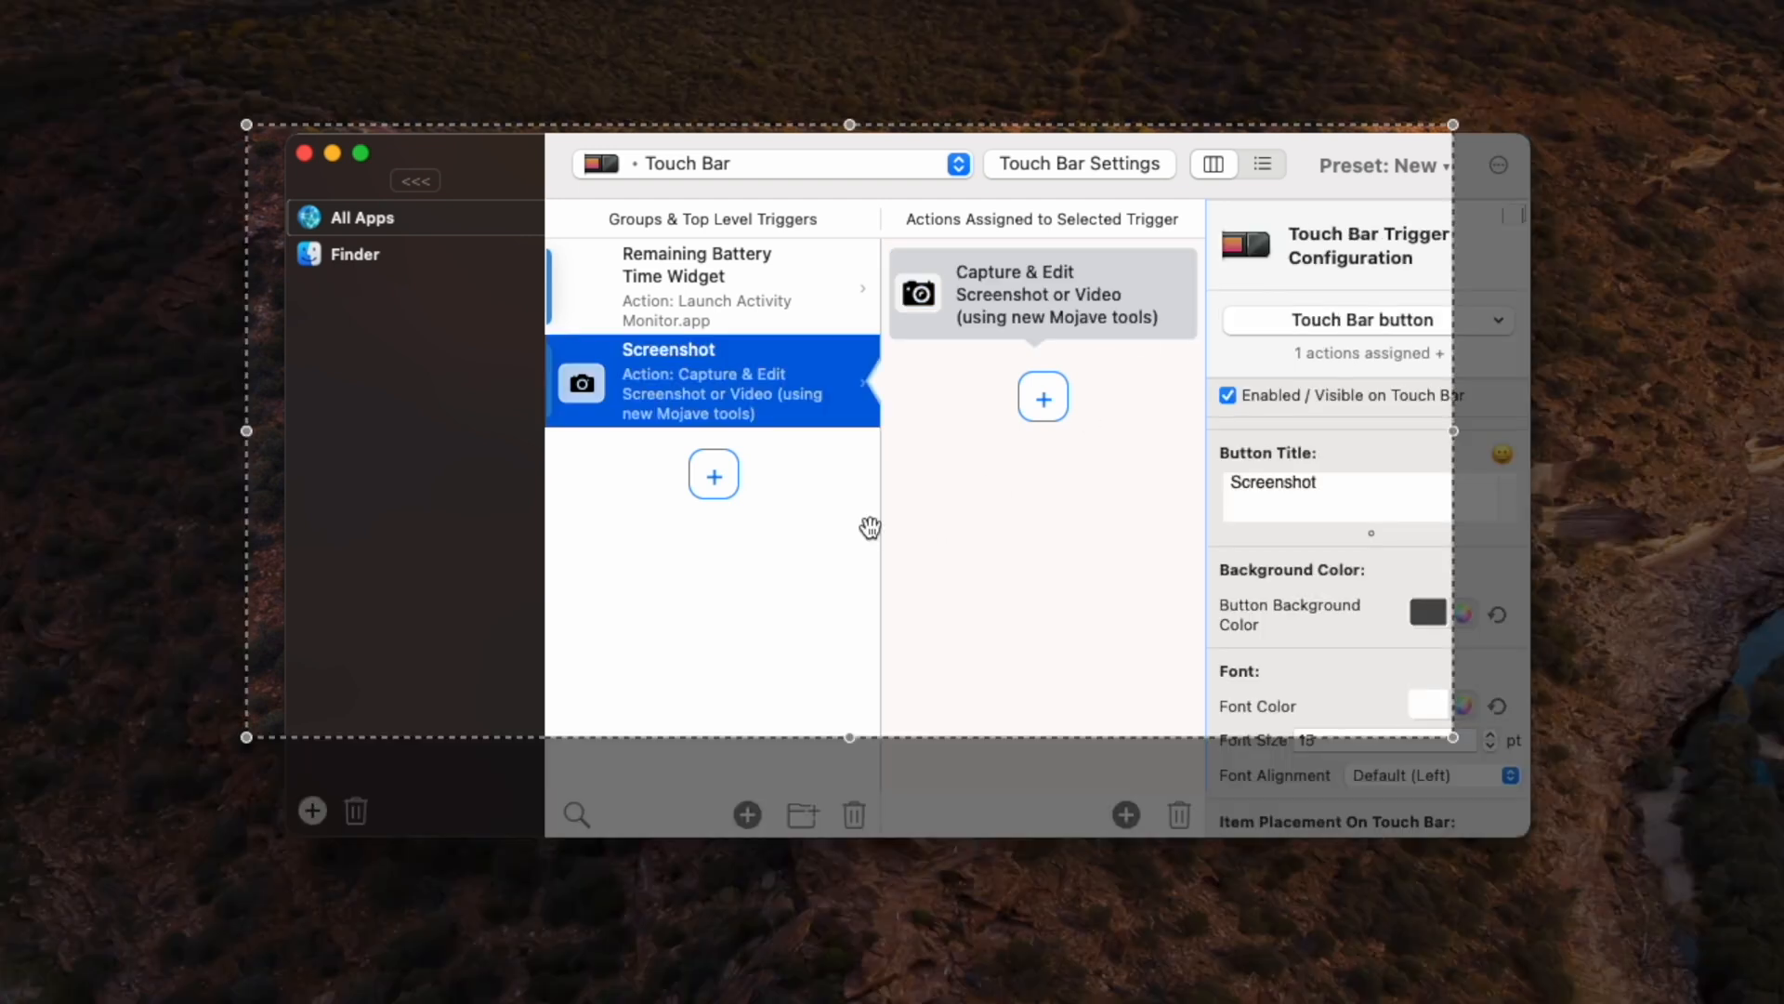
mouse_move(792, 552)
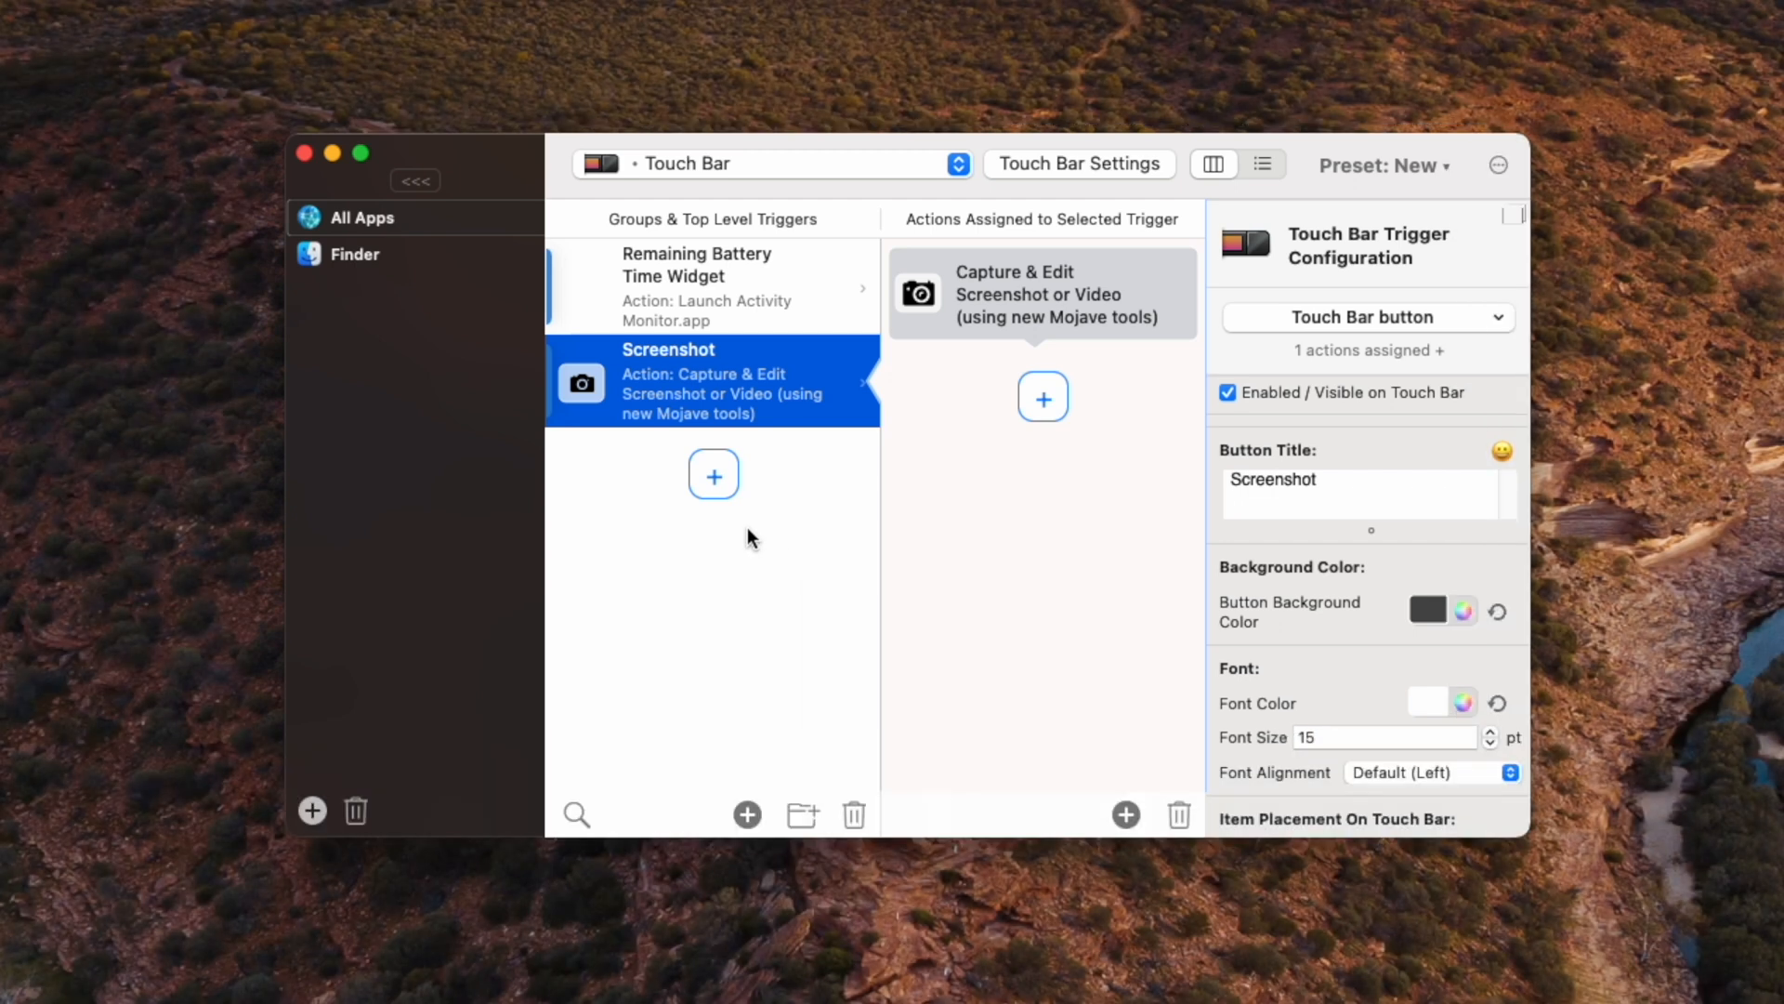
mouse_move(752, 524)
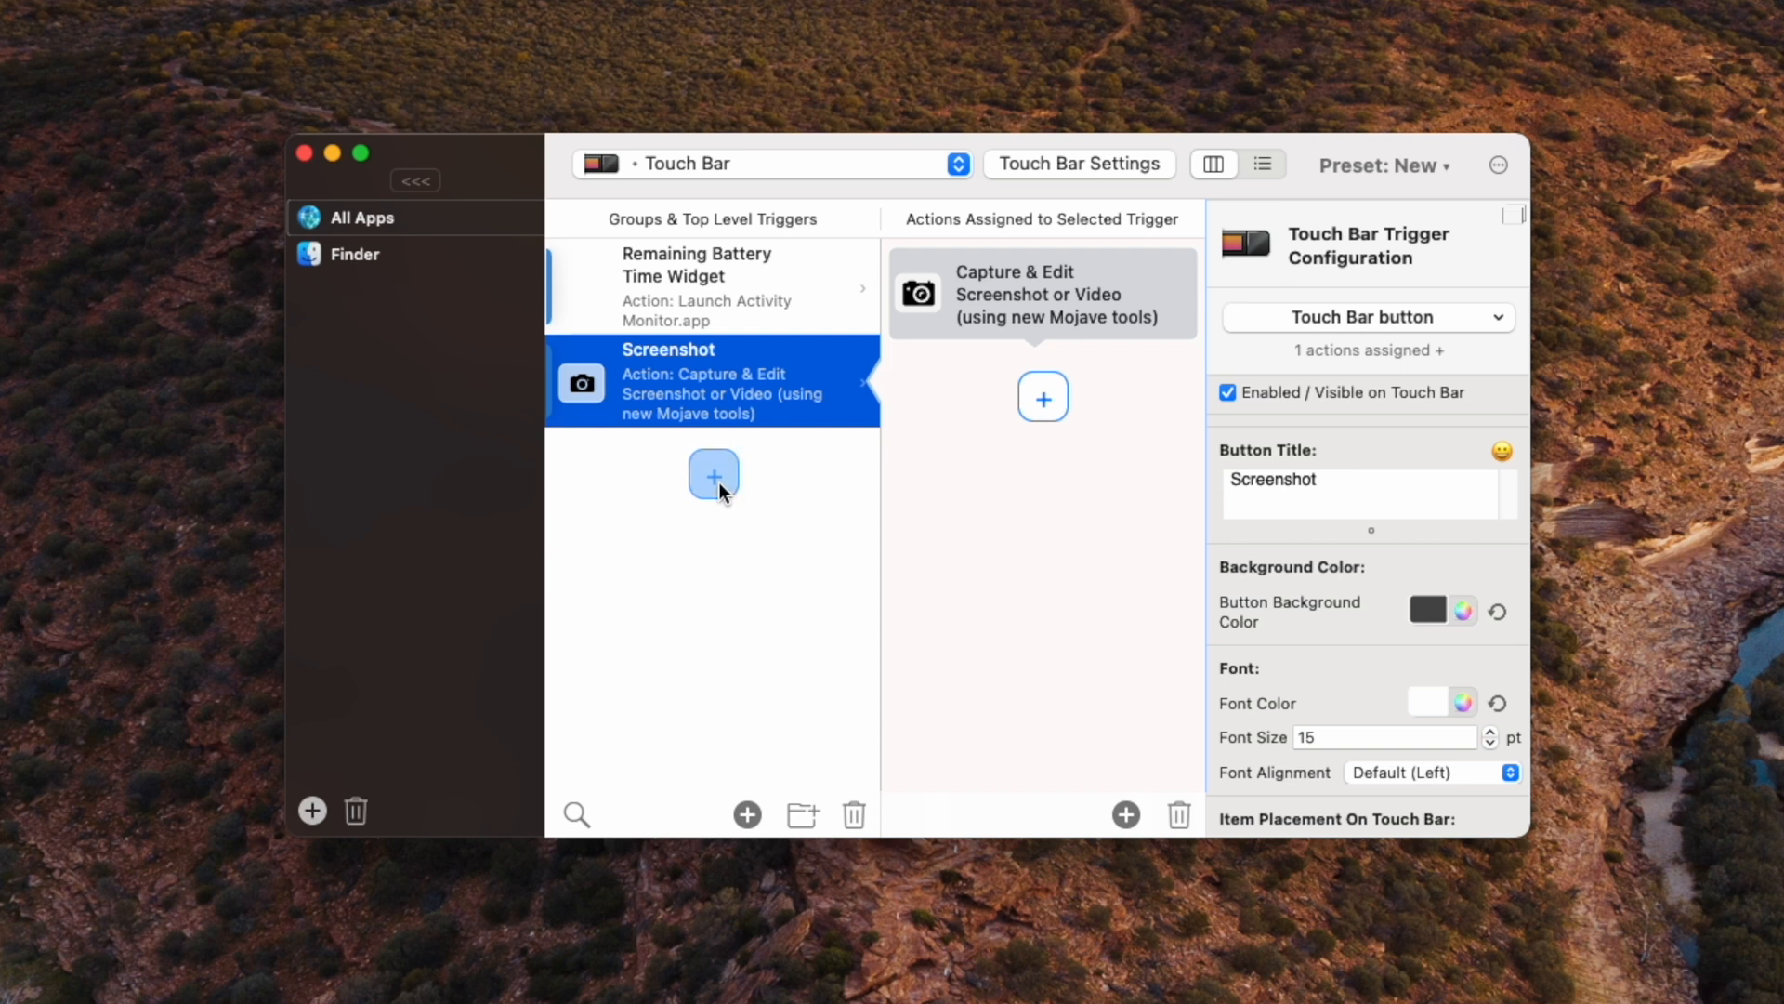
Step: Add a plain Touch Bar button titled 'Brightness down'
click(713, 474)
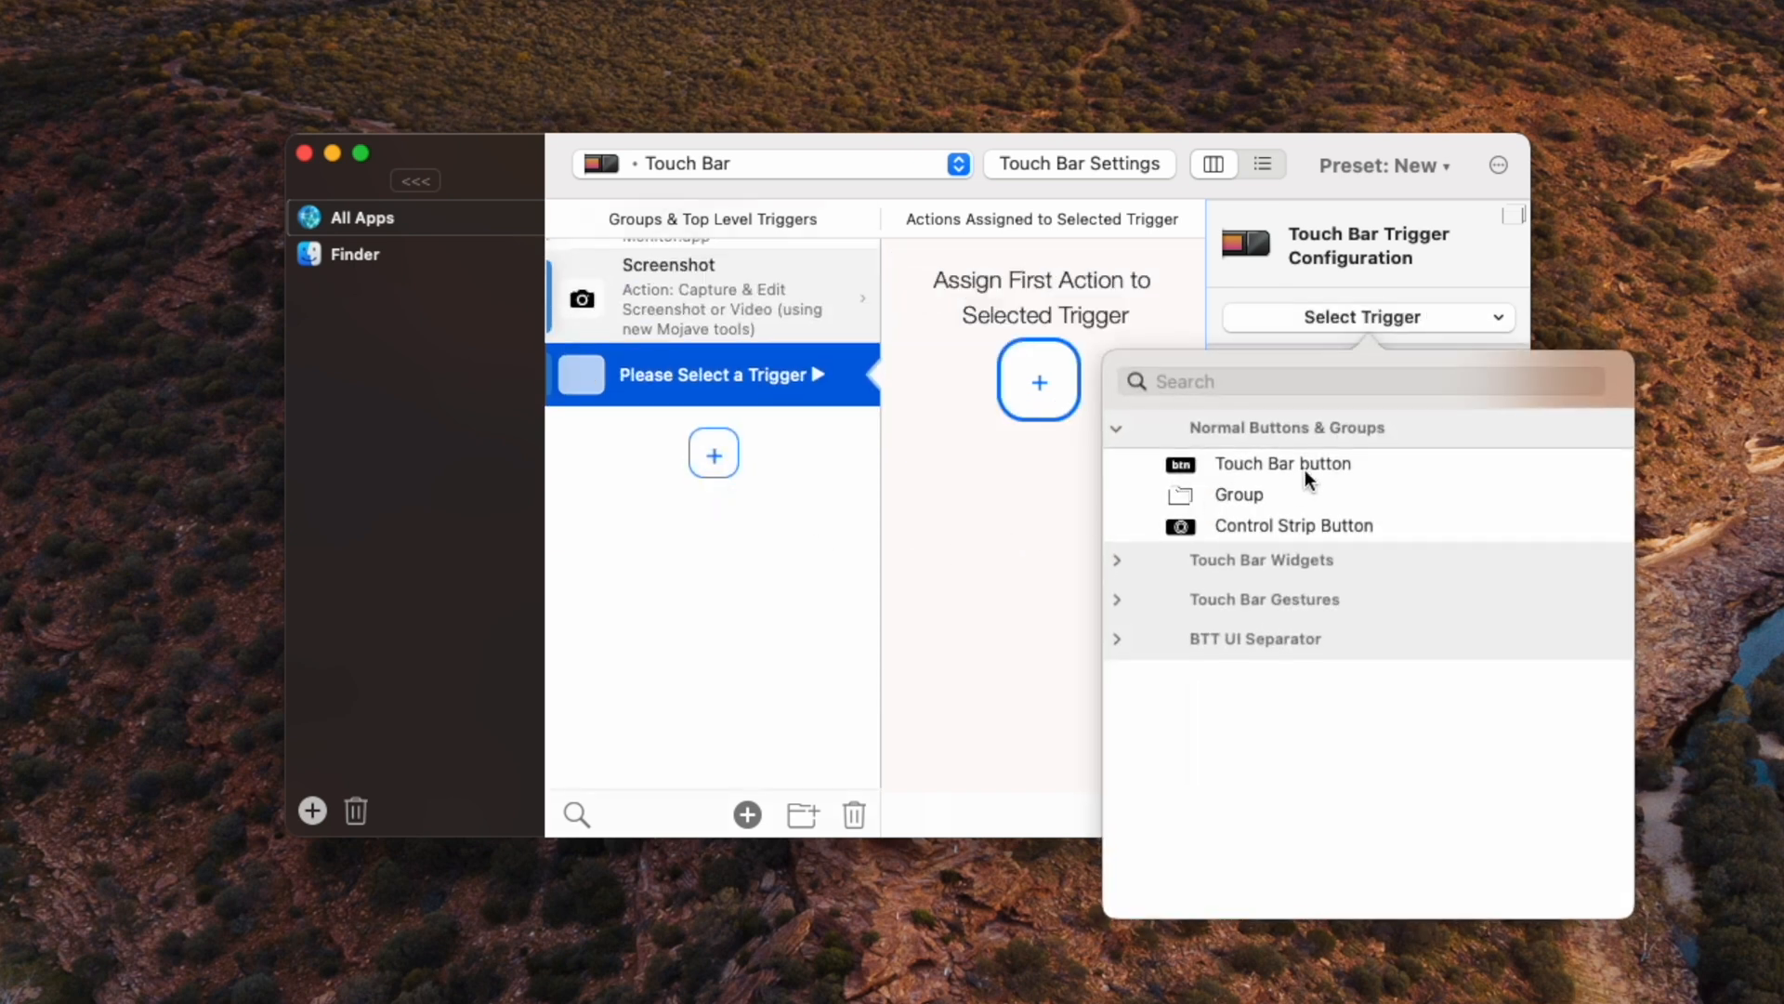
click(1282, 463)
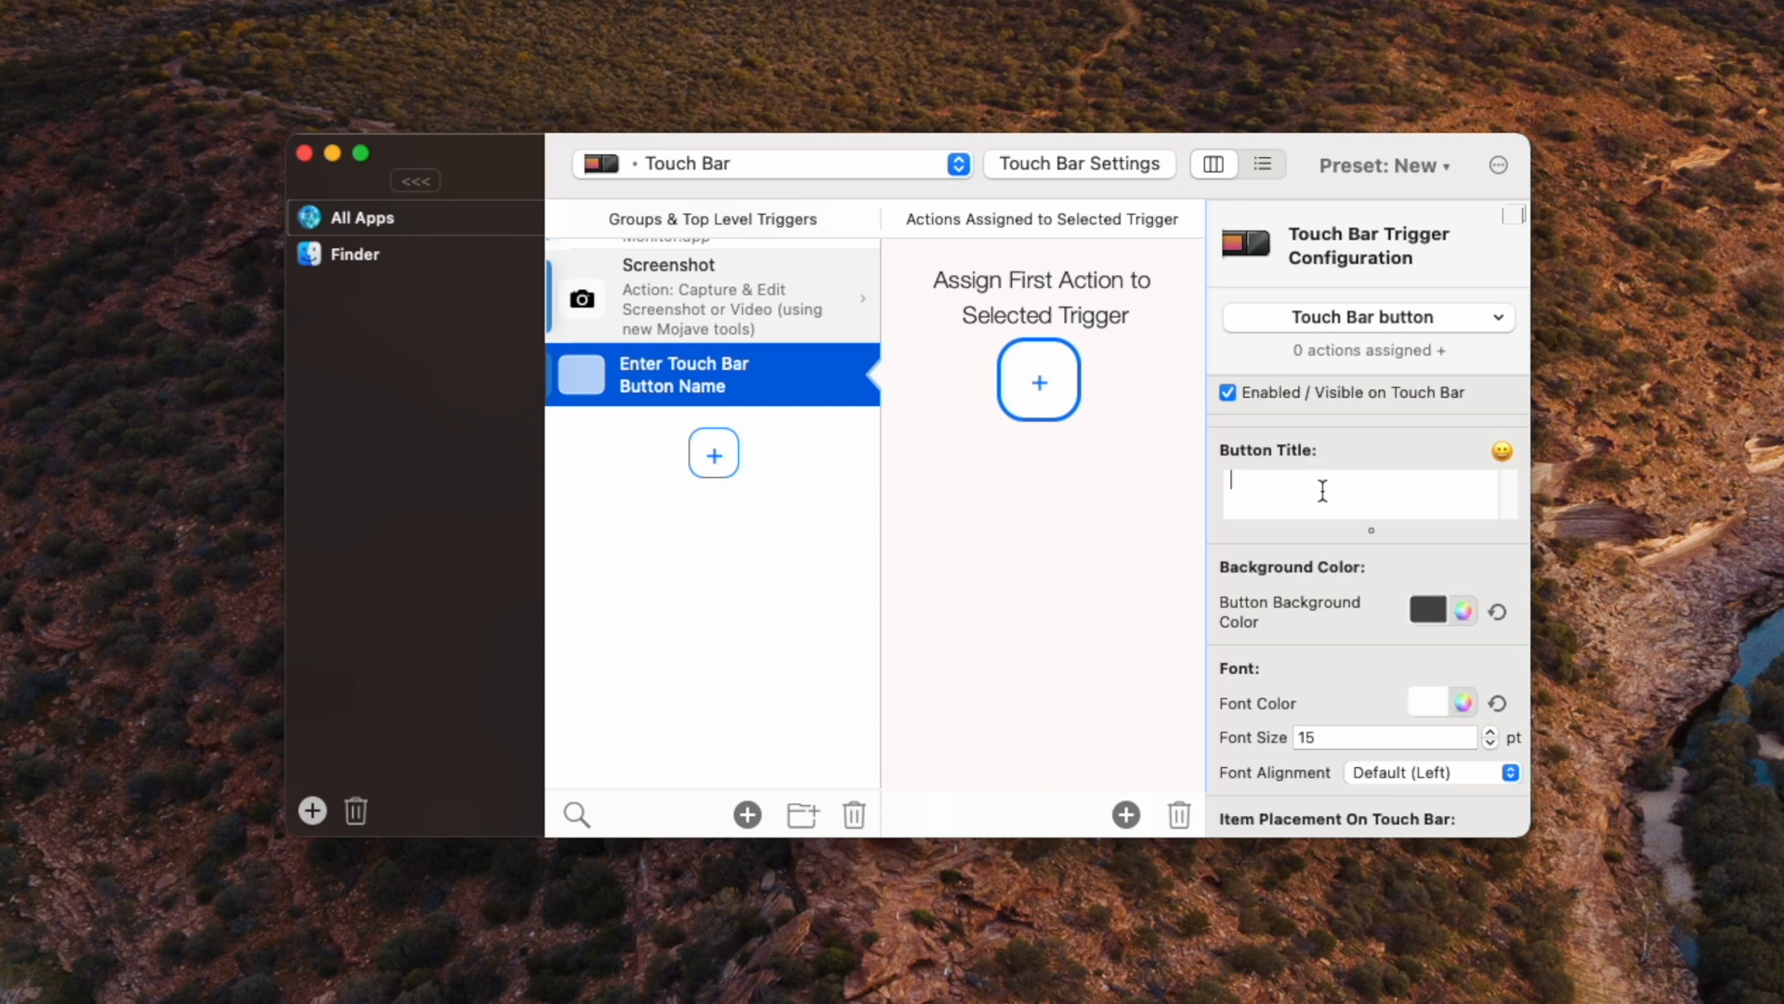
text(Brightness dow)
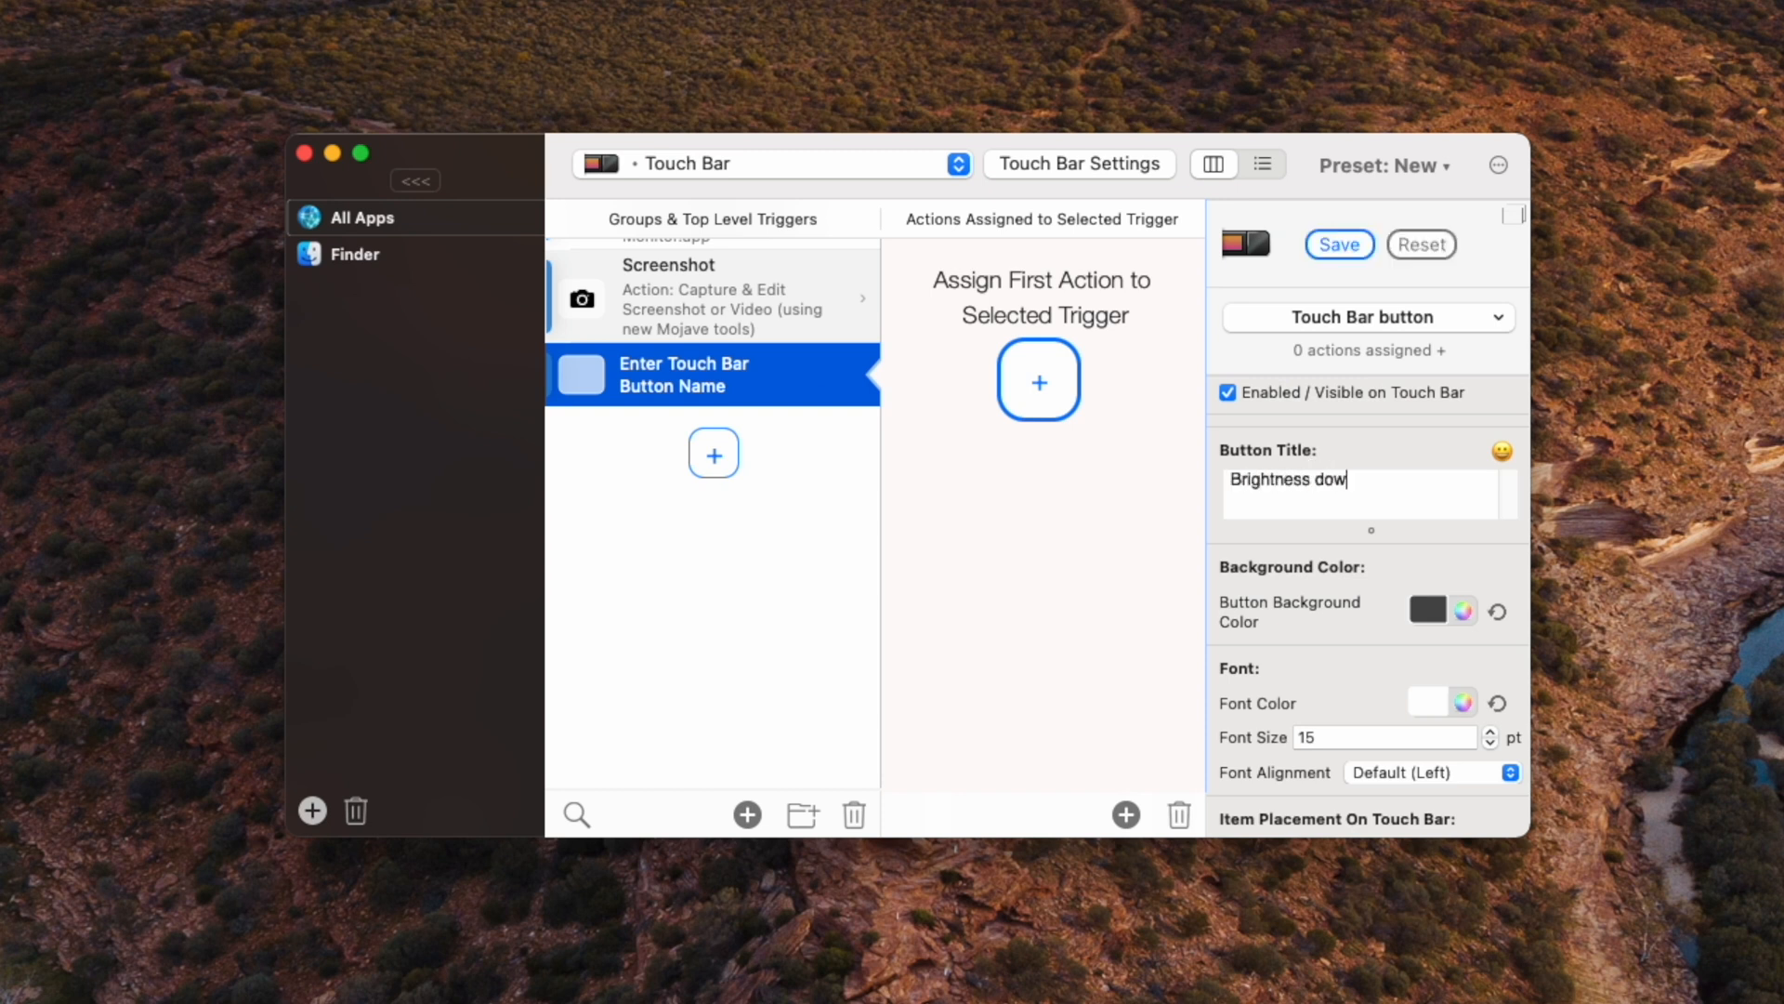
text(n)
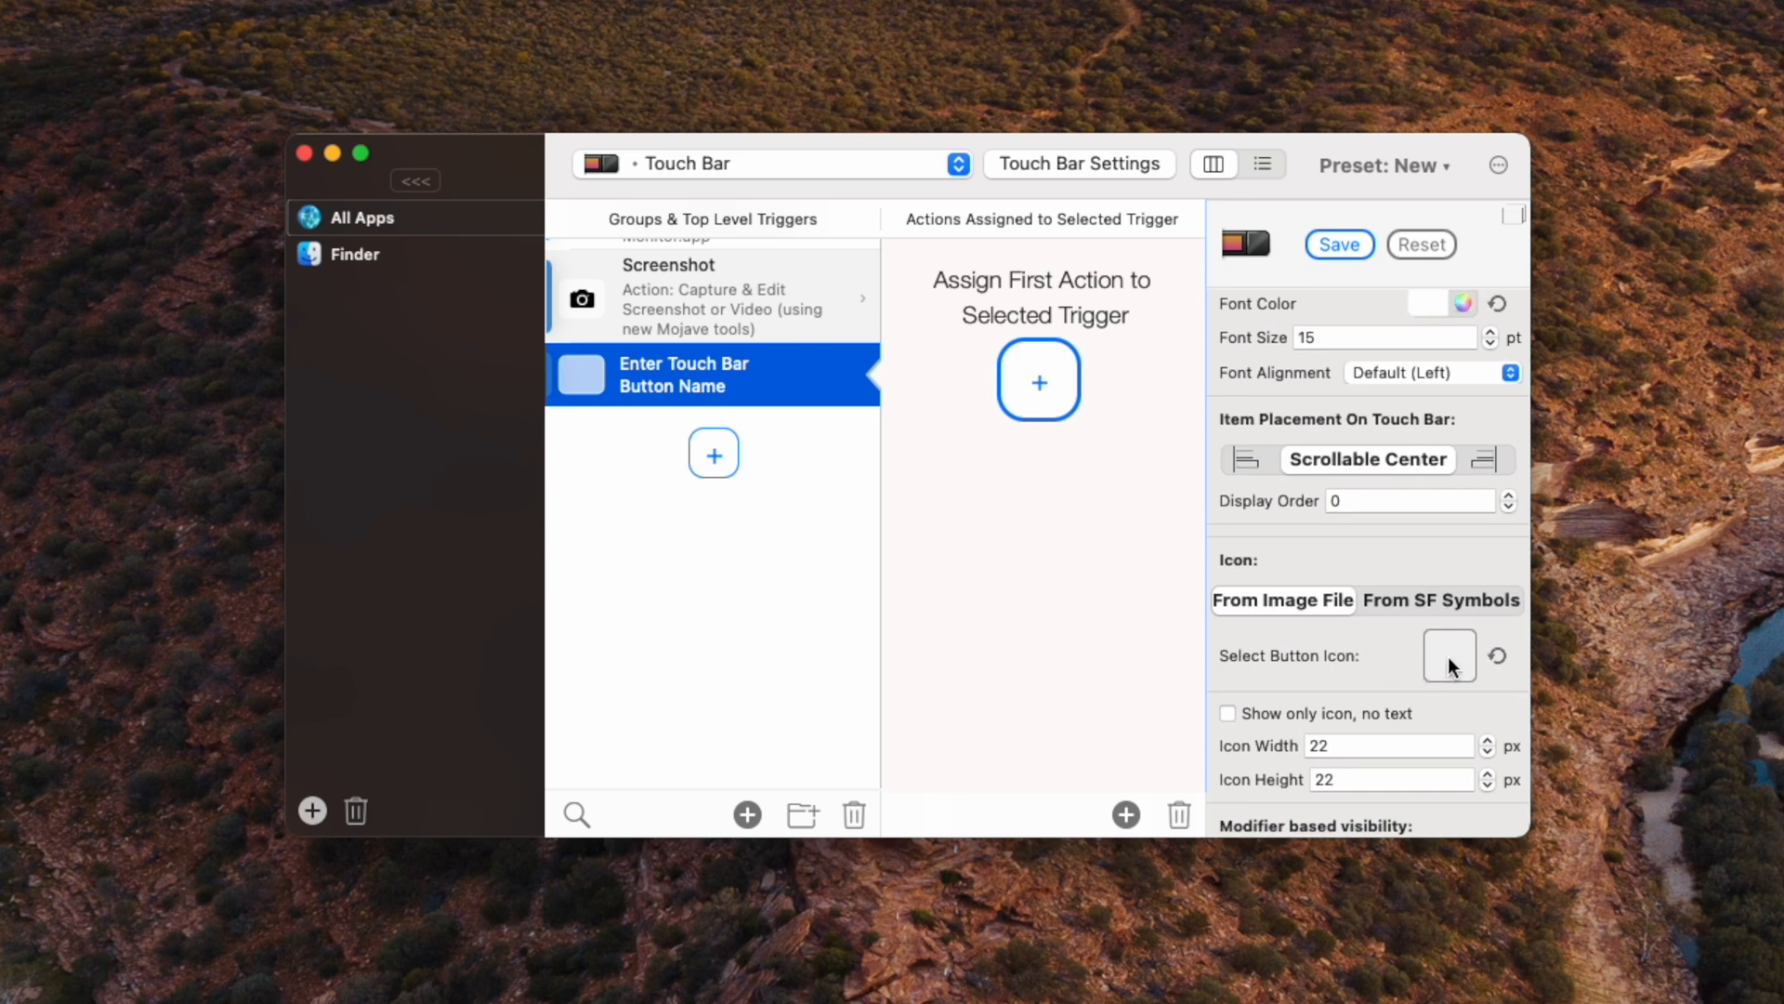
Step: Give the Brightness down button an icon-only sun symbol and begin assigning its action
click(1448, 656)
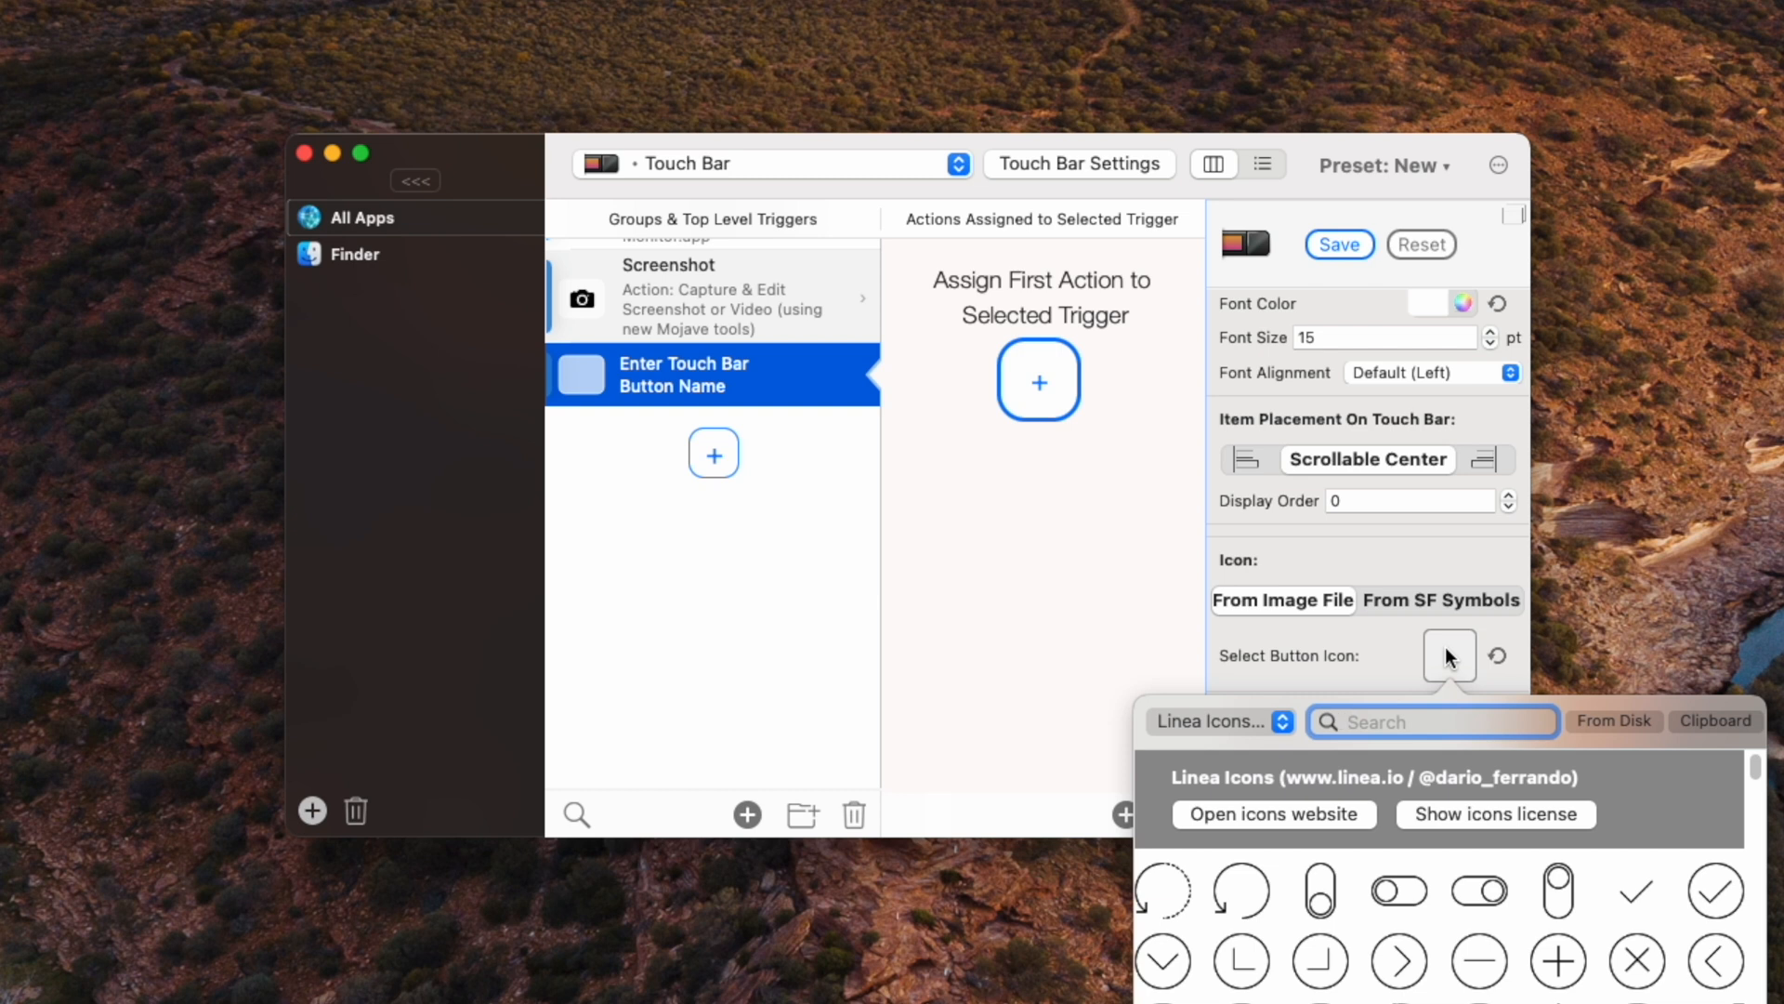
text(sun)
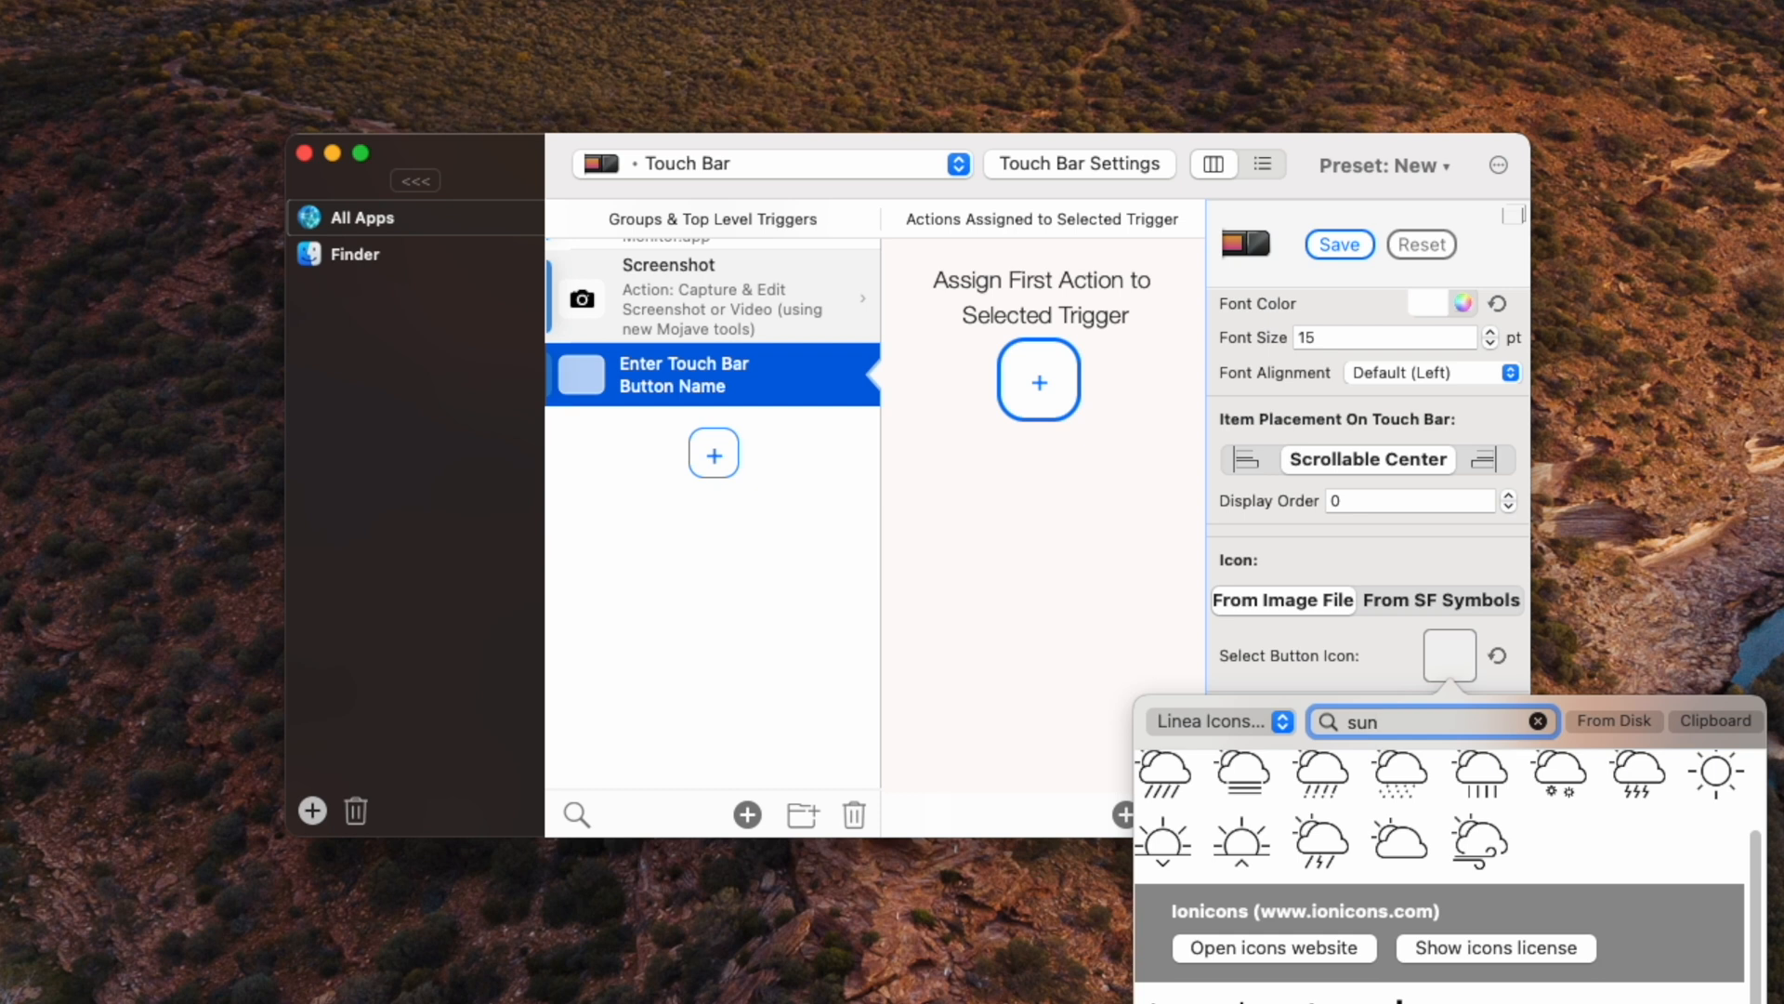
click(1717, 774)
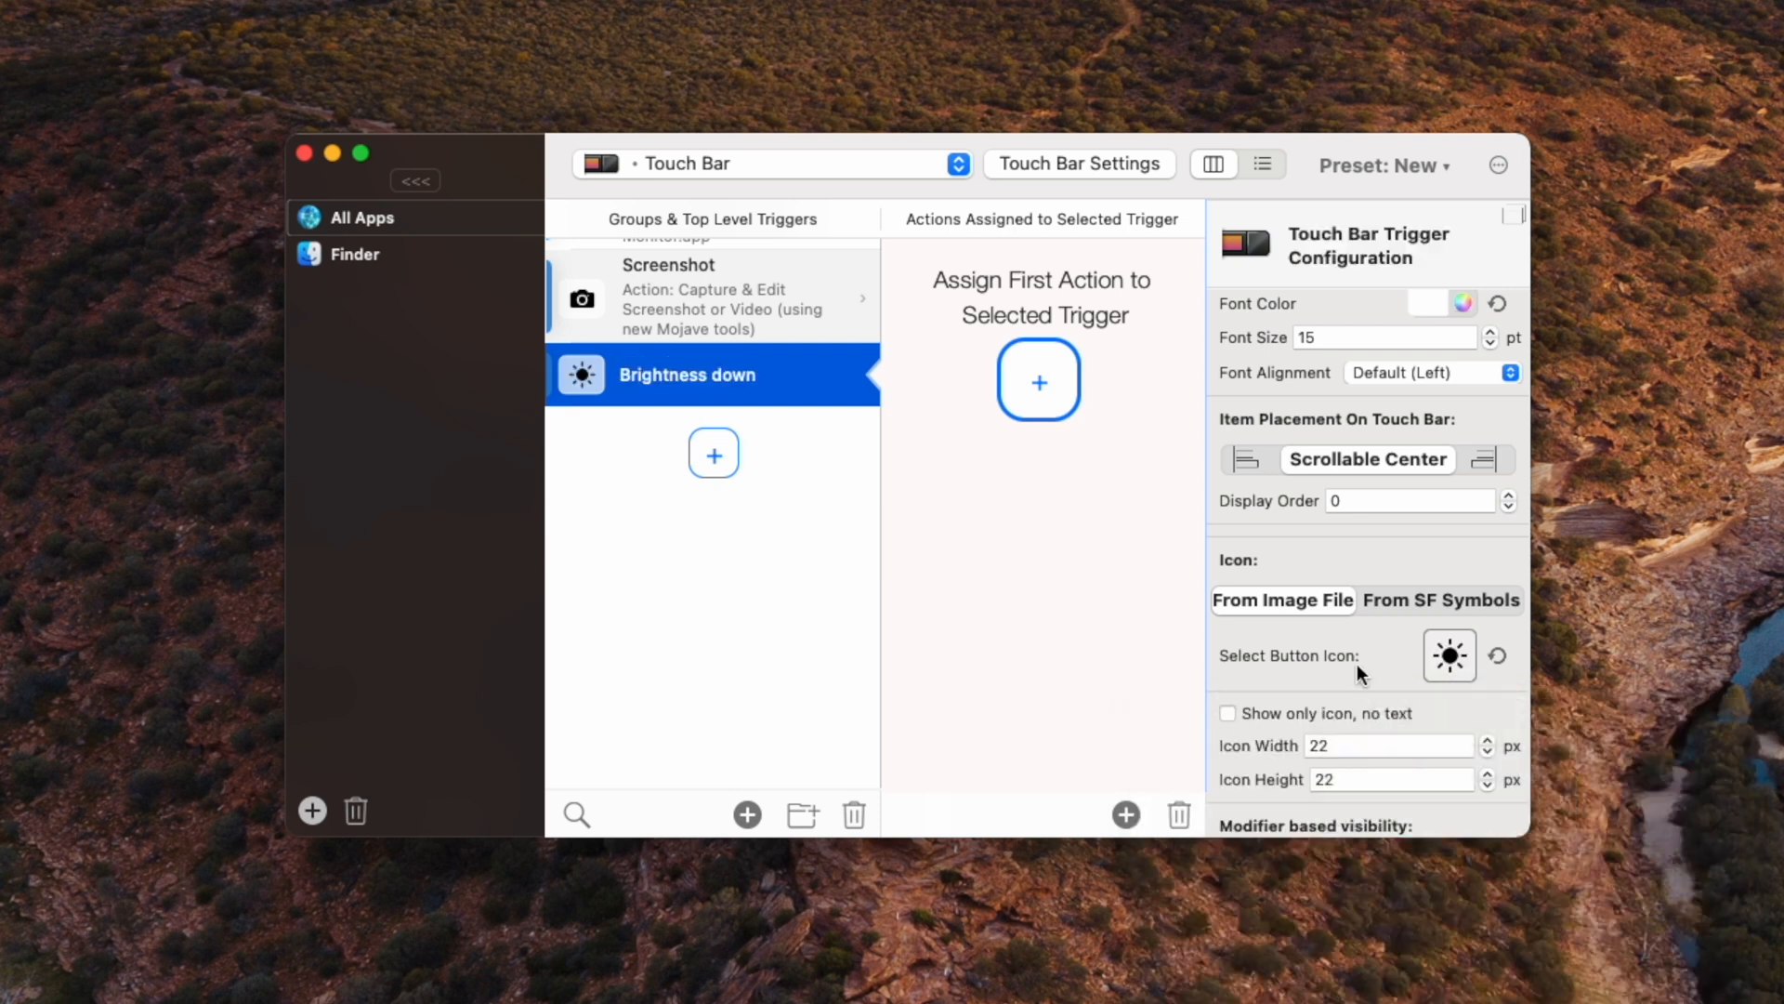
click(1229, 714)
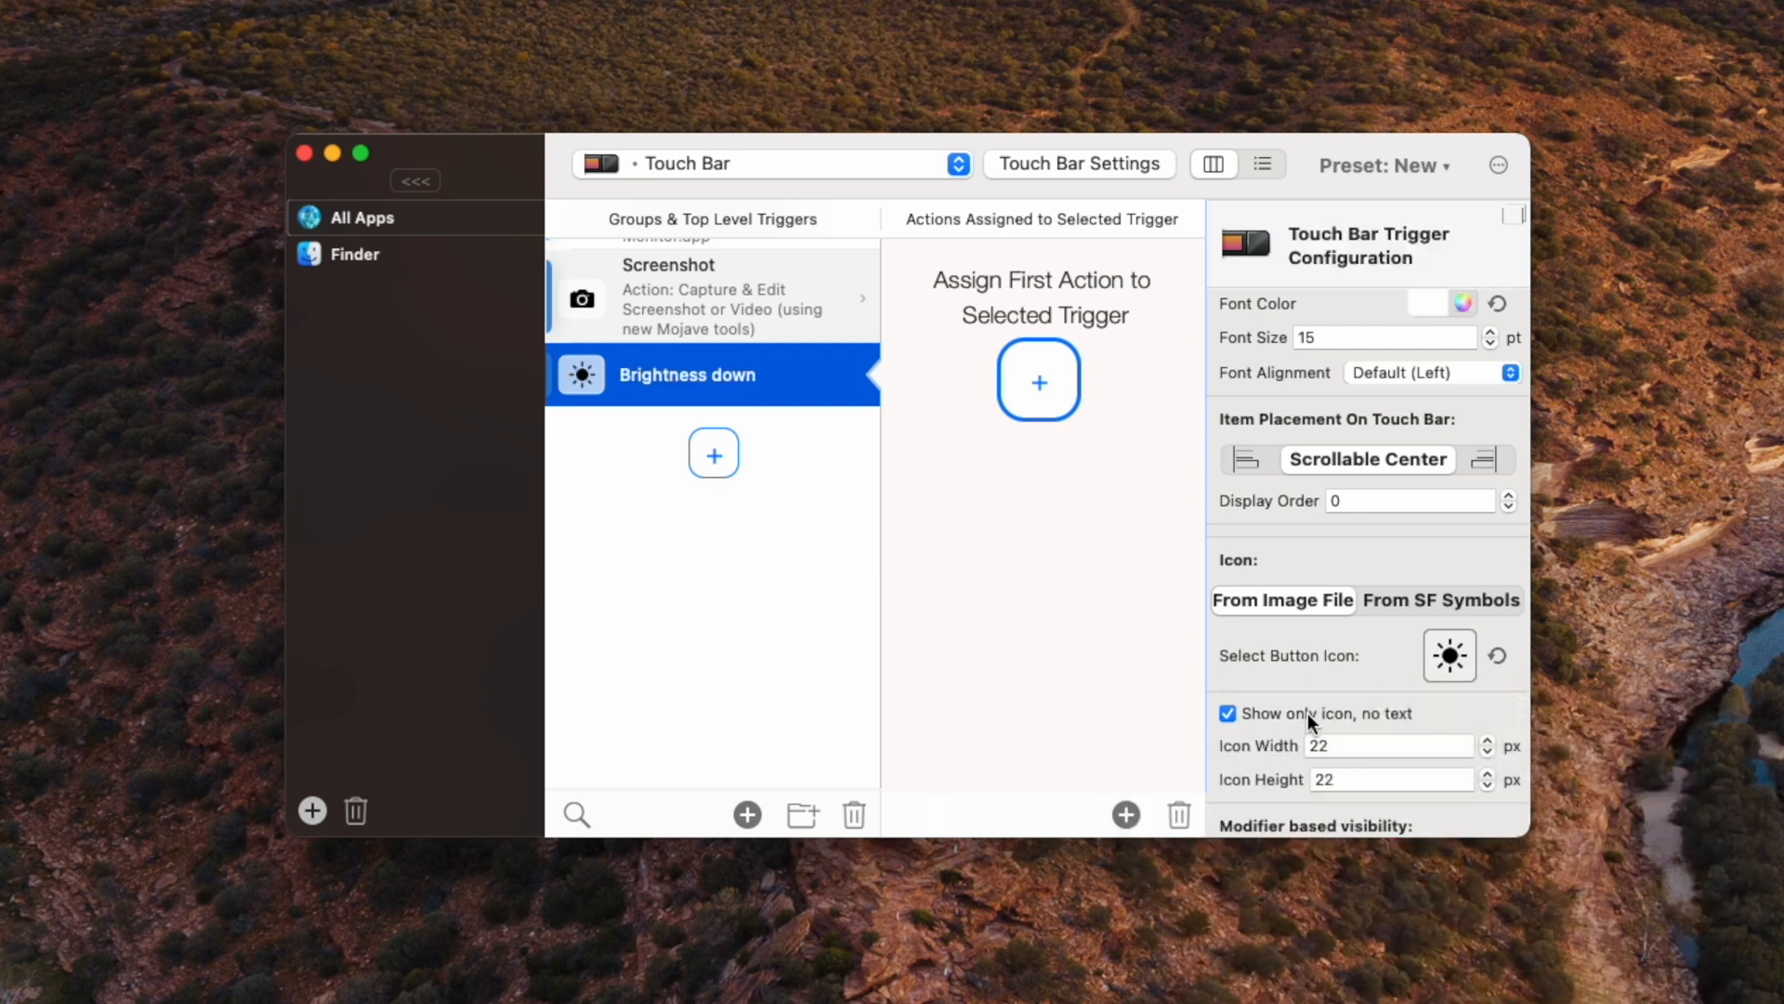
click(1037, 379)
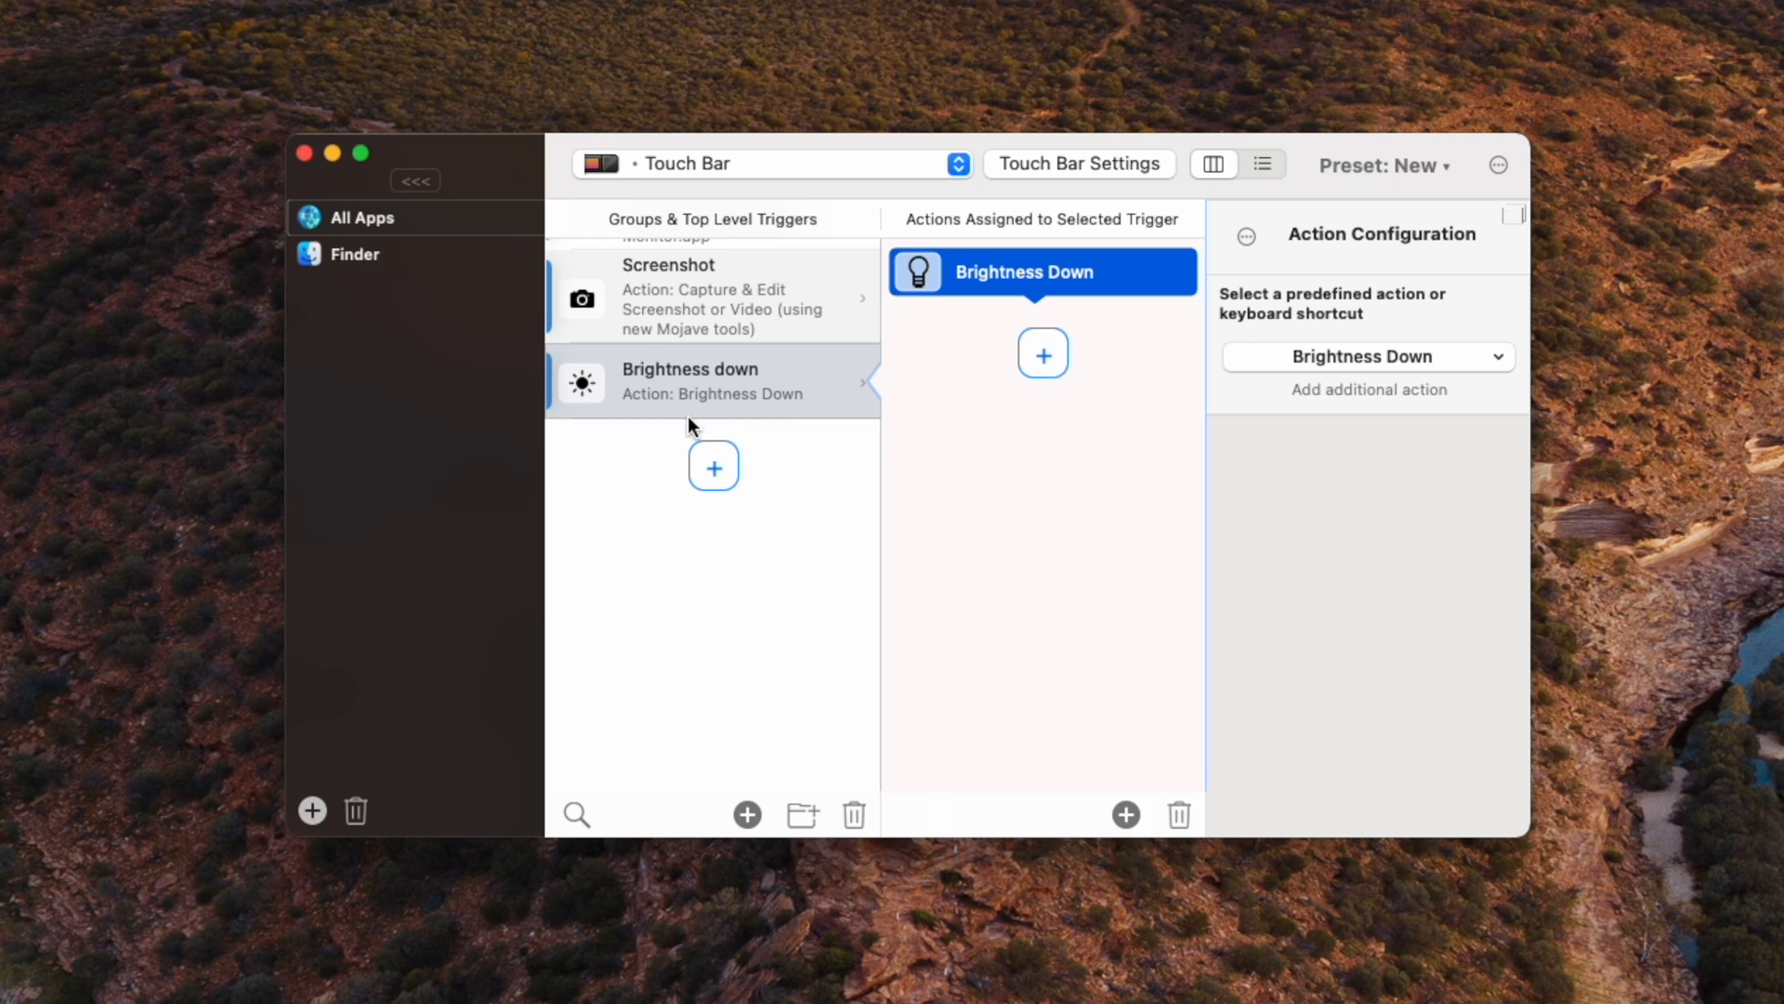
mouse_move(696, 402)
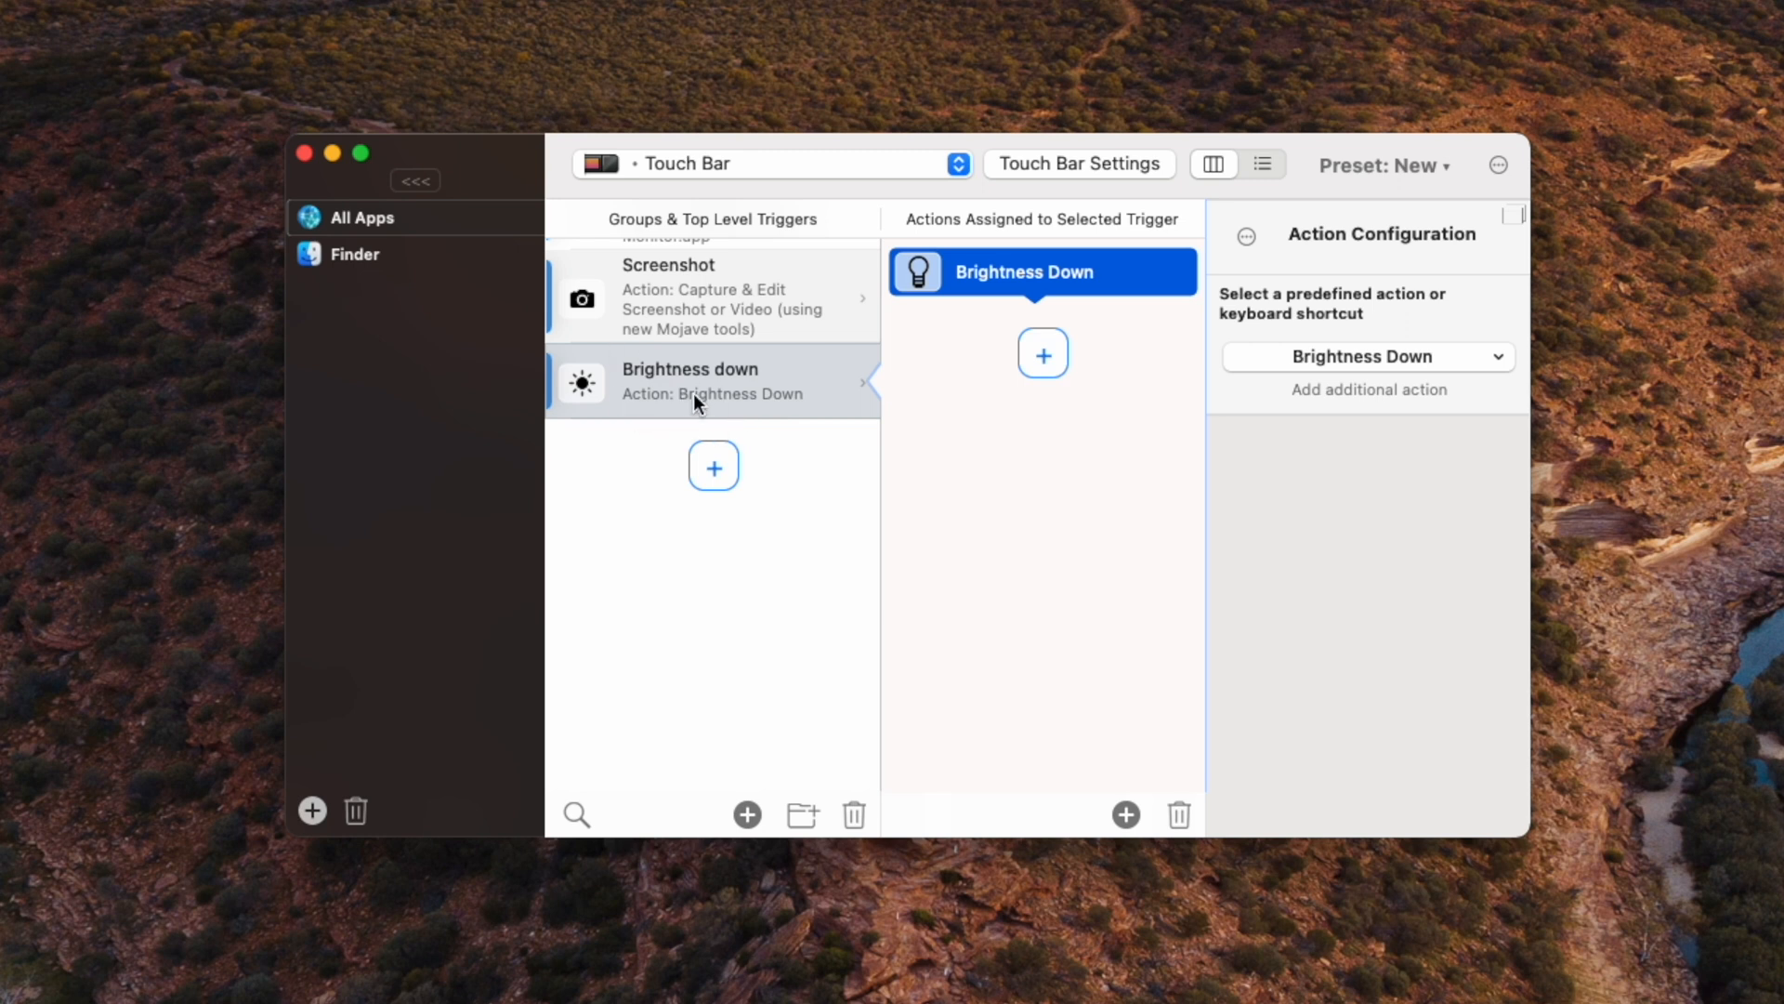
mouse_move(713, 409)
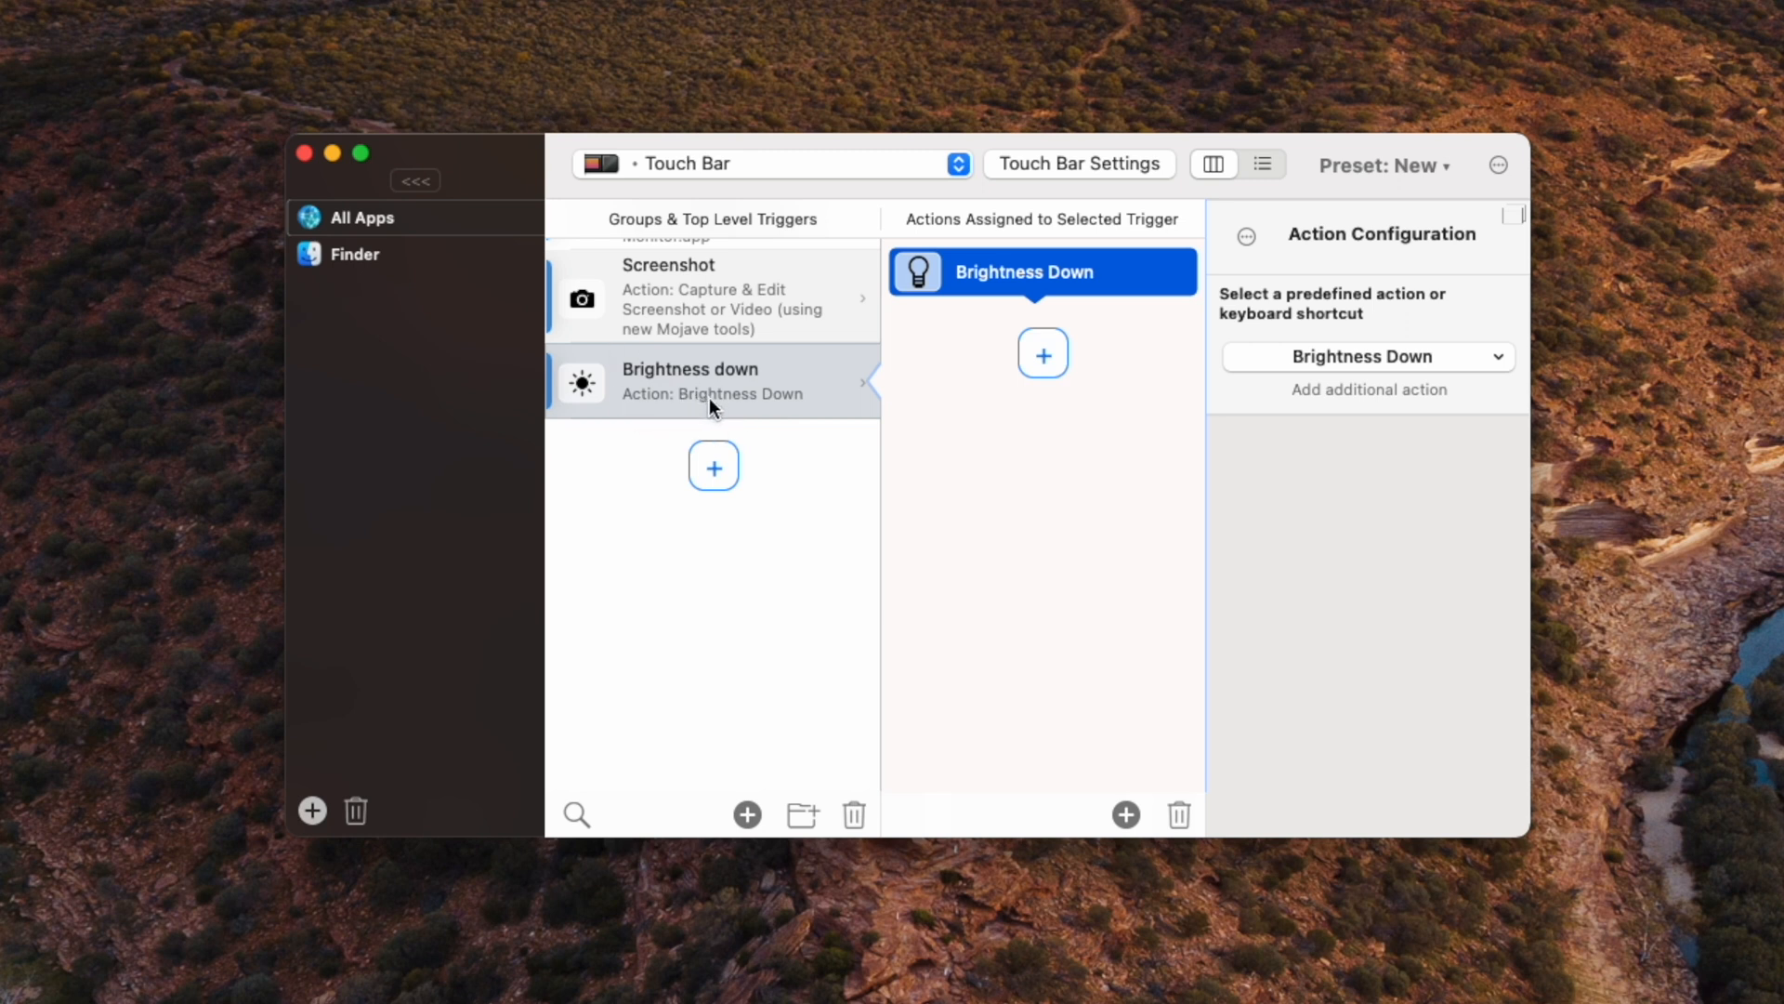
Step: Copy Brightness down into a Brightness up button whose action is Brightness Up
right_click(690, 381)
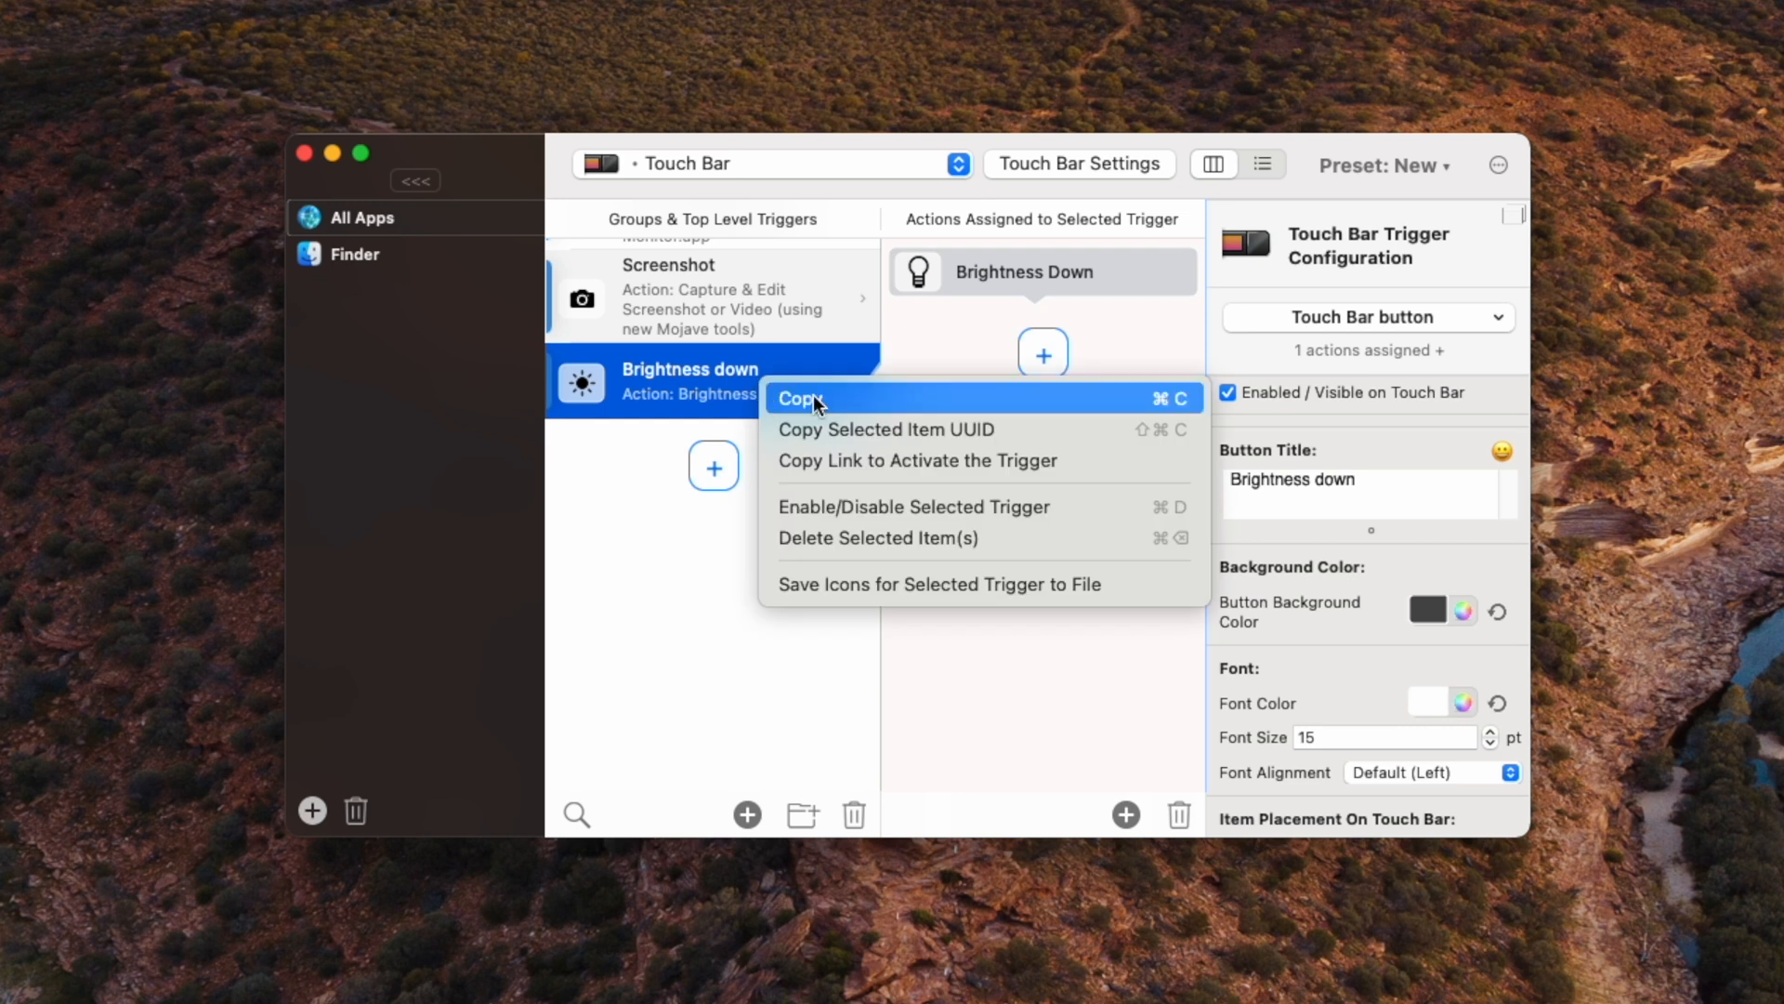
key(cmd+v)
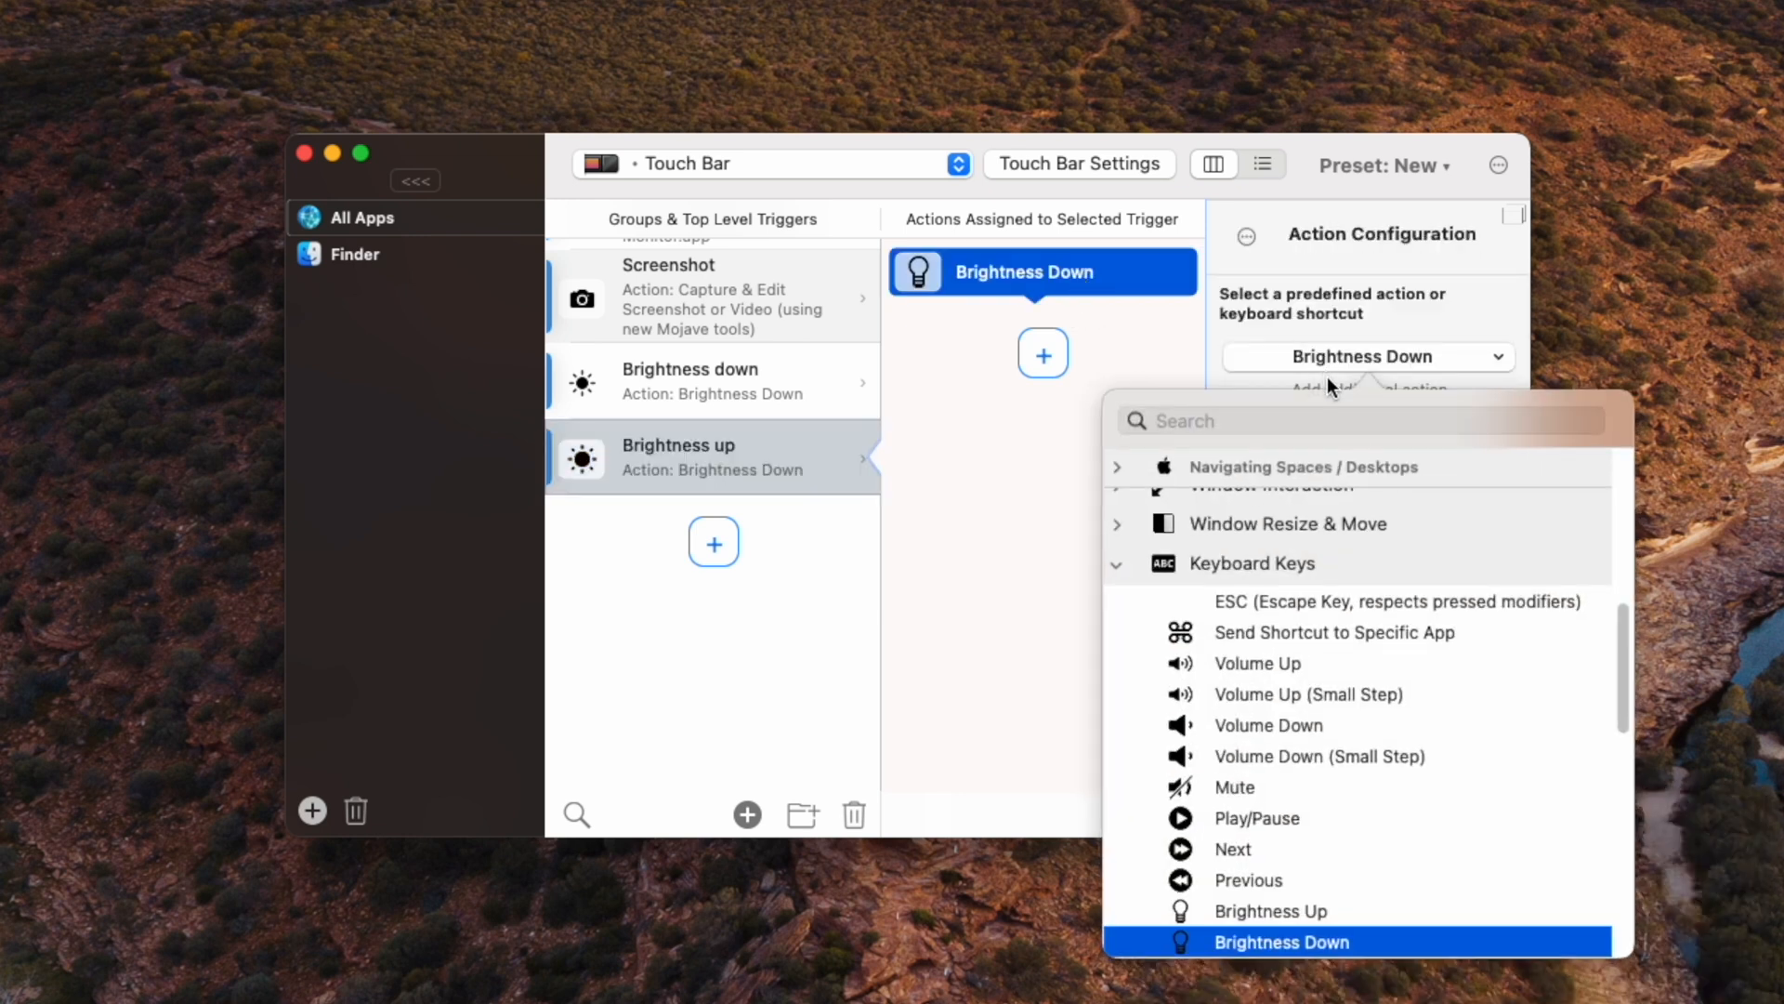
click(1269, 910)
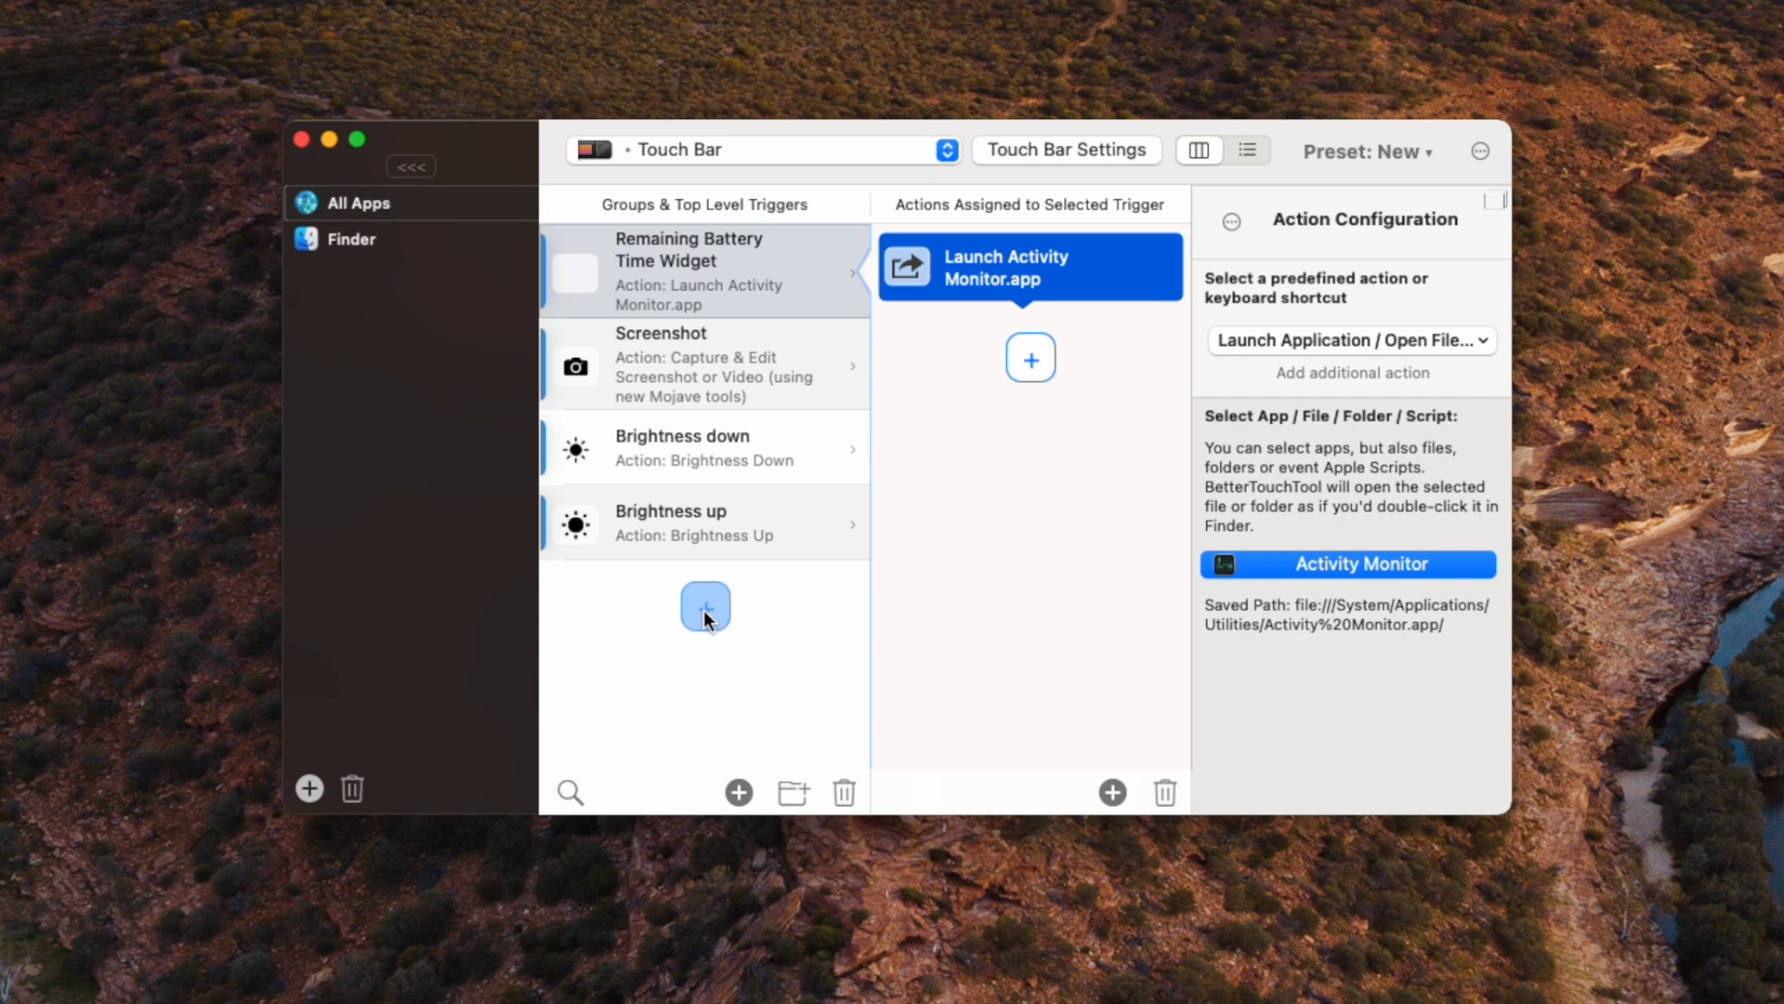
Step: Add a Dock Widget trigger and set its Widget Width to 495
click(704, 606)
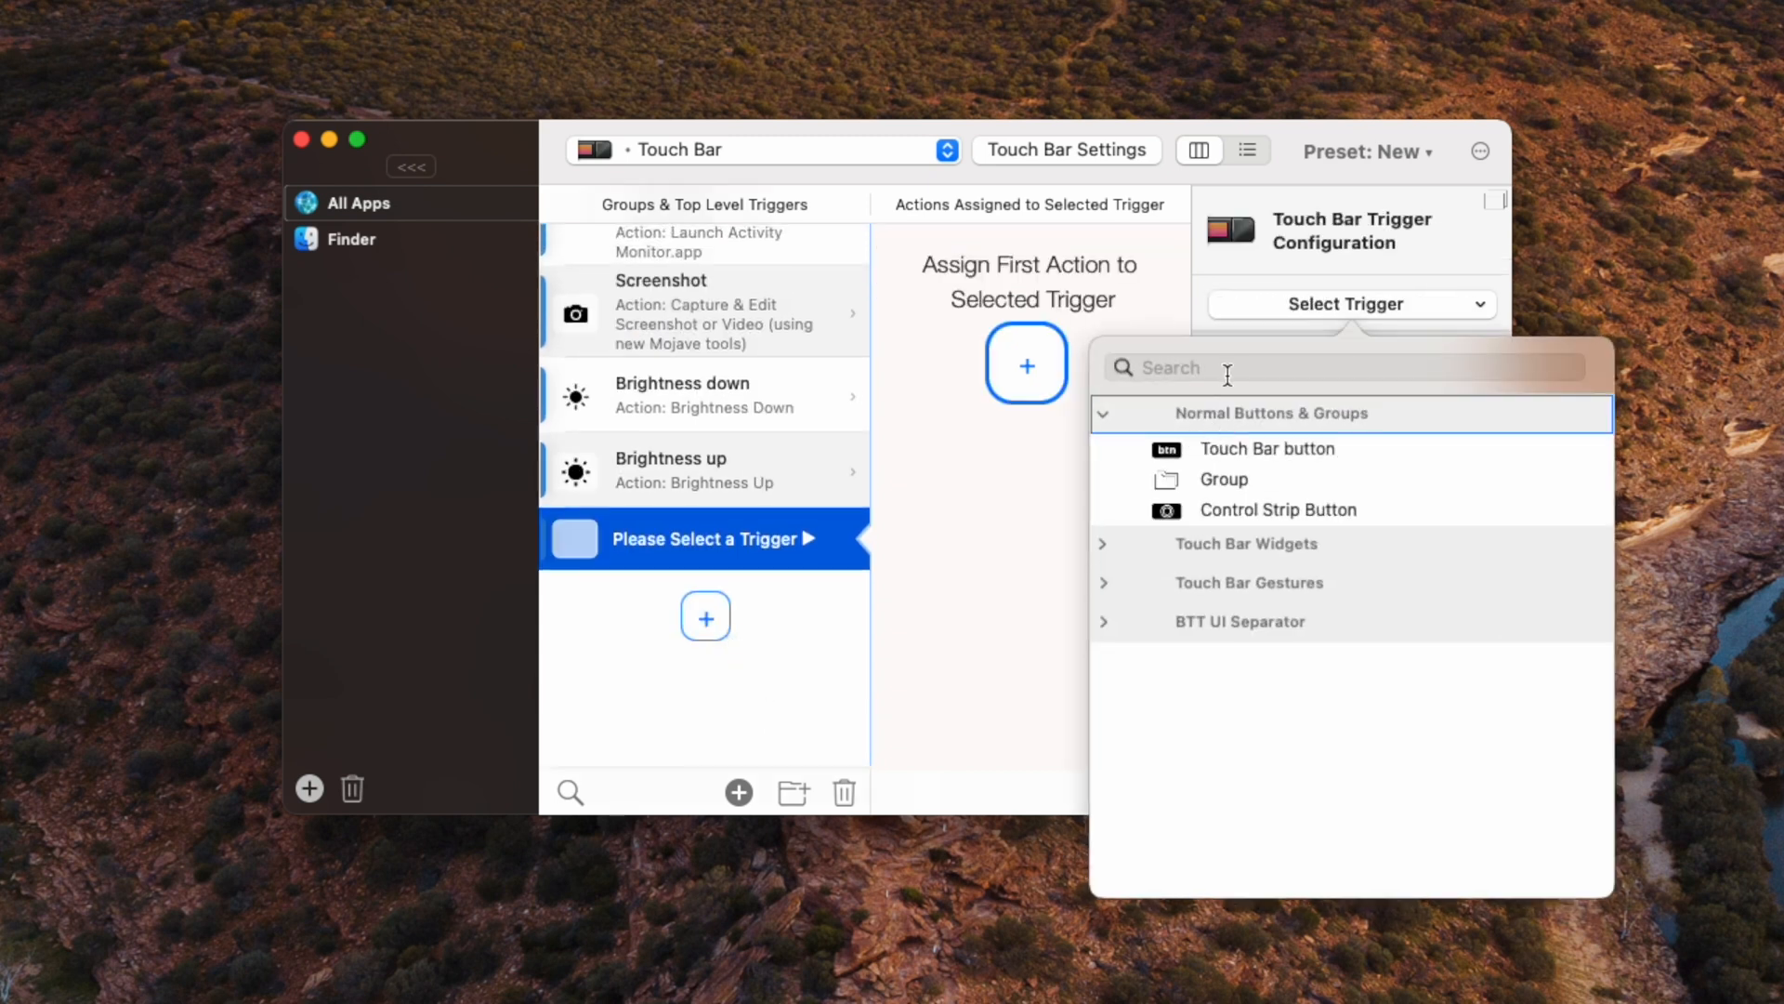
text(doc)
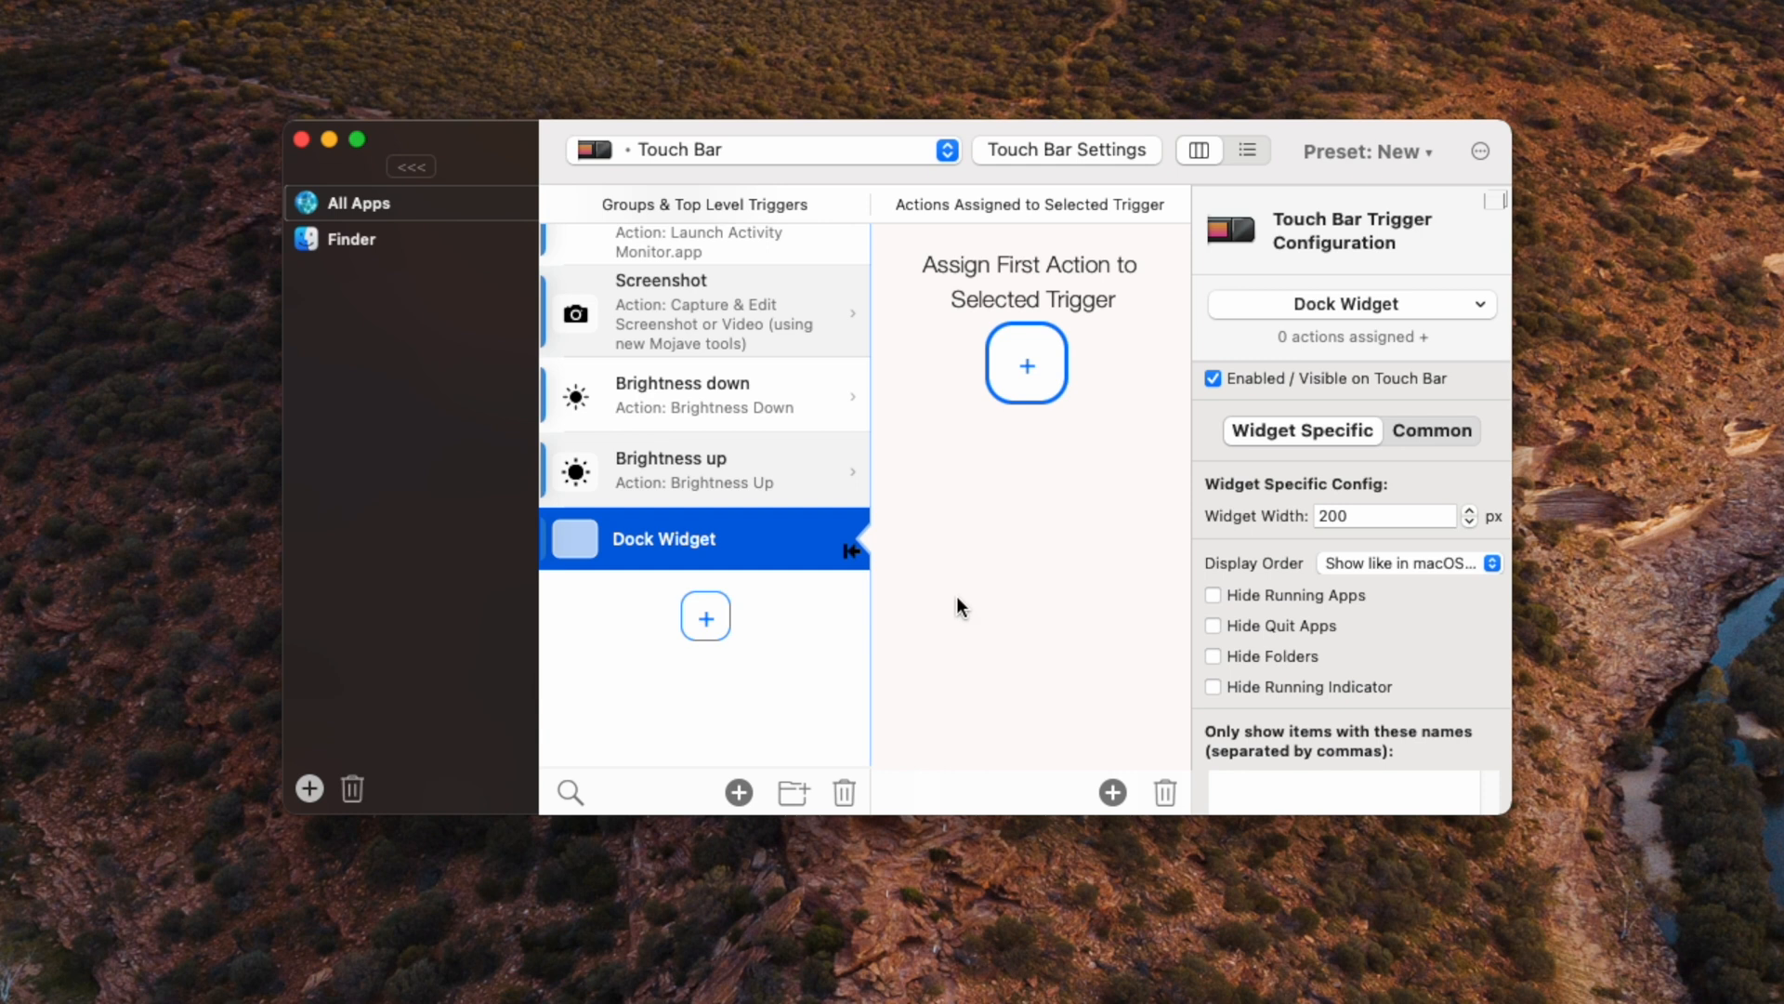
mouse_move(1383, 583)
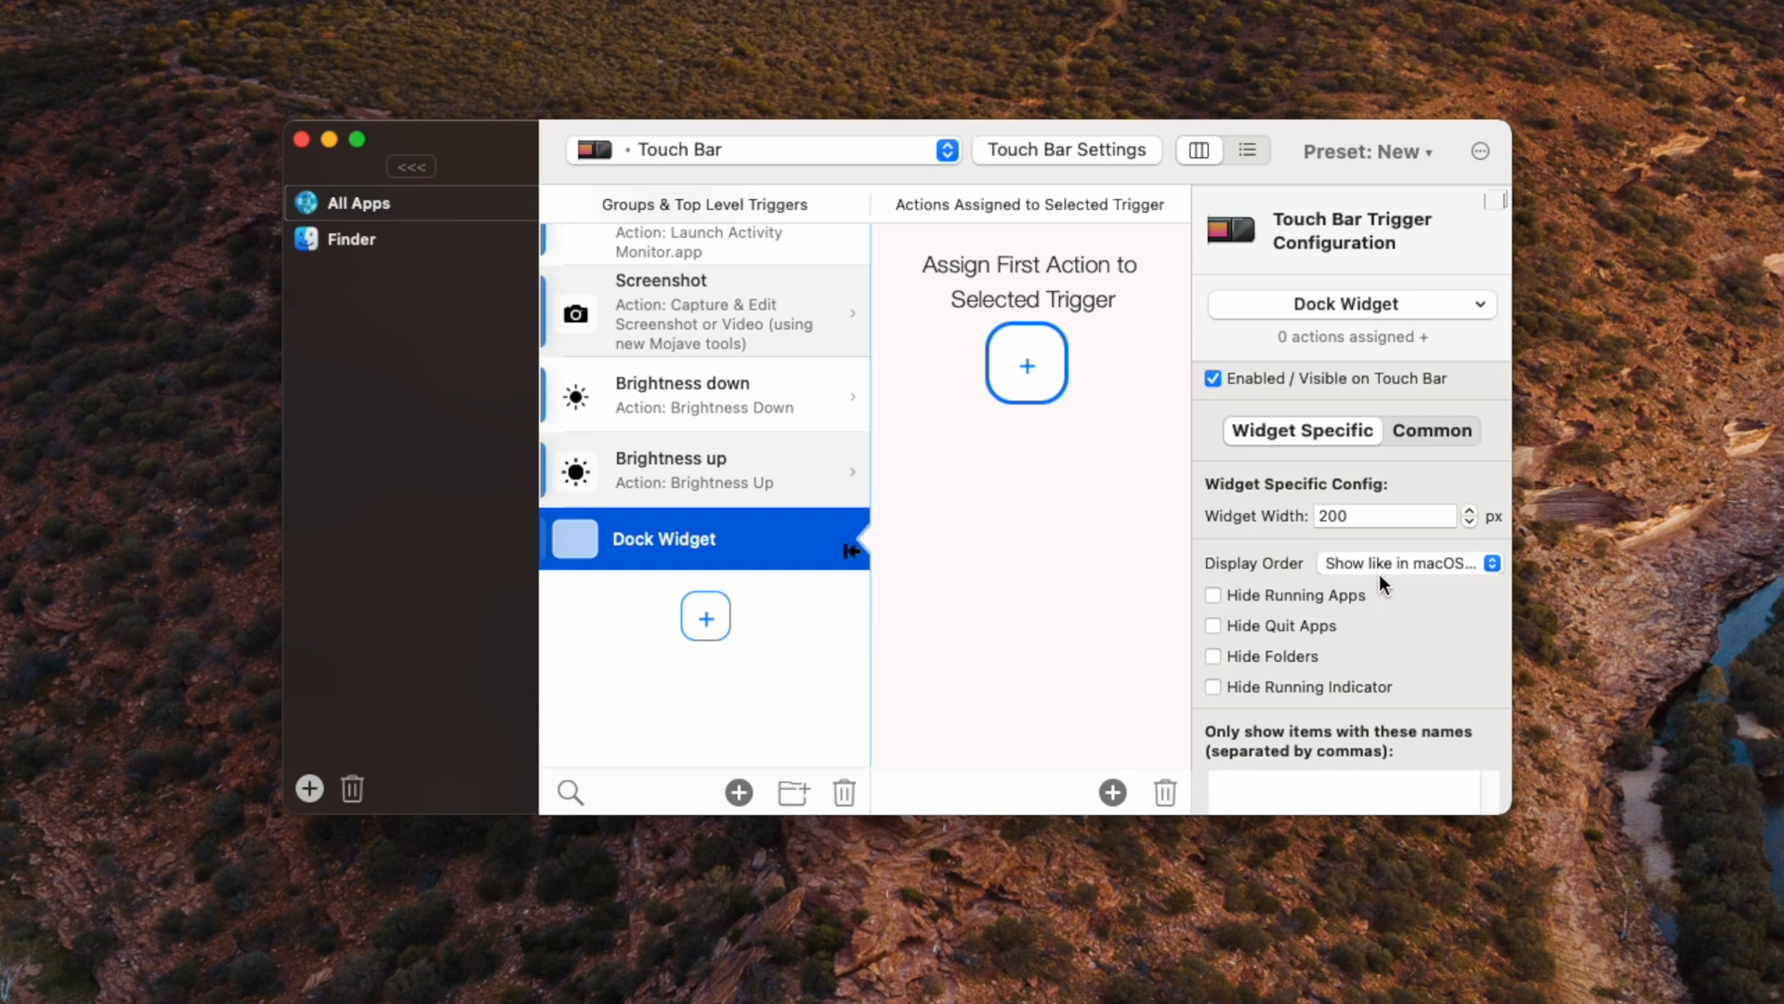
click(1382, 514)
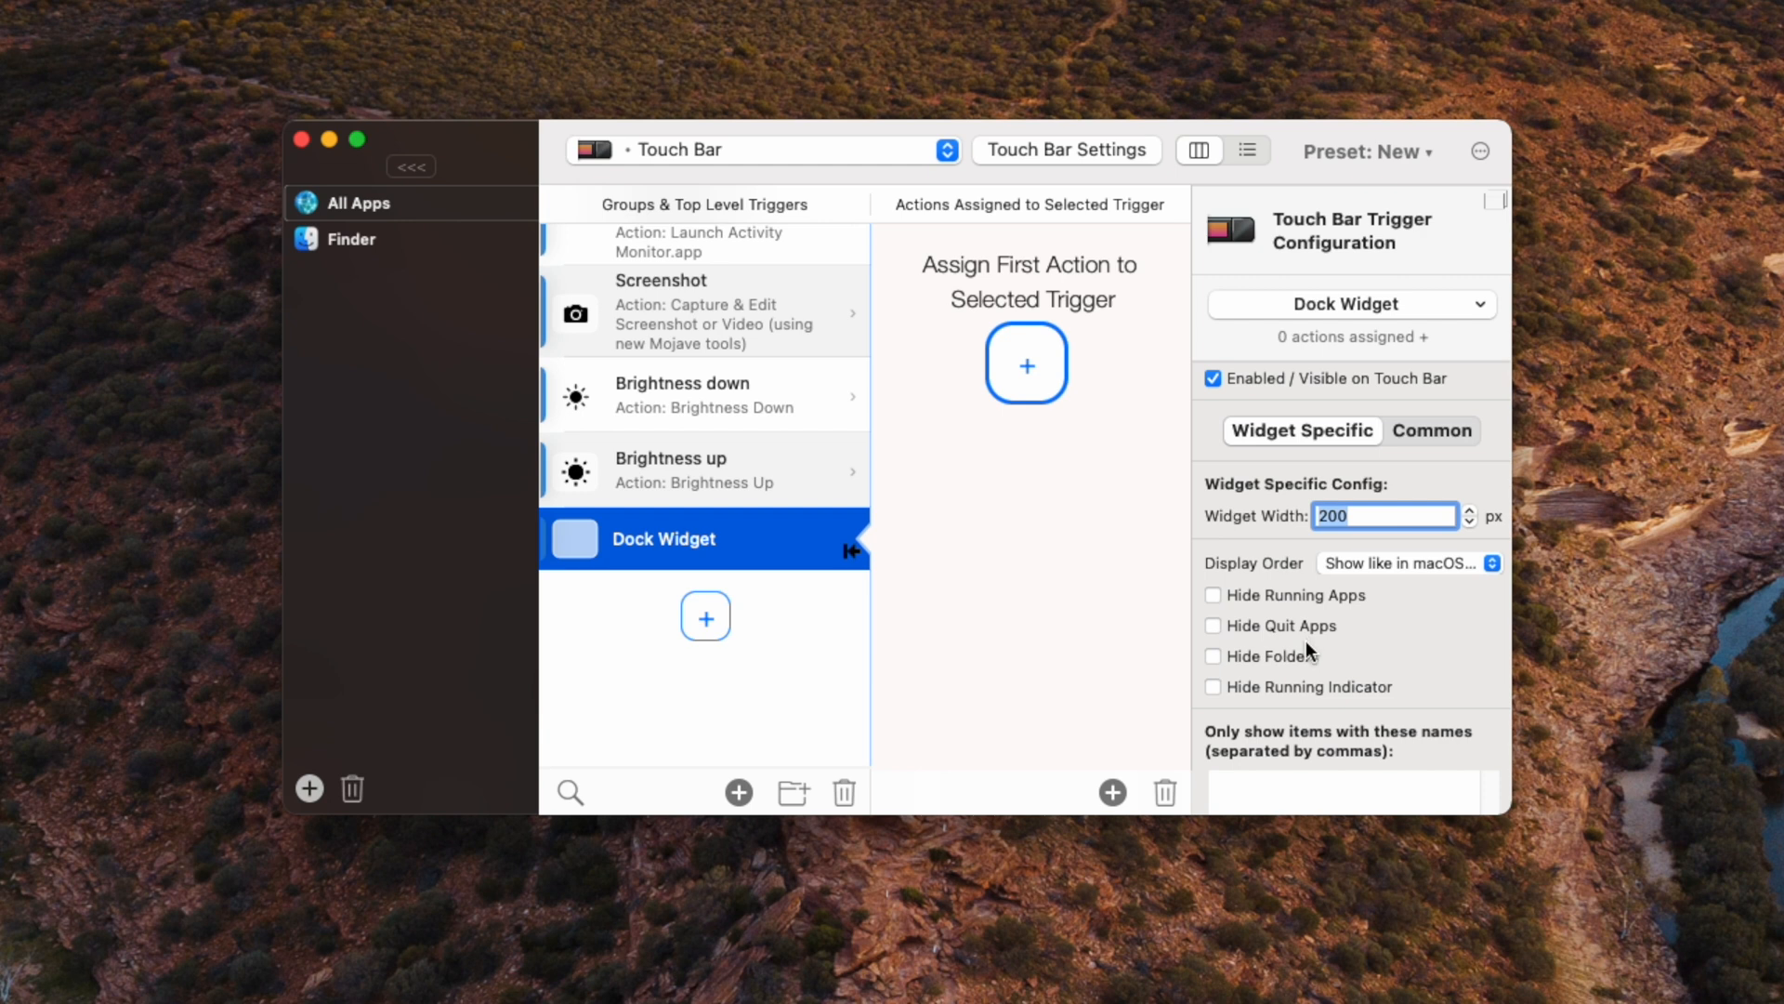
text(495)
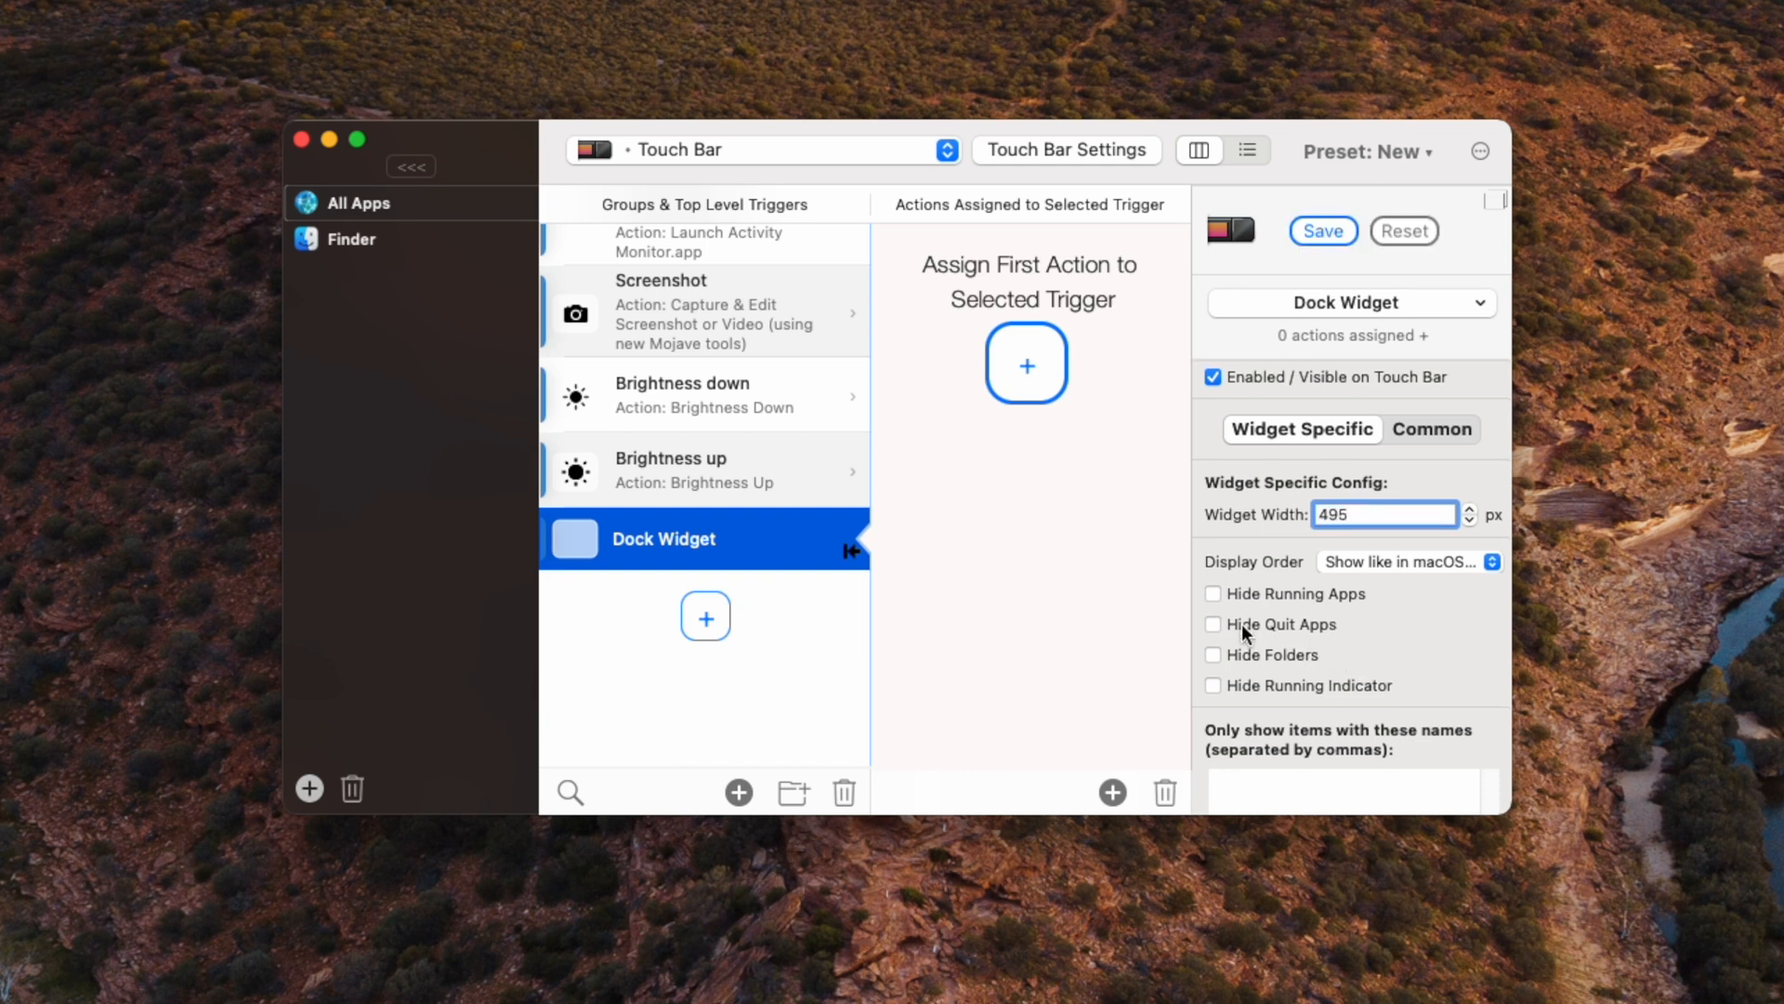
Step: Make the Dock widget hide quit apps, folders and the running indicator
click(1213, 624)
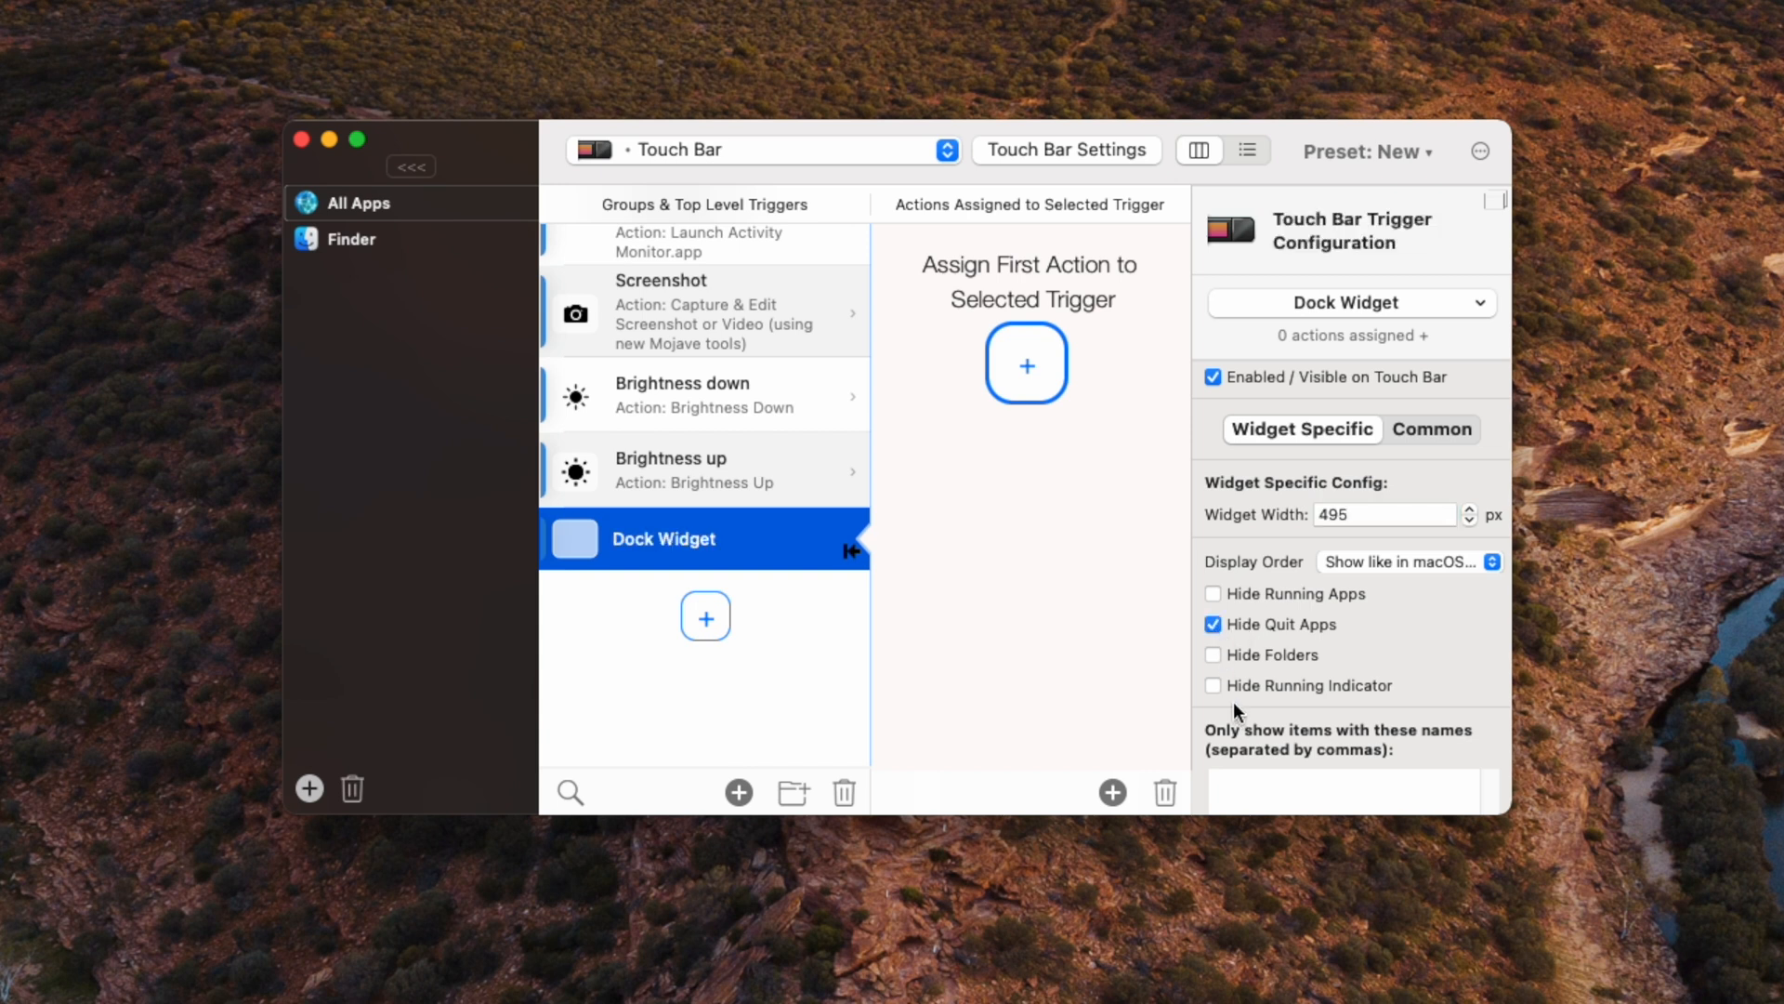
click(1213, 654)
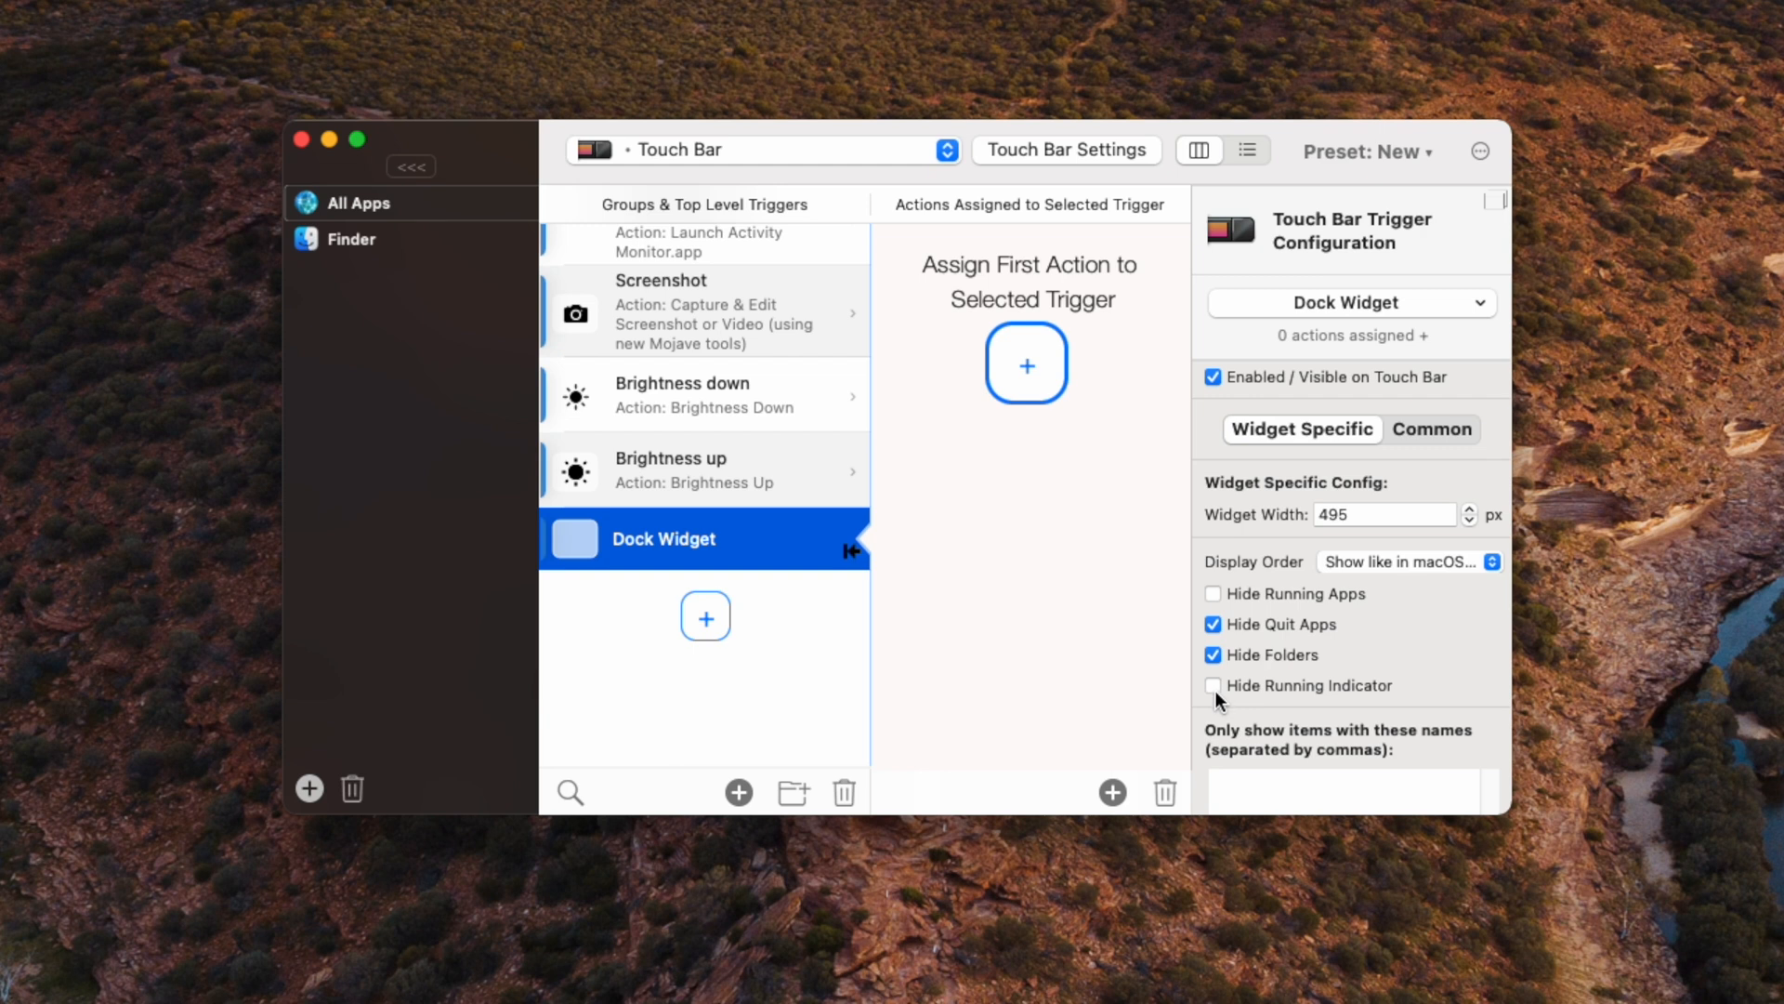
click(1212, 686)
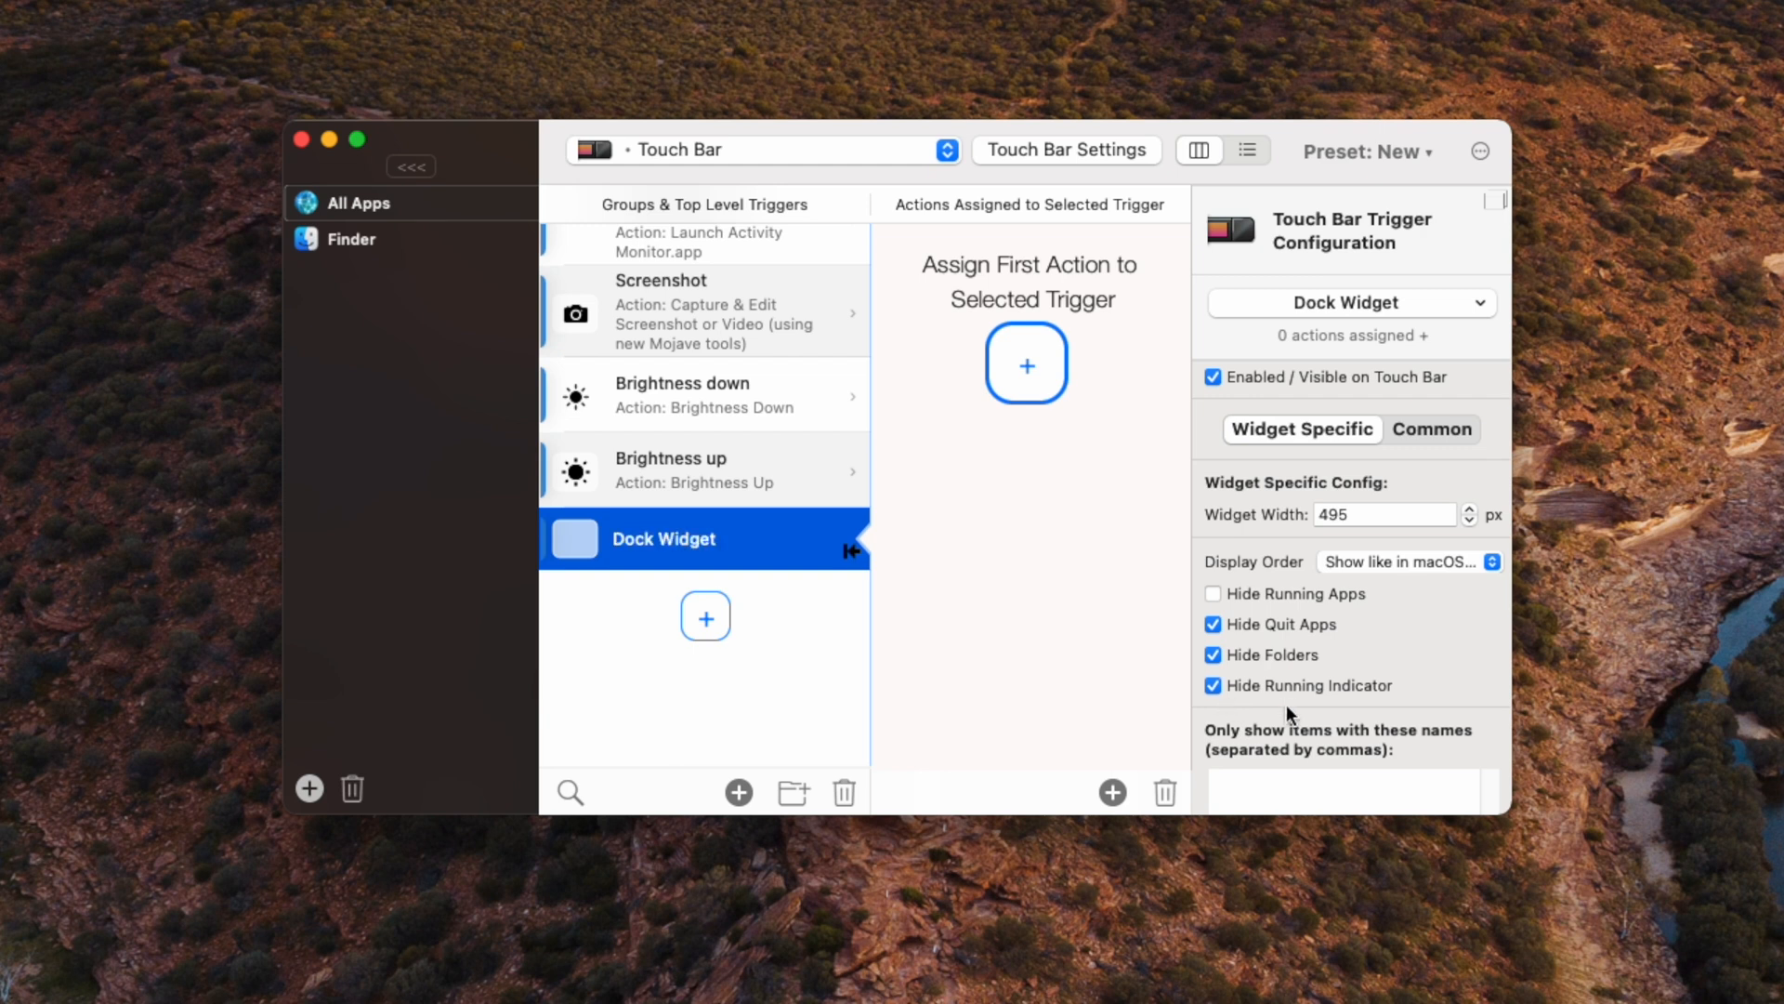
mouse_move(1284, 701)
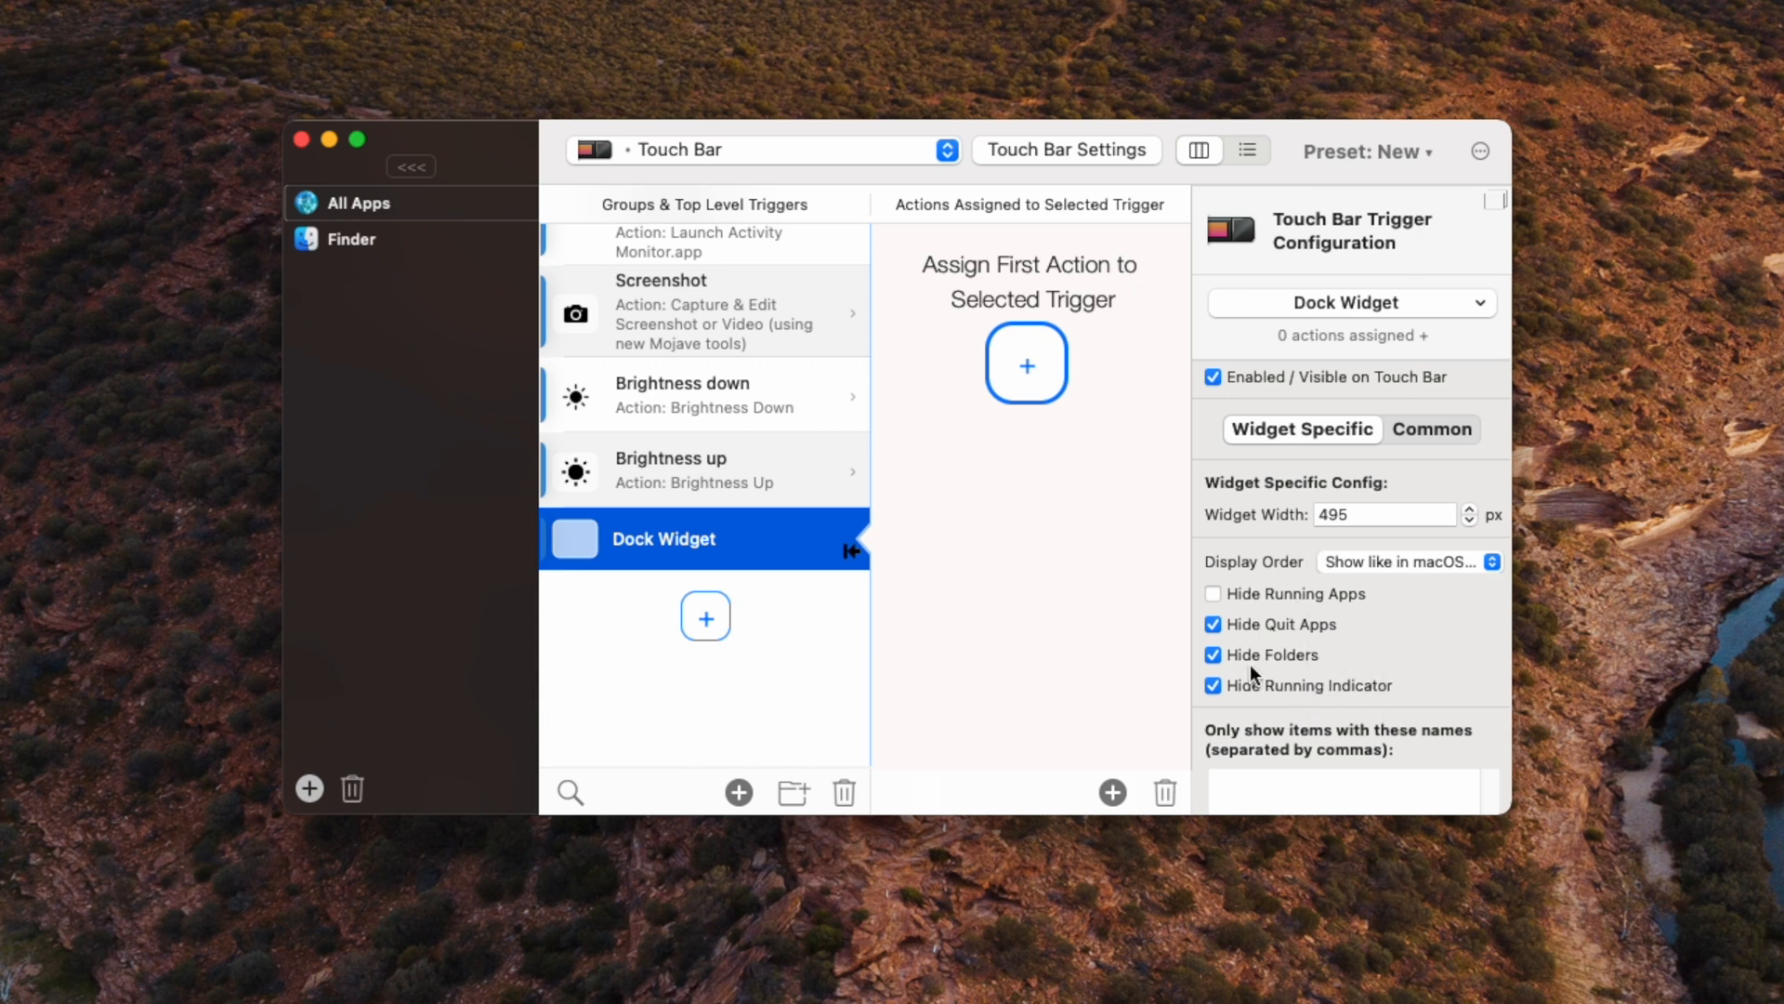
click(1214, 593)
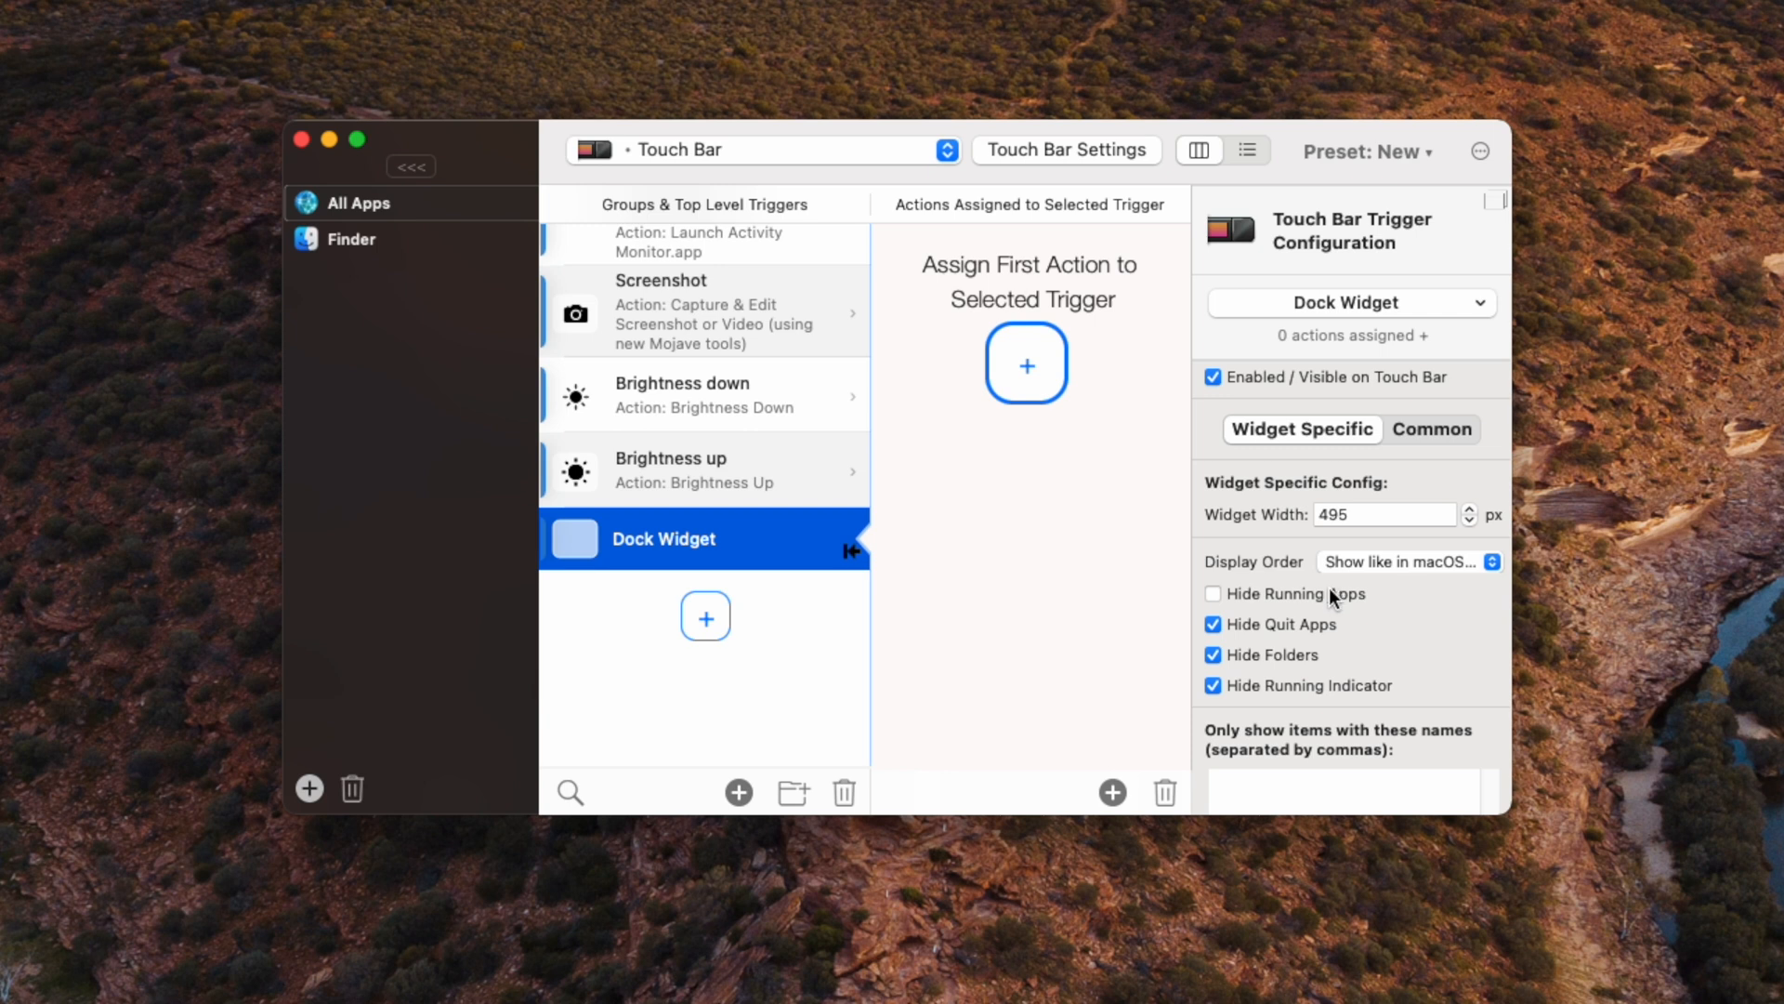
mouse_move(1373, 413)
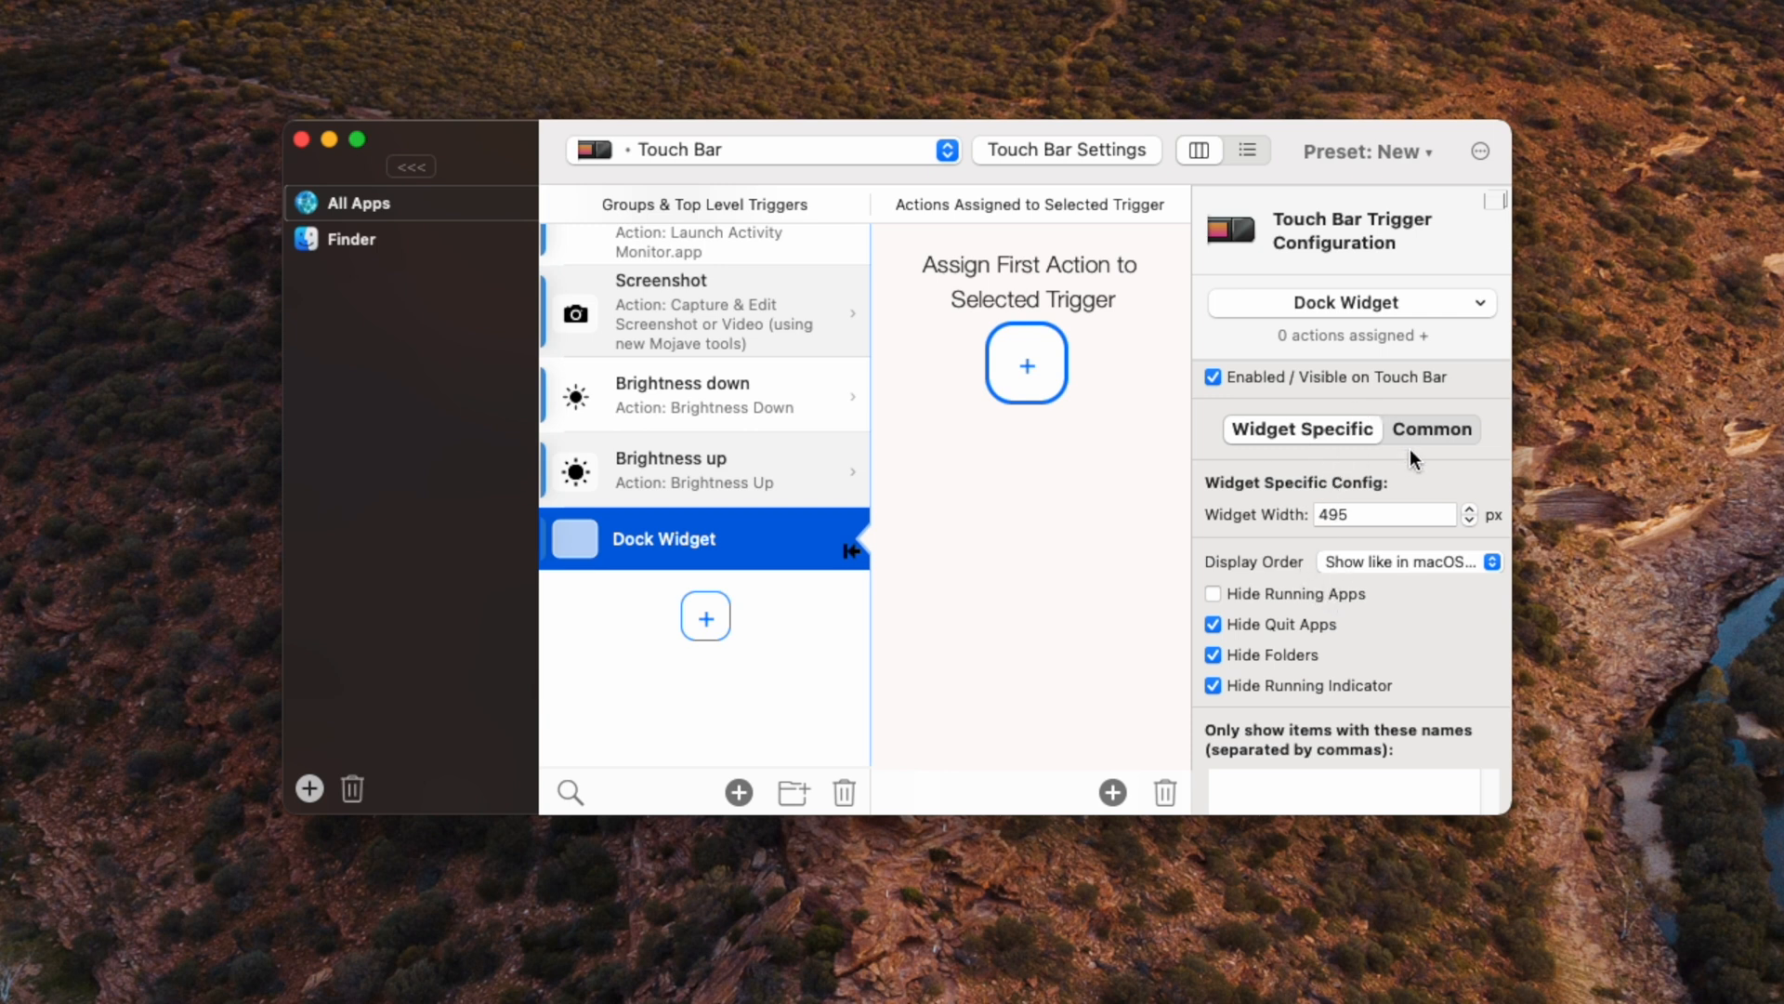
mouse_move(1442, 442)
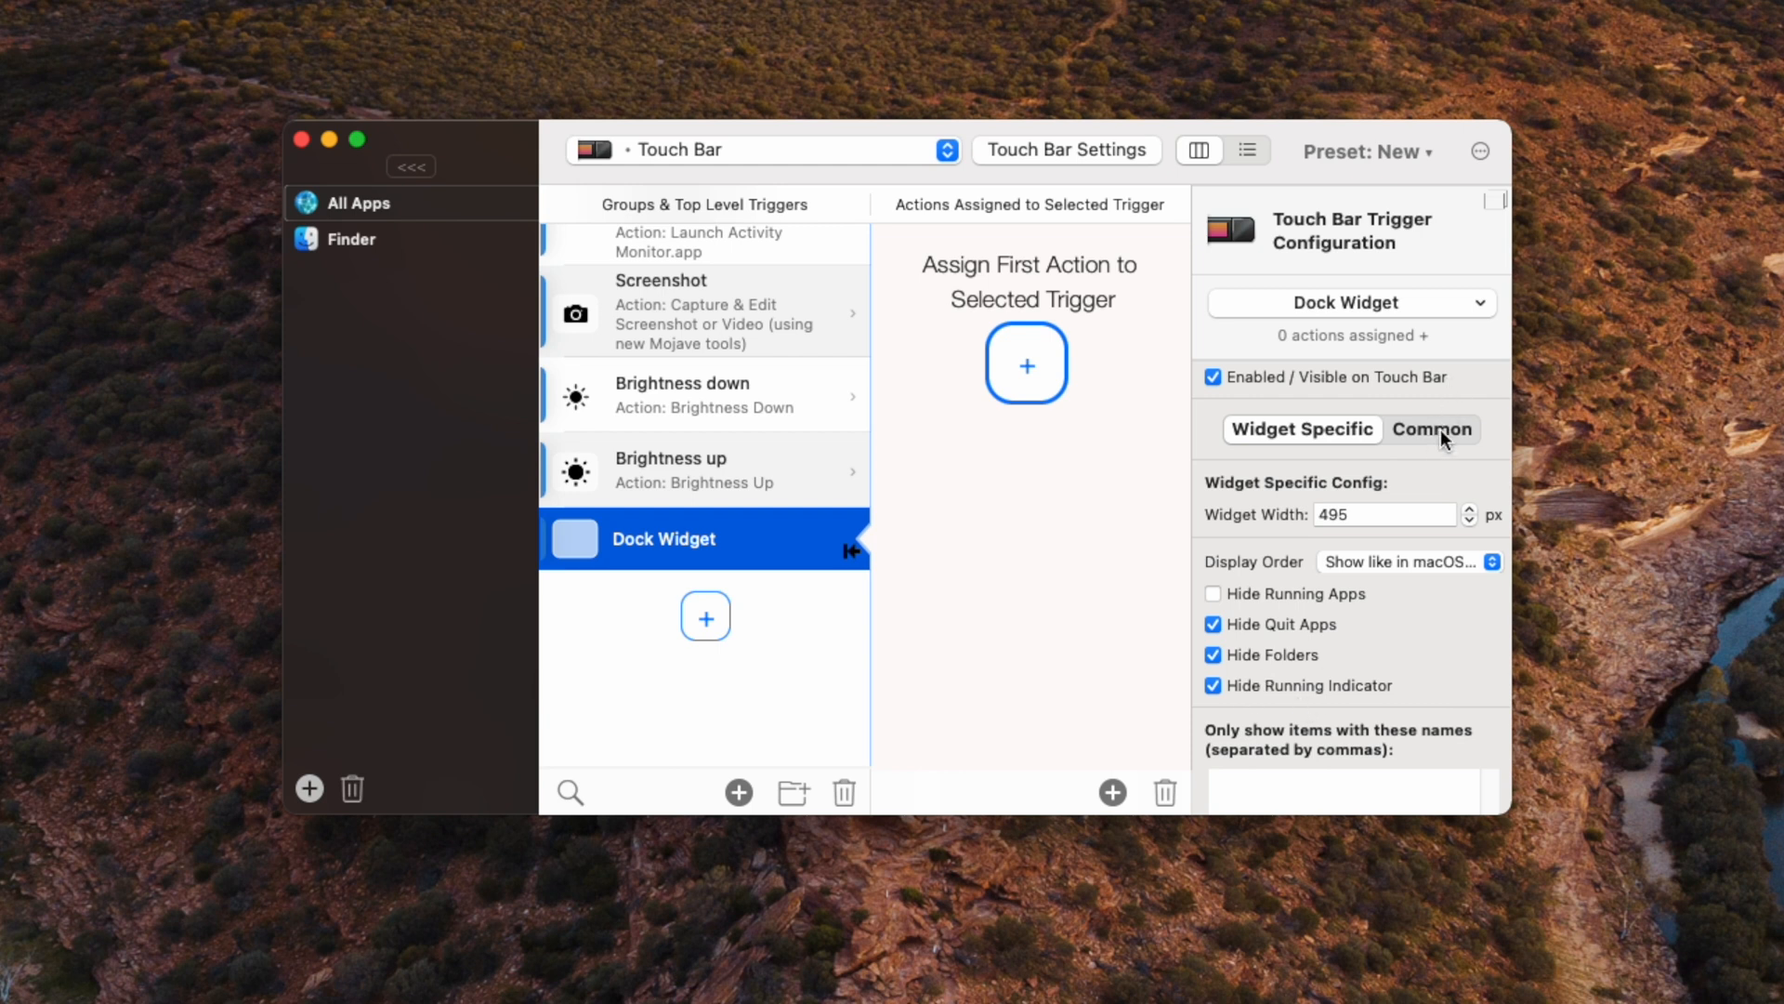
Step: In the Dock widget's Common settings, raise Display Order to 5
click(1431, 429)
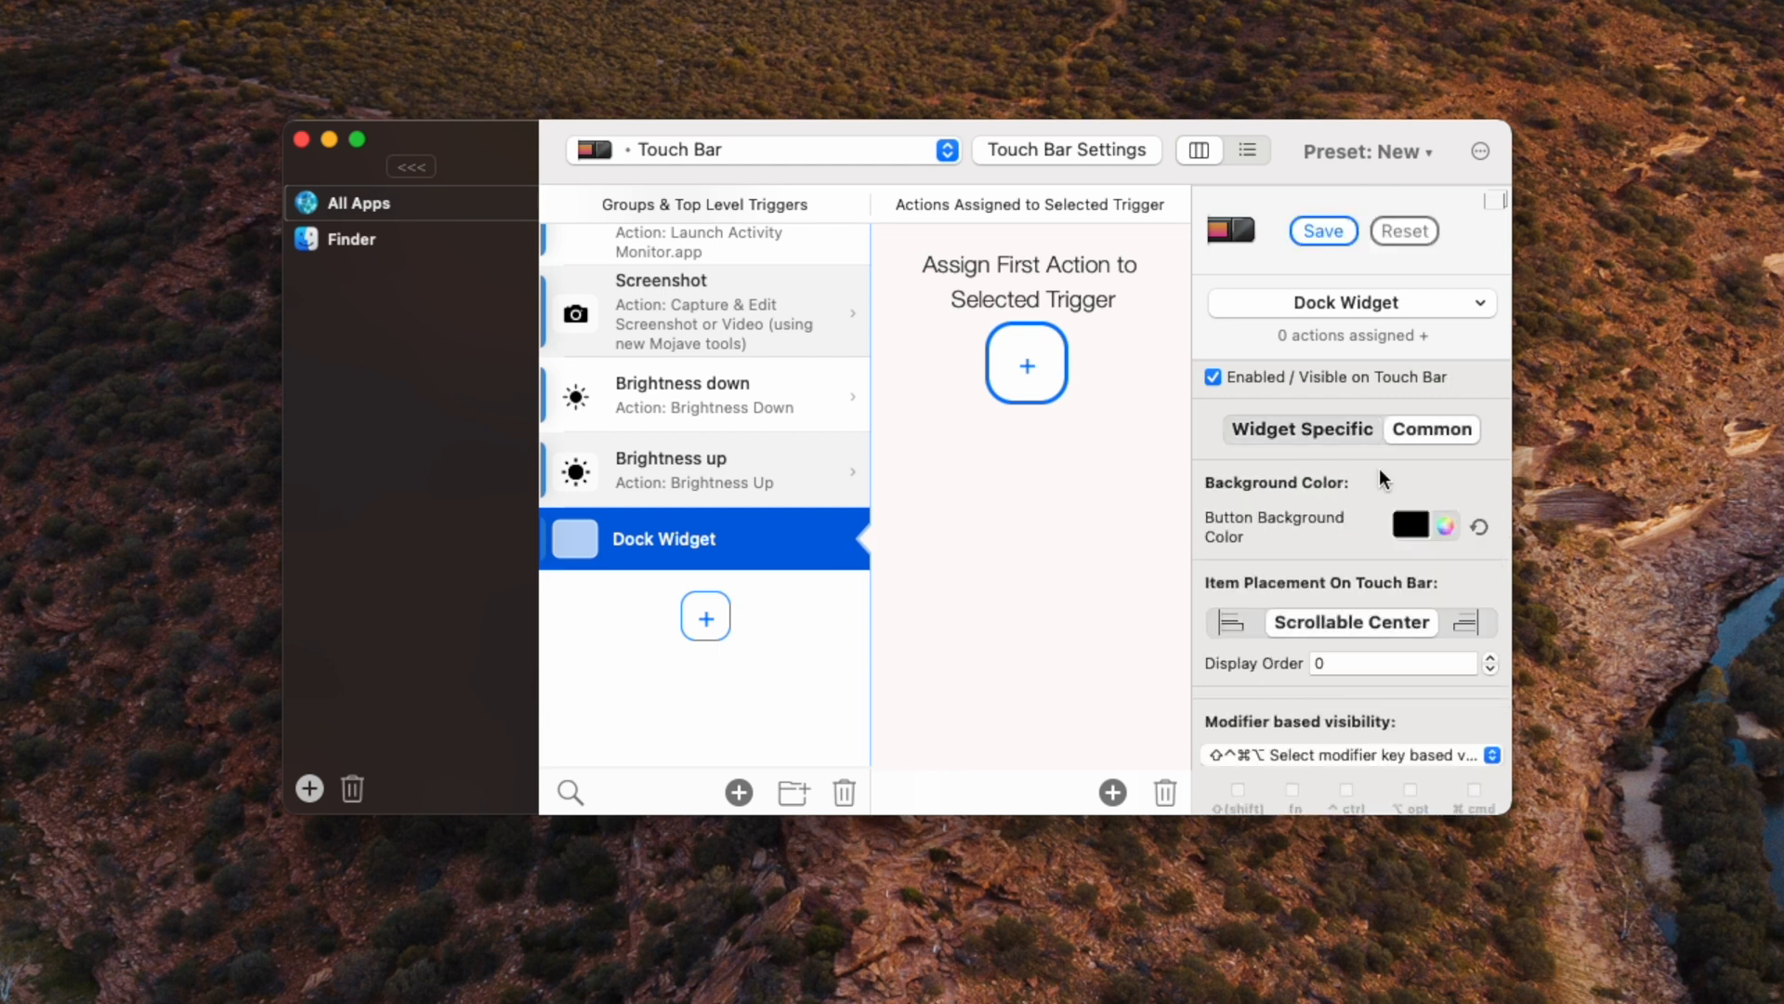
mouse_move(1383, 658)
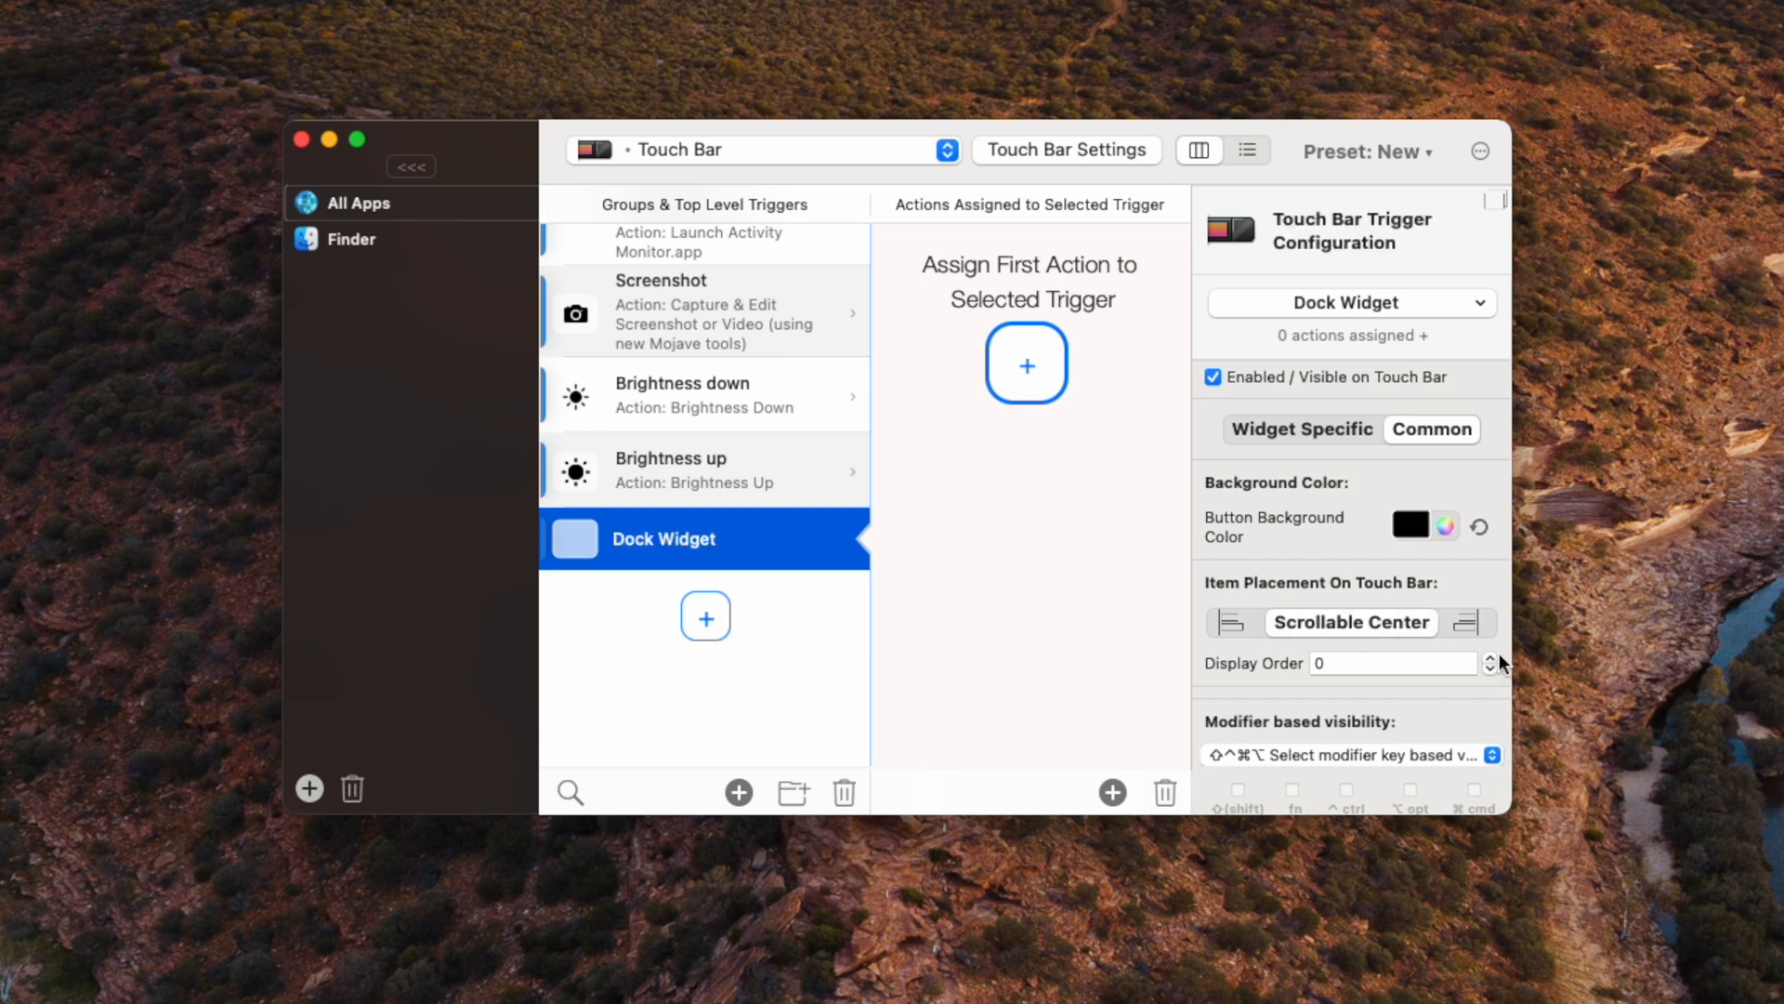
click(1492, 658)
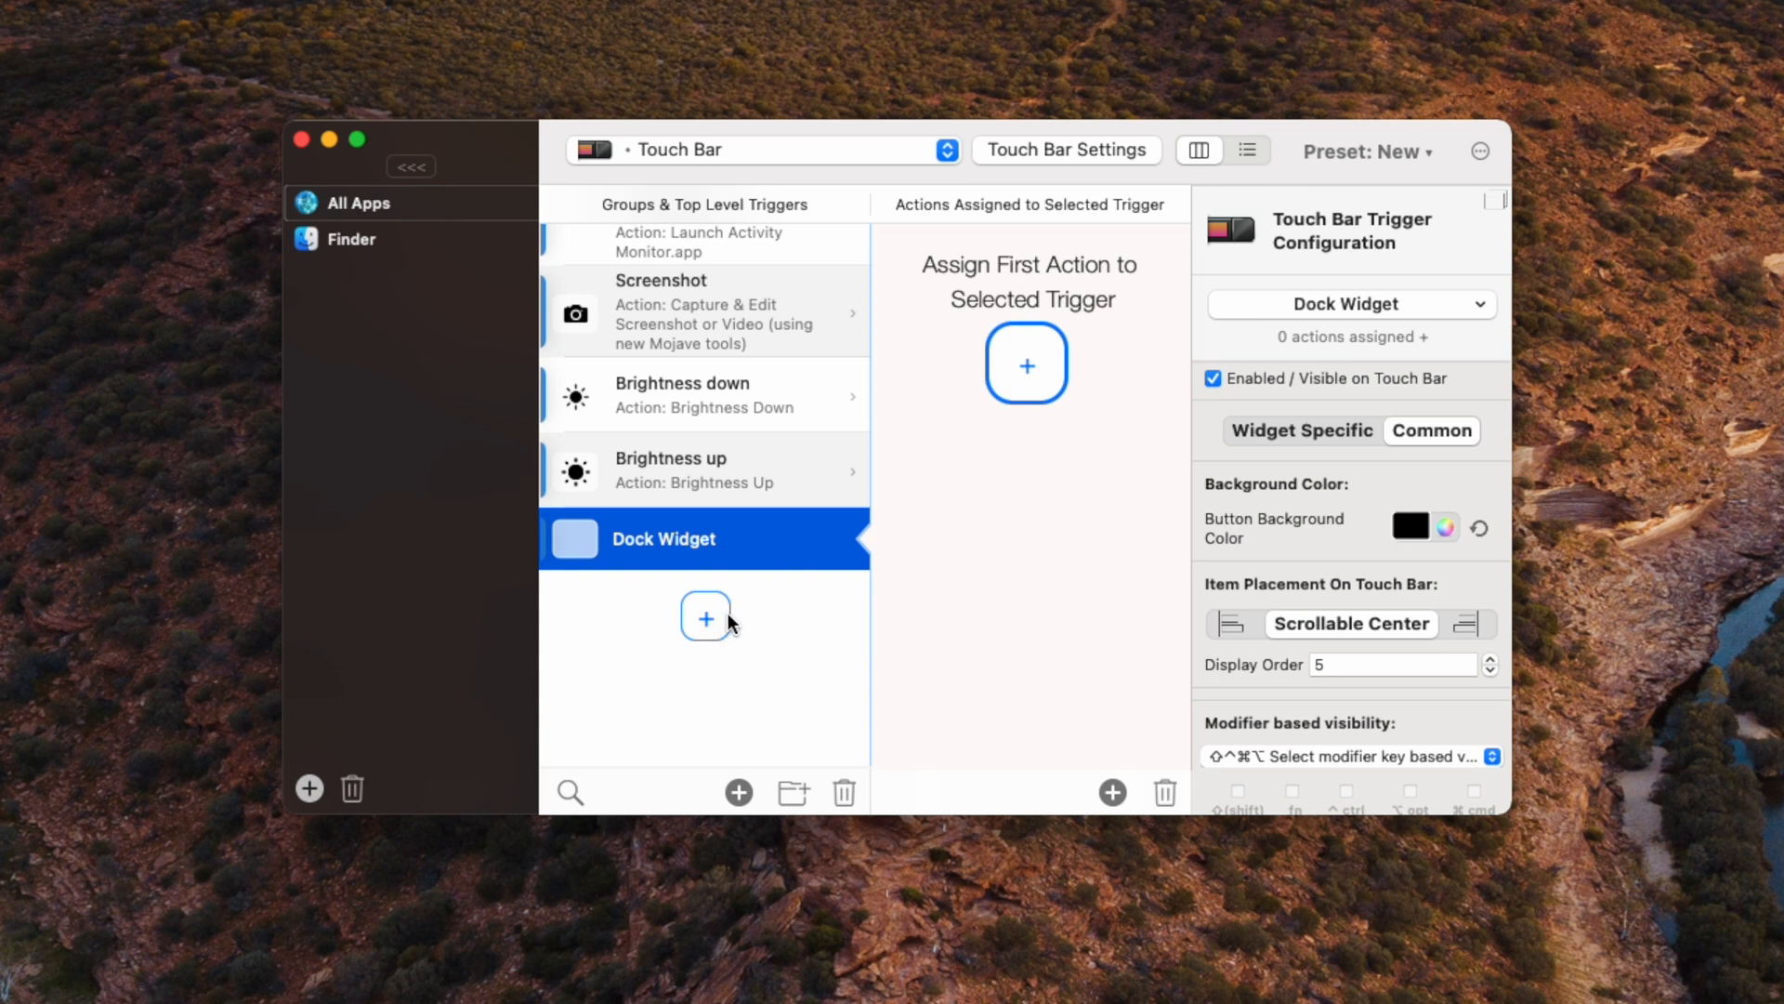
mouse_move(729, 470)
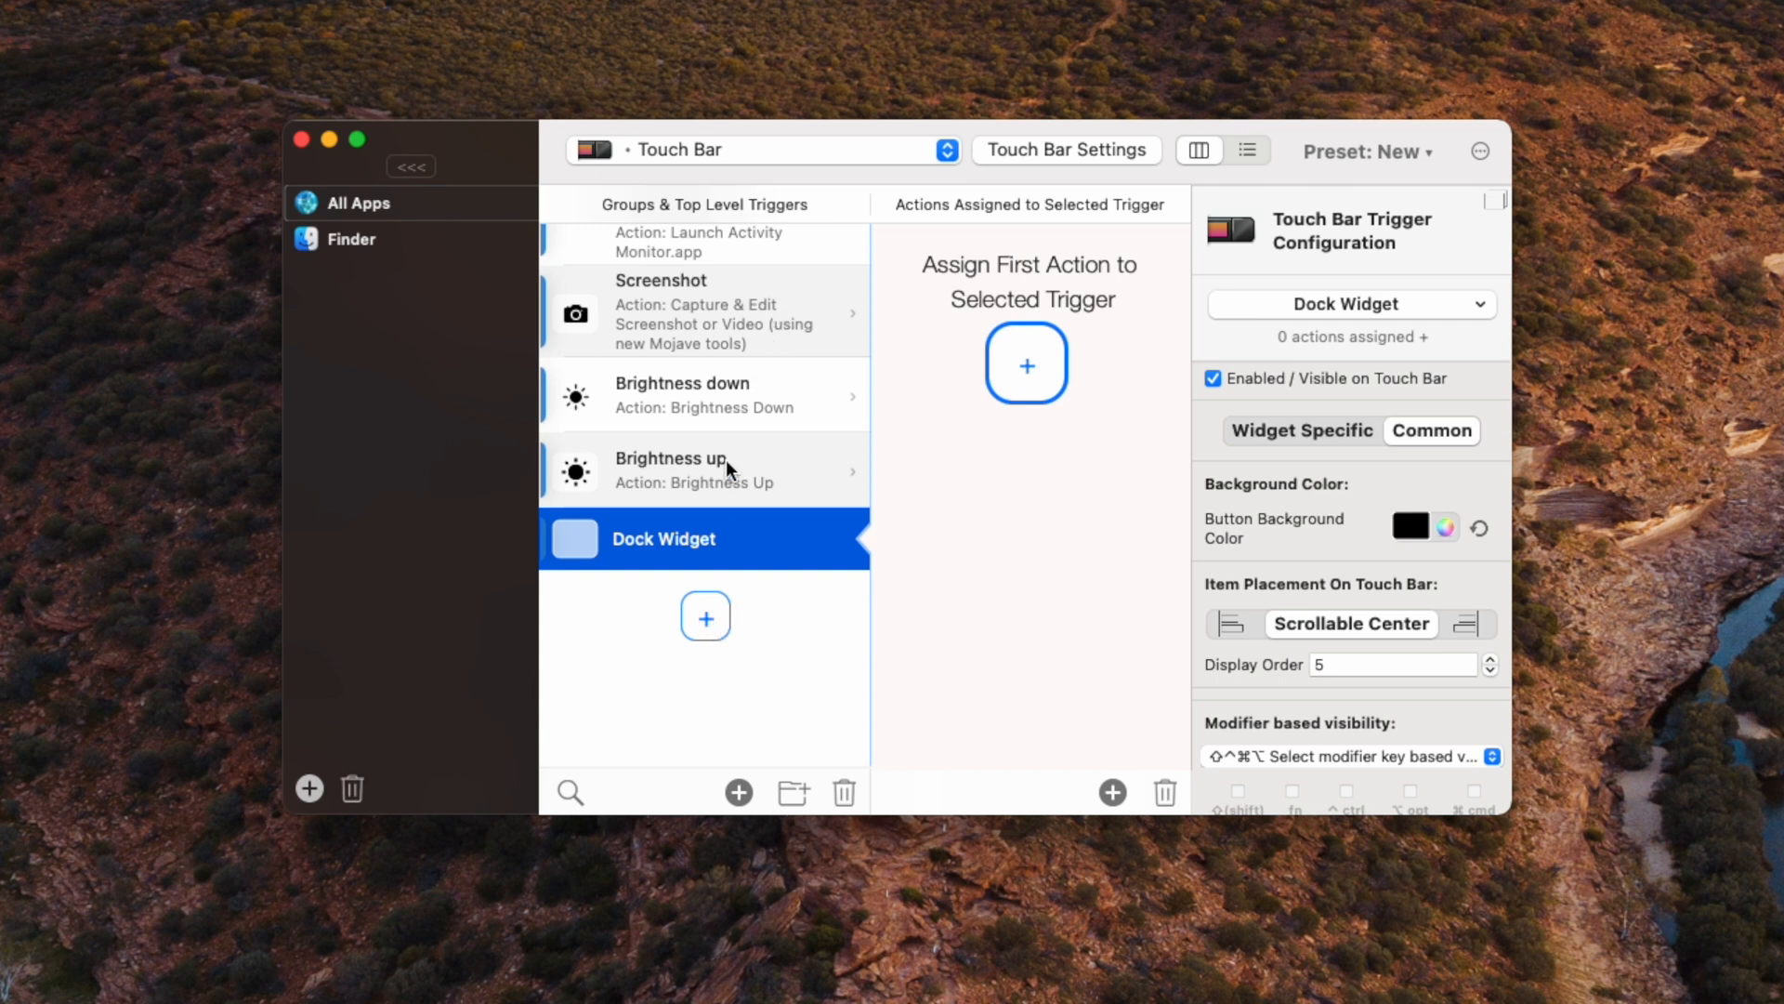
Step: Create Volume down and Volume up buttons from Brightness down, then a mute button with the mute icon
click(682, 394)
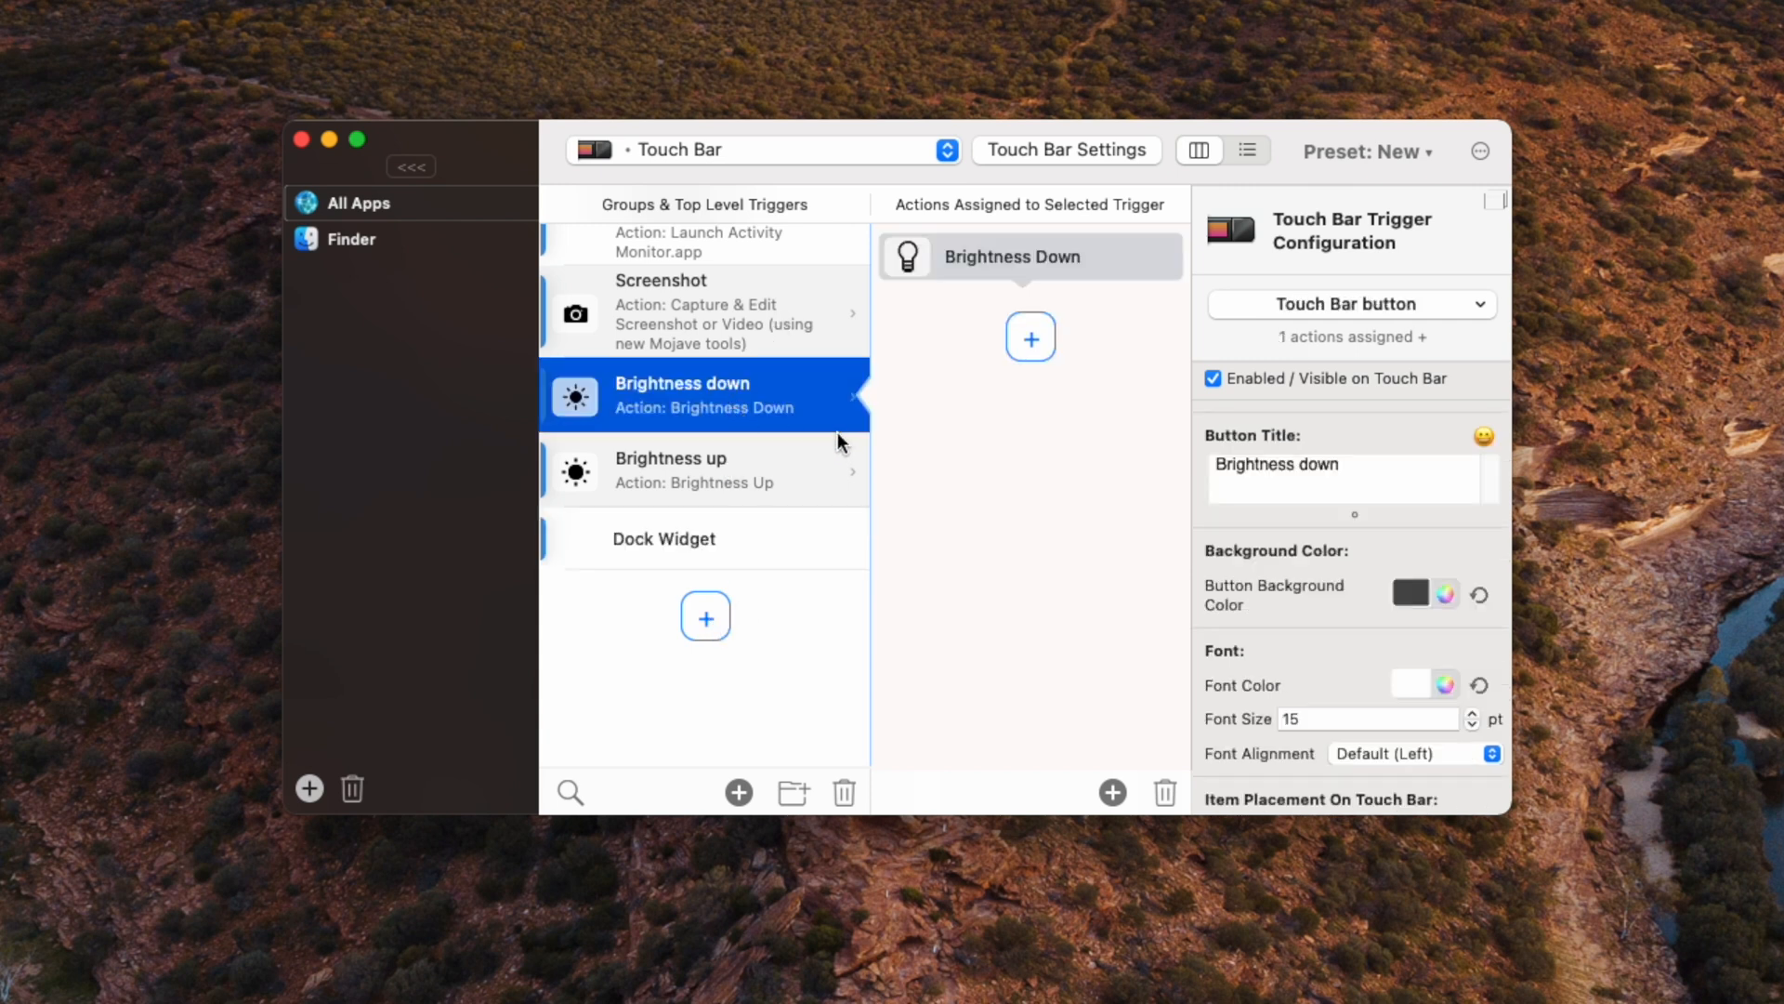
mouse_move(740, 424)
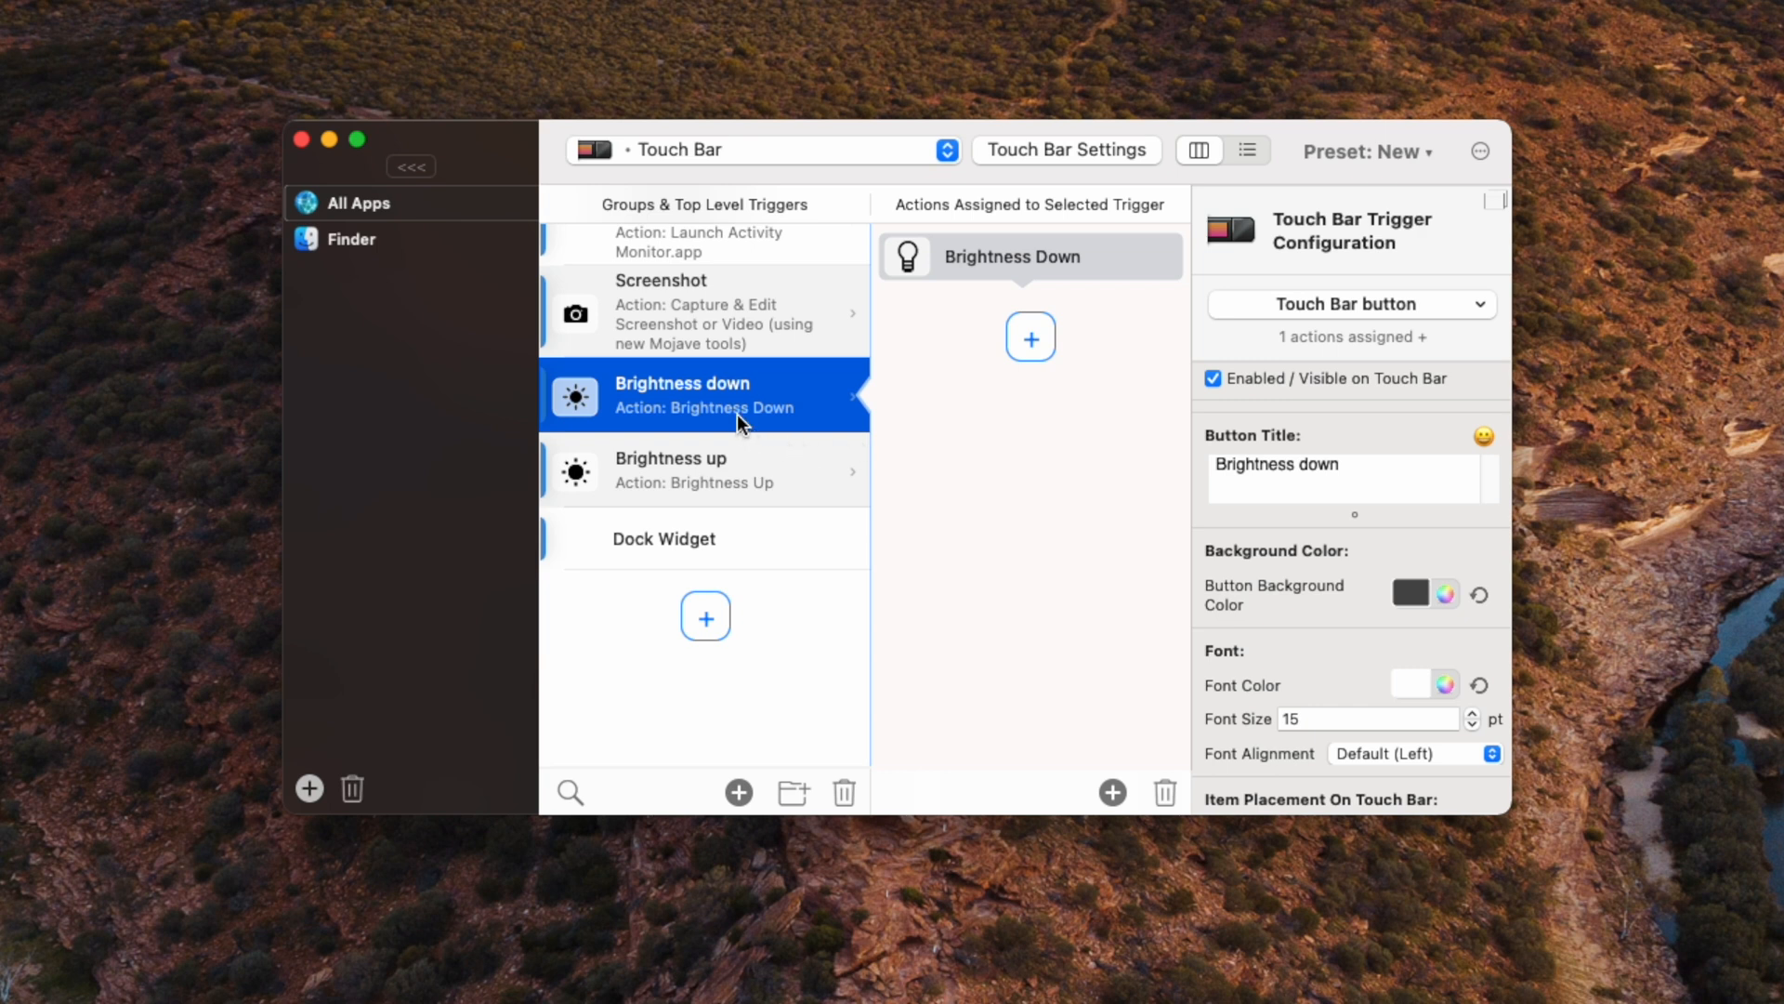
mouse_move(790, 687)
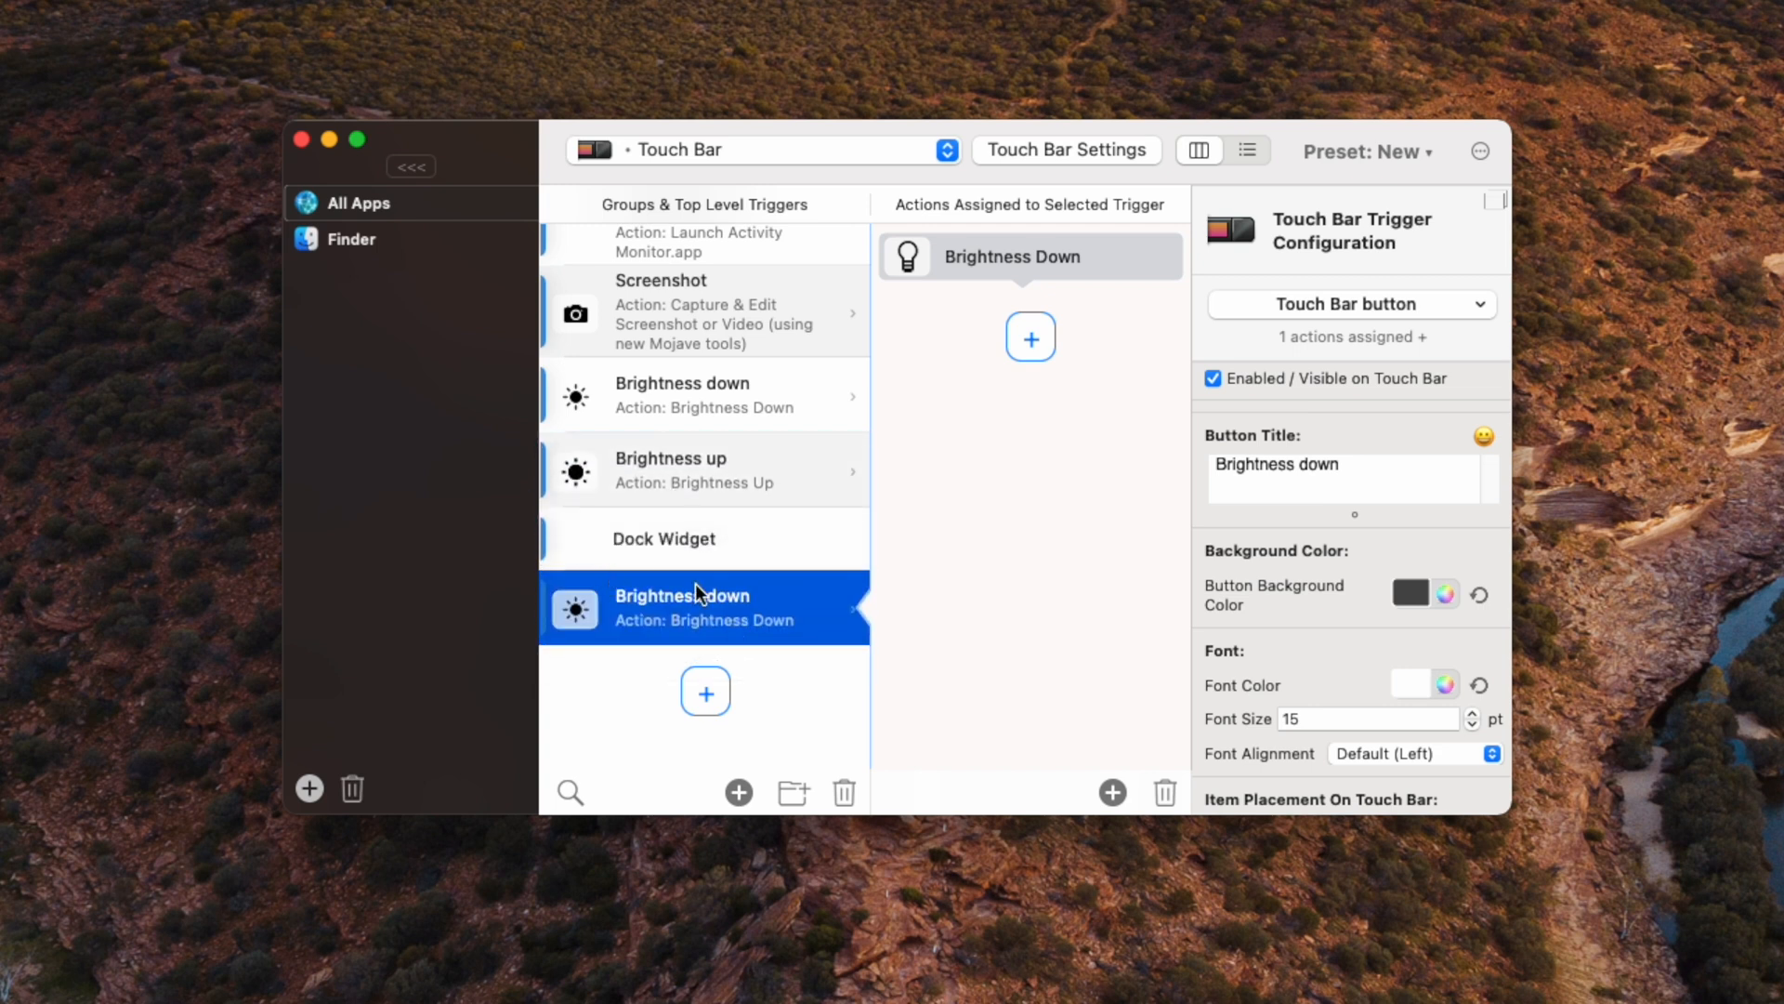
mouse_move(1411, 591)
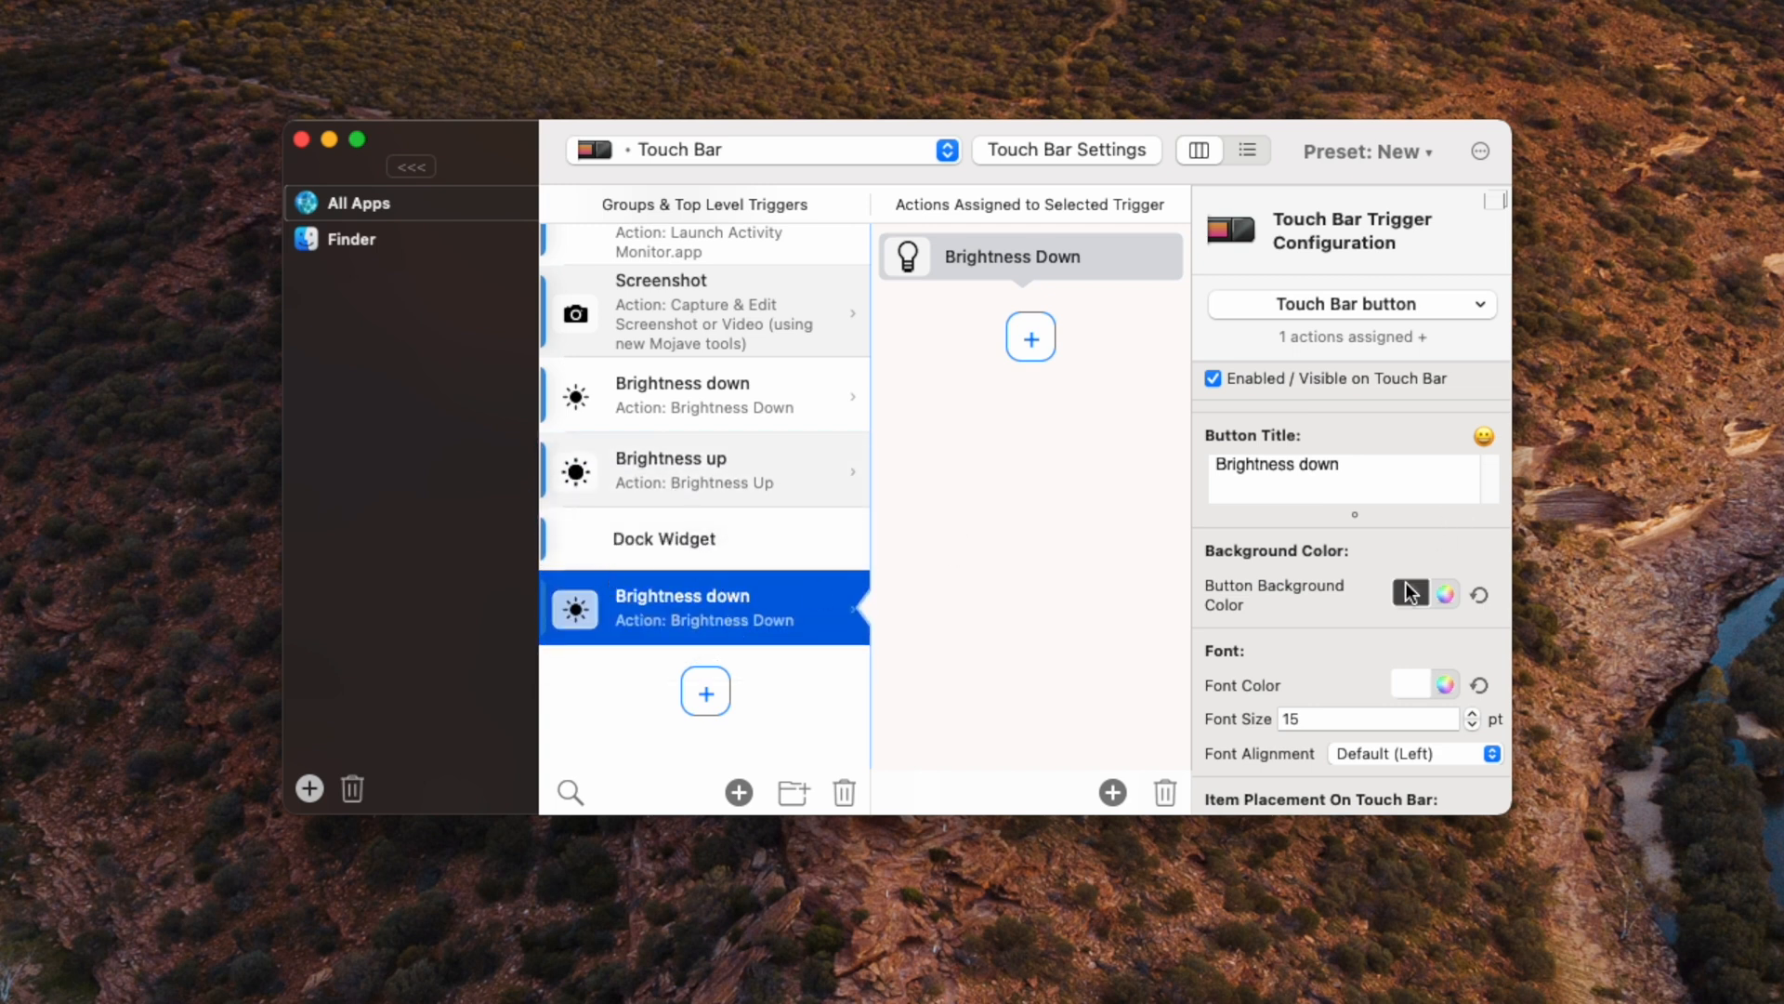
text(Volume down)
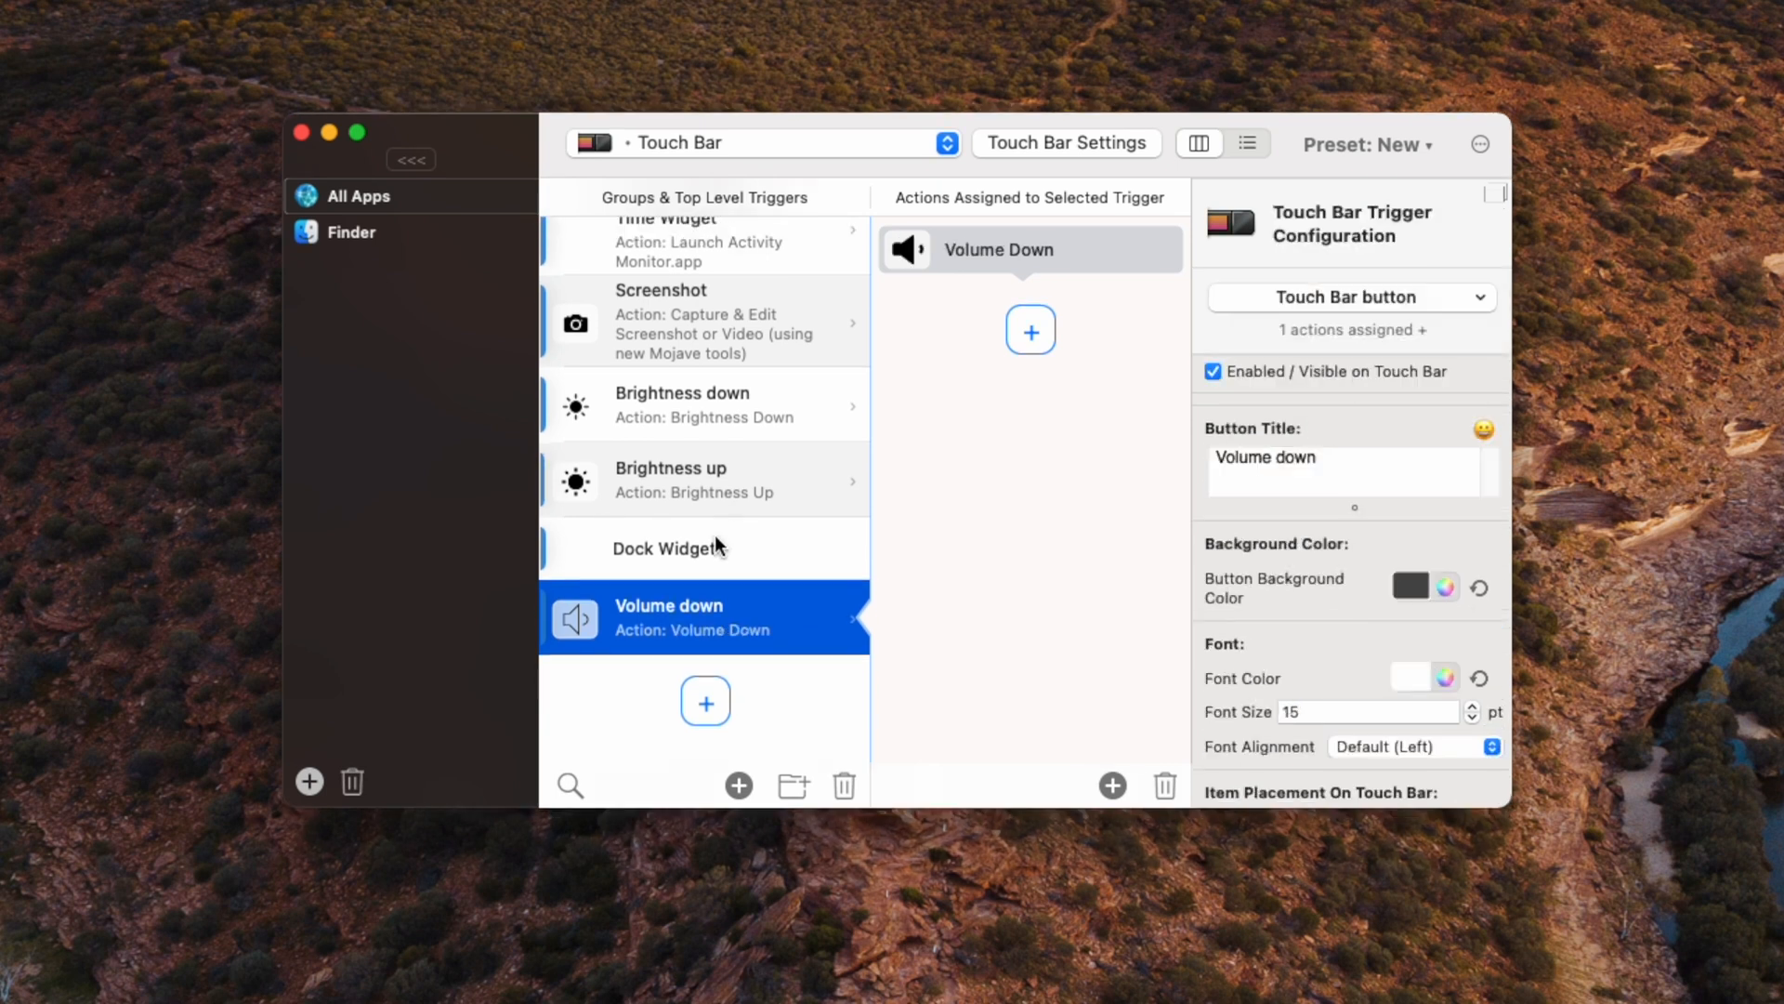
text(Volume up)
text(mute)
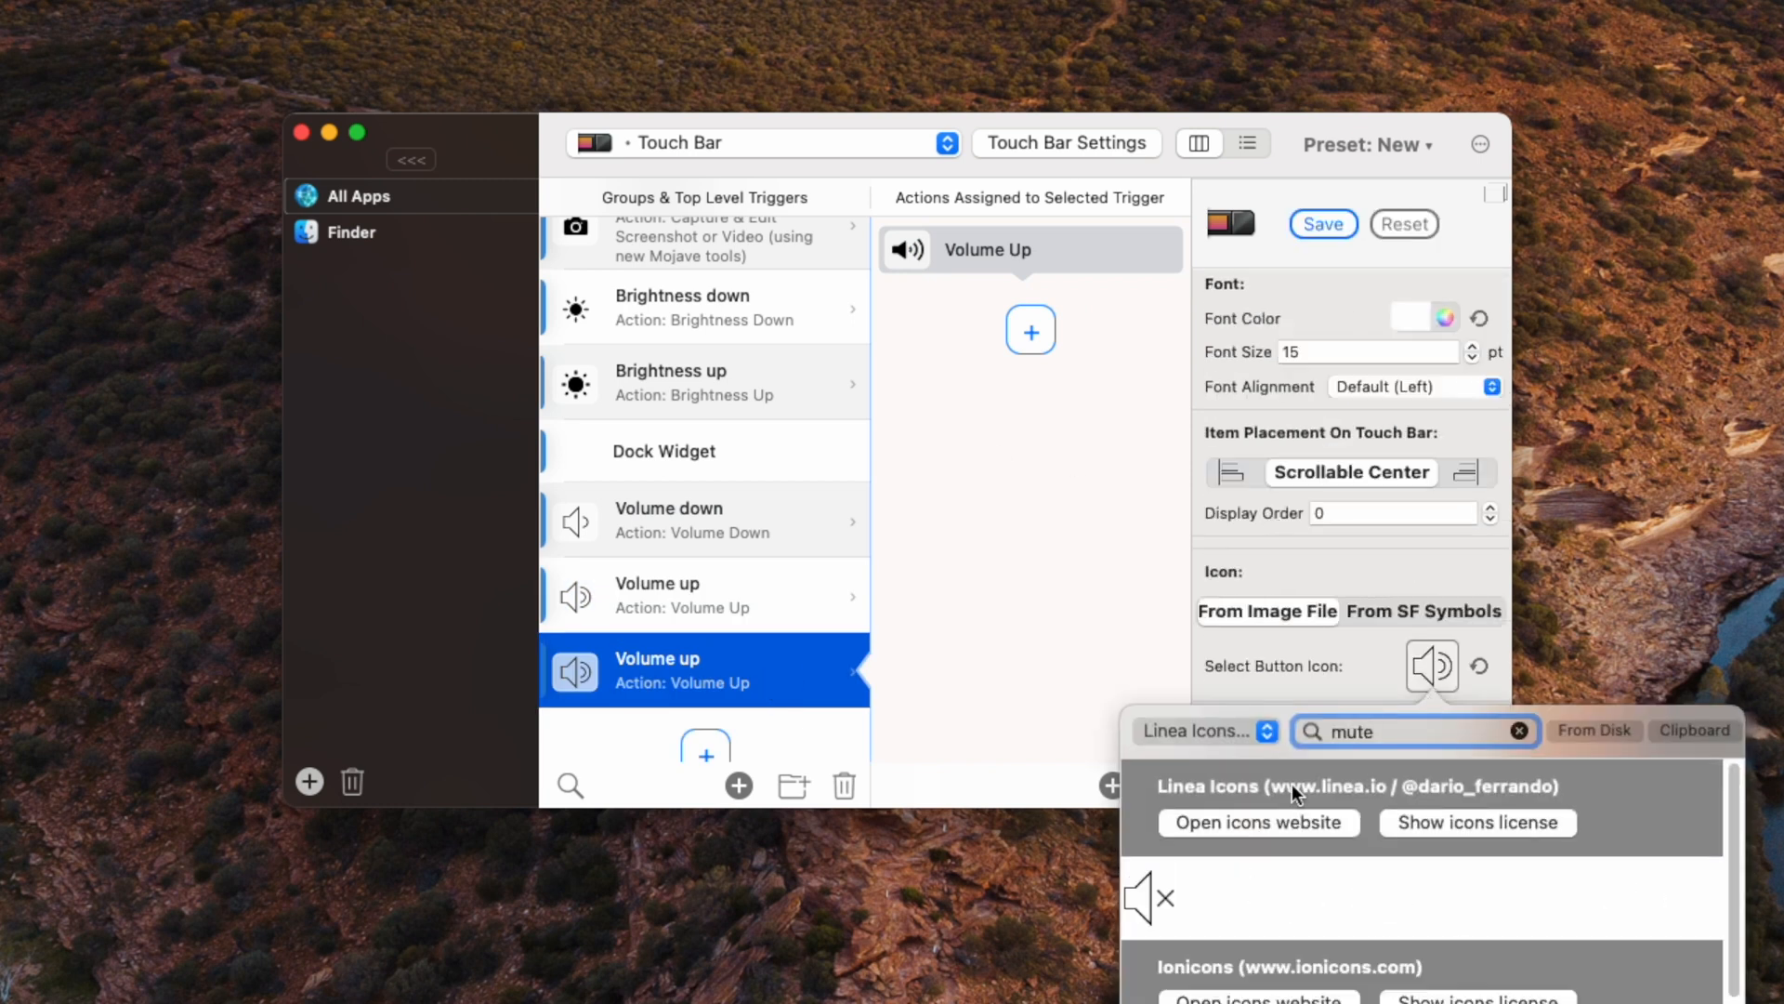
click(1147, 896)
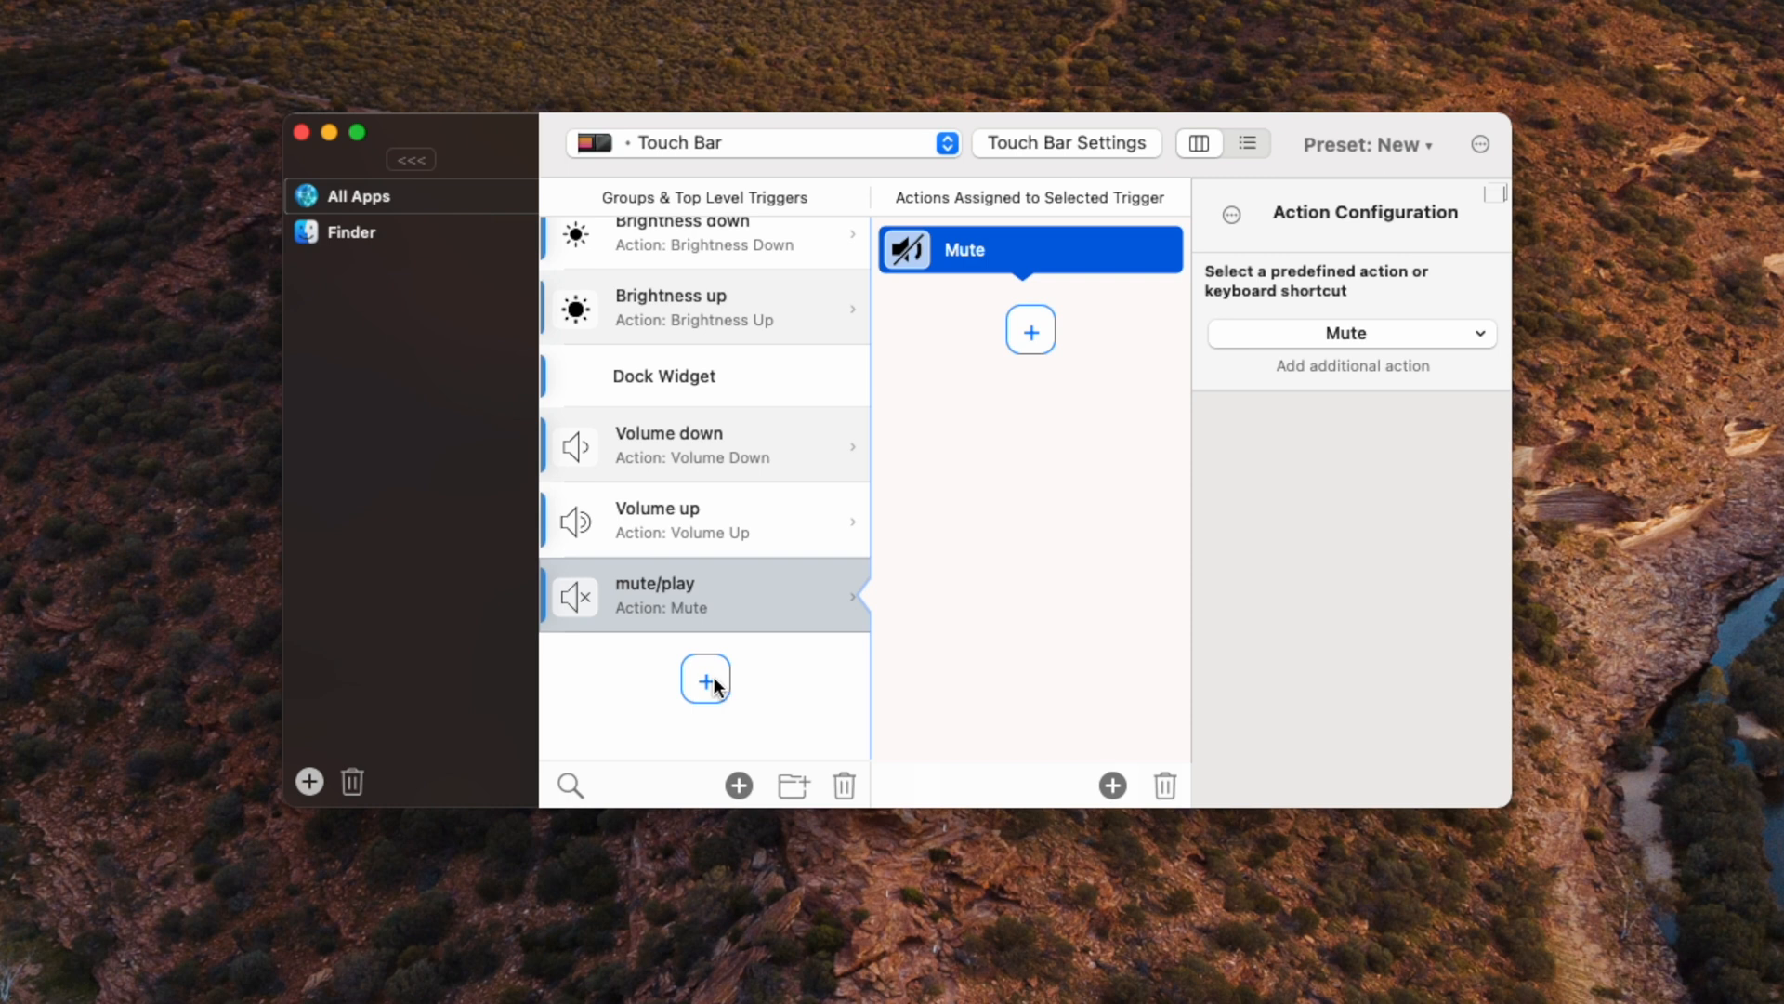
Step: Add a Now Playing Widget trigger found by searching 'play'
click(706, 677)
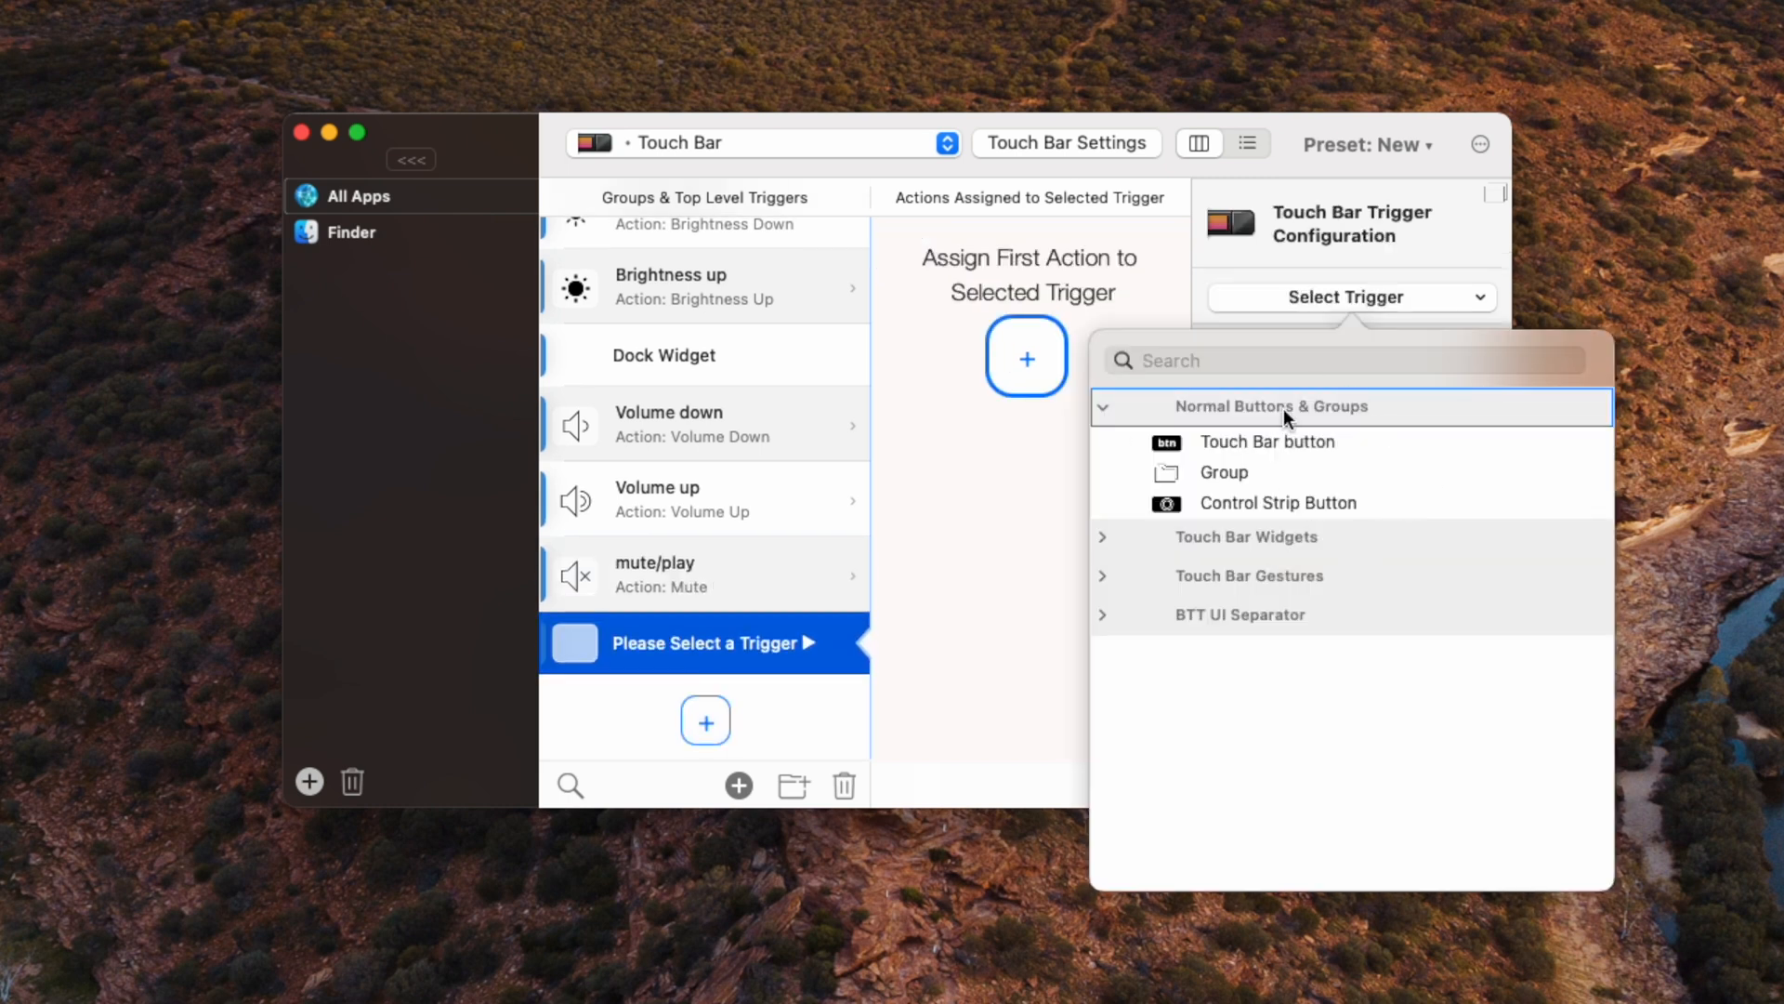
click(1342, 358)
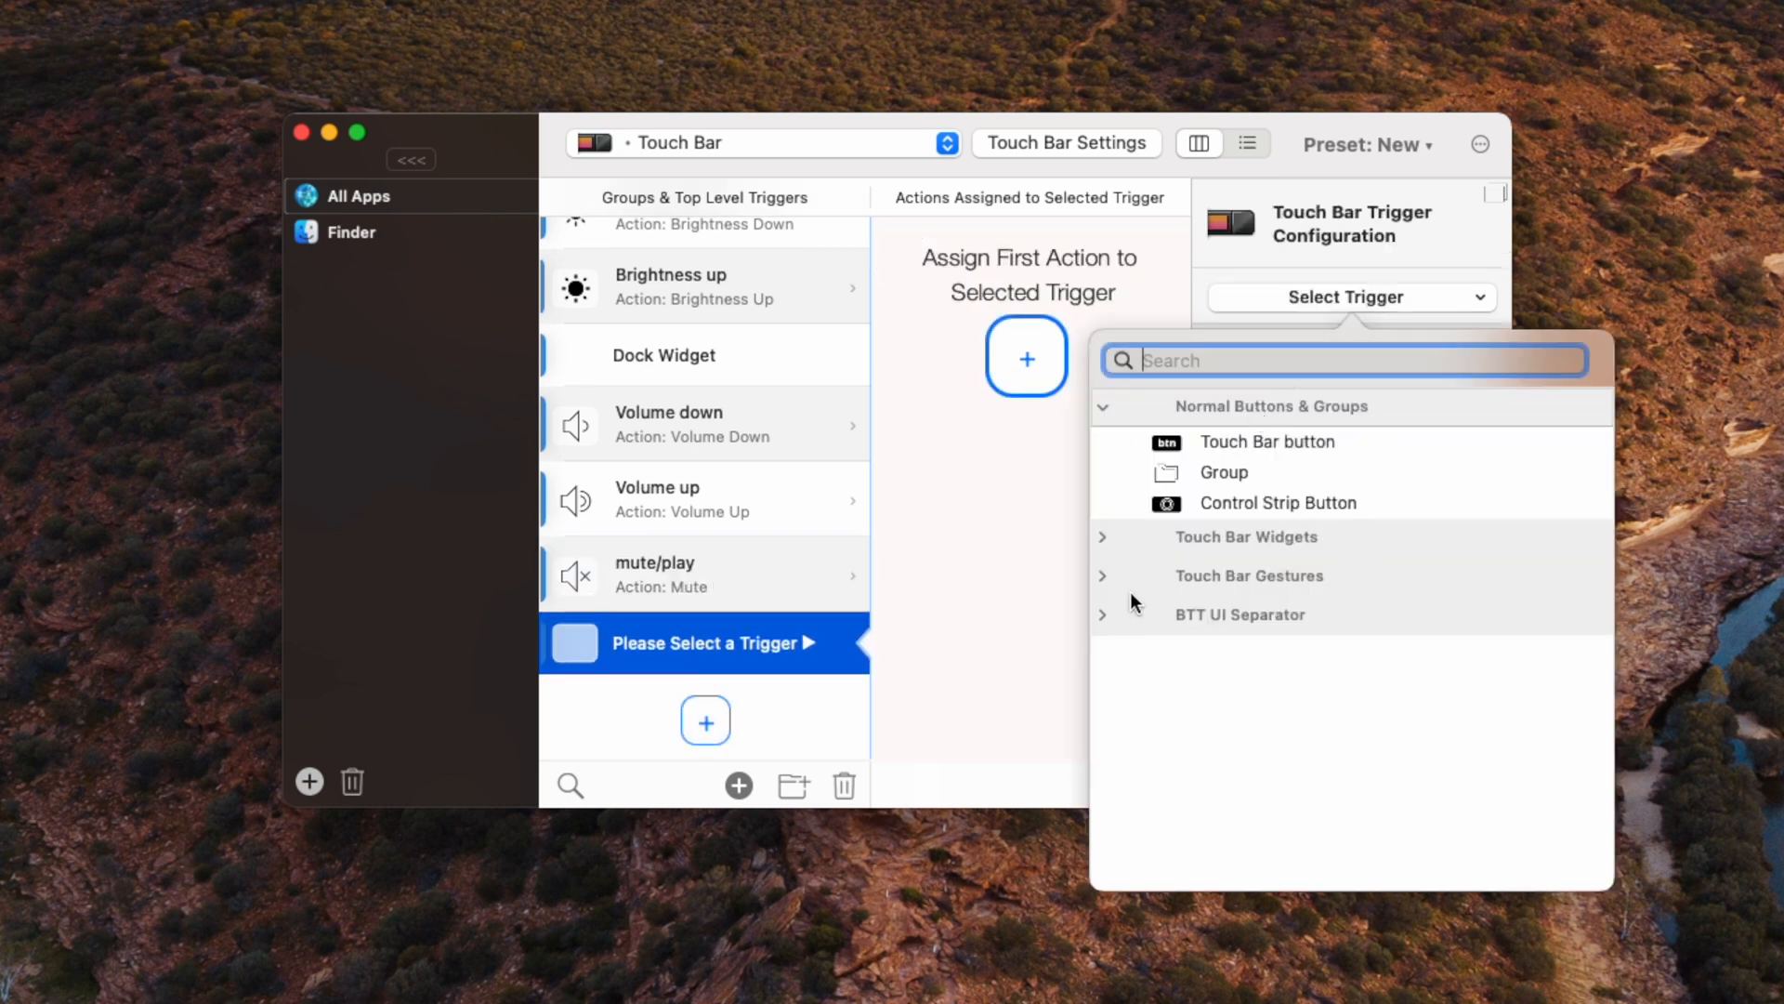
mouse_move(1258, 558)
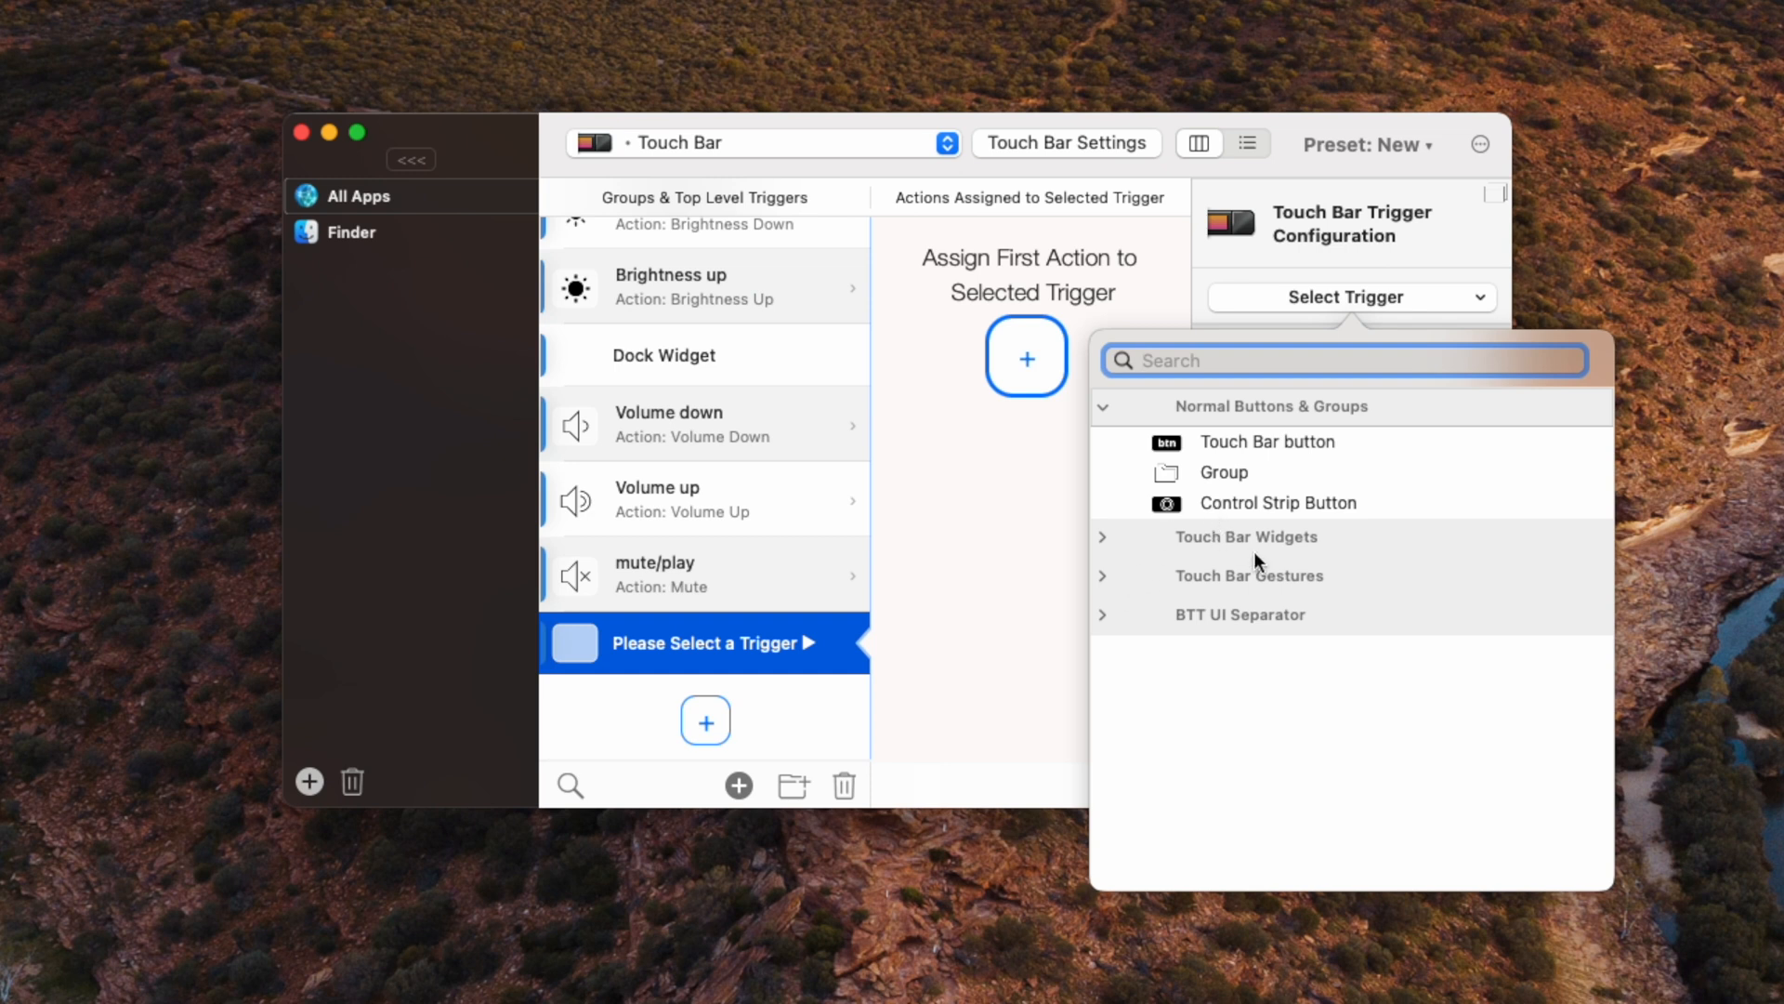
text(play)
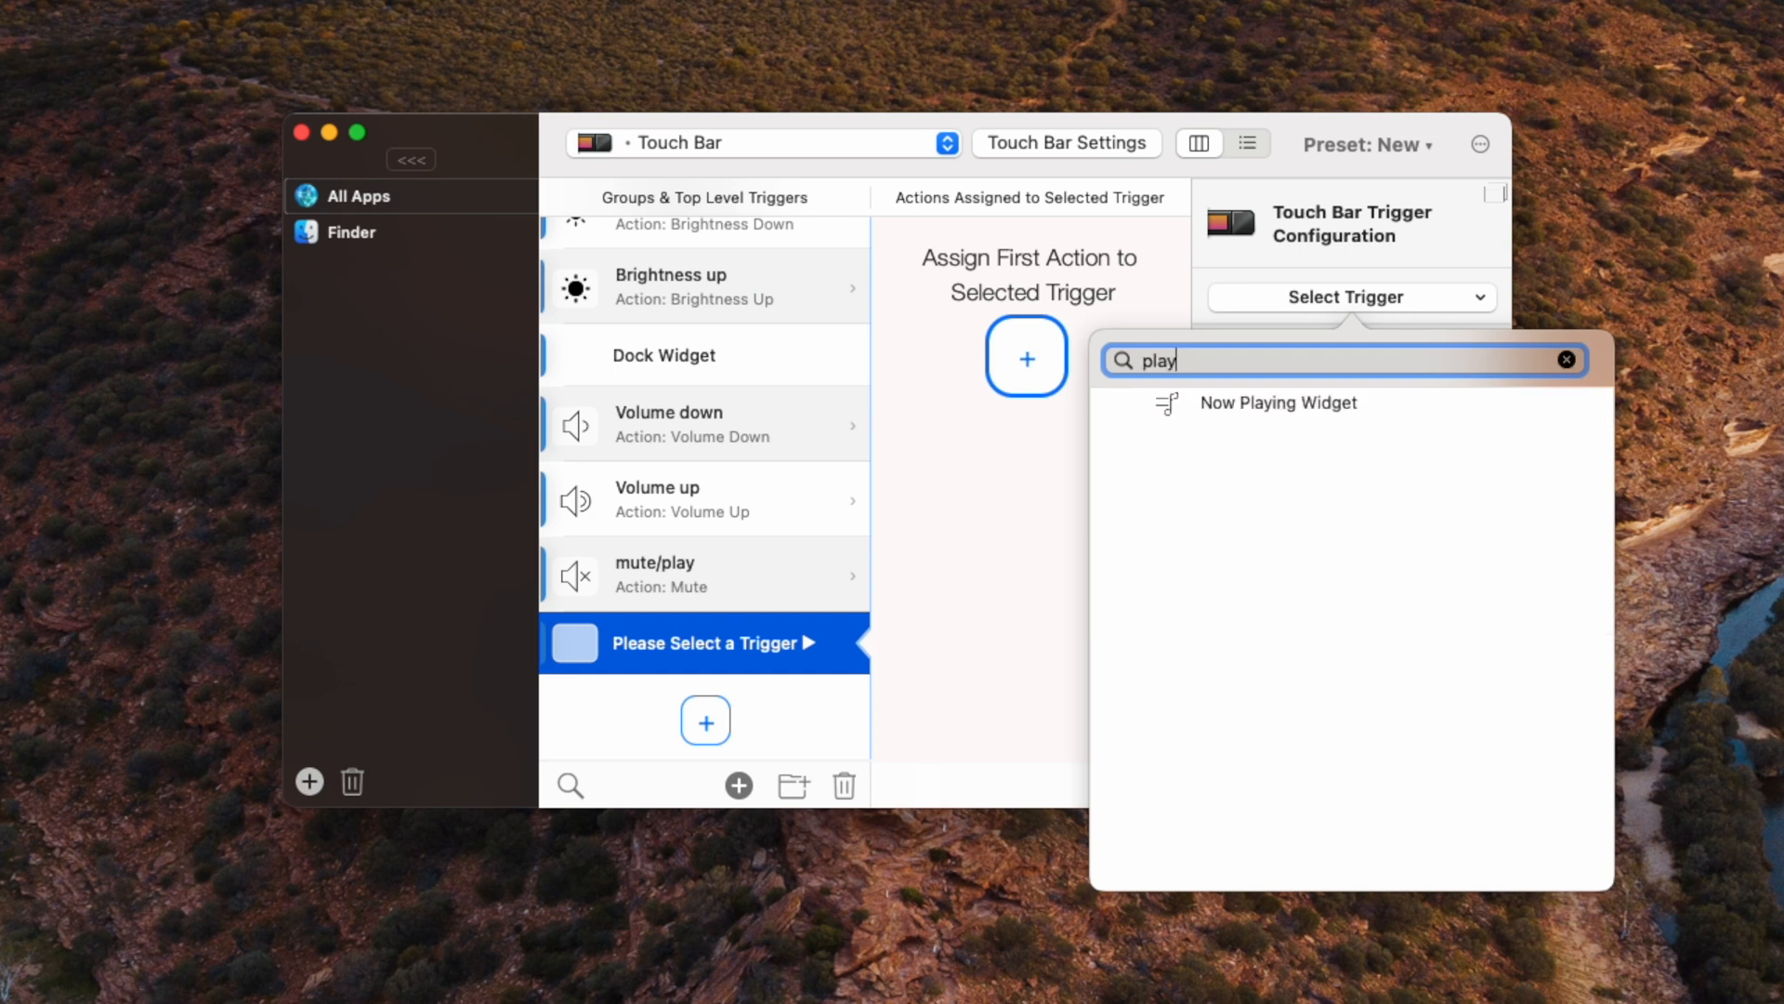
click(1279, 401)
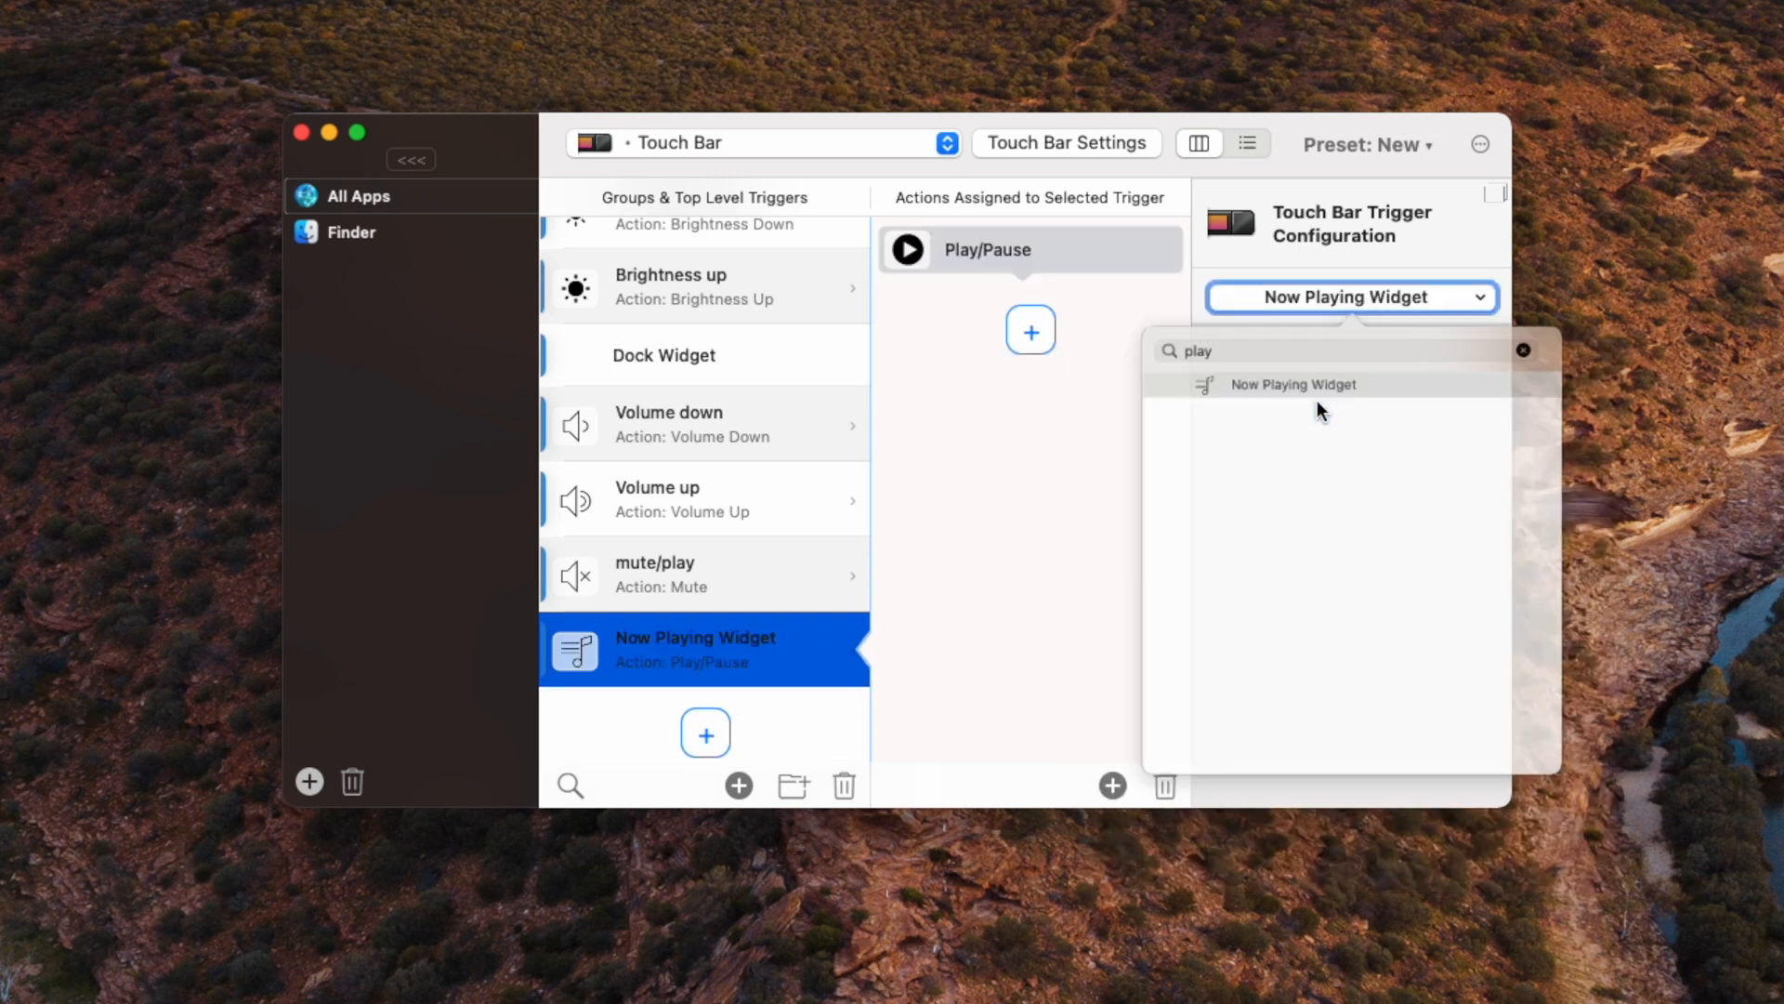
click(1294, 383)
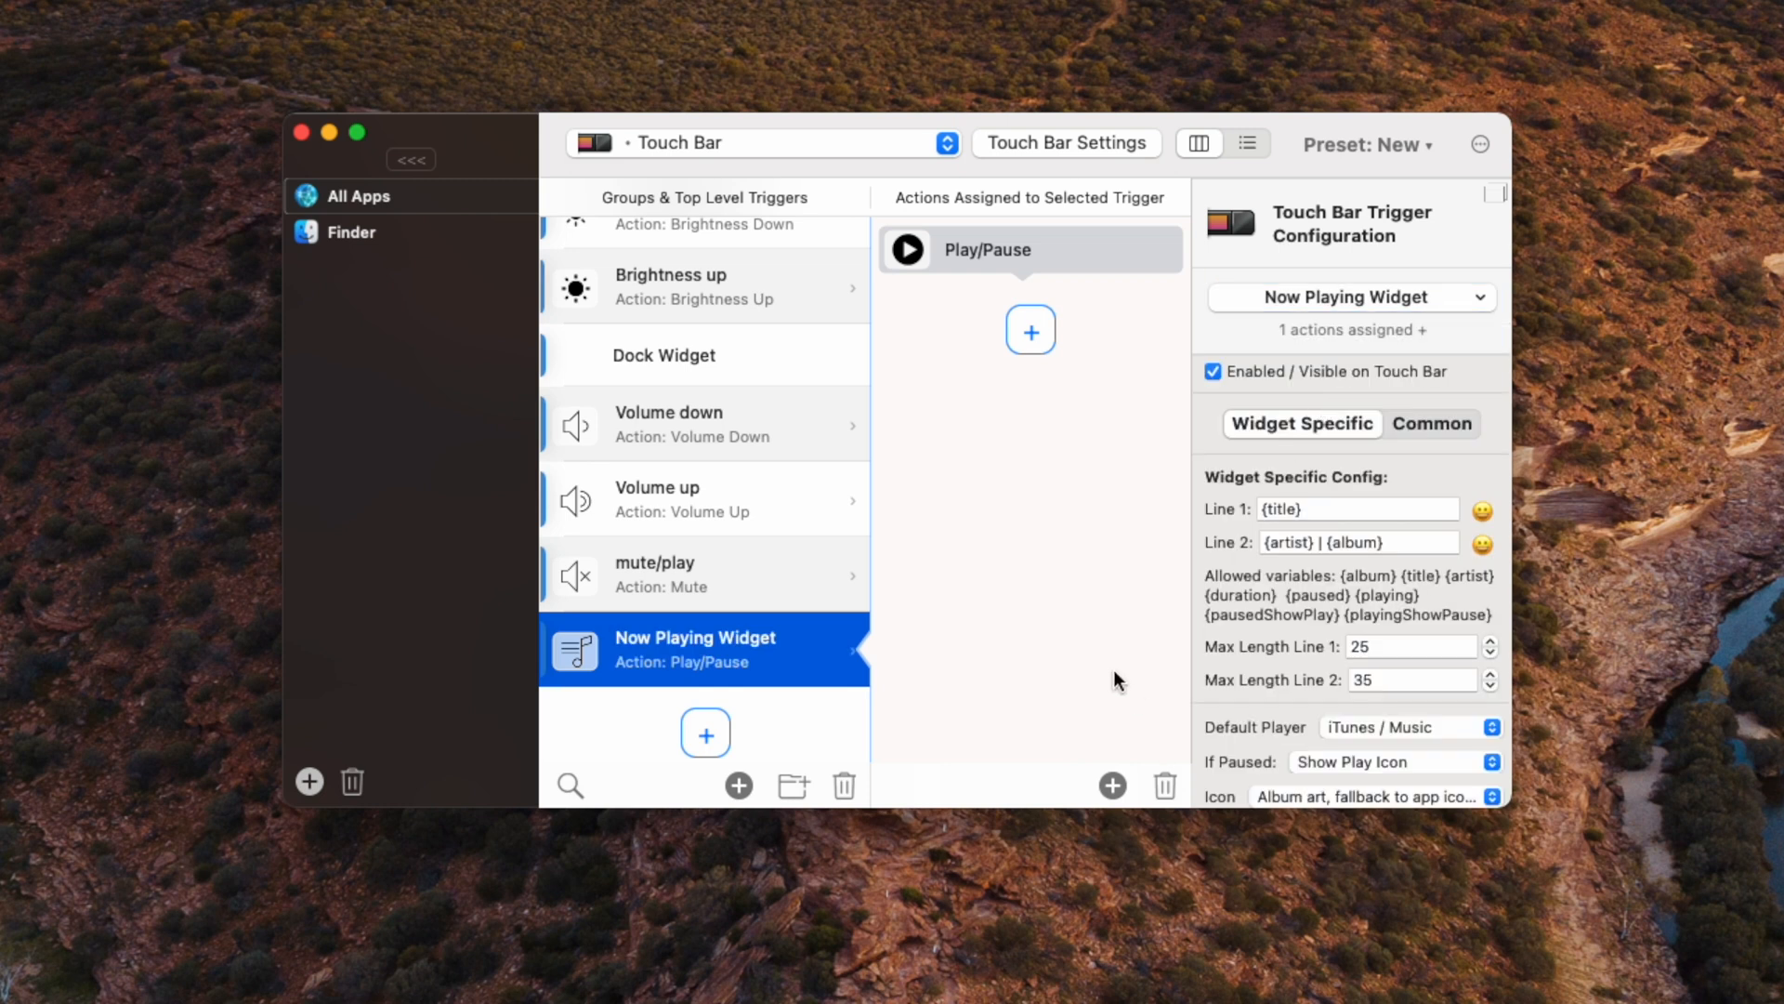
mouse_move(1269, 690)
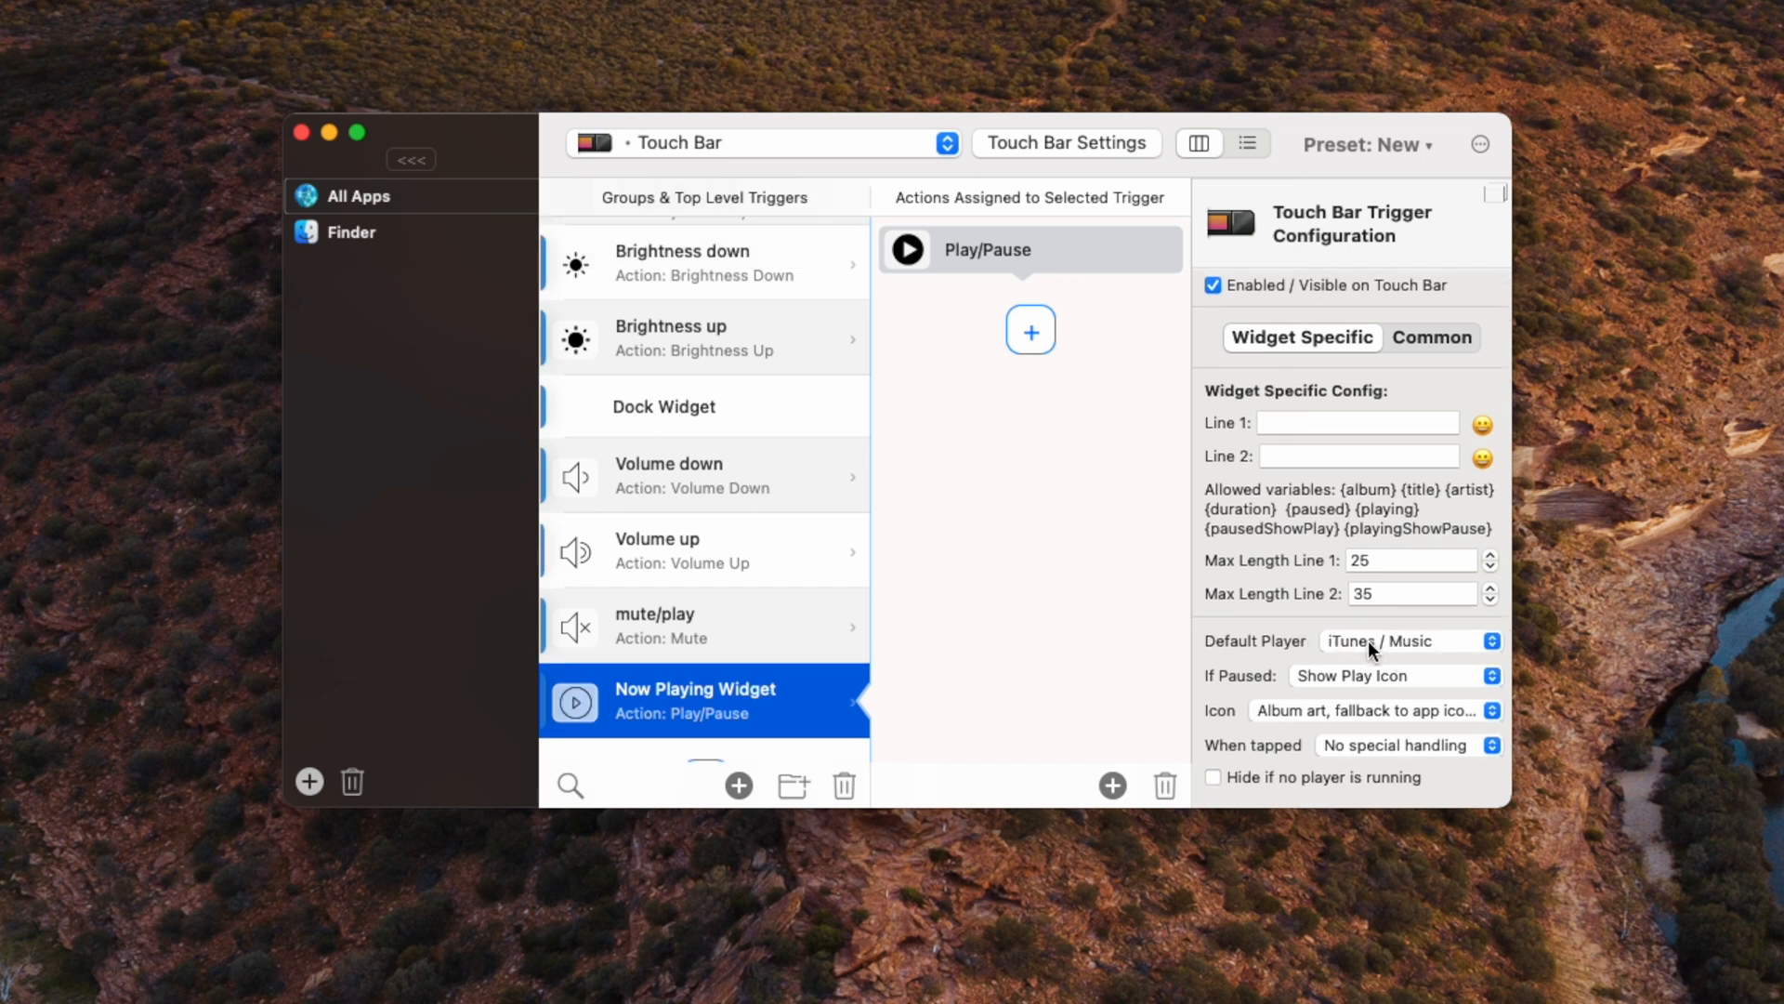
Step: Set Spotify as default player, keep a play icon when paused, and assign Play/Pause
click(1409, 641)
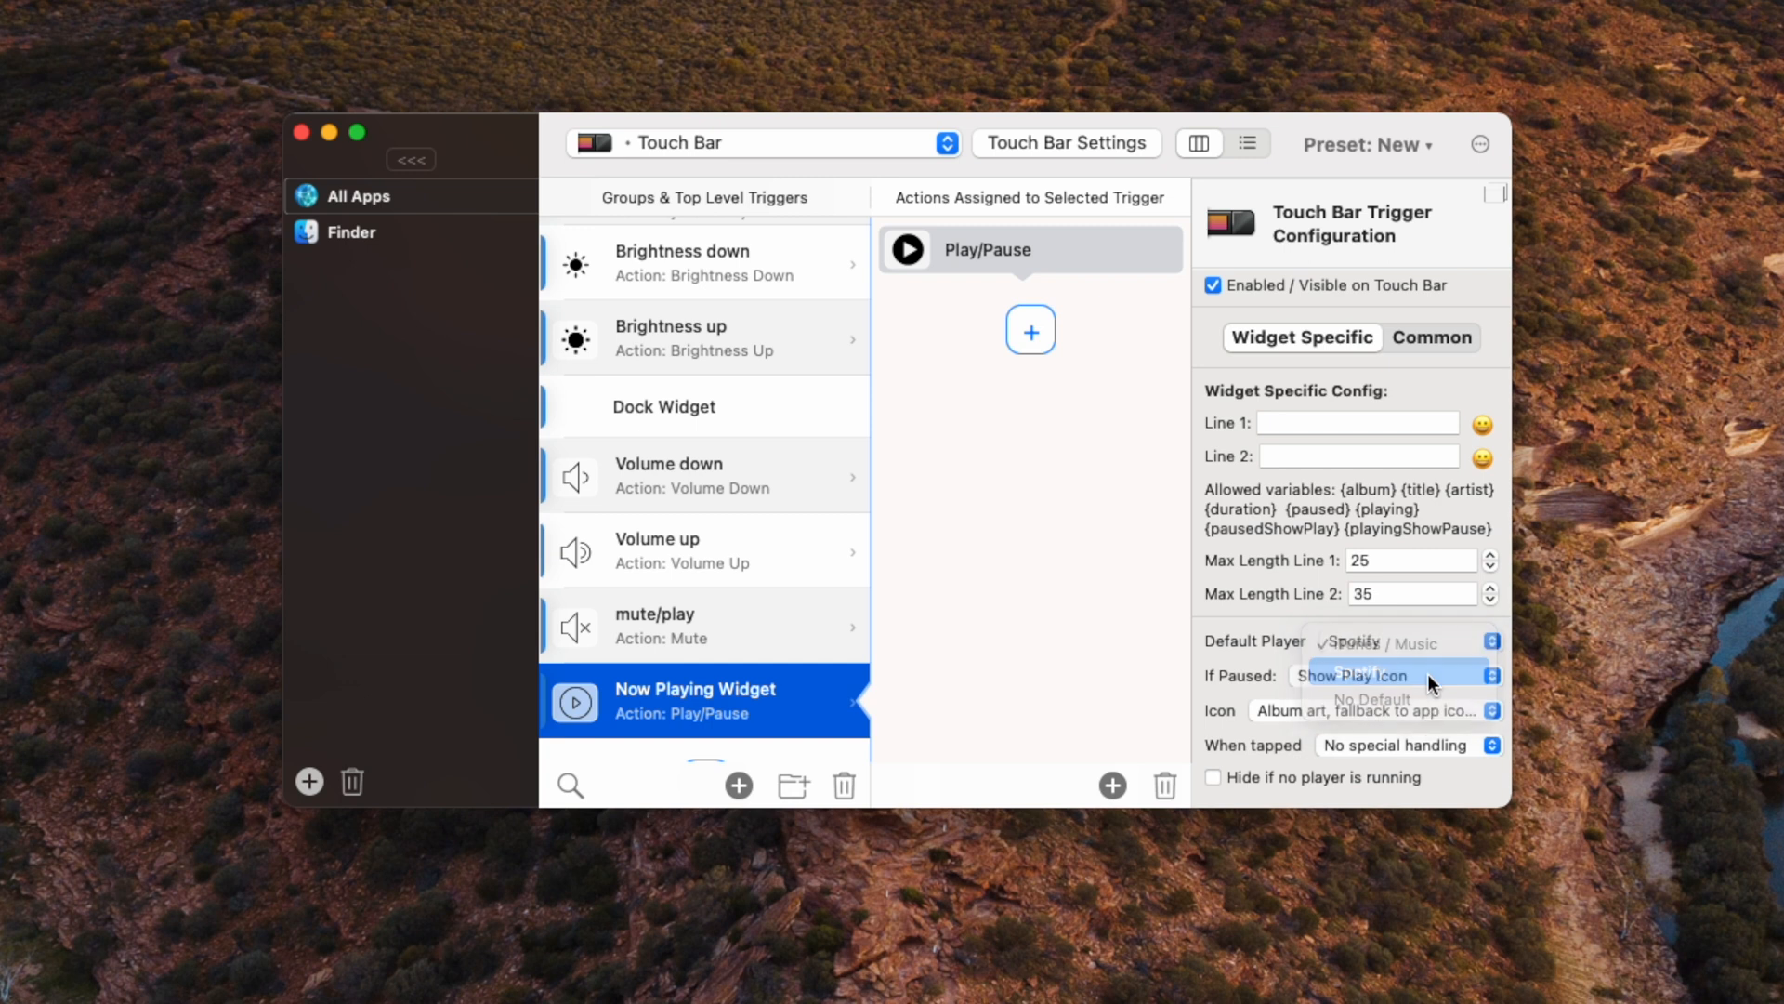
click(1355, 667)
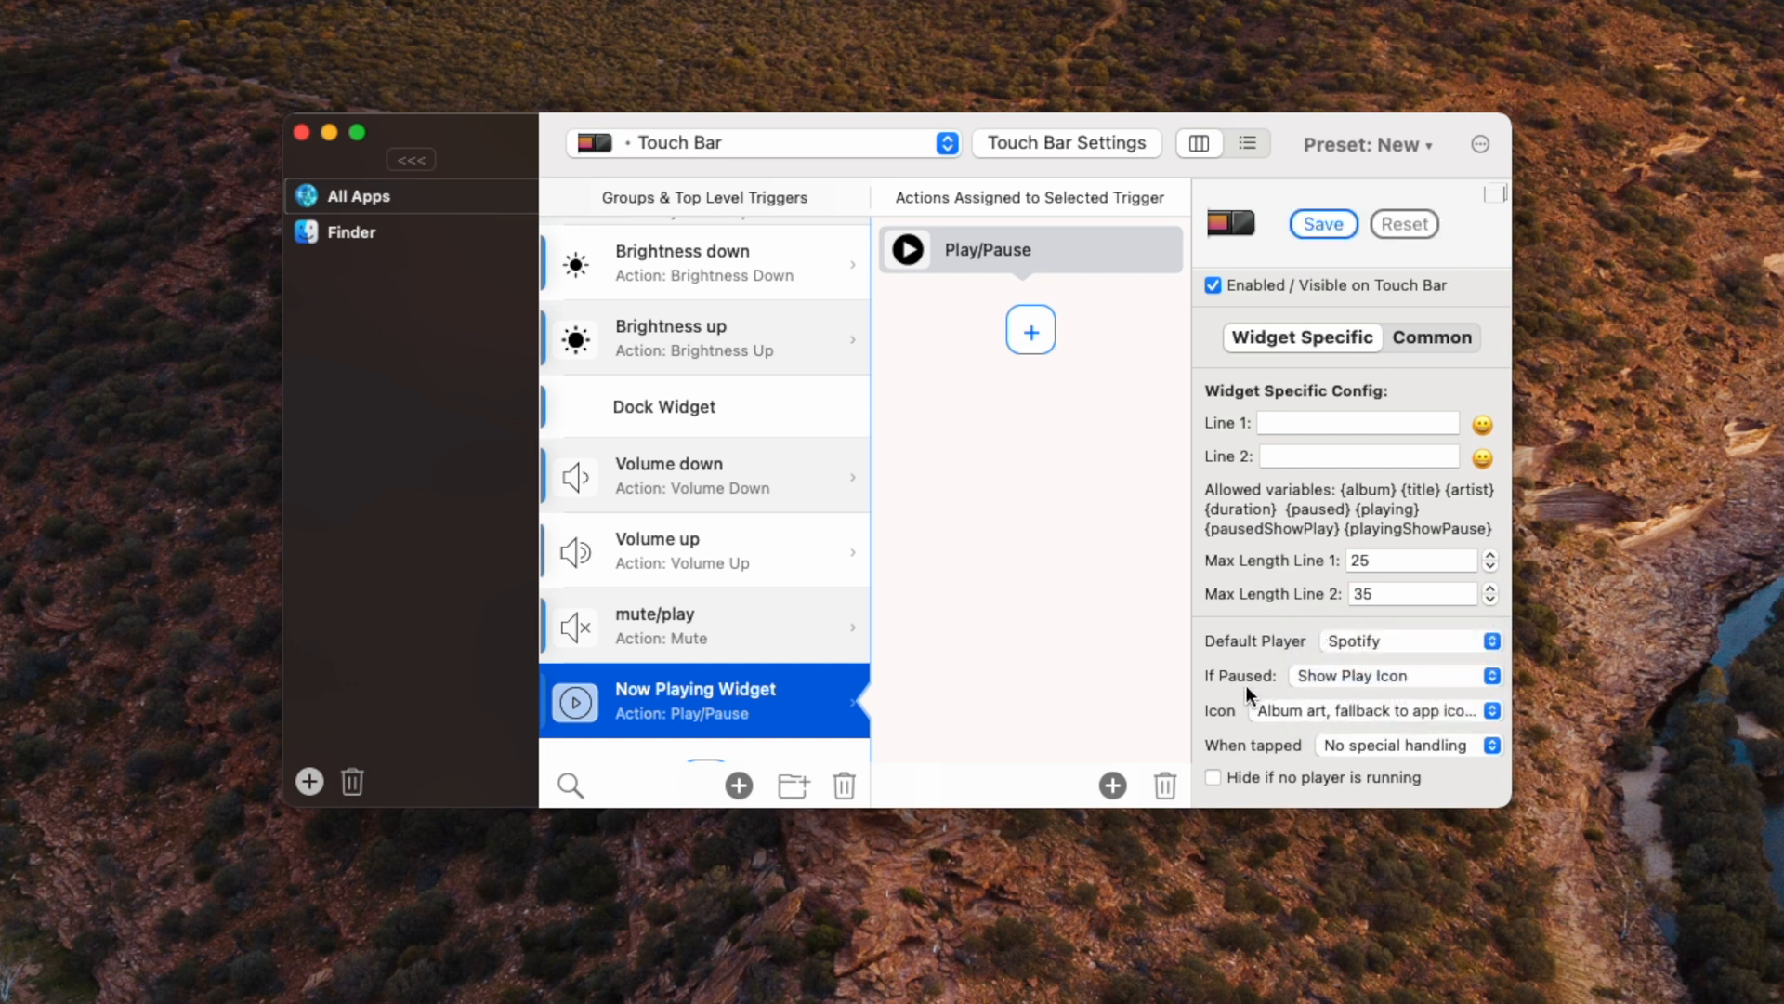
click(1396, 675)
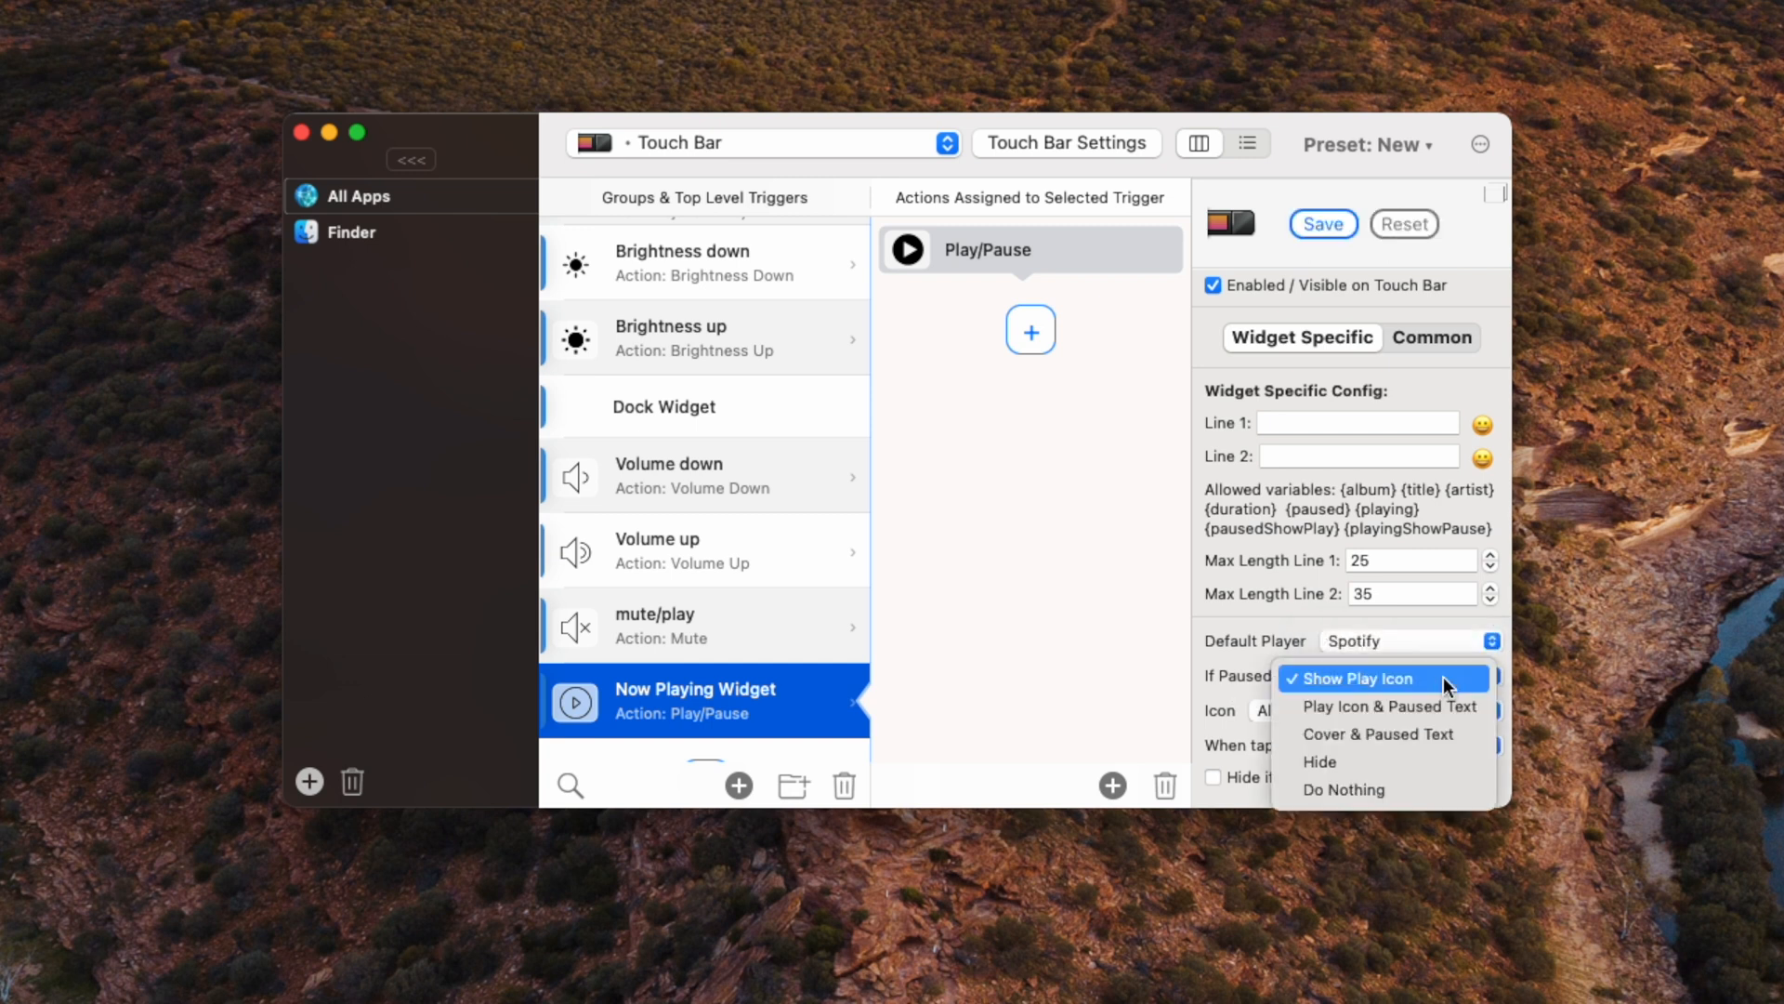
mouse_move(1439, 682)
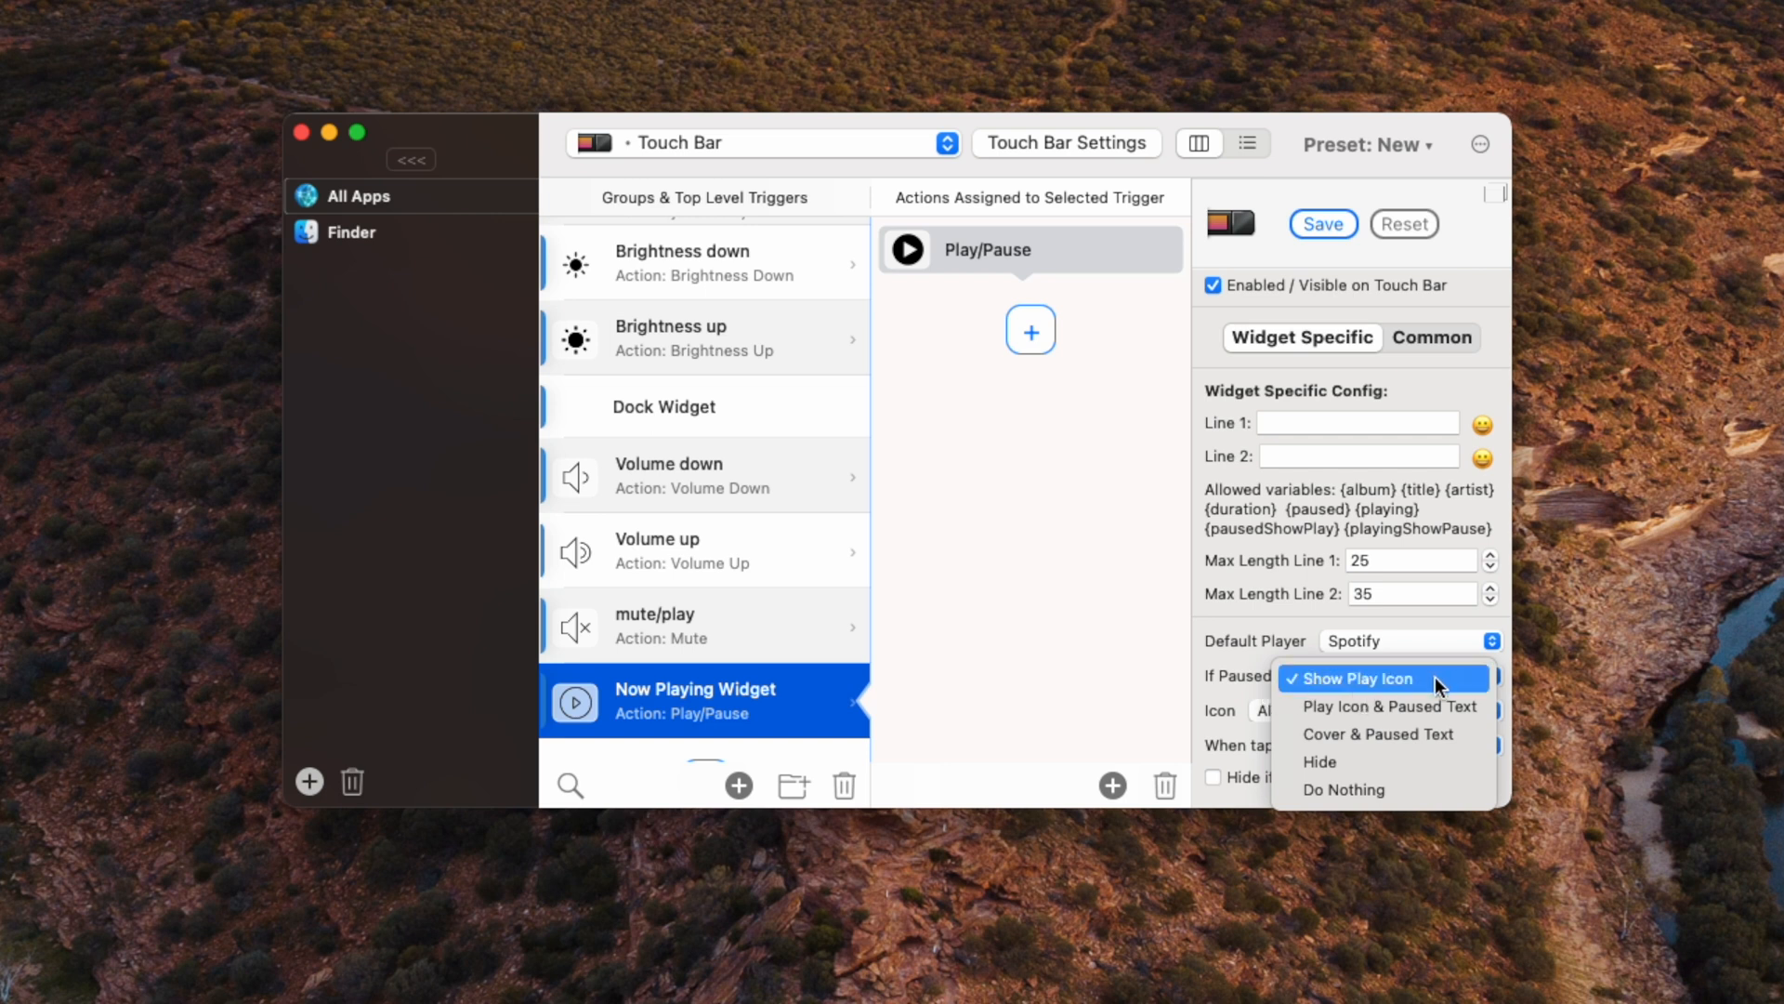
click(1353, 679)
text(p)
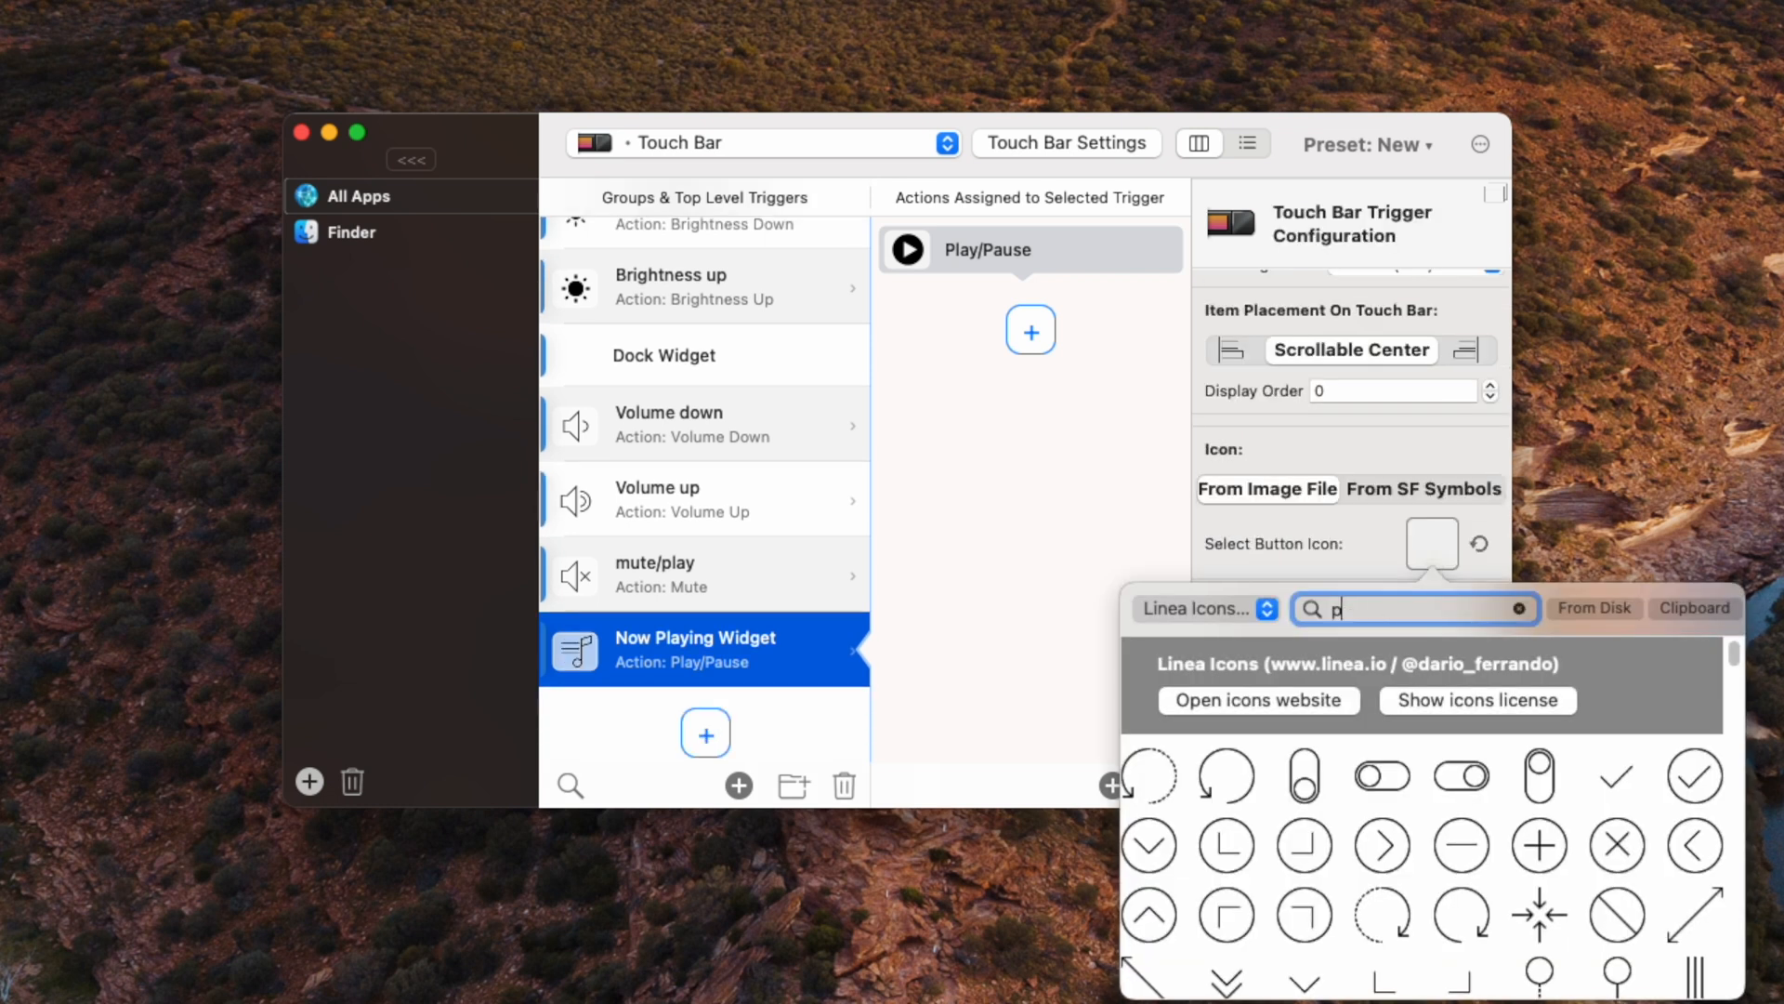
text(lay)
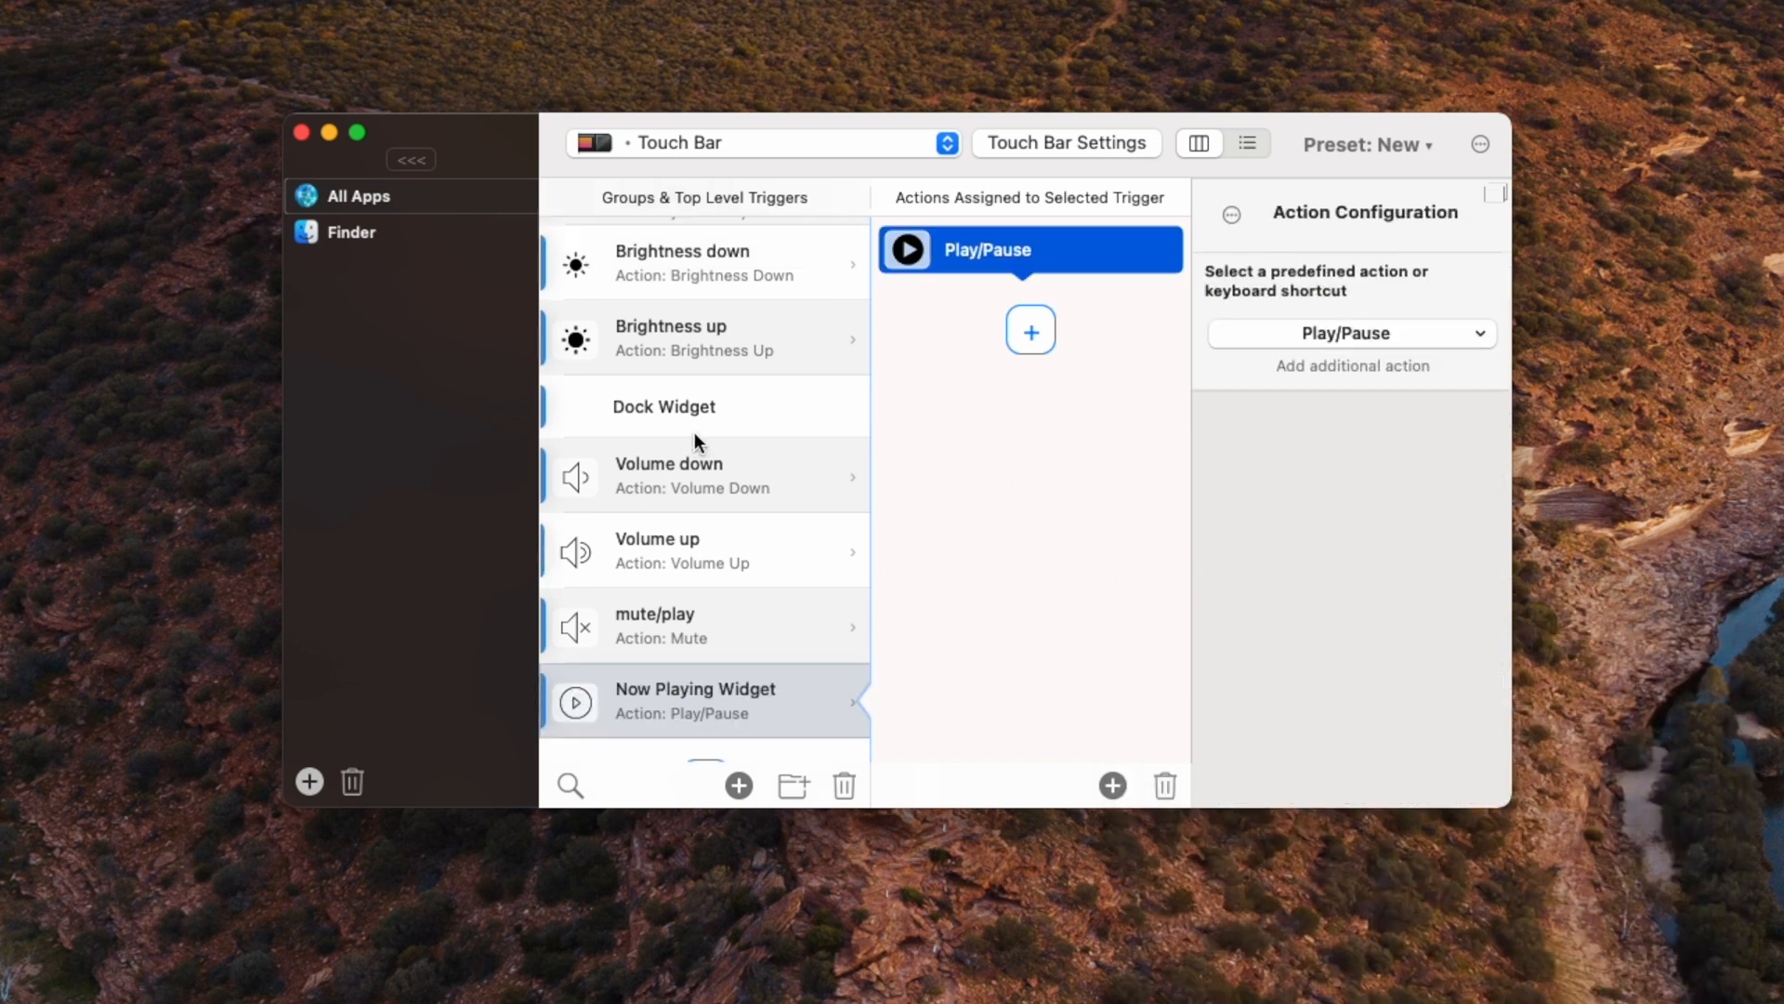
mouse_move(788, 713)
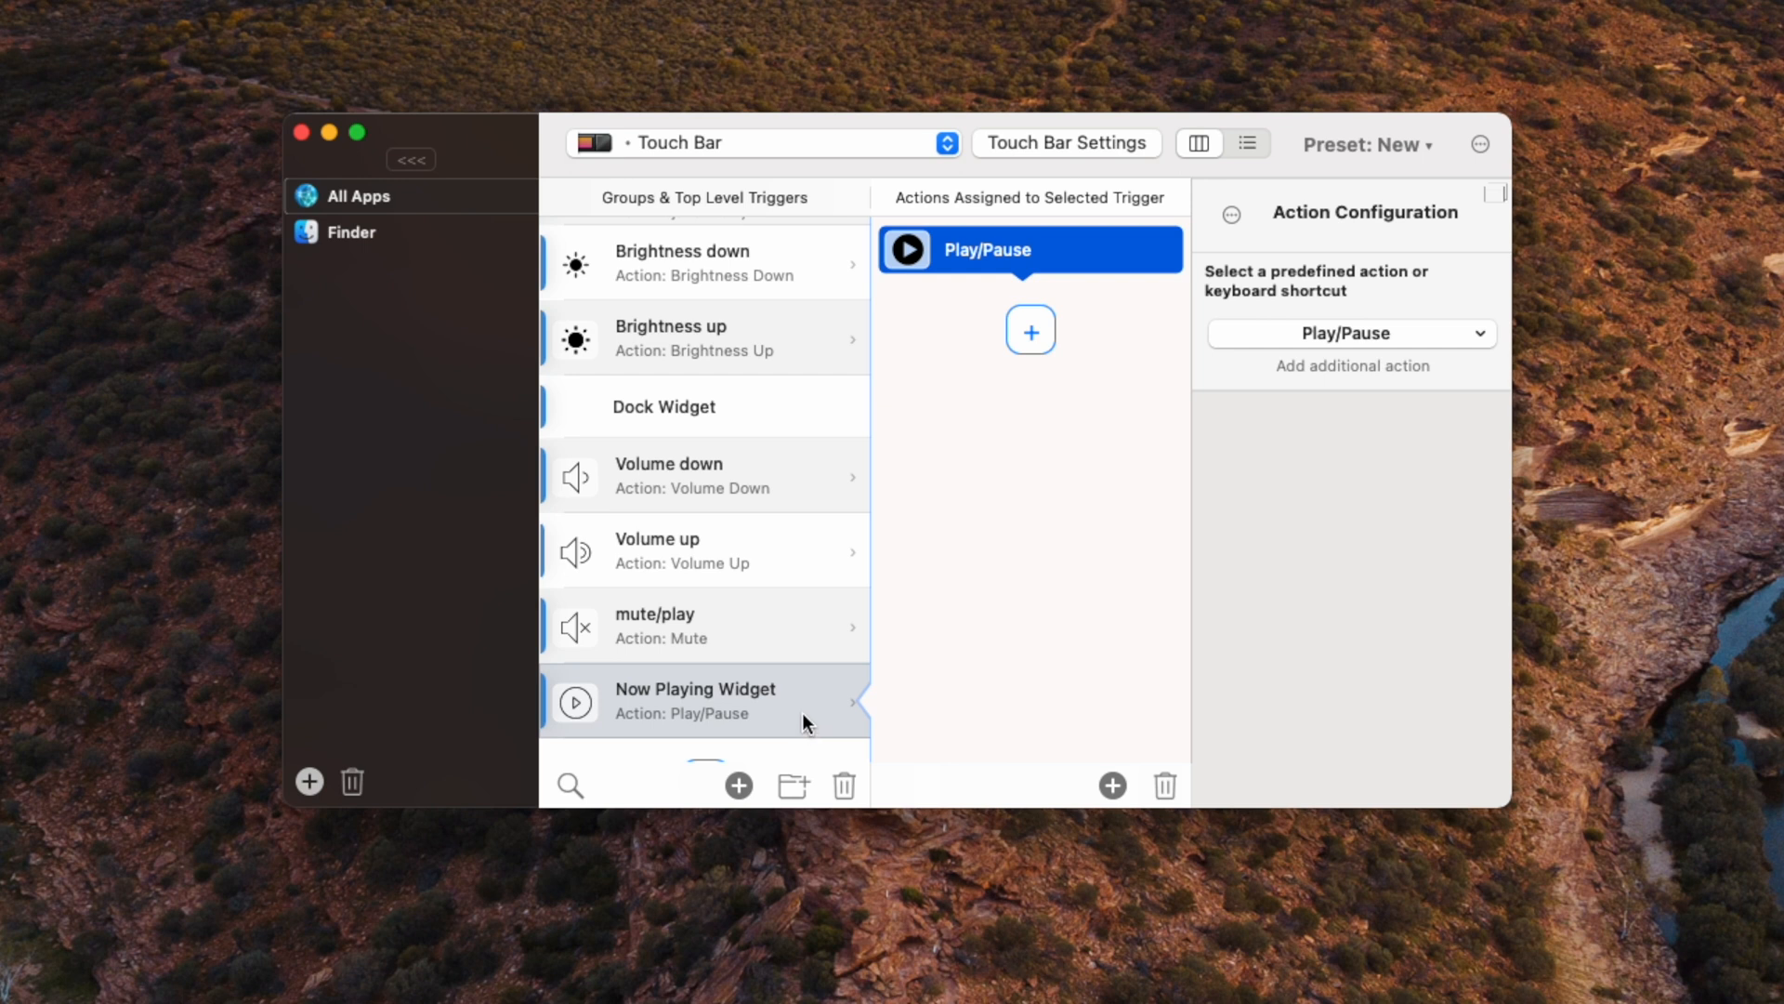
mouse_move(799, 699)
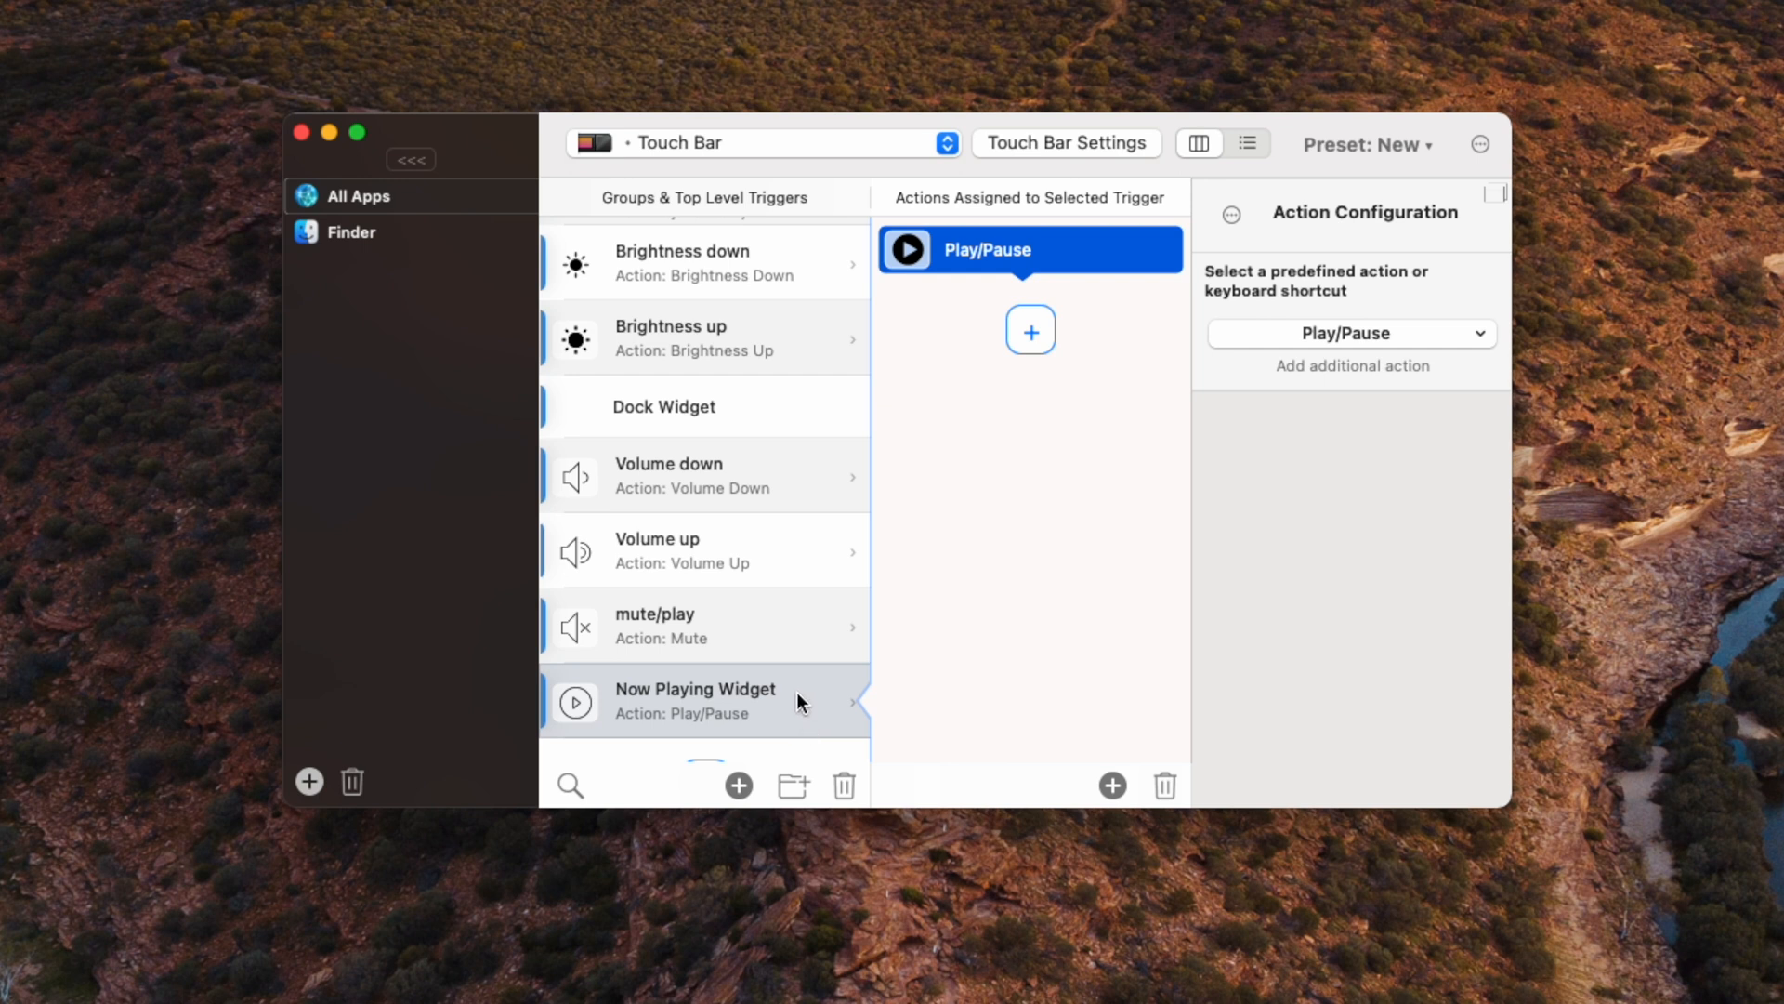
mouse_move(822, 699)
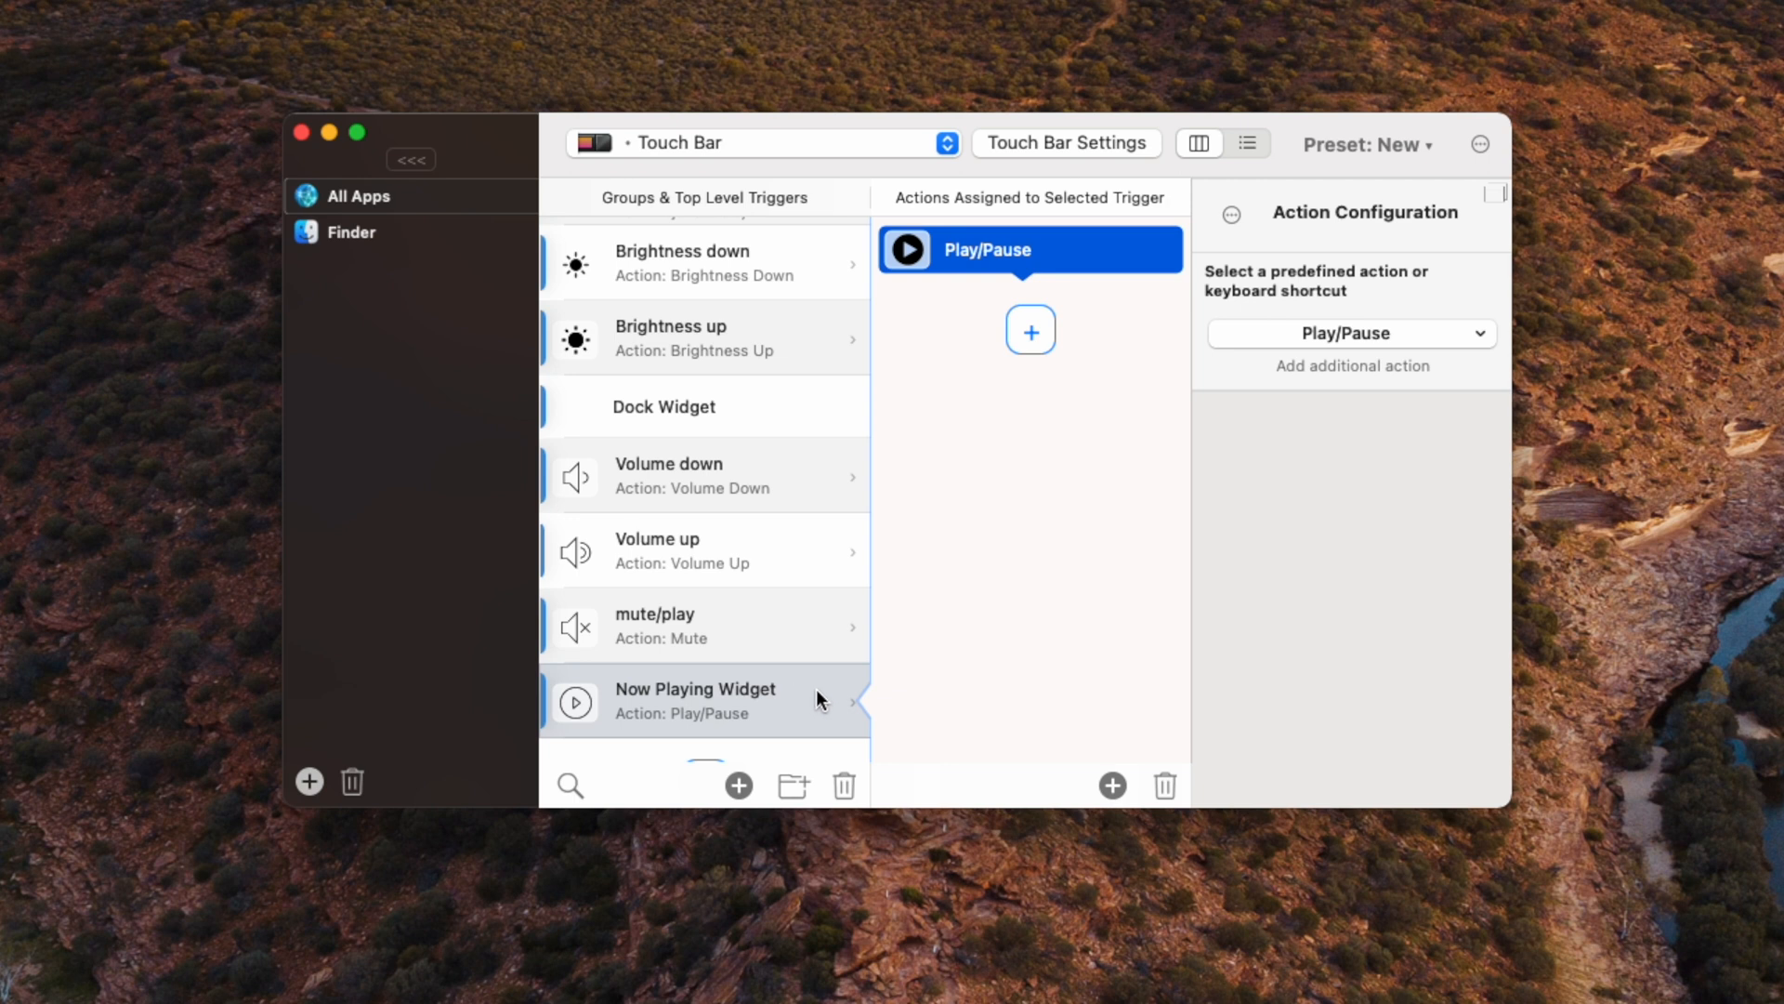
click(663, 407)
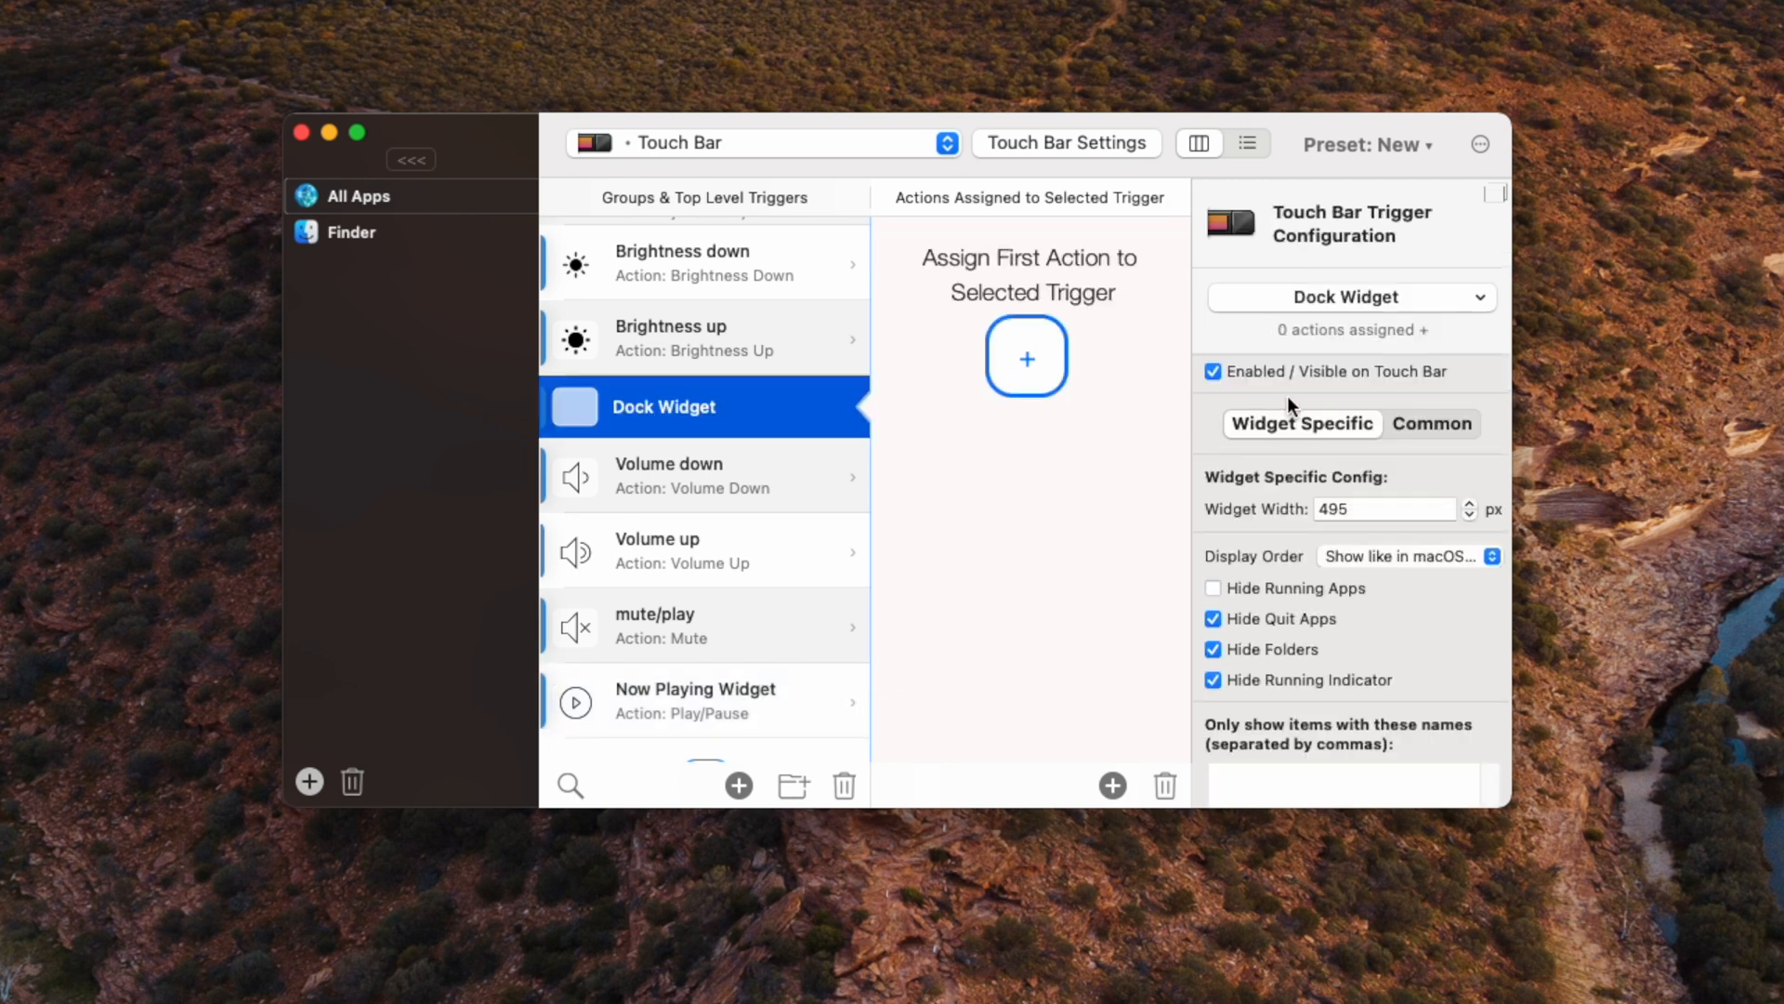
click(1431, 423)
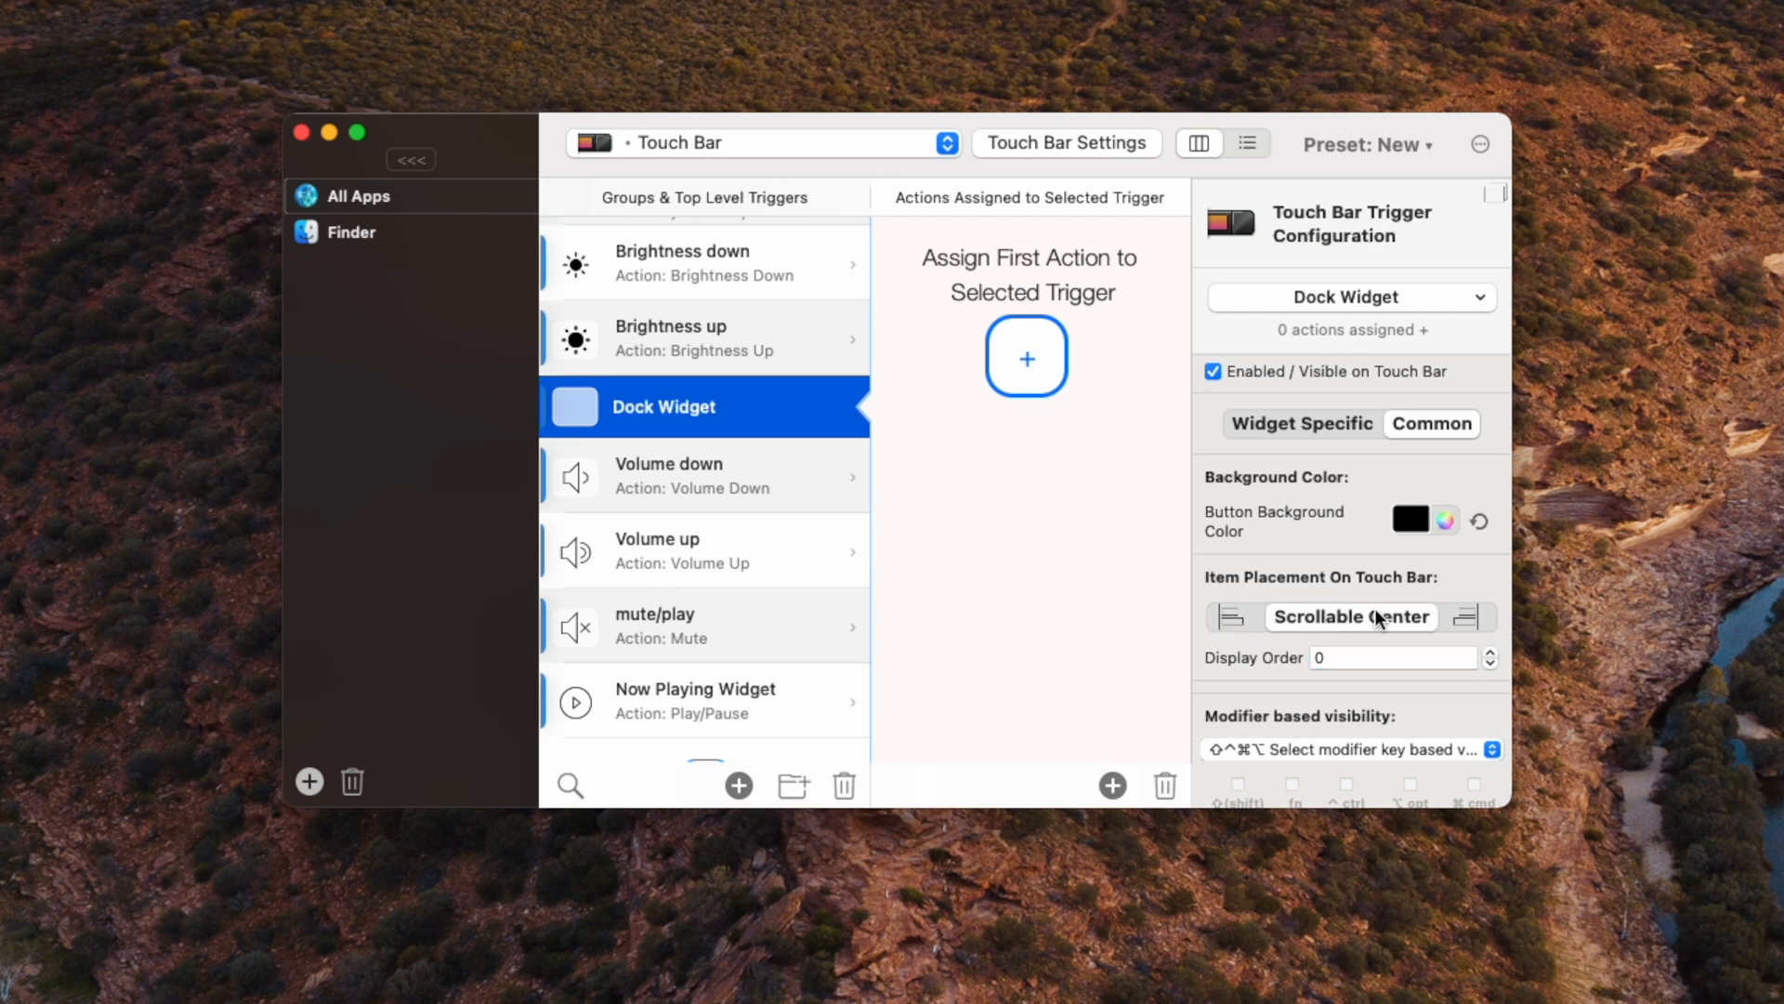
mouse_move(1260, 782)
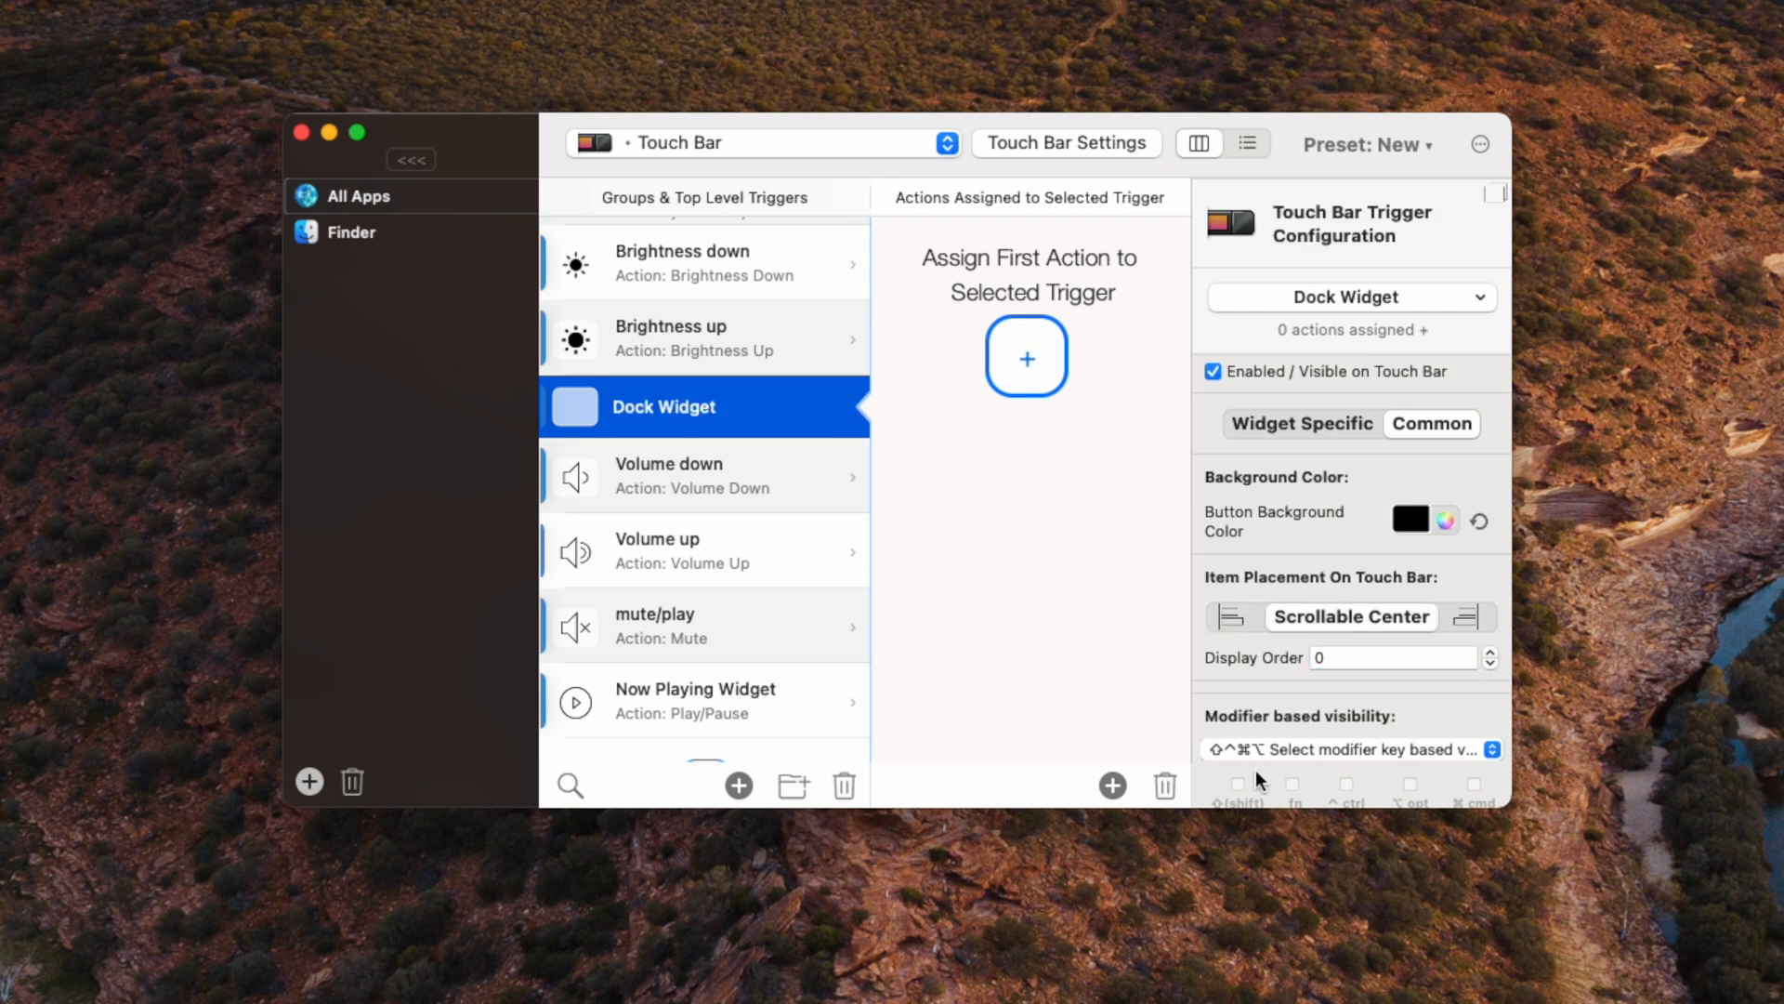
mouse_move(1160, 721)
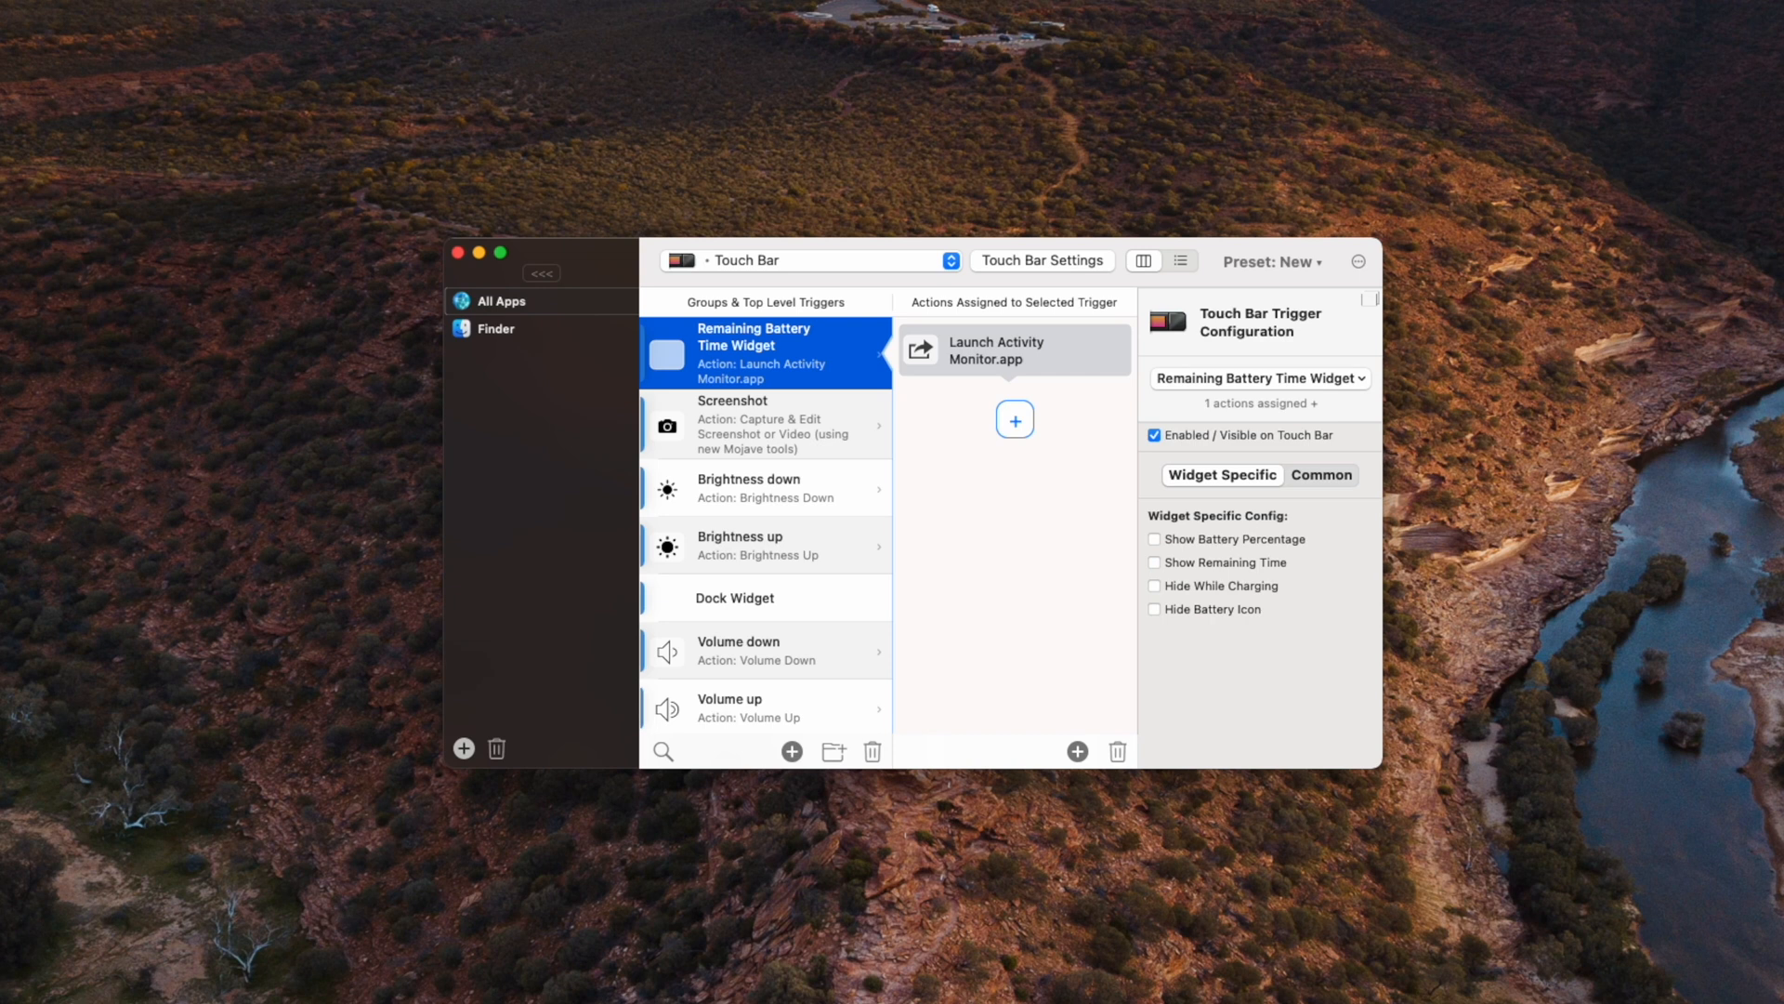
mouse_move(849, 724)
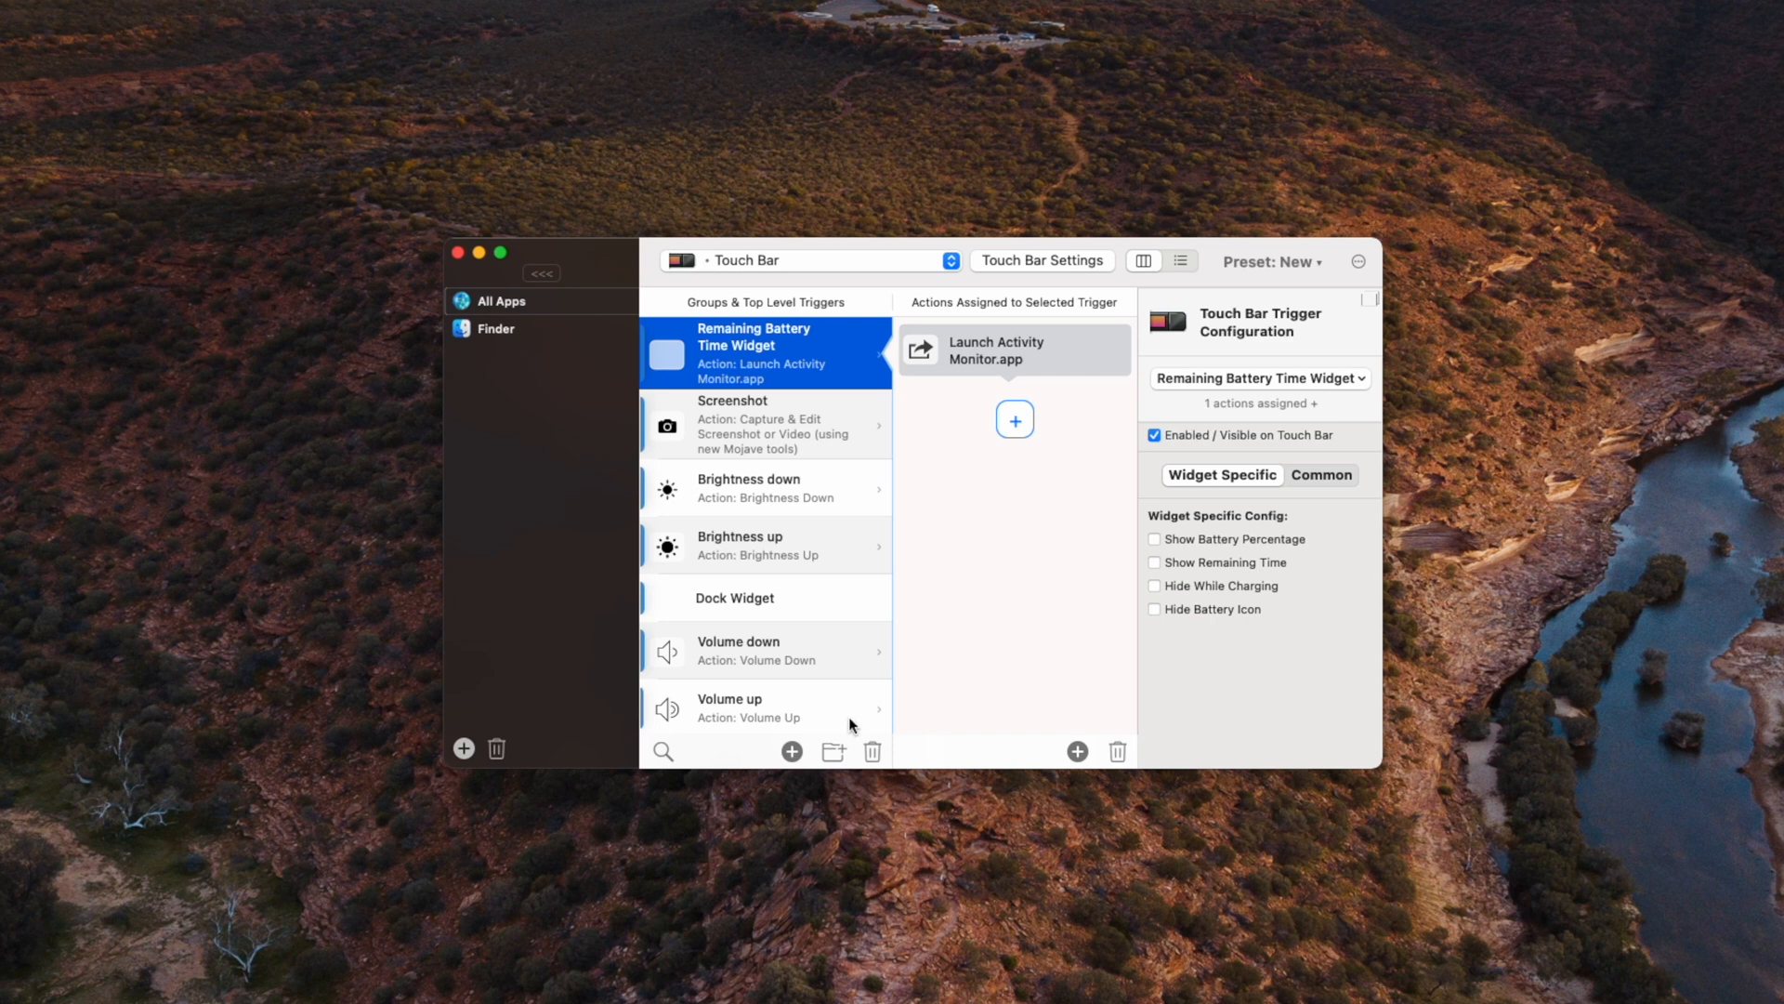
scroll(down, 3)
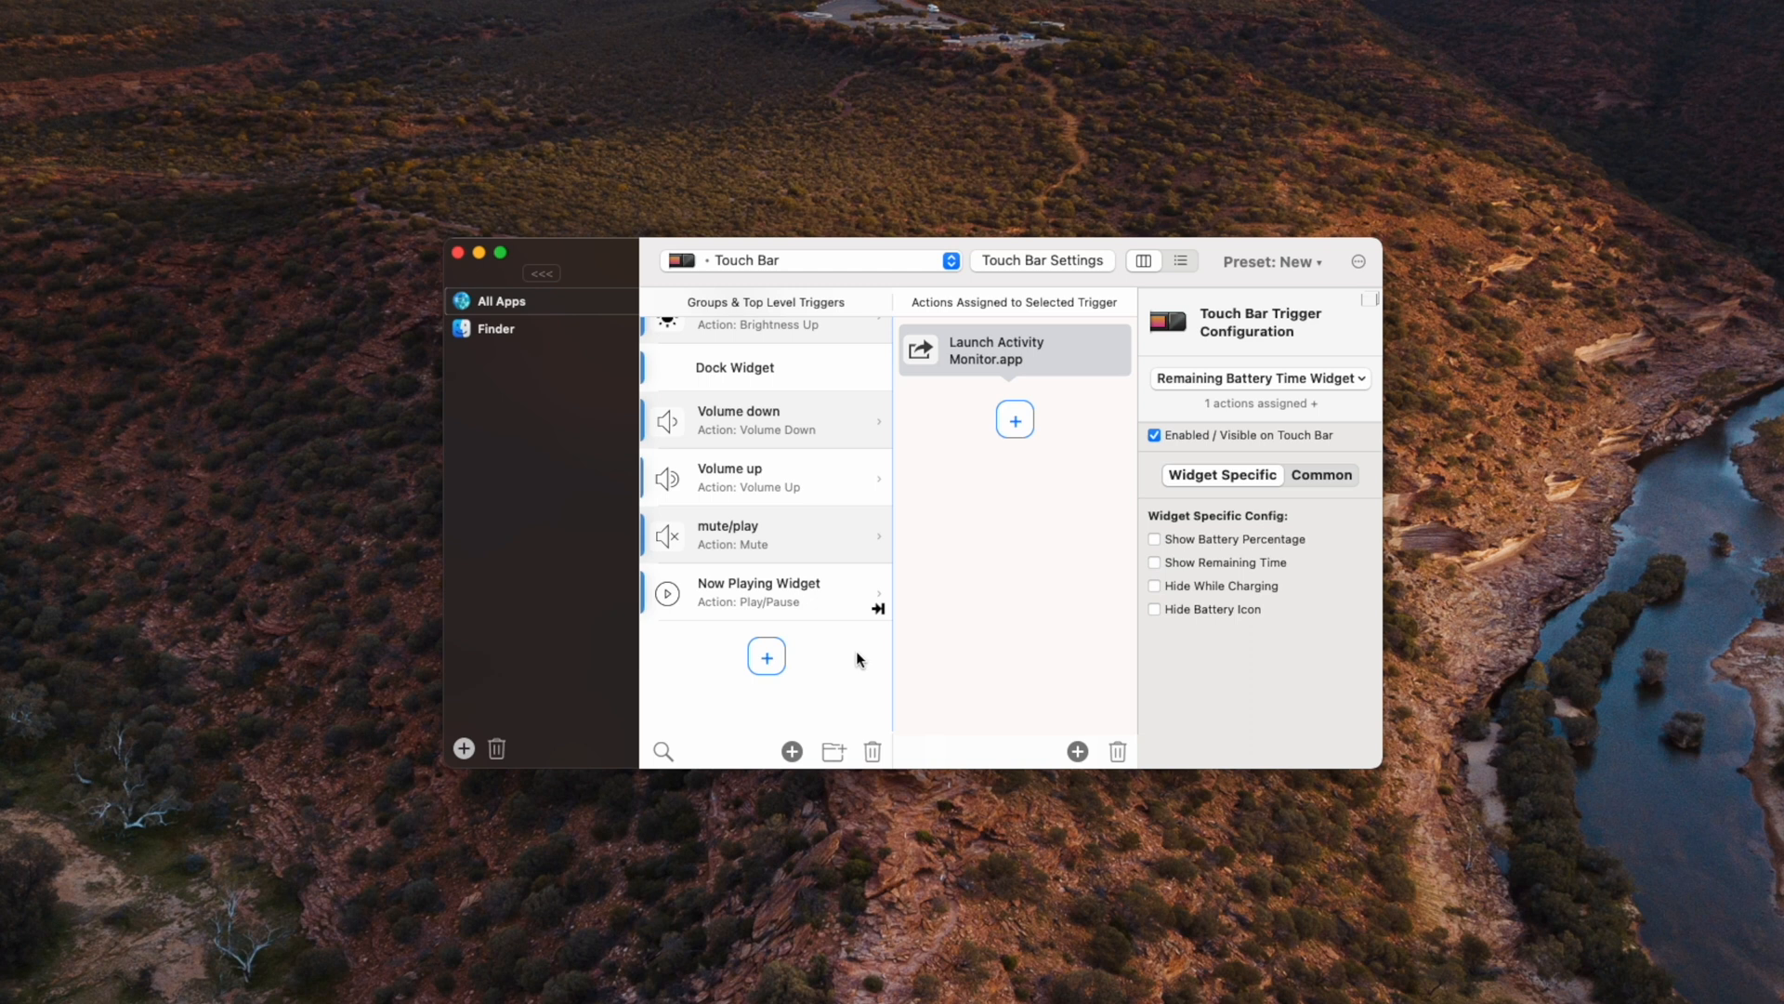
mouse_move(1134, 615)
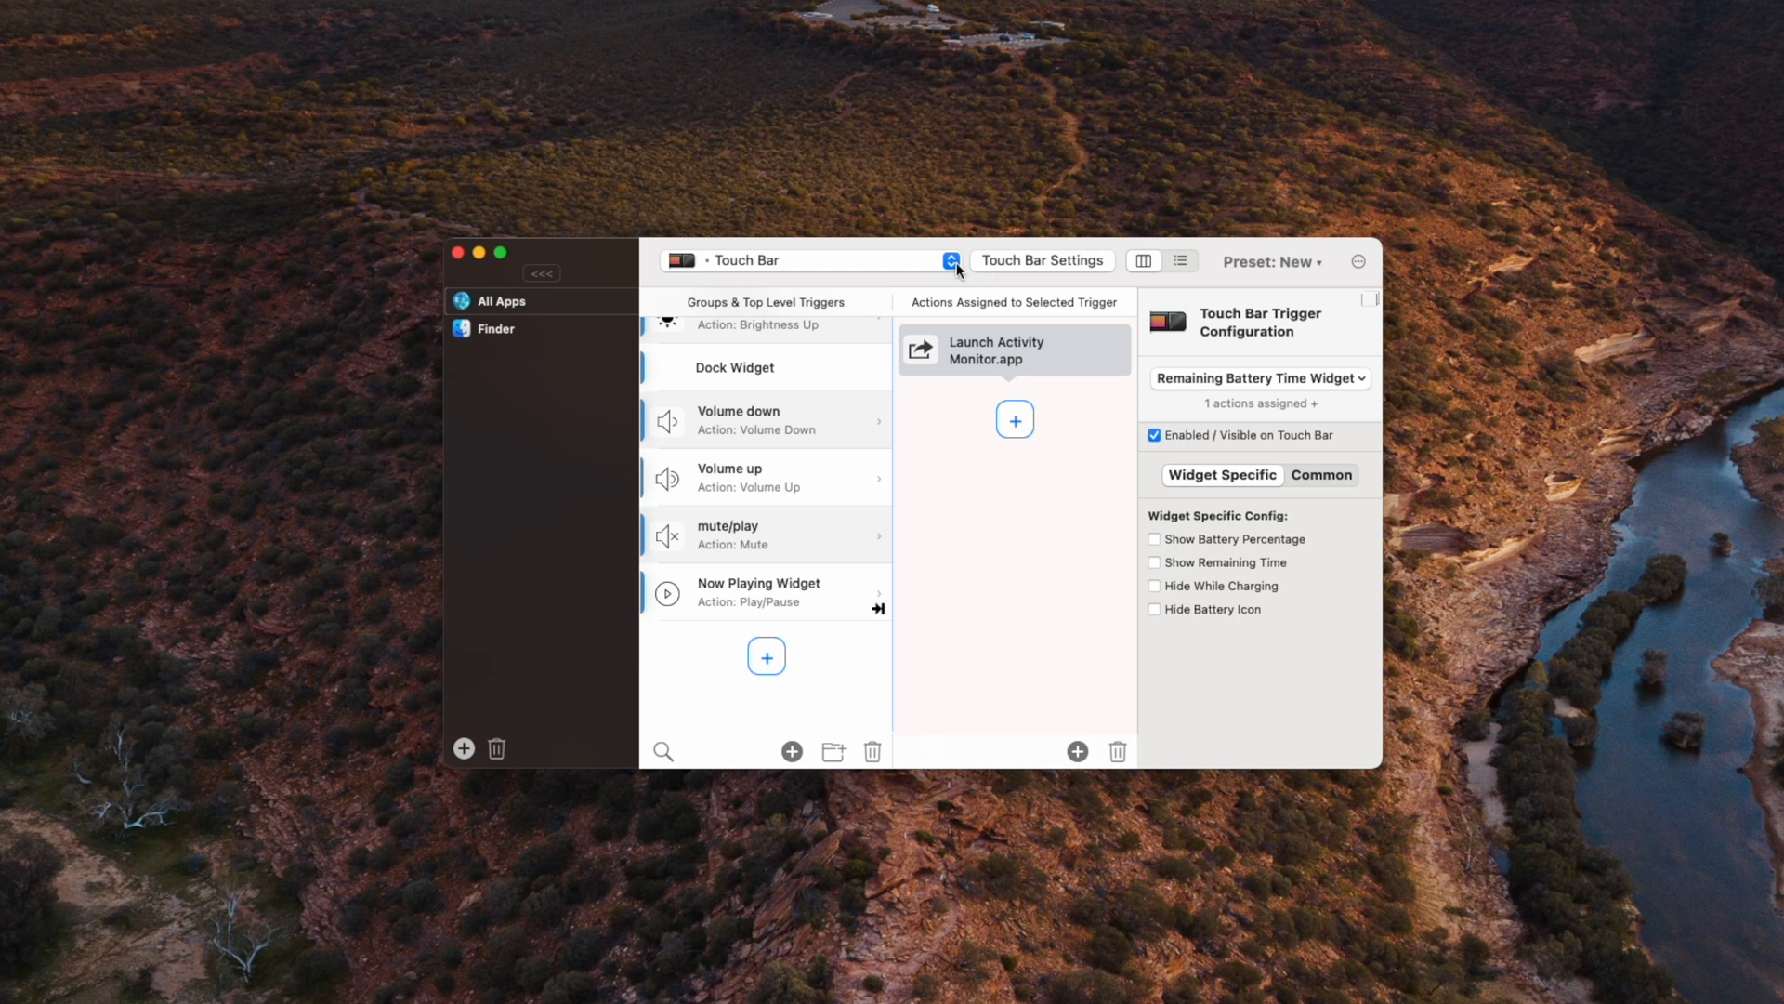
Step: Record an fn+T keyboard shortcut with the Toggle BetterTouchTool Touch Bar action
click(952, 260)
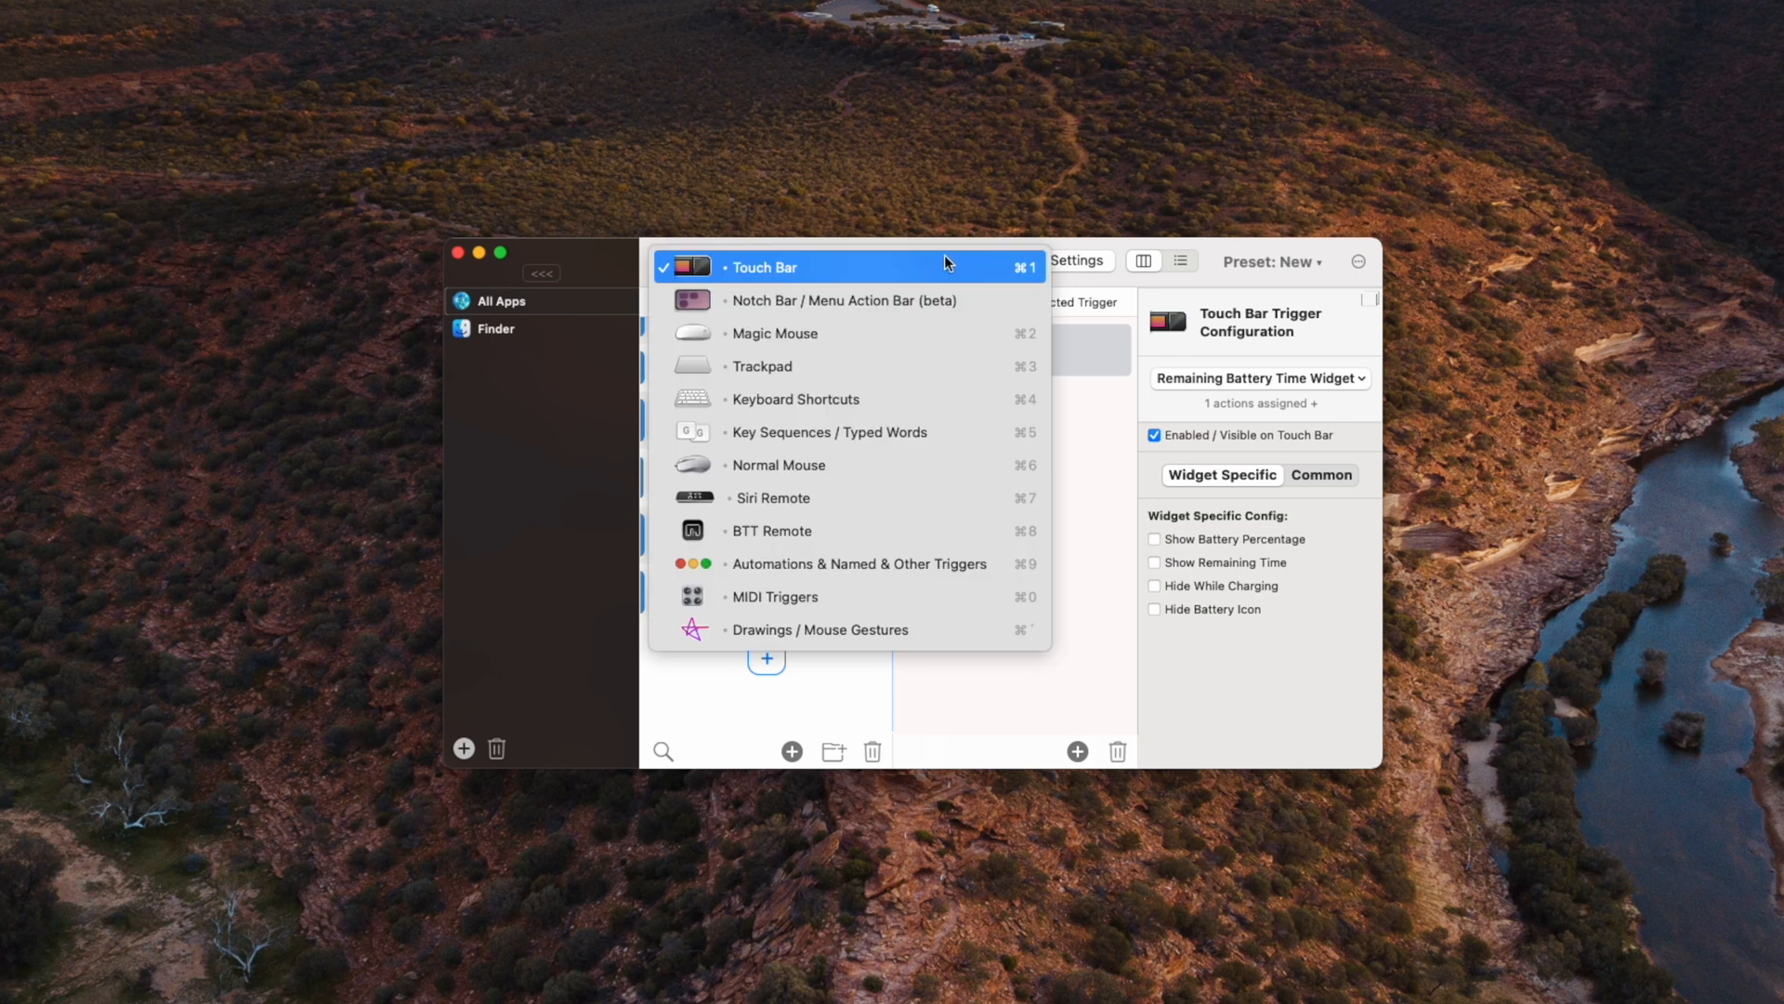
click(795, 398)
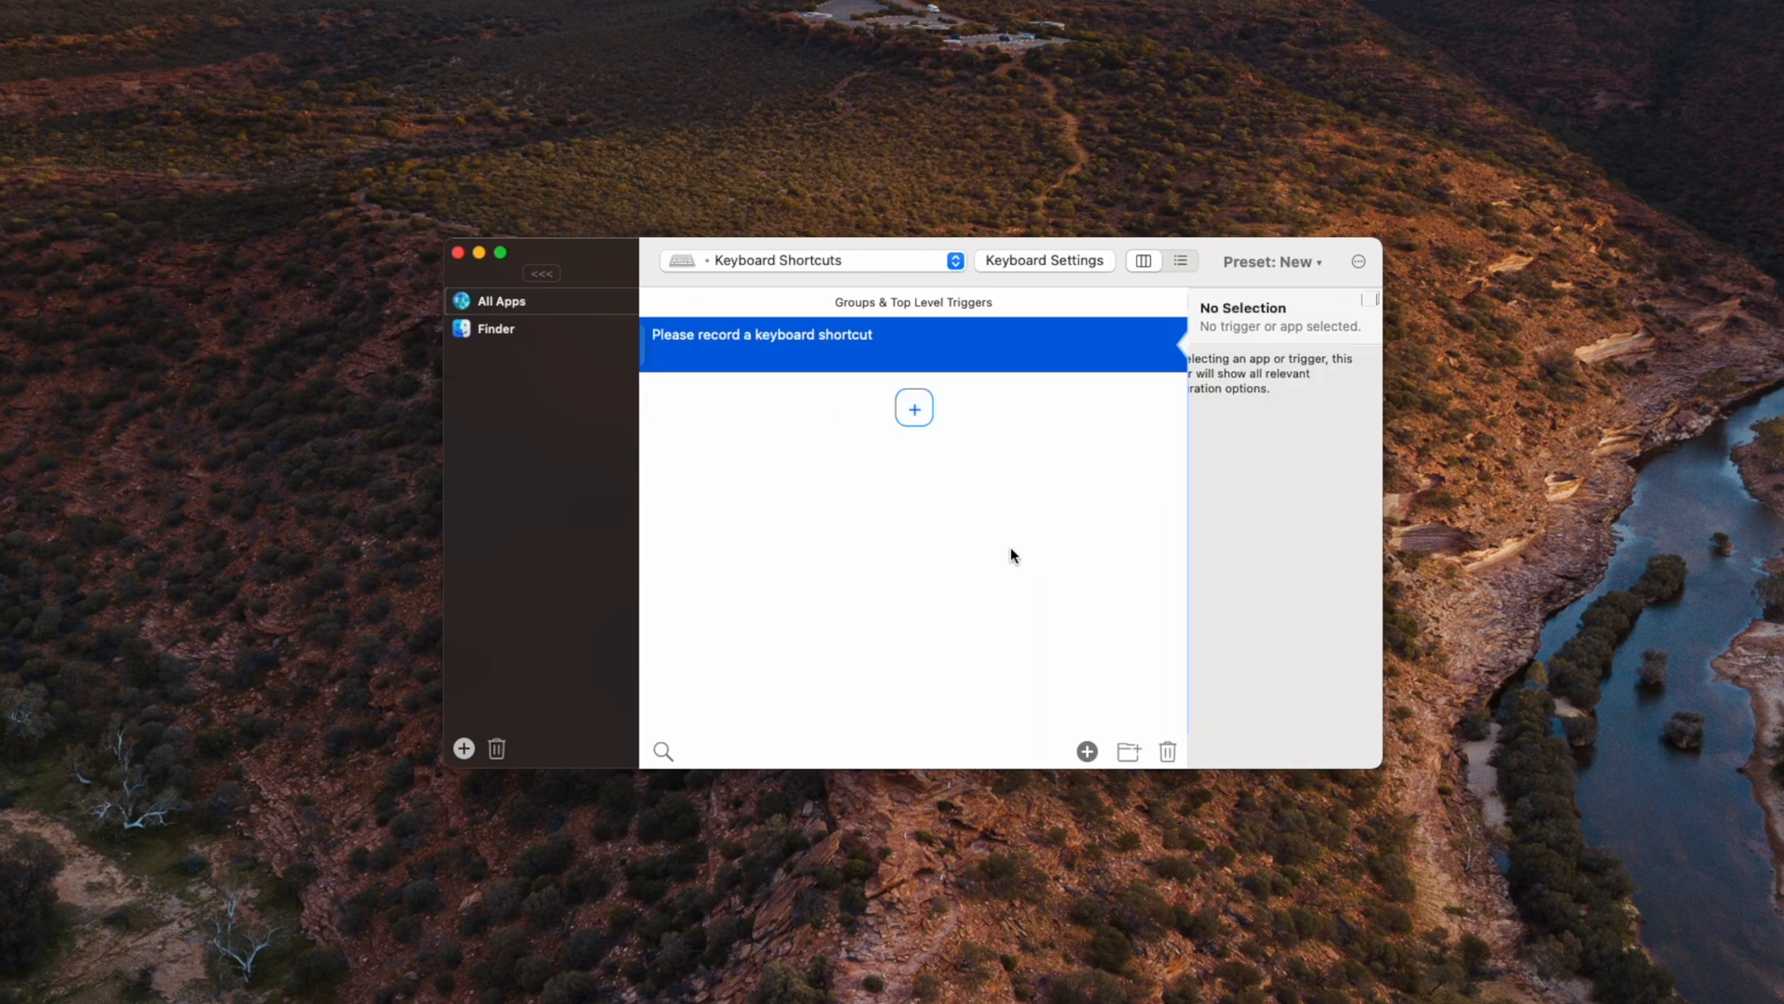
key(fn+t)
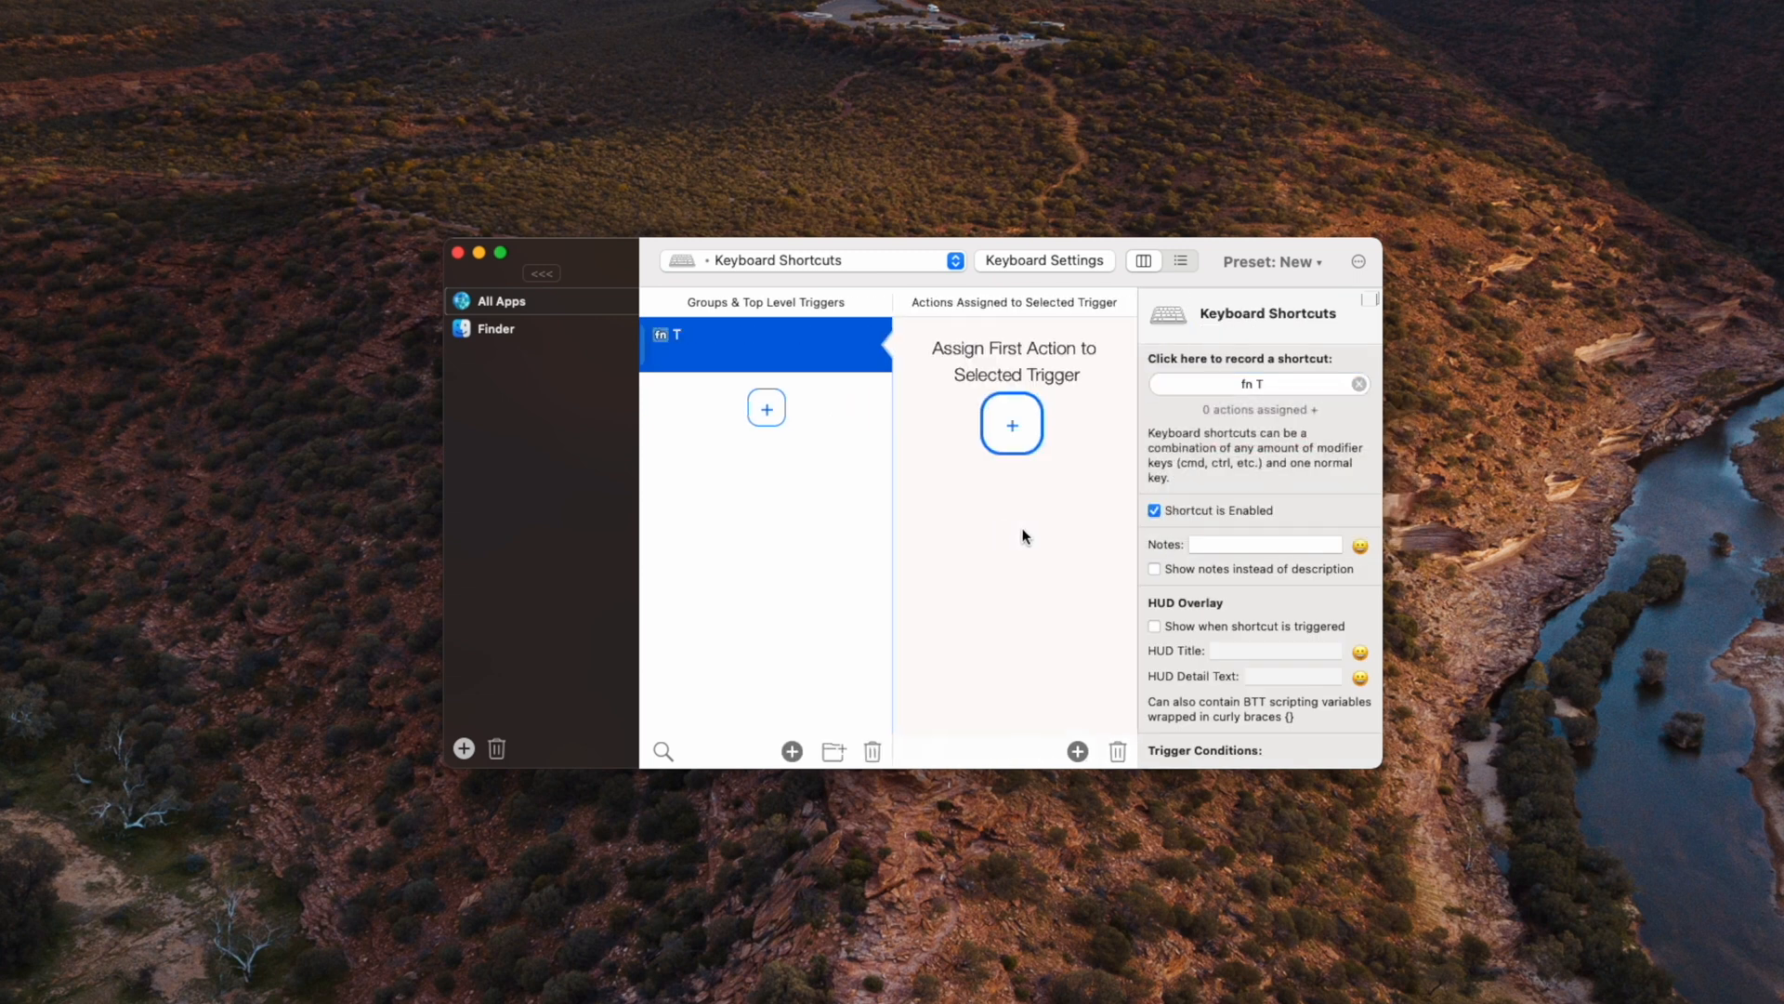
click(1011, 424)
text(touch)
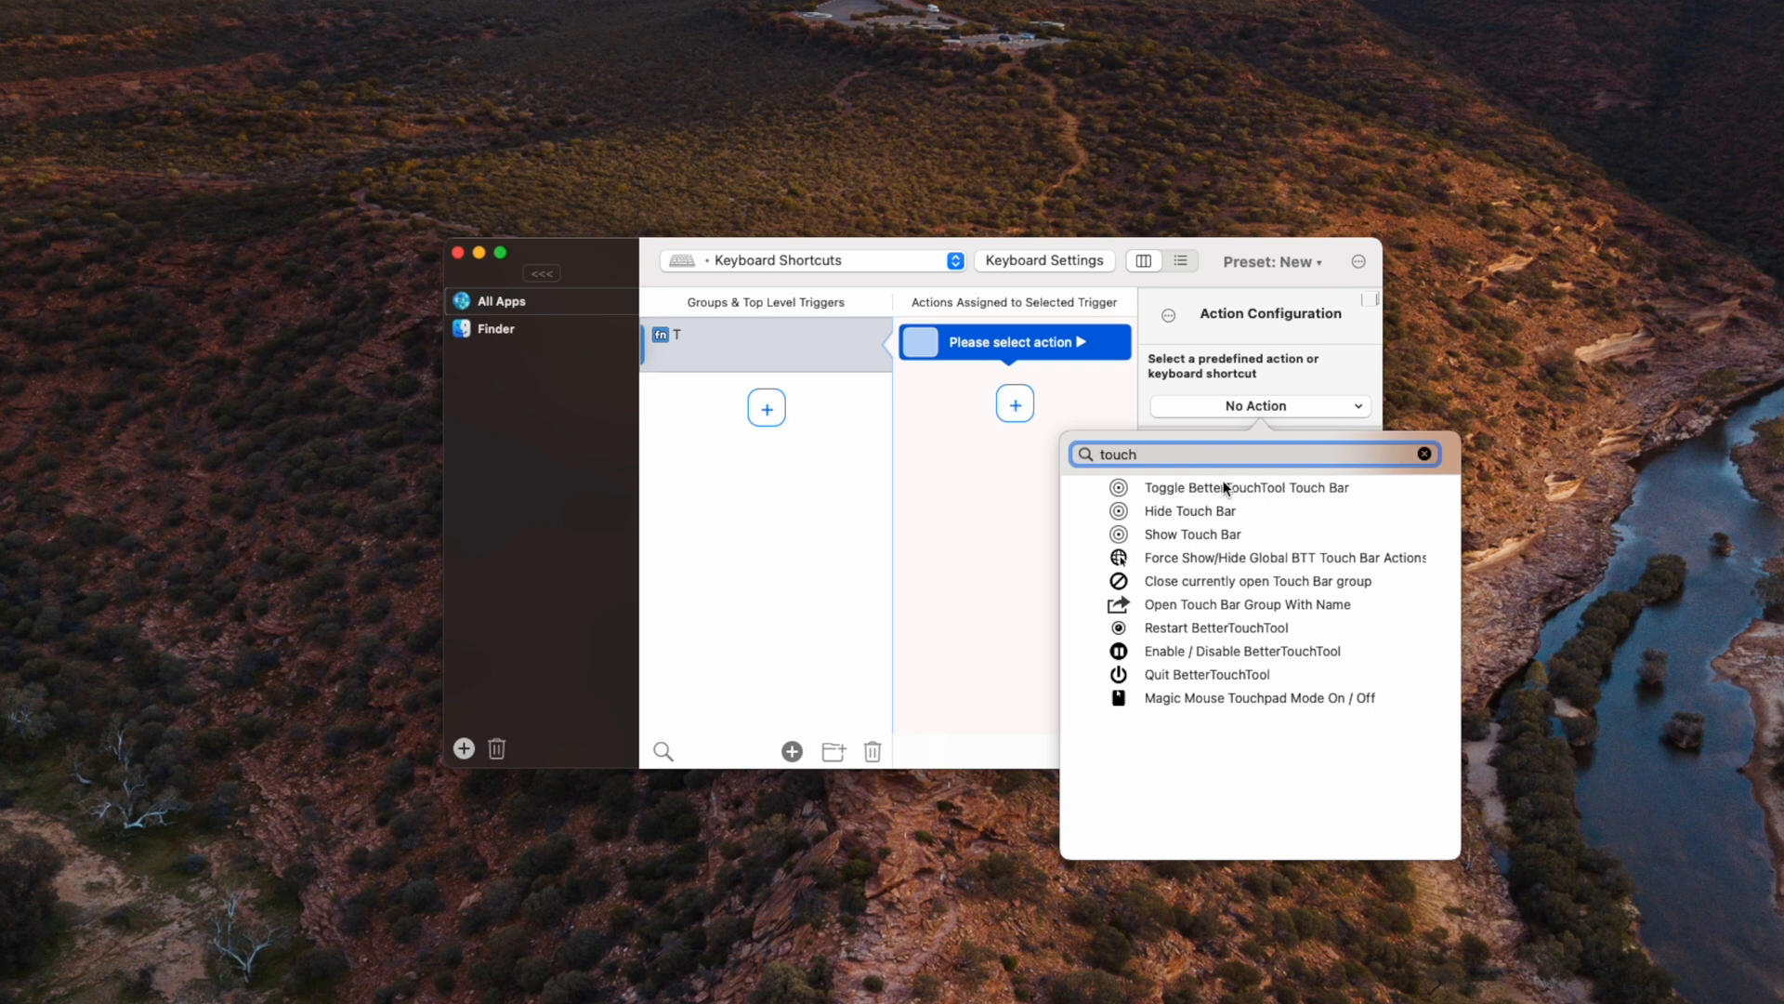
click(1245, 487)
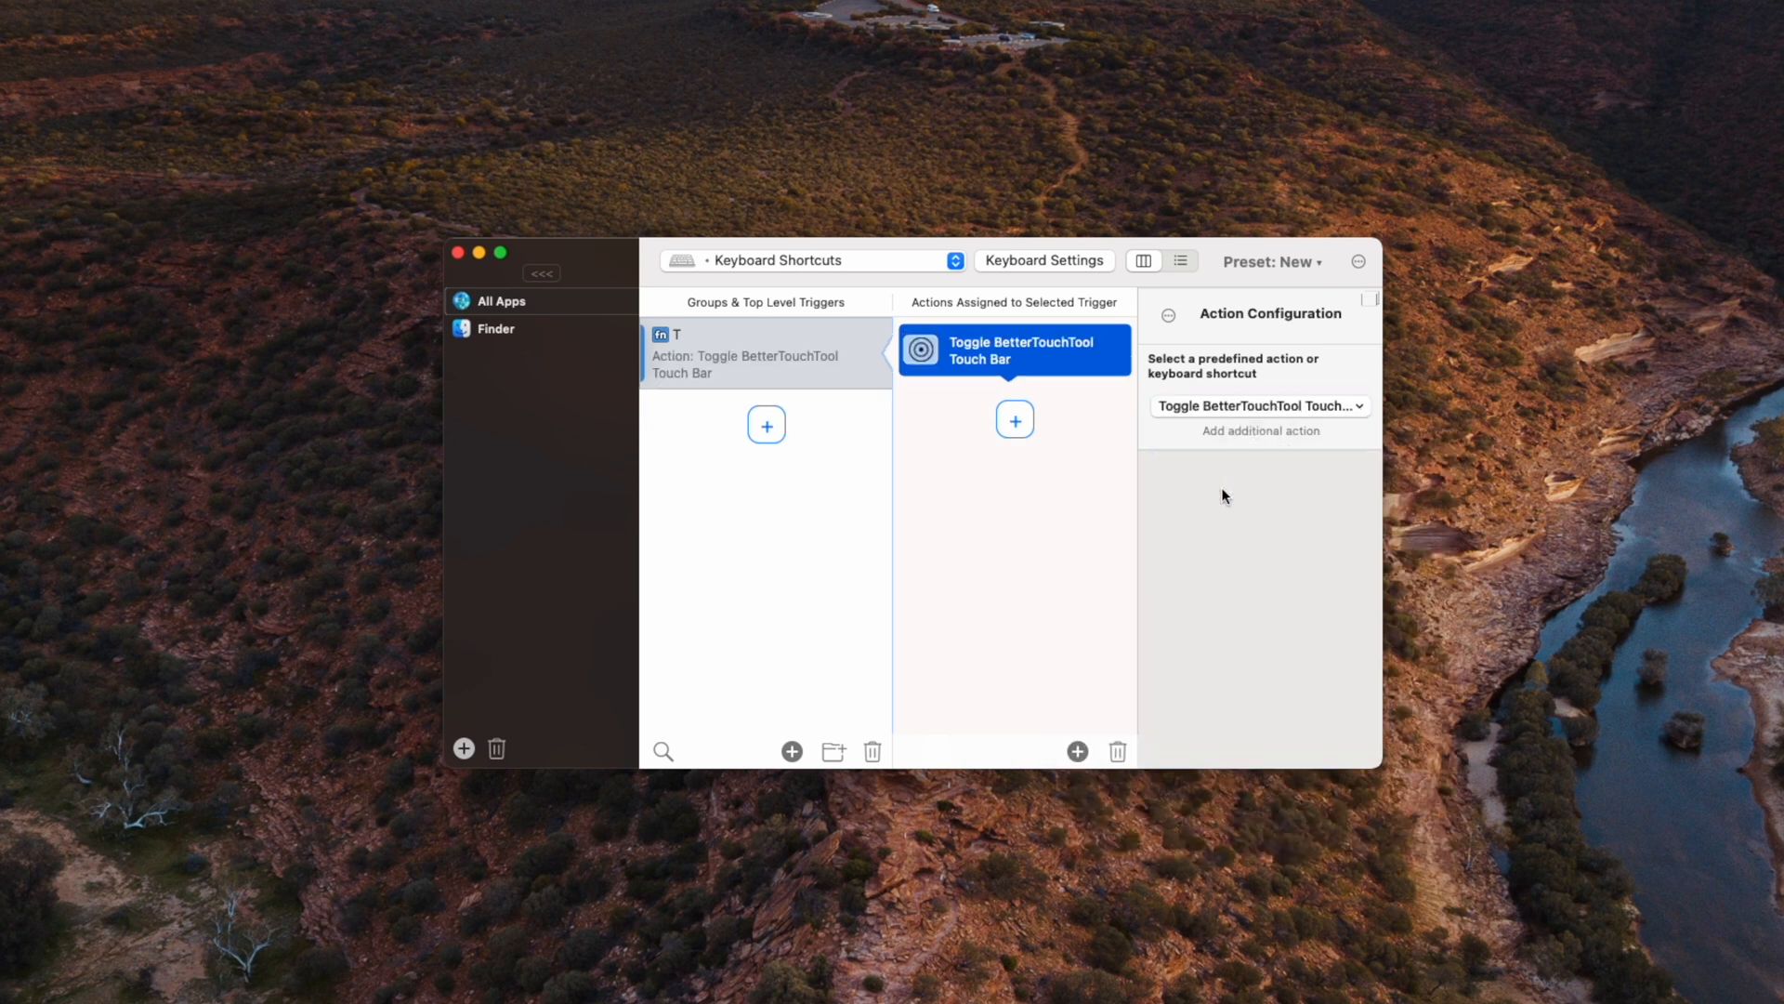
mouse_move(972, 556)
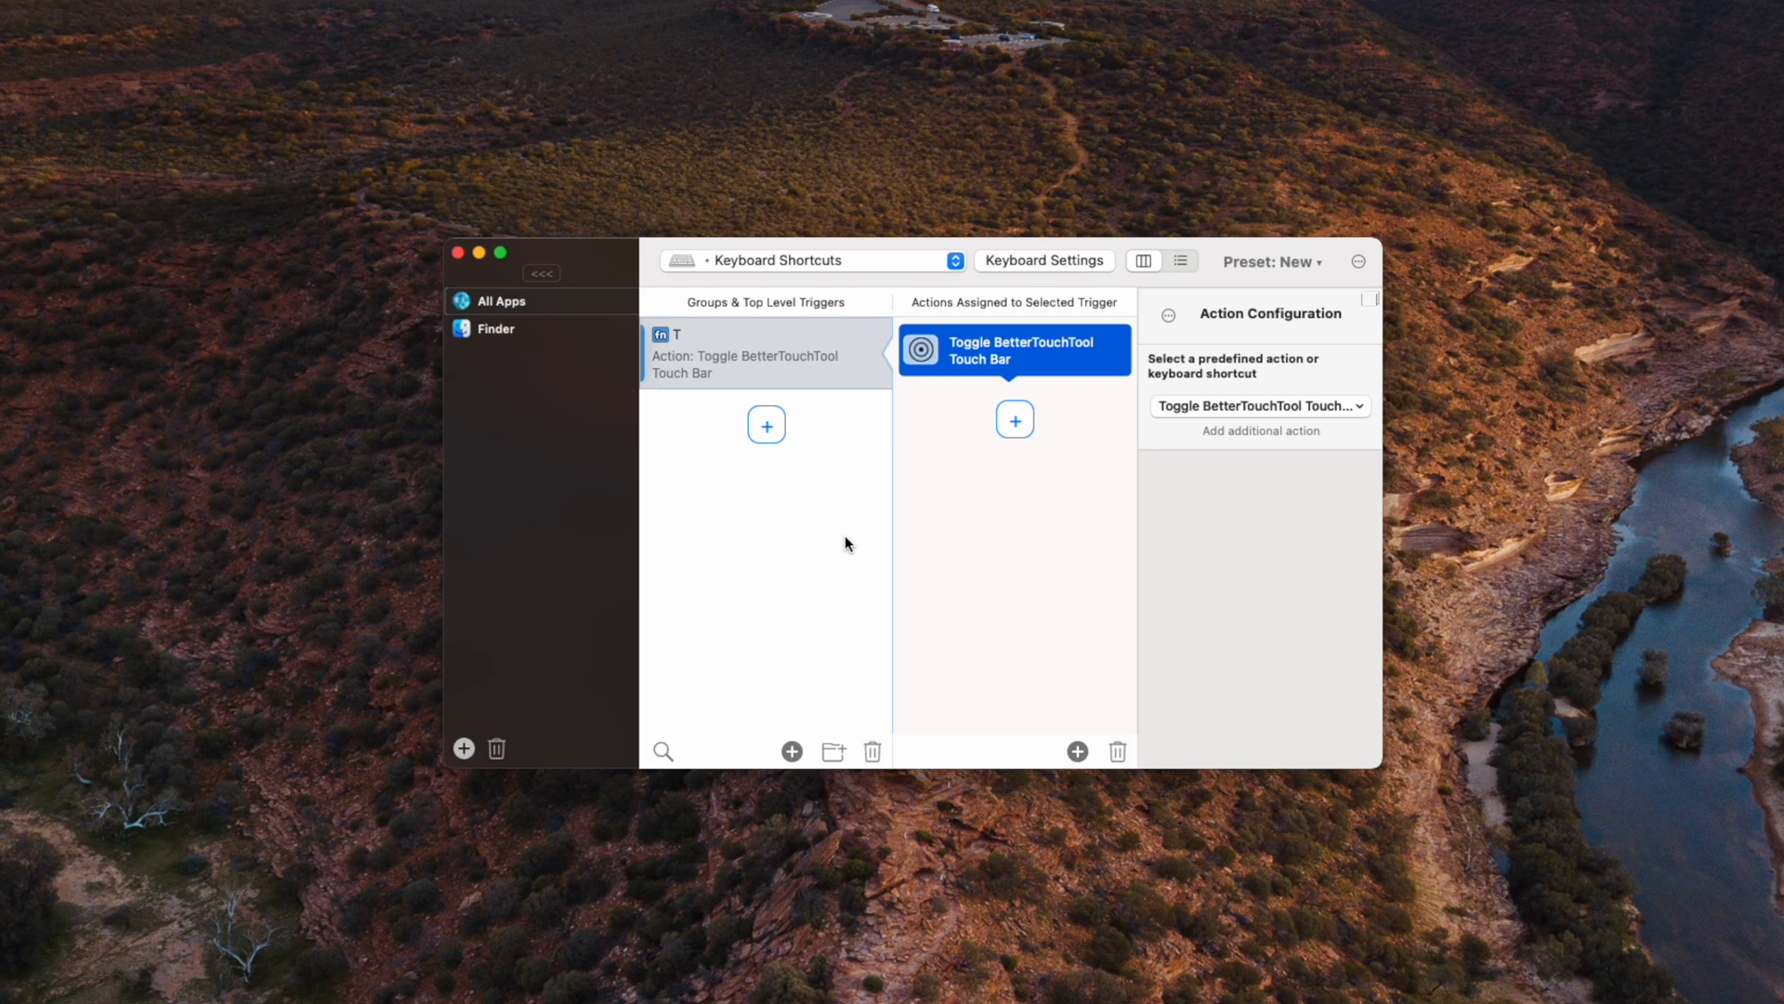
mouse_move(914, 609)
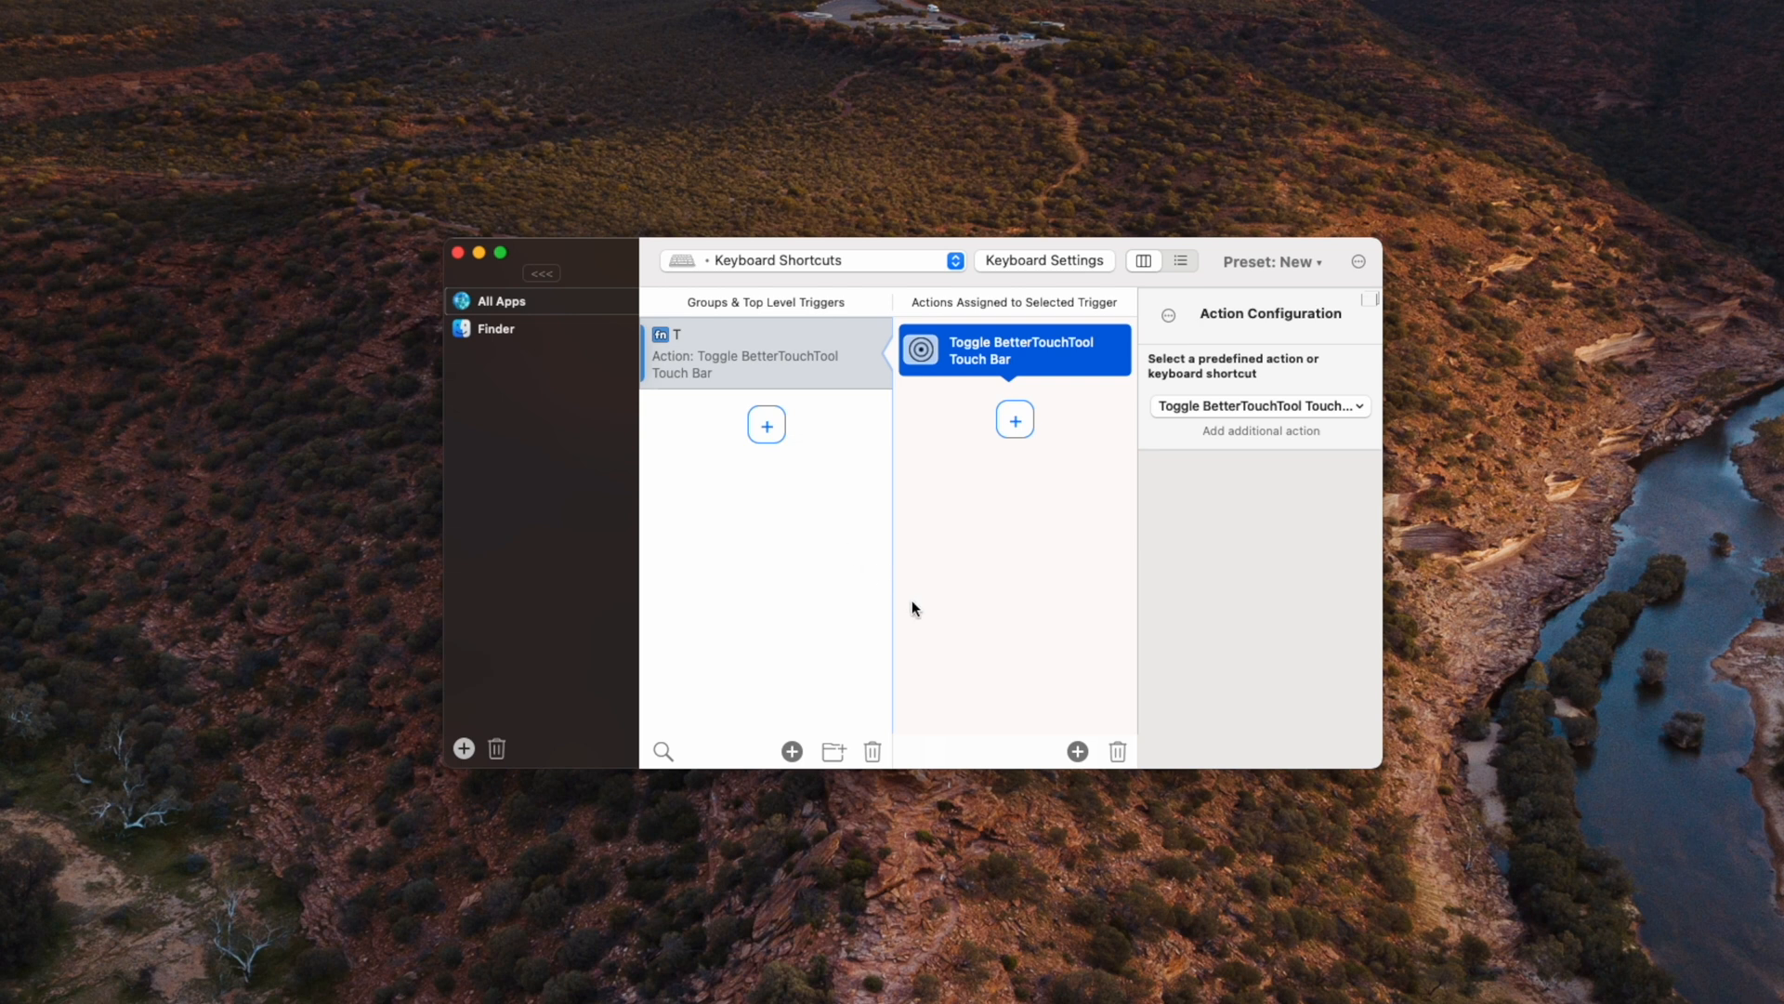
mouse_move(911, 606)
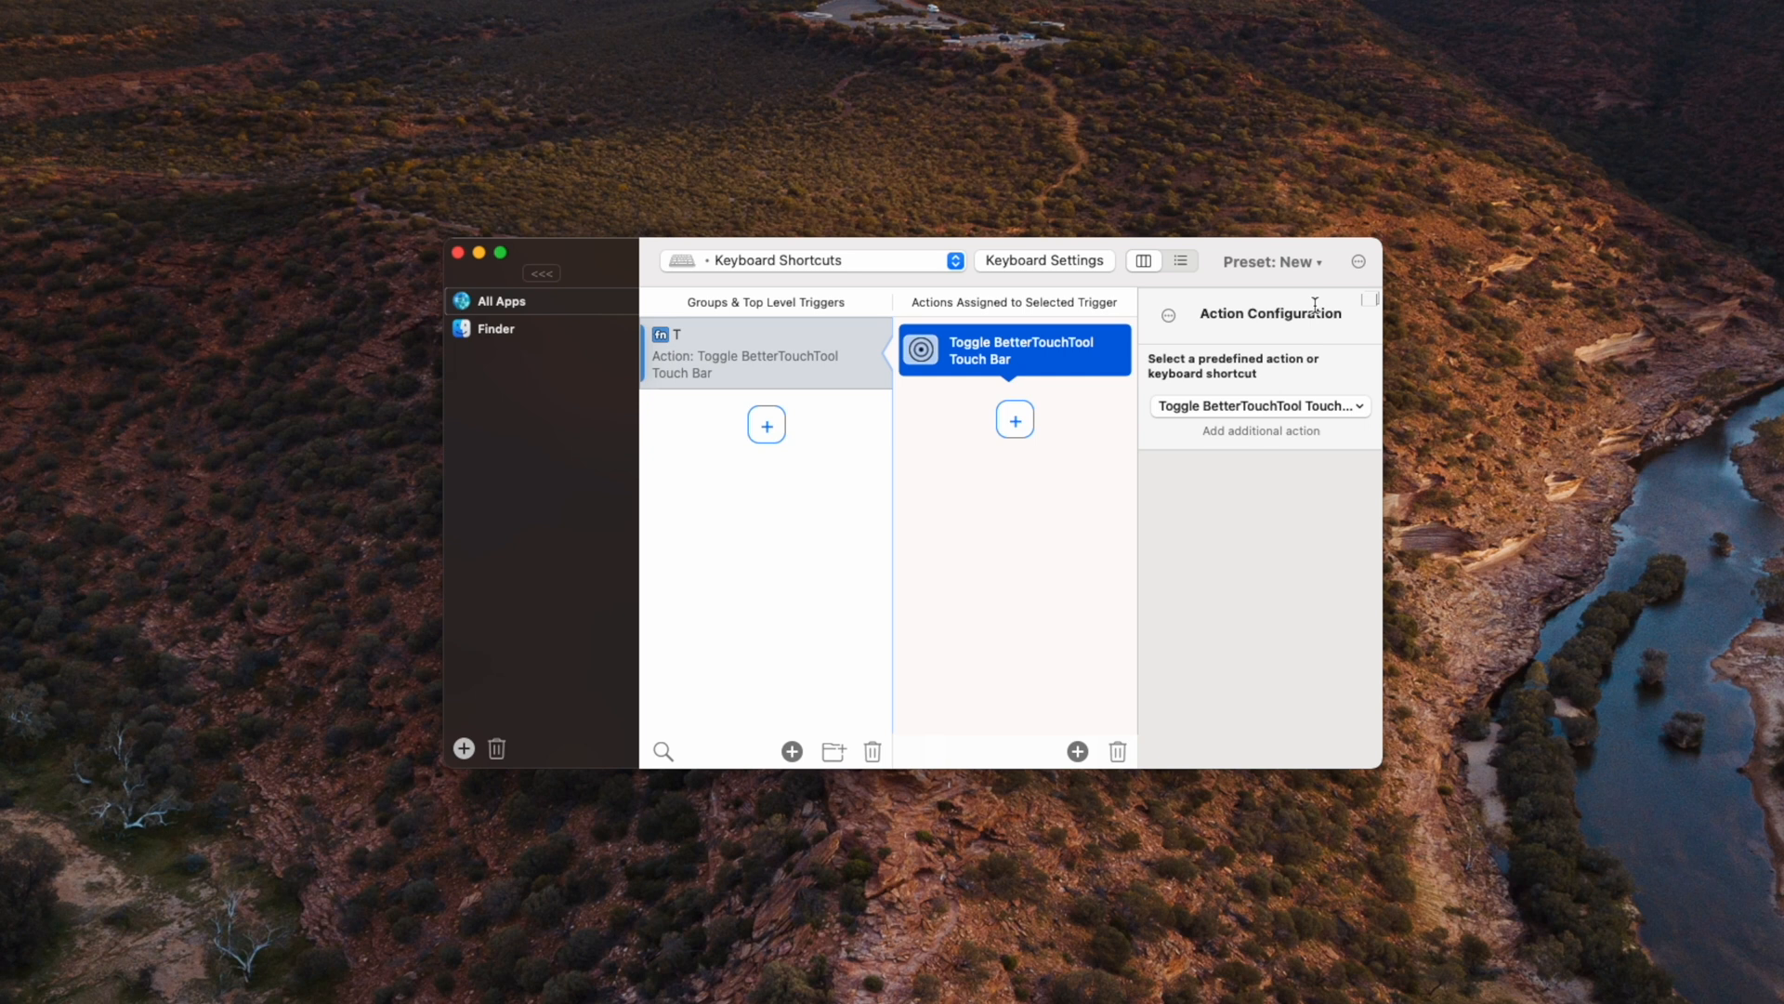
mouse_move(1373, 286)
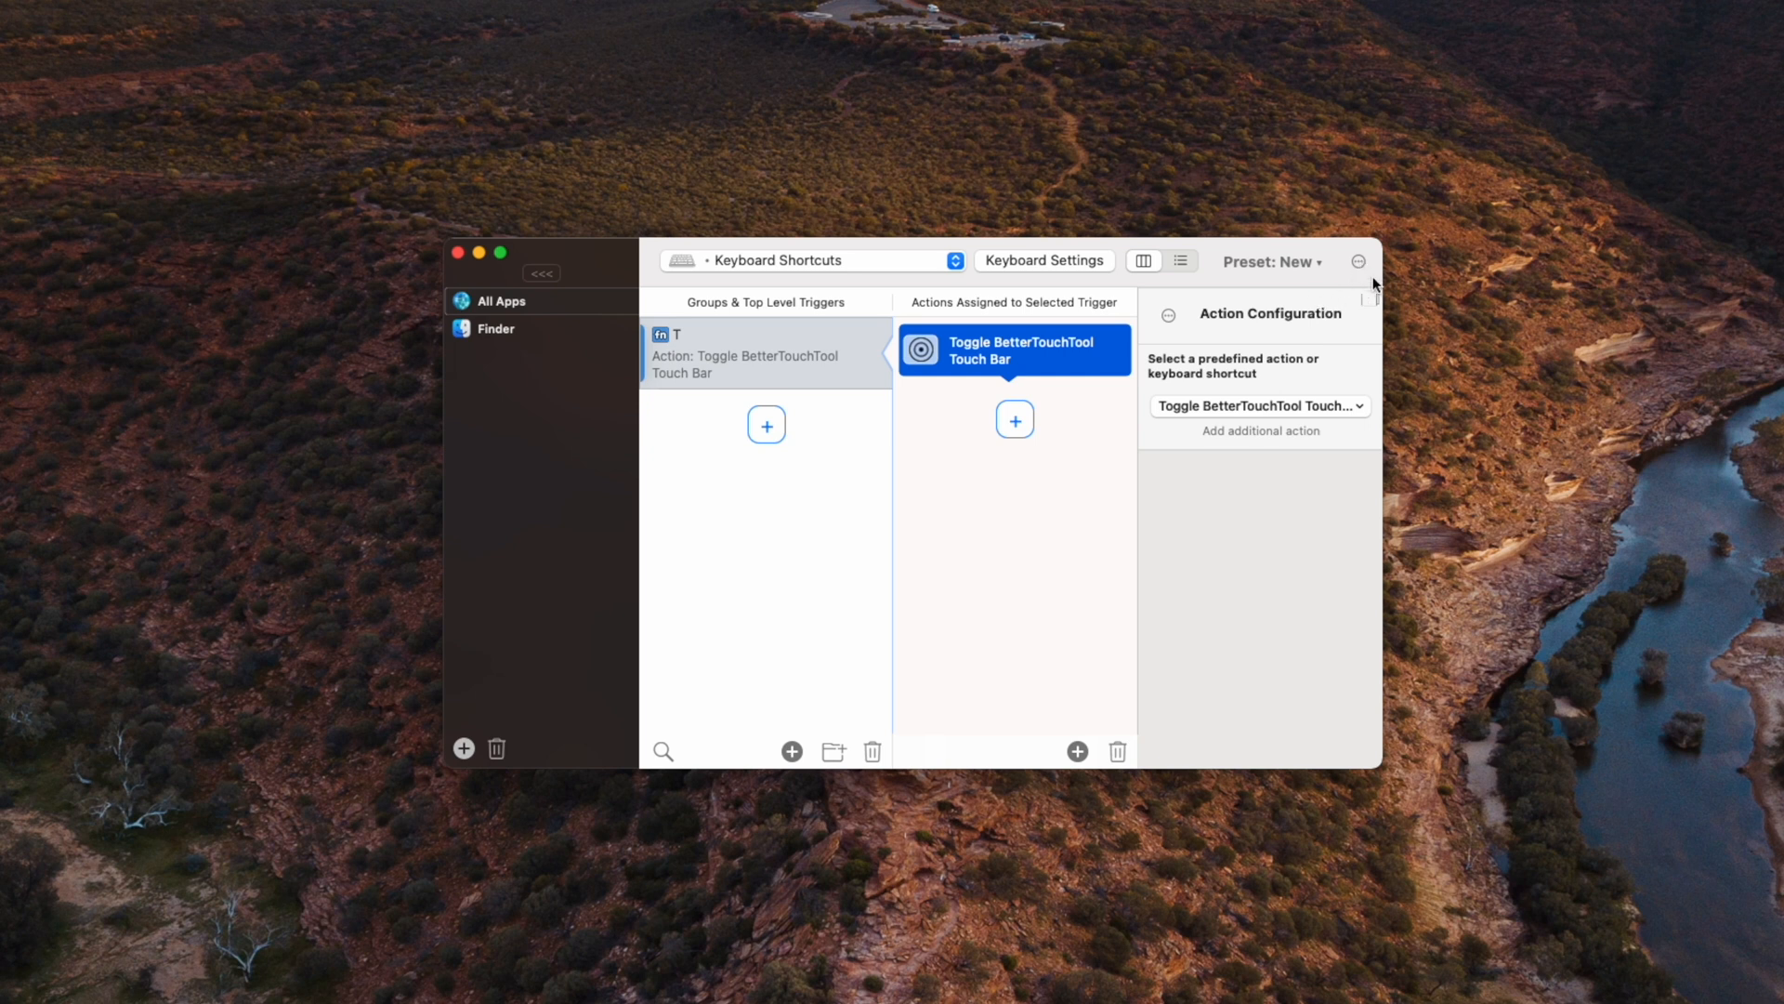
Step: Show the Touch Bar default settings in BetterTouchTool's settings window
click(1357, 262)
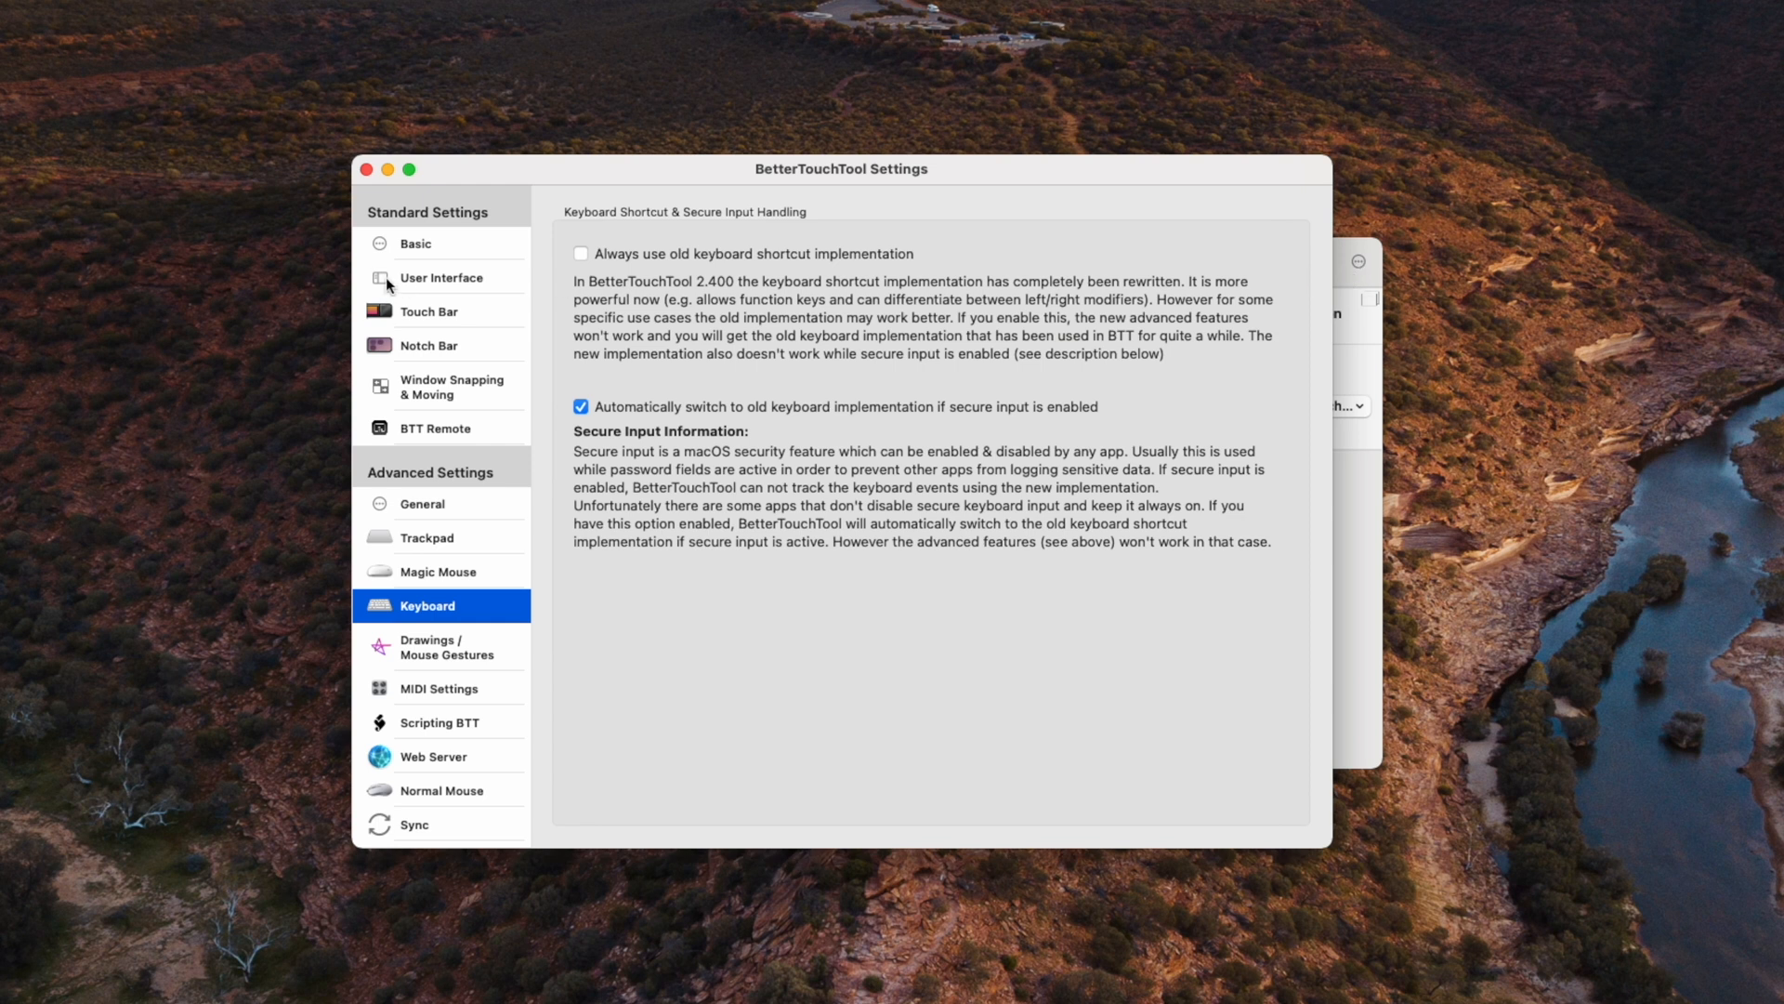
click(429, 310)
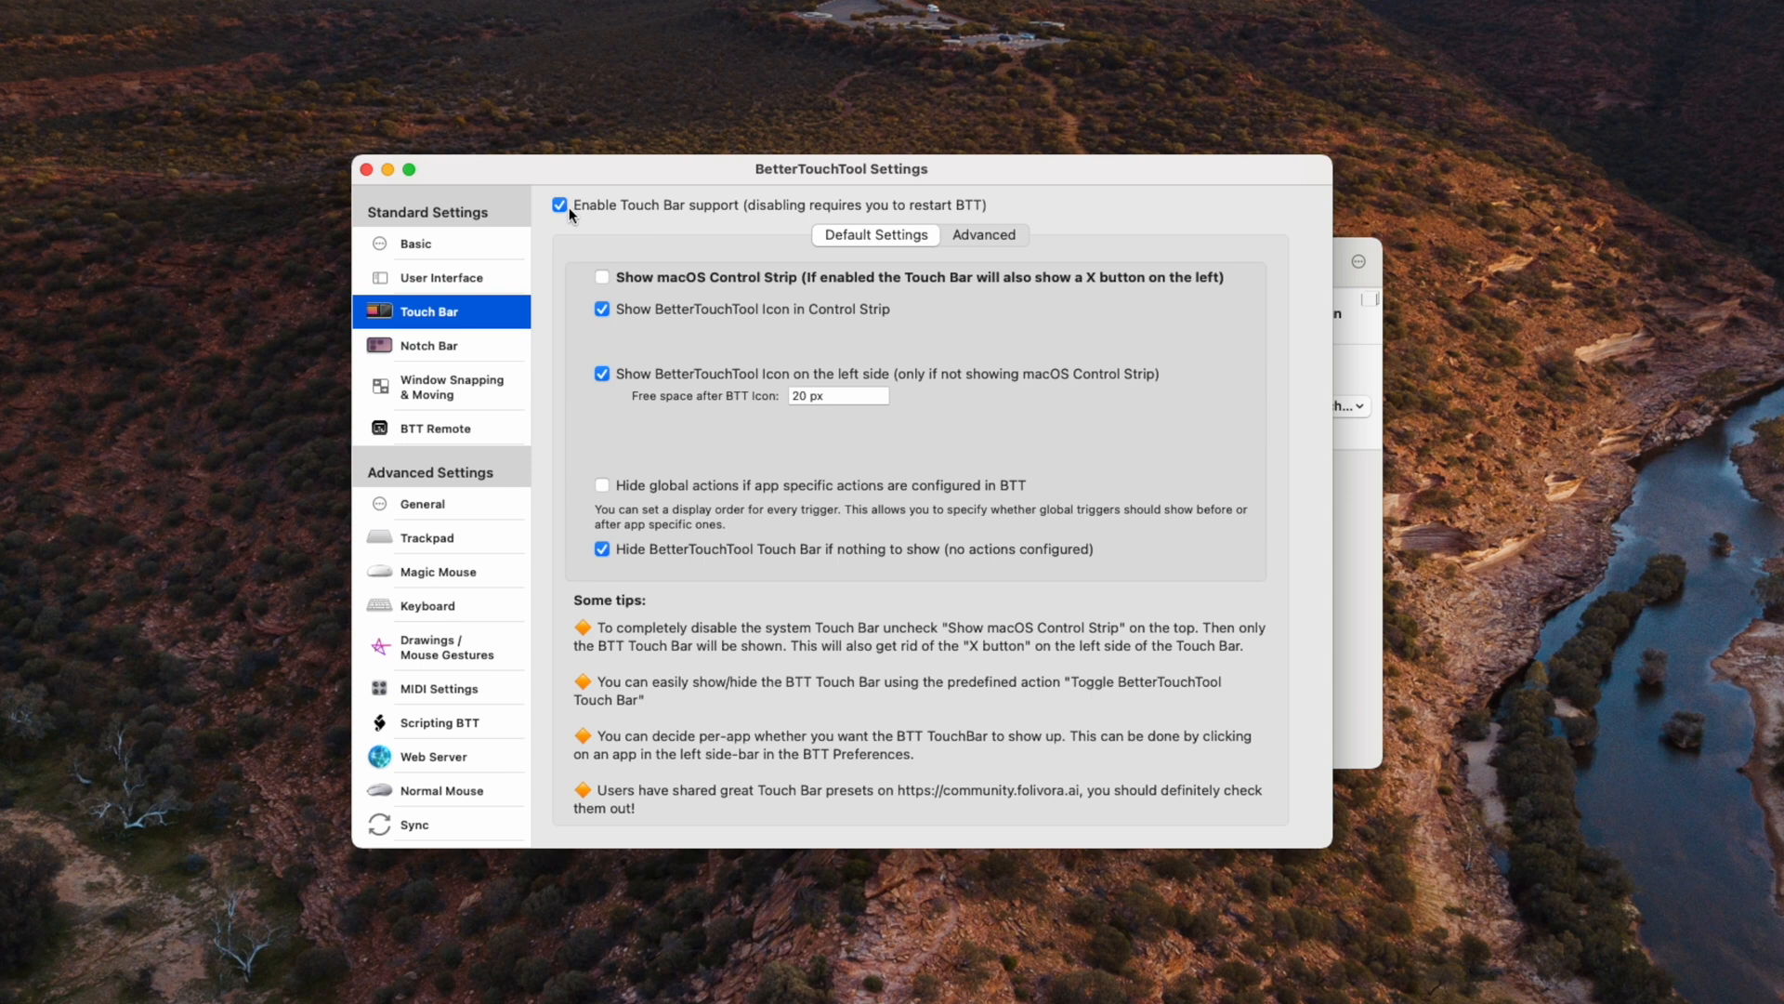
mouse_move(580, 222)
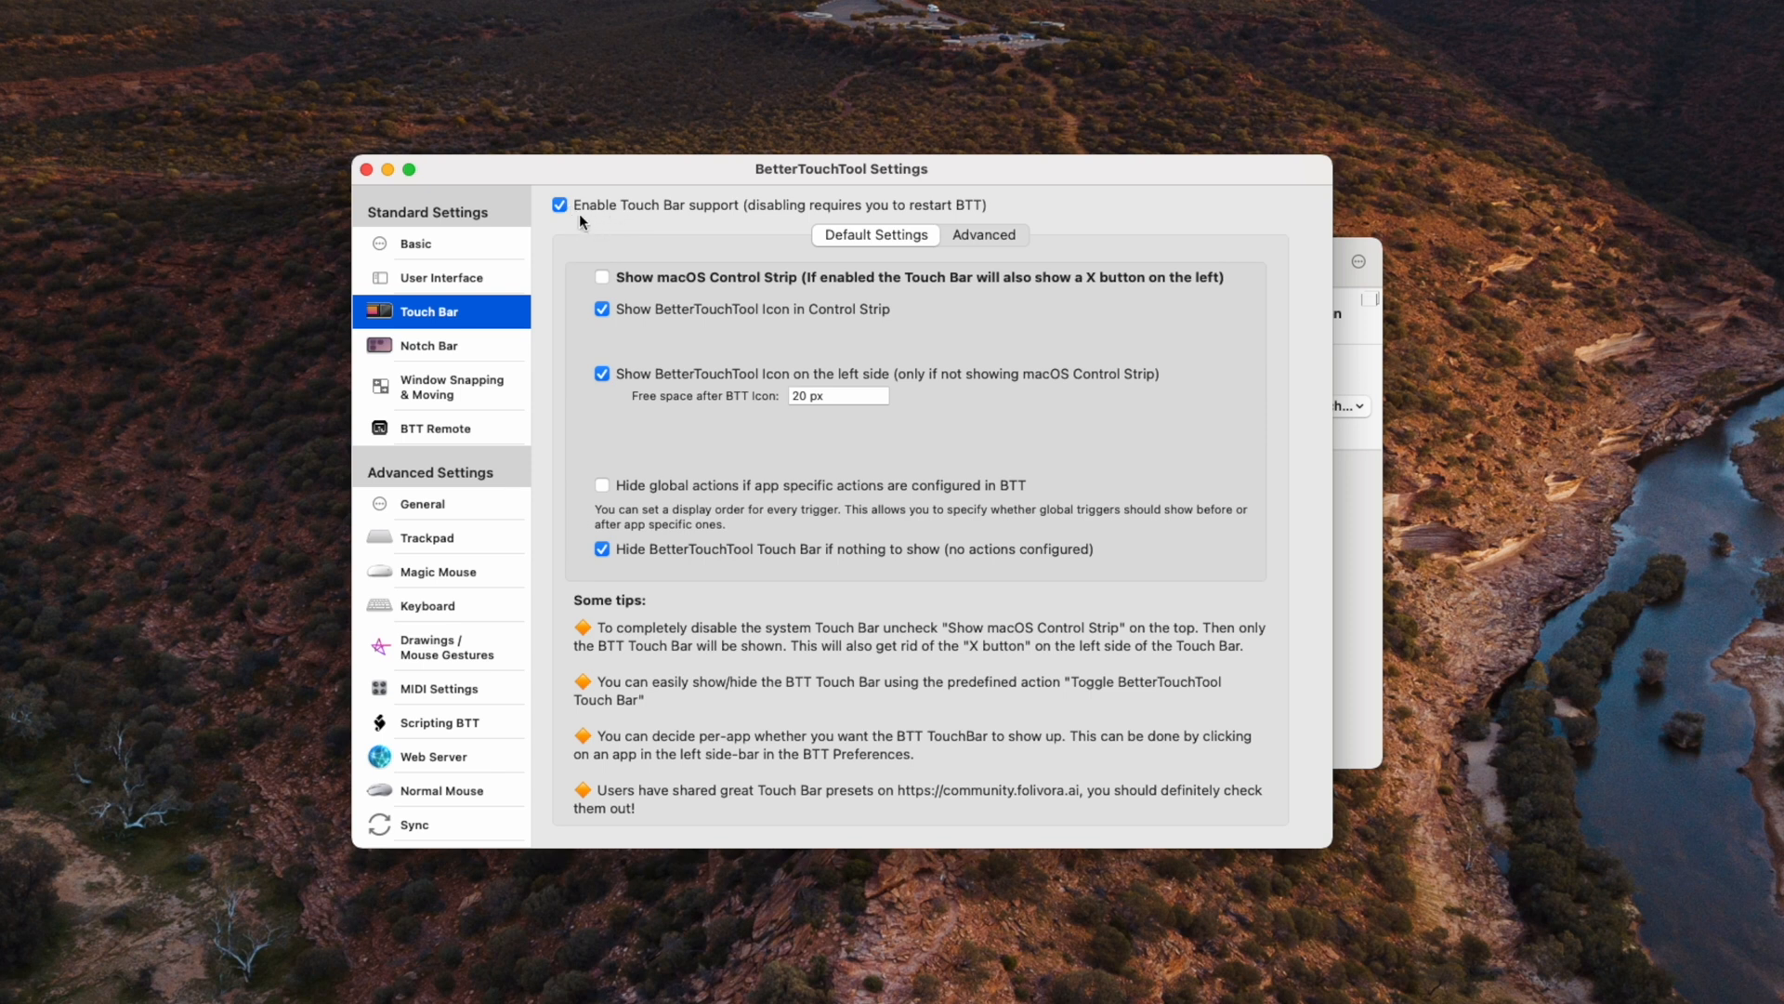
mouse_move(606, 227)
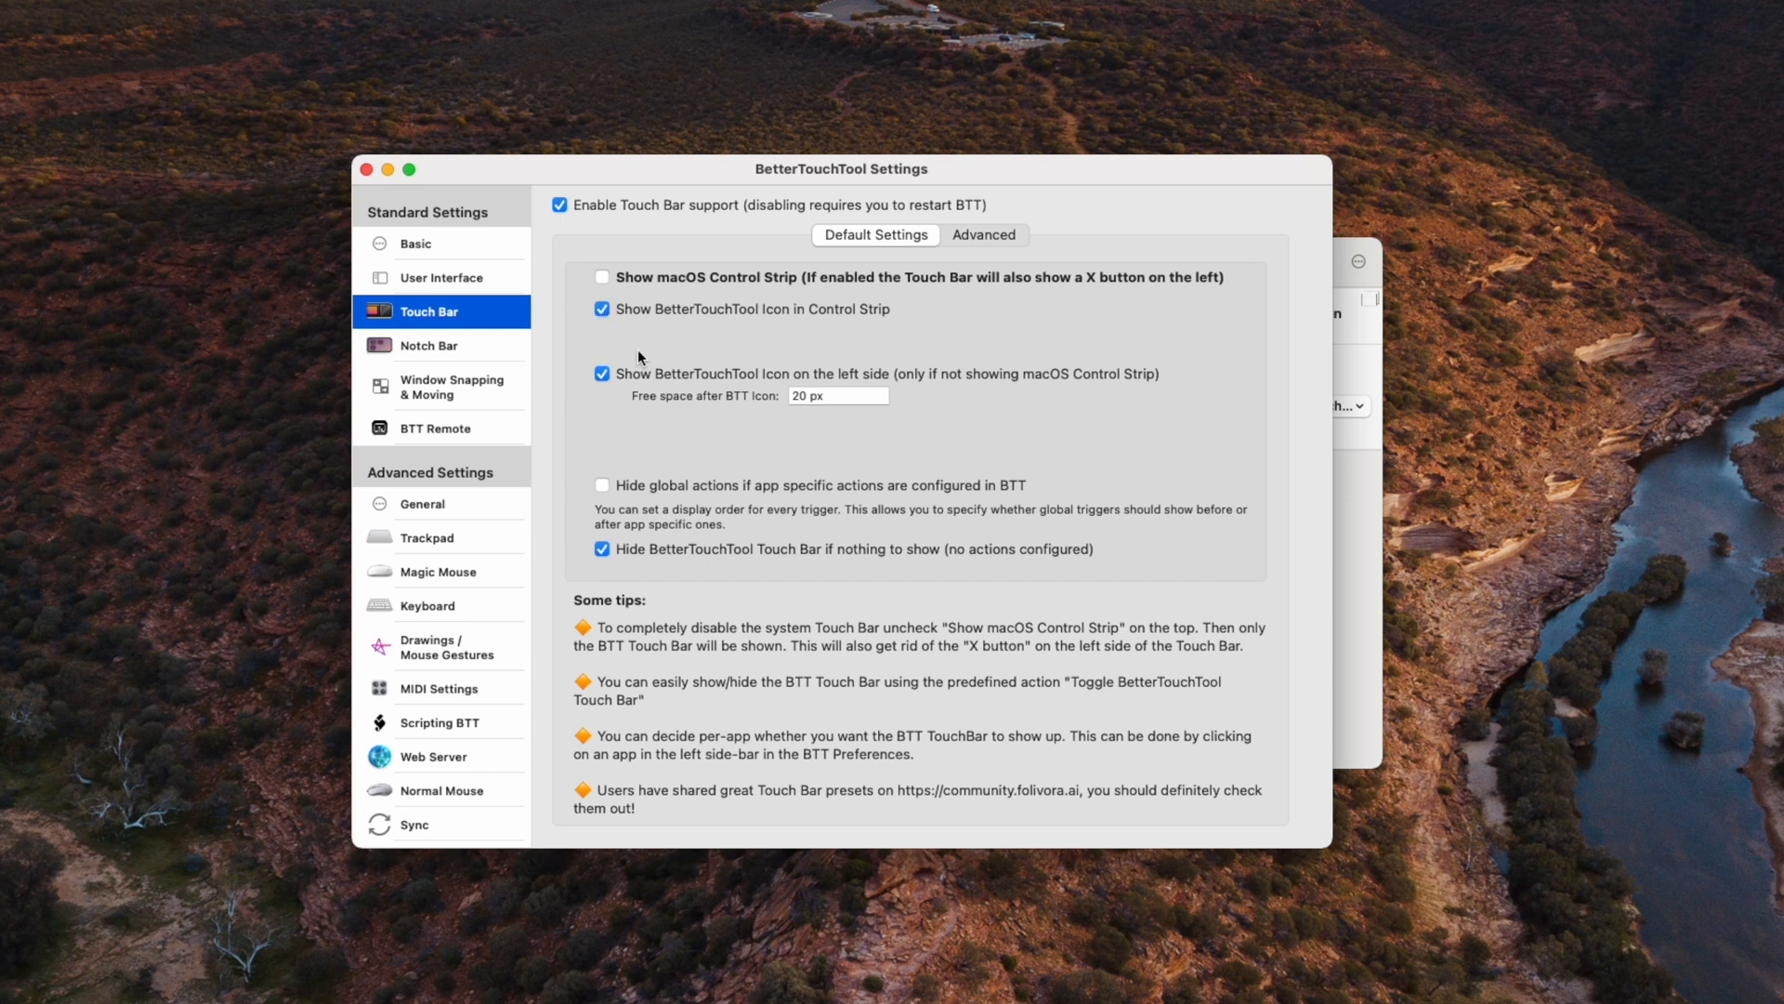
mouse_move(636, 359)
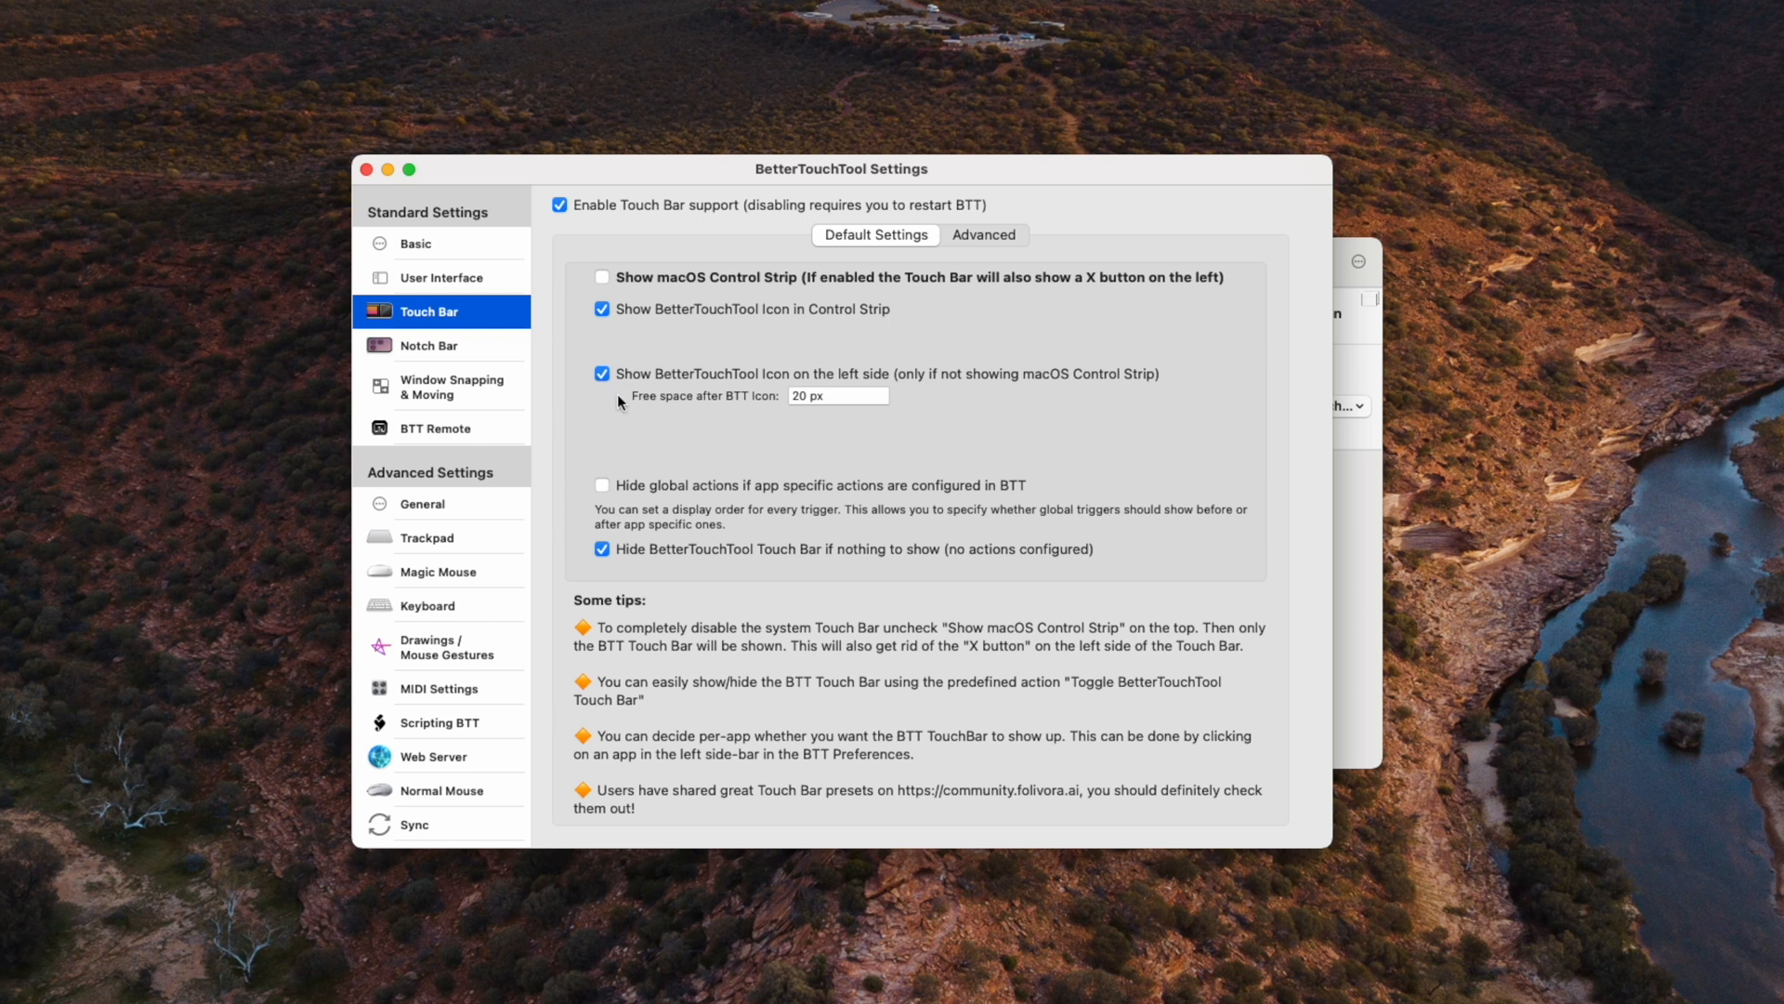
mouse_move(624, 403)
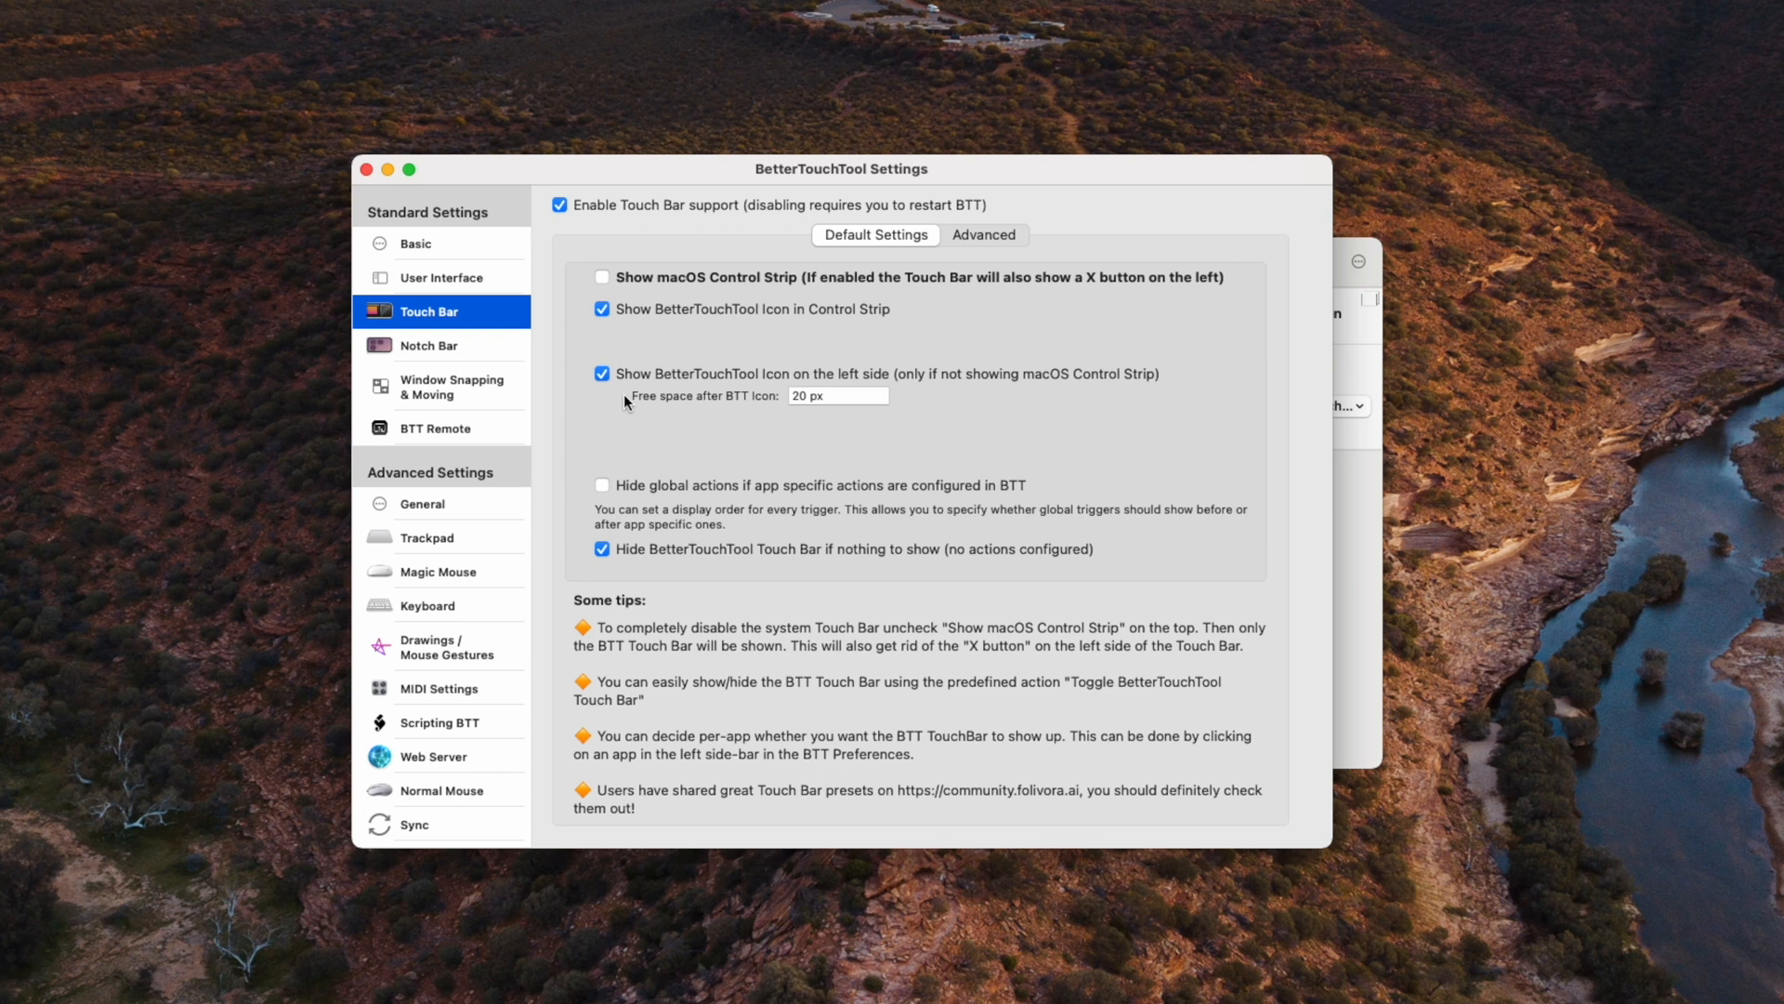
mouse_move(648, 457)
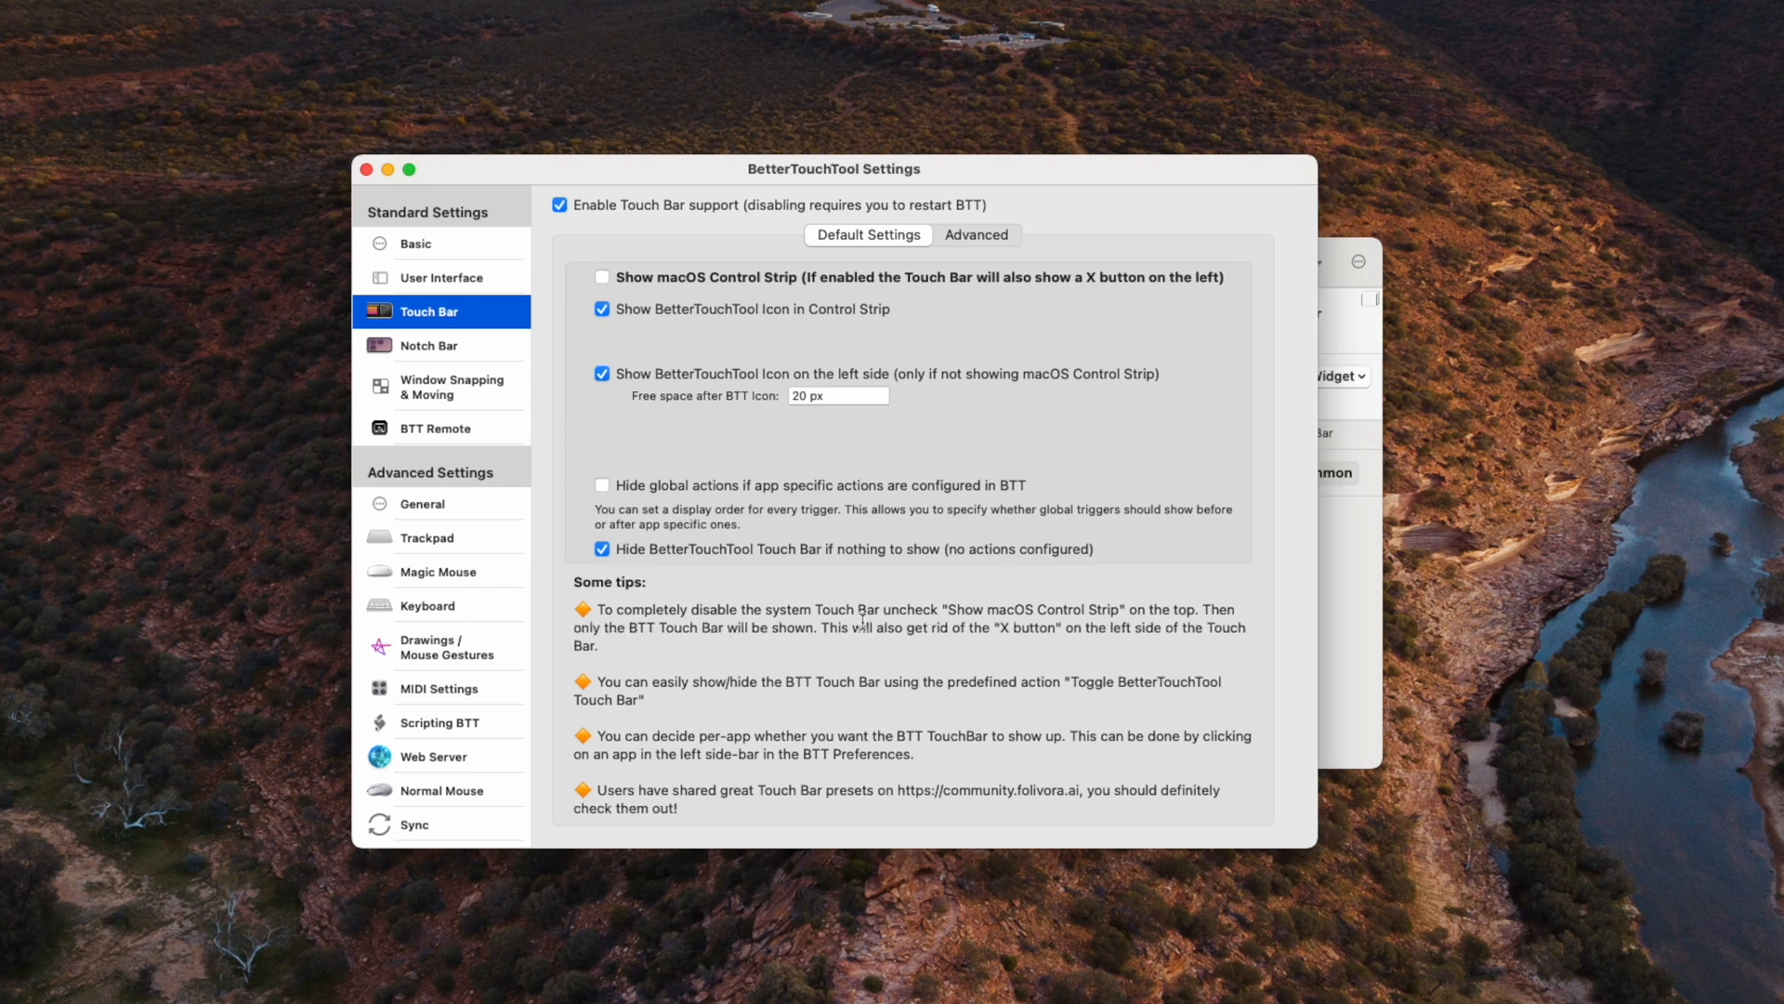
mouse_move(980, 267)
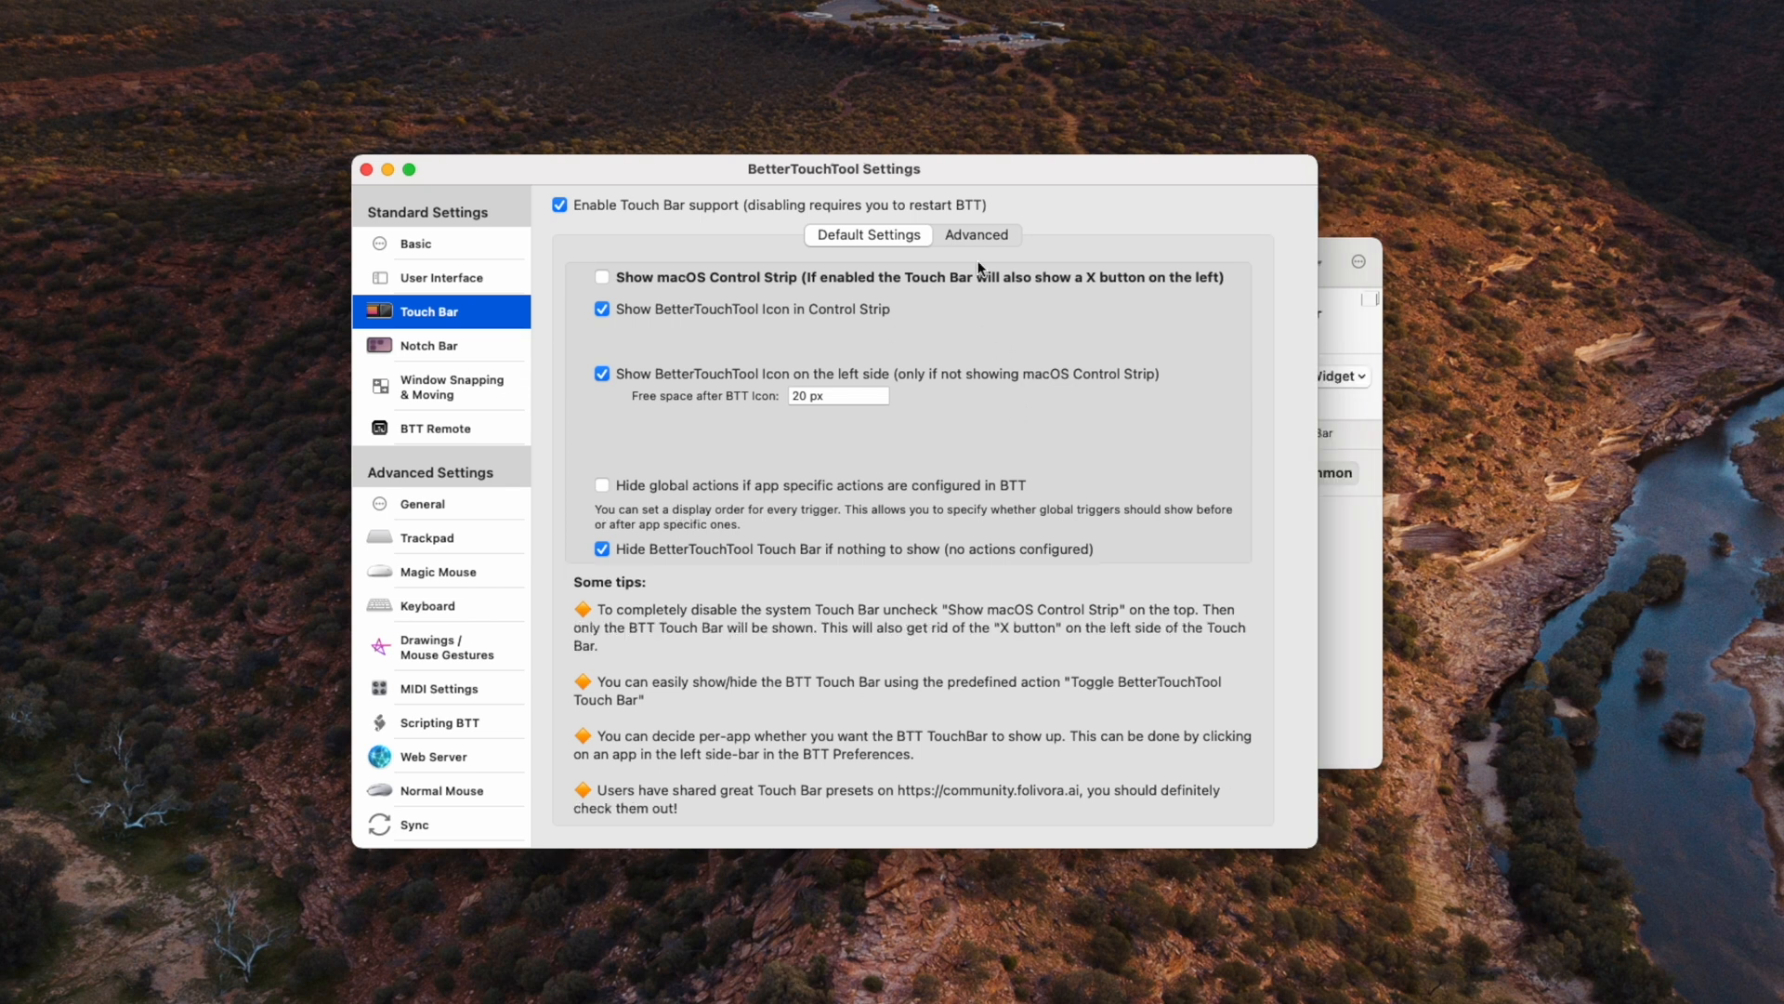
Step: Show advanced Touch Bar settings and keep on-touch haptics at Light Feedback
click(975, 234)
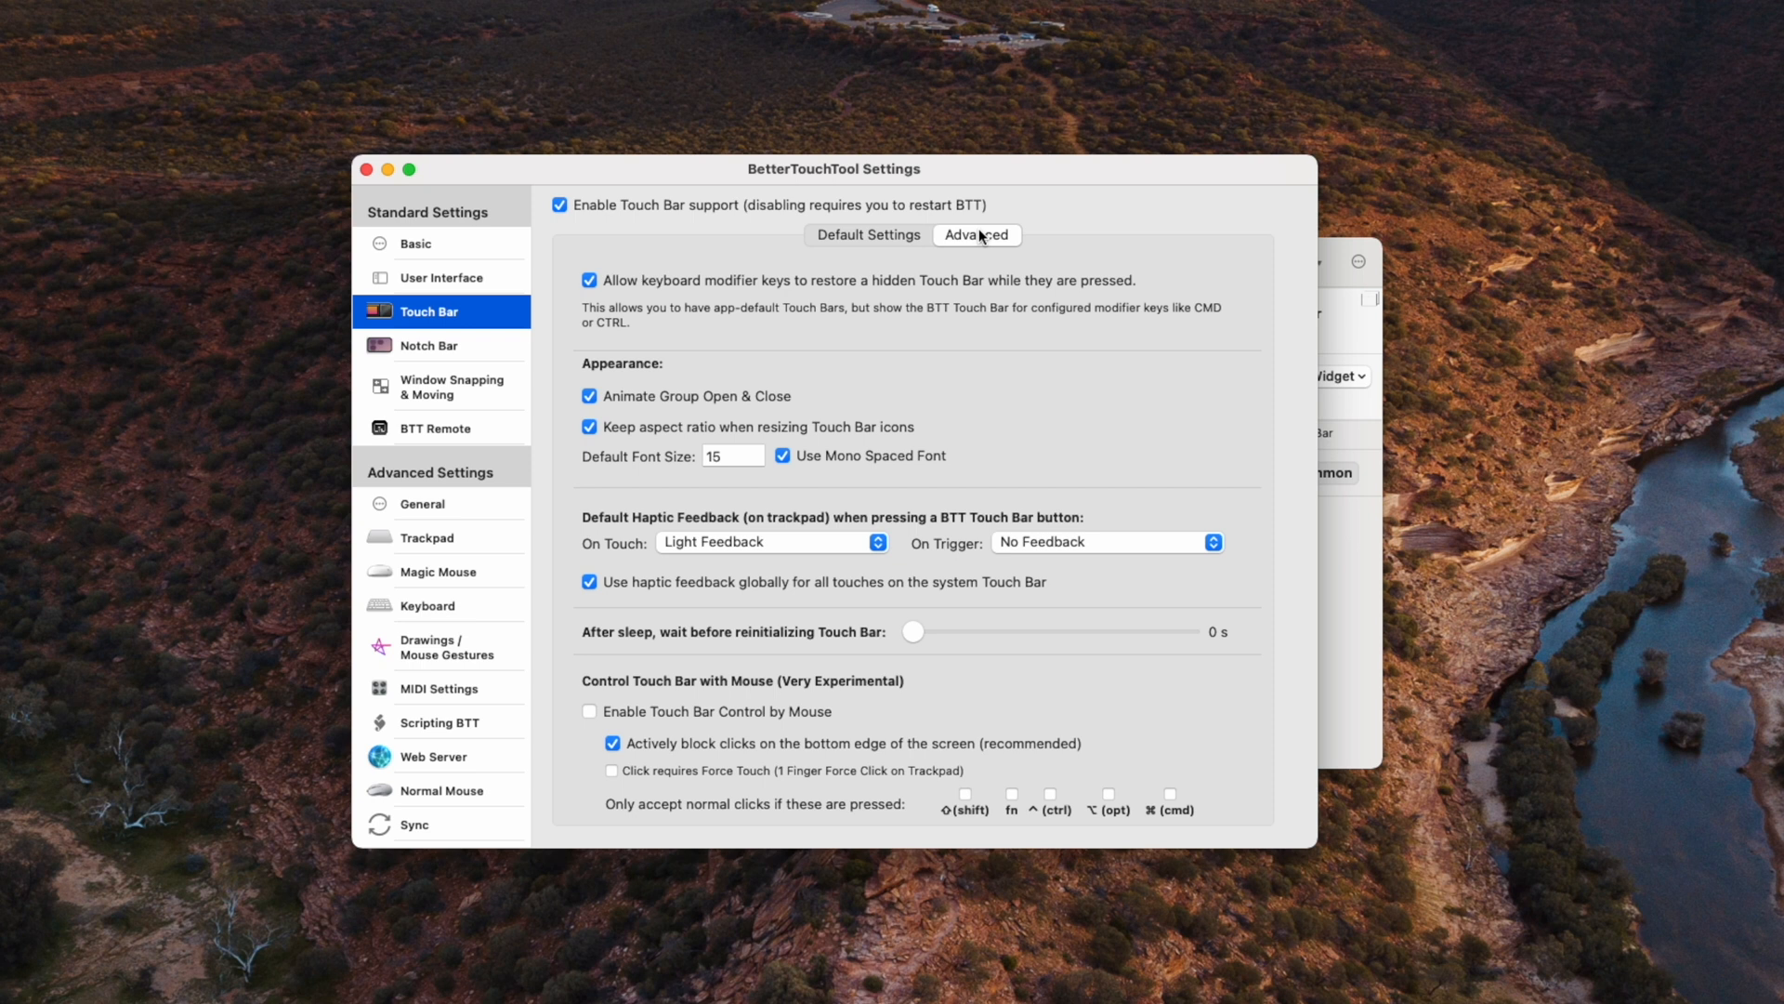
mouse_move(708, 556)
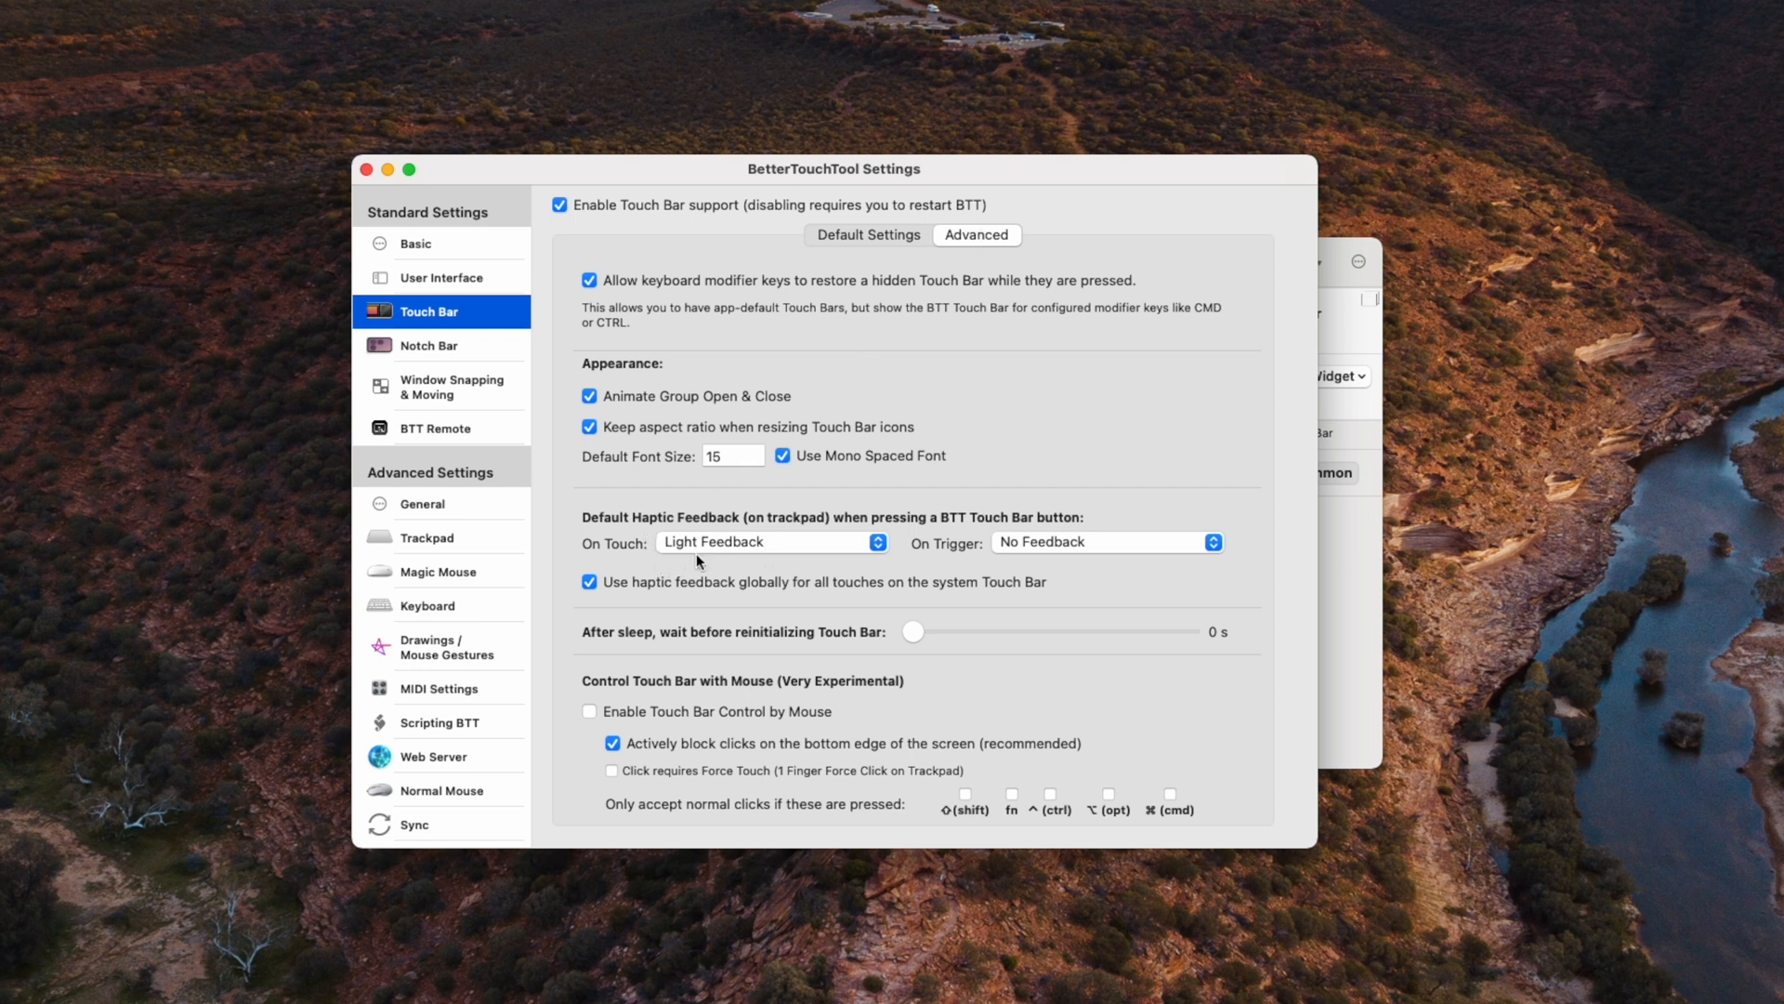
click(770, 541)
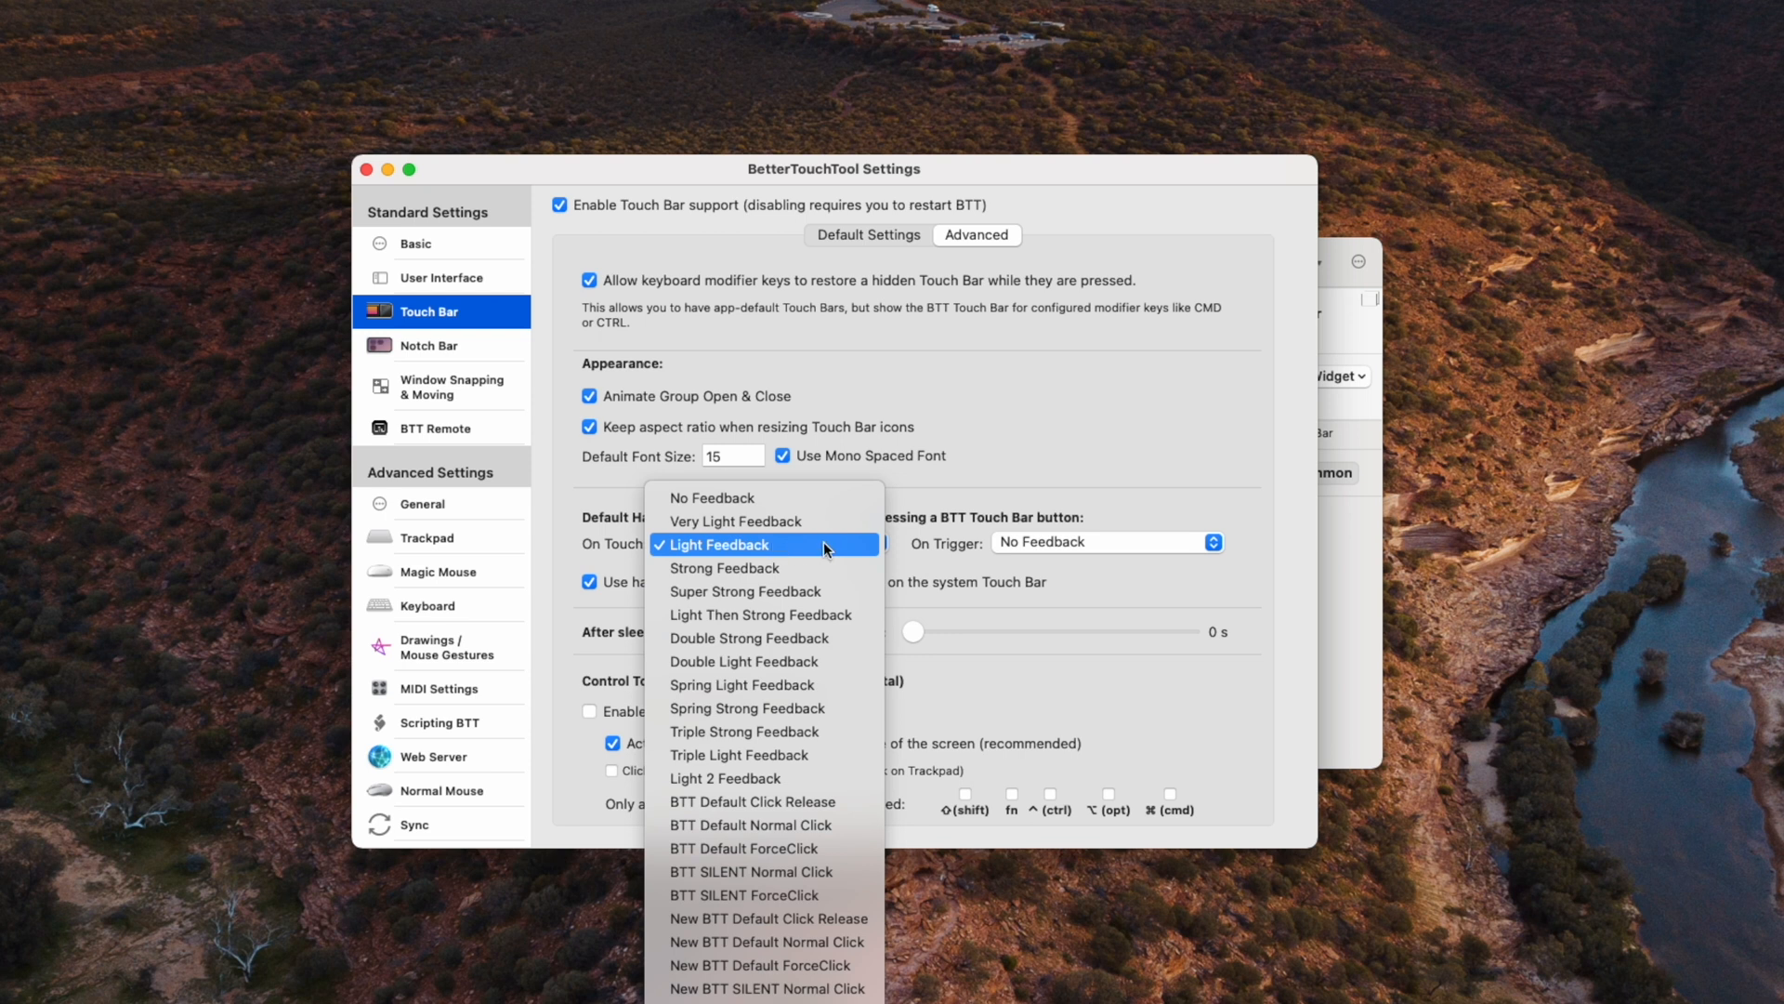
click(719, 544)
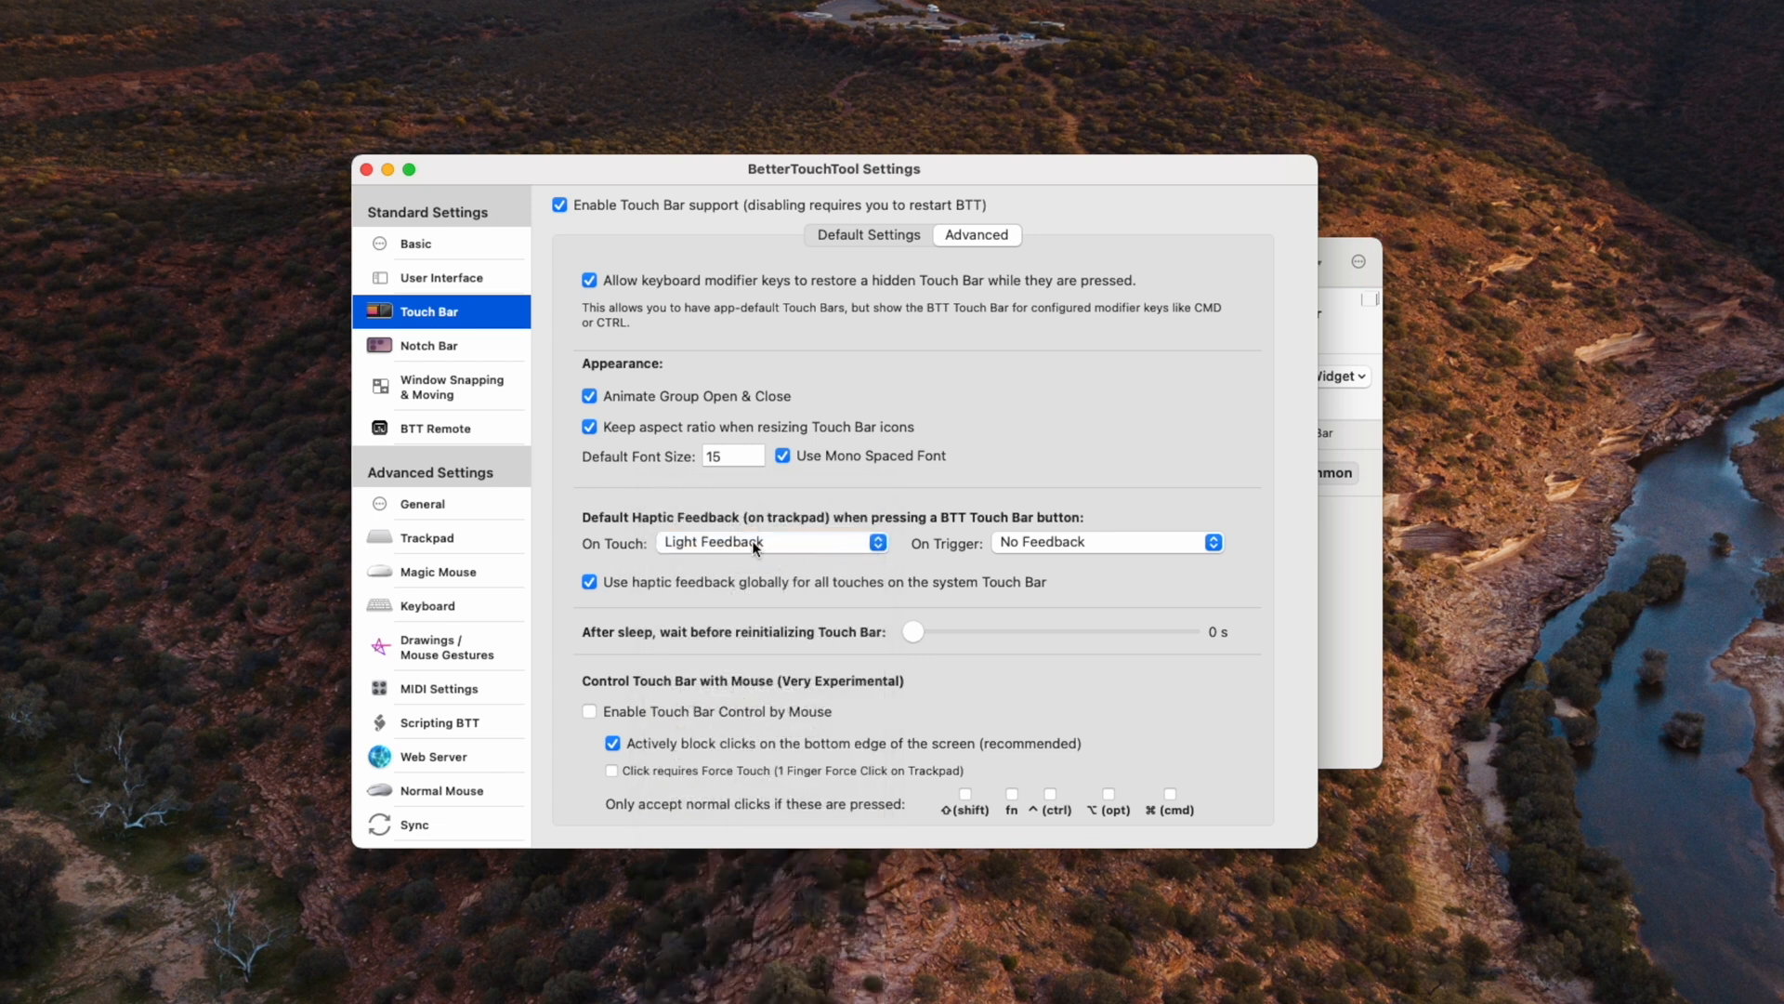
mouse_move(844, 541)
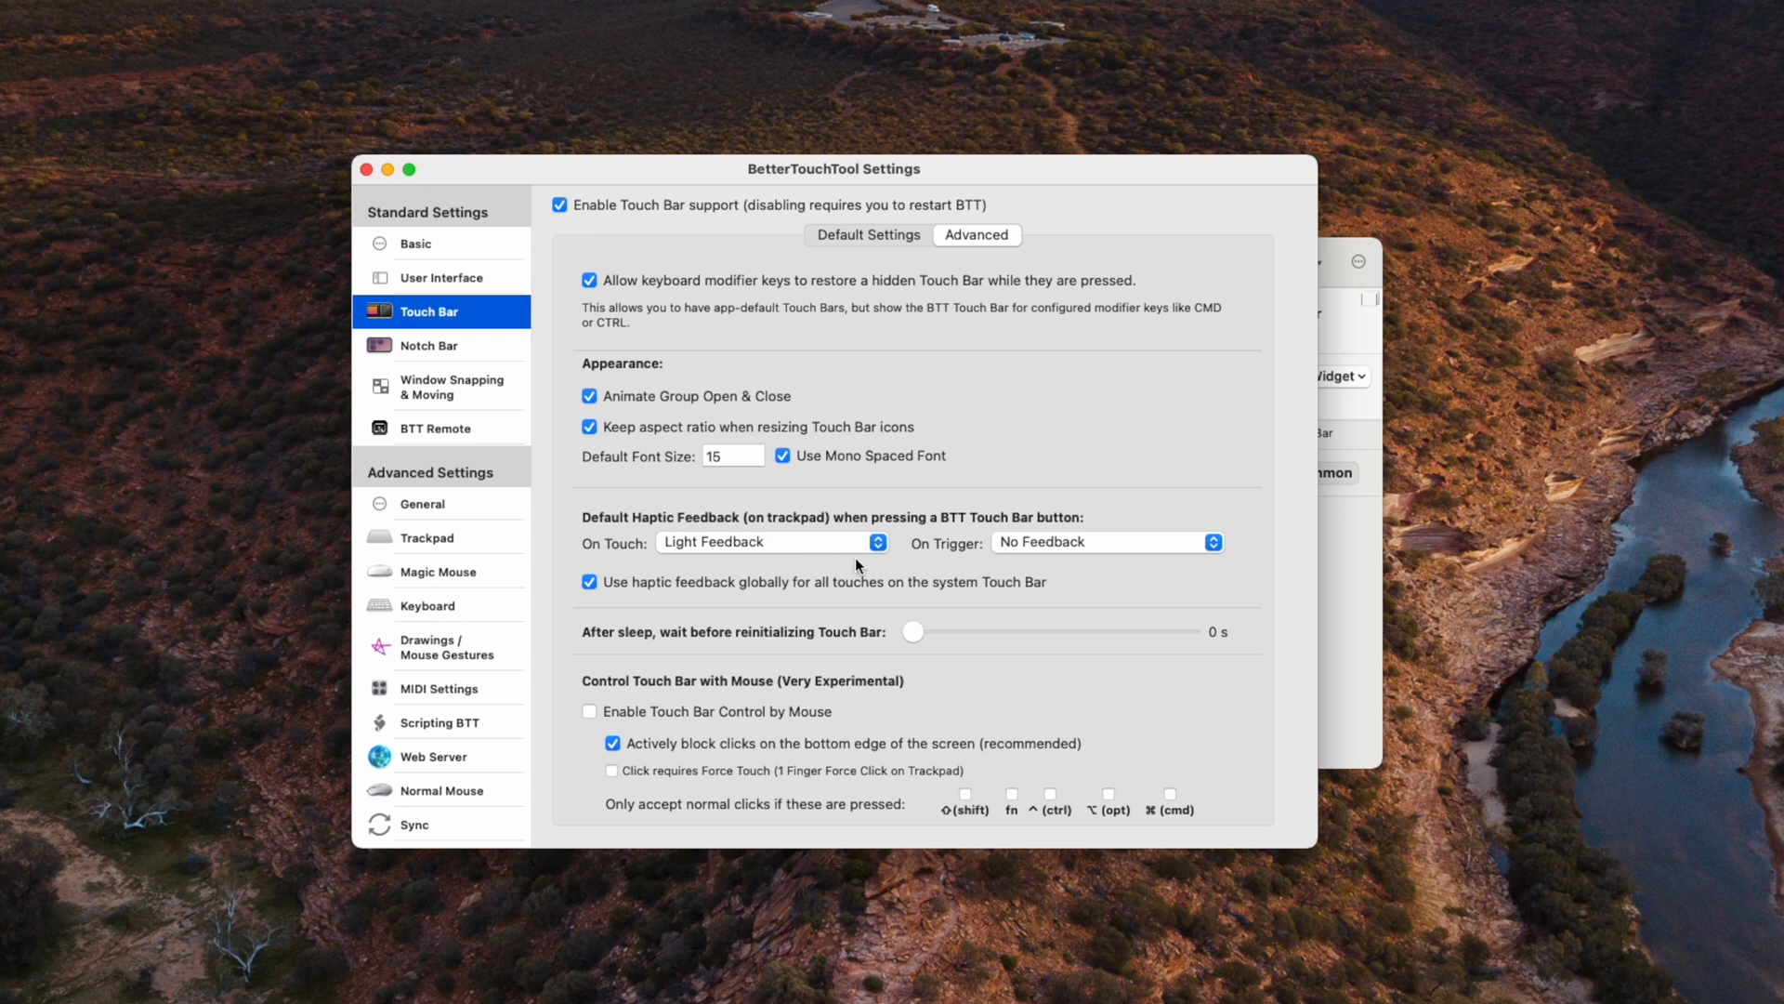
mouse_move(855, 559)
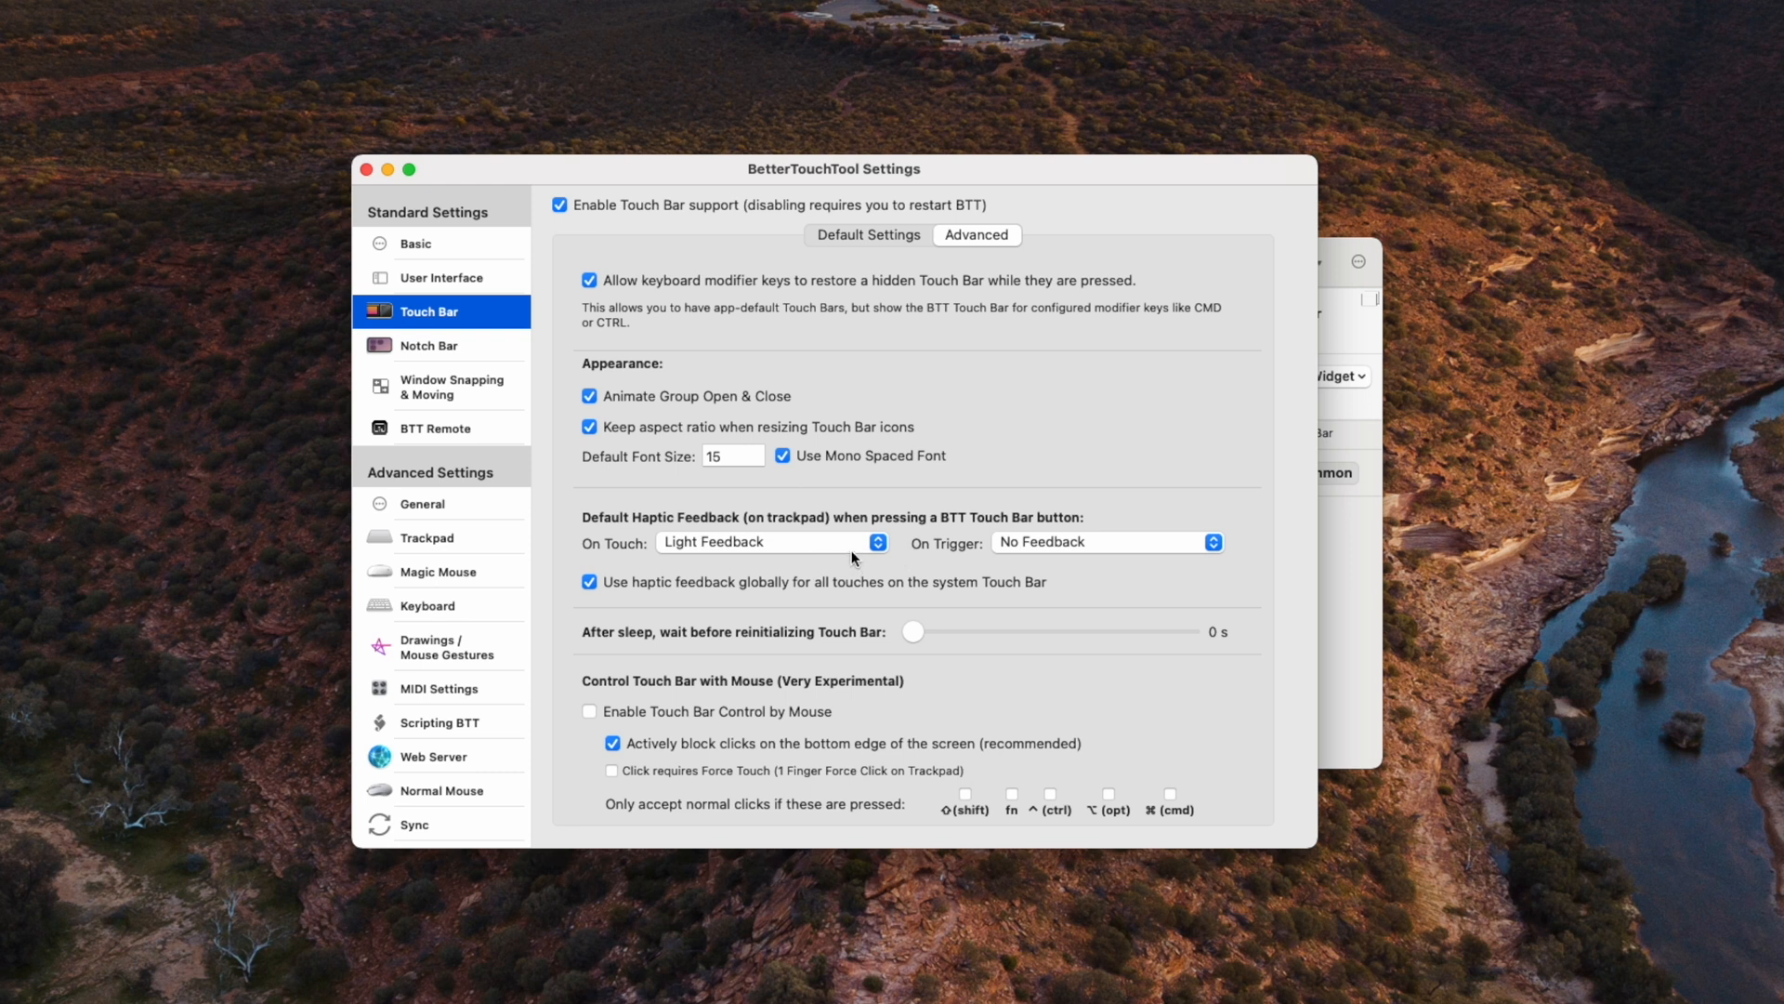
mouse_move(794, 552)
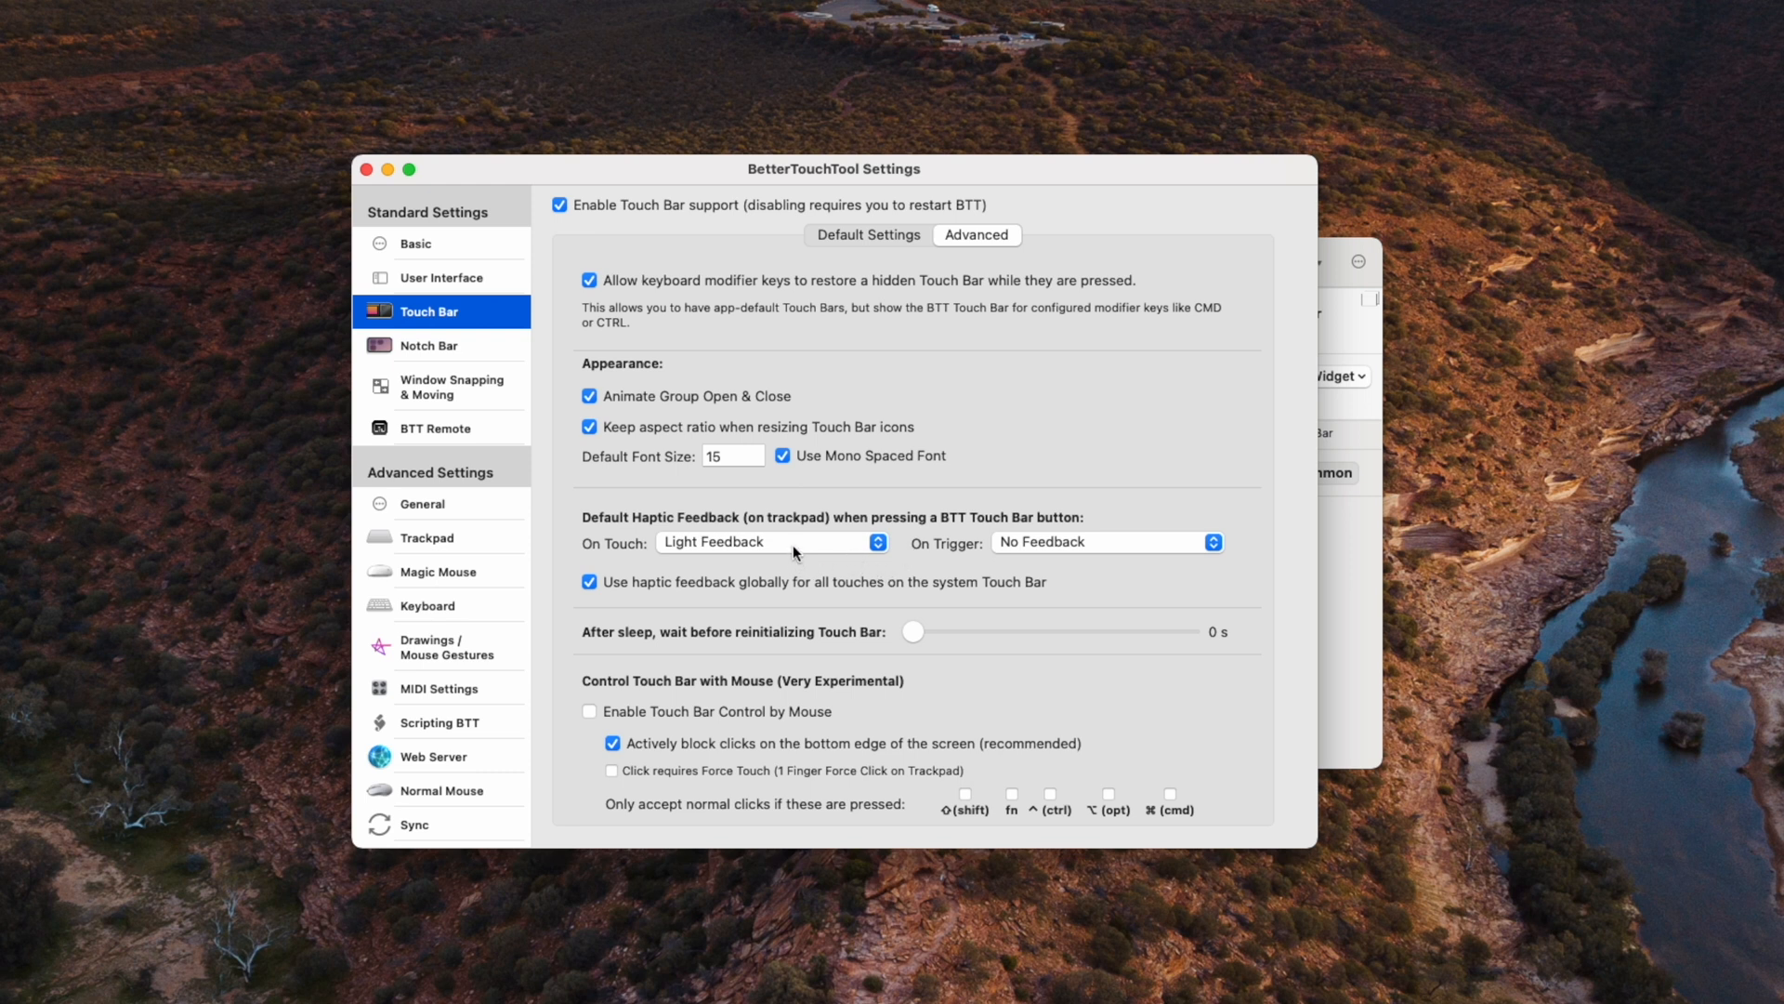